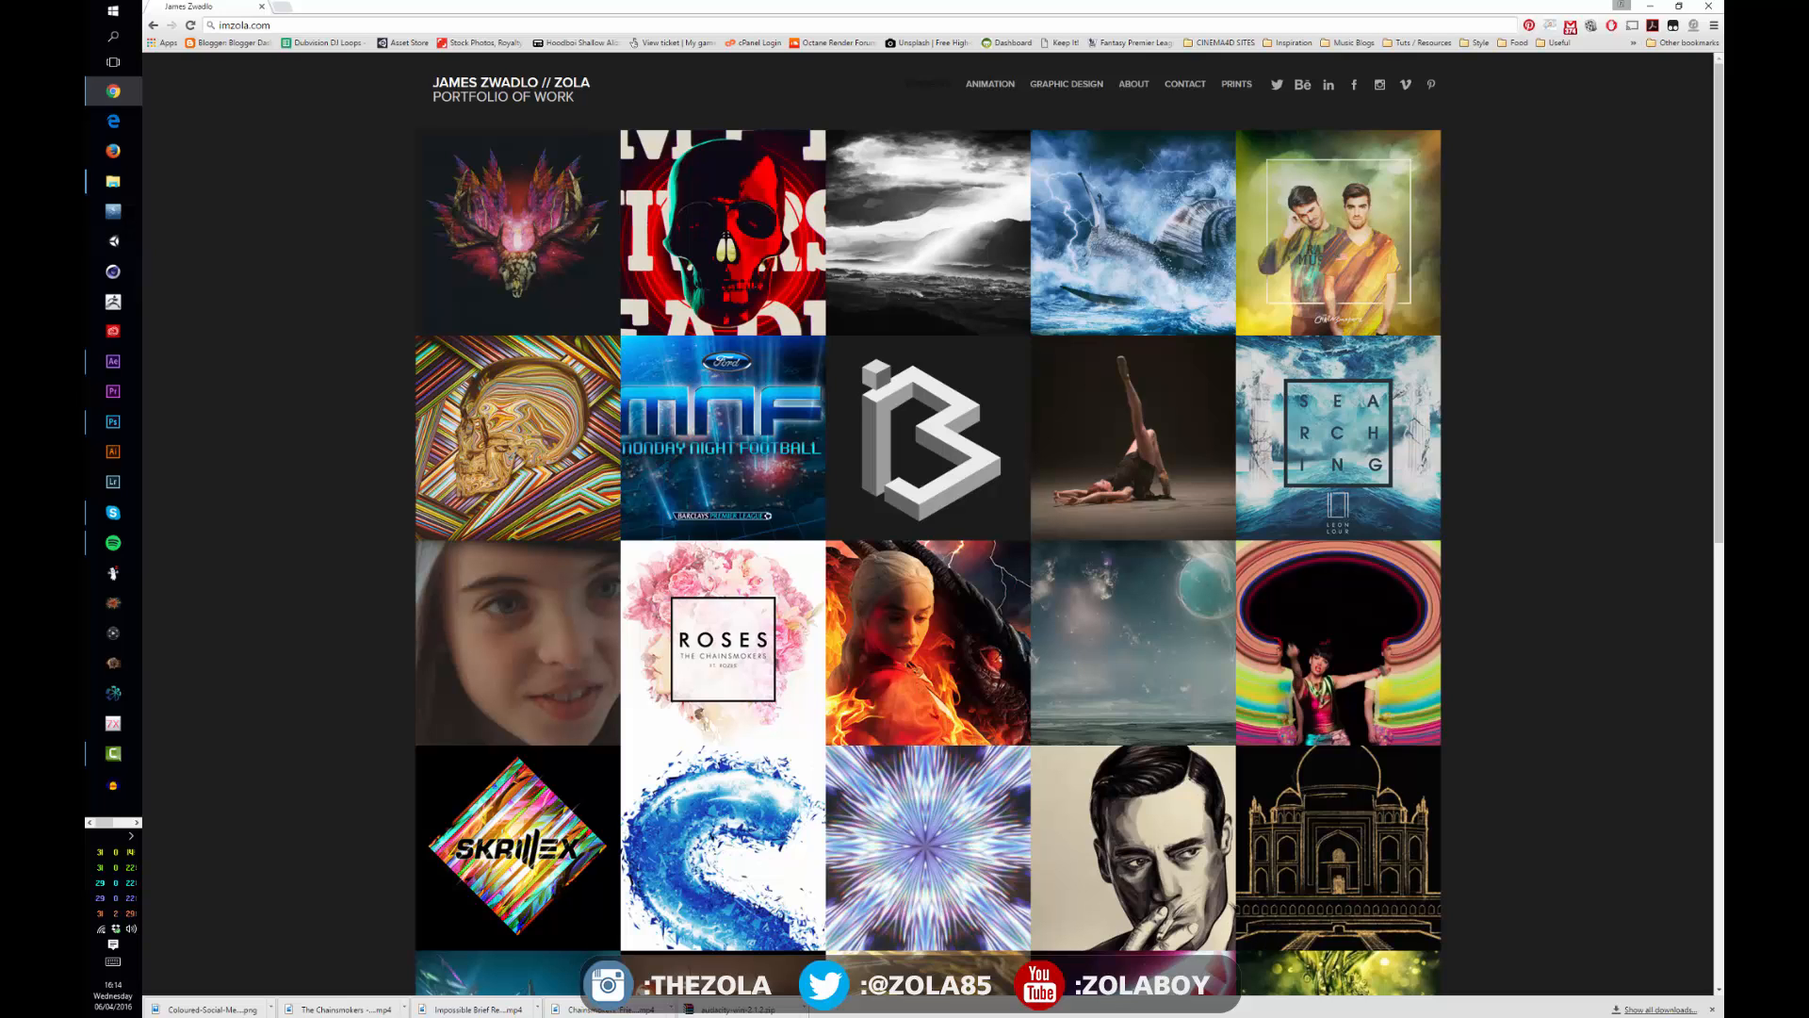
pyautogui.moveTo(1297, 538)
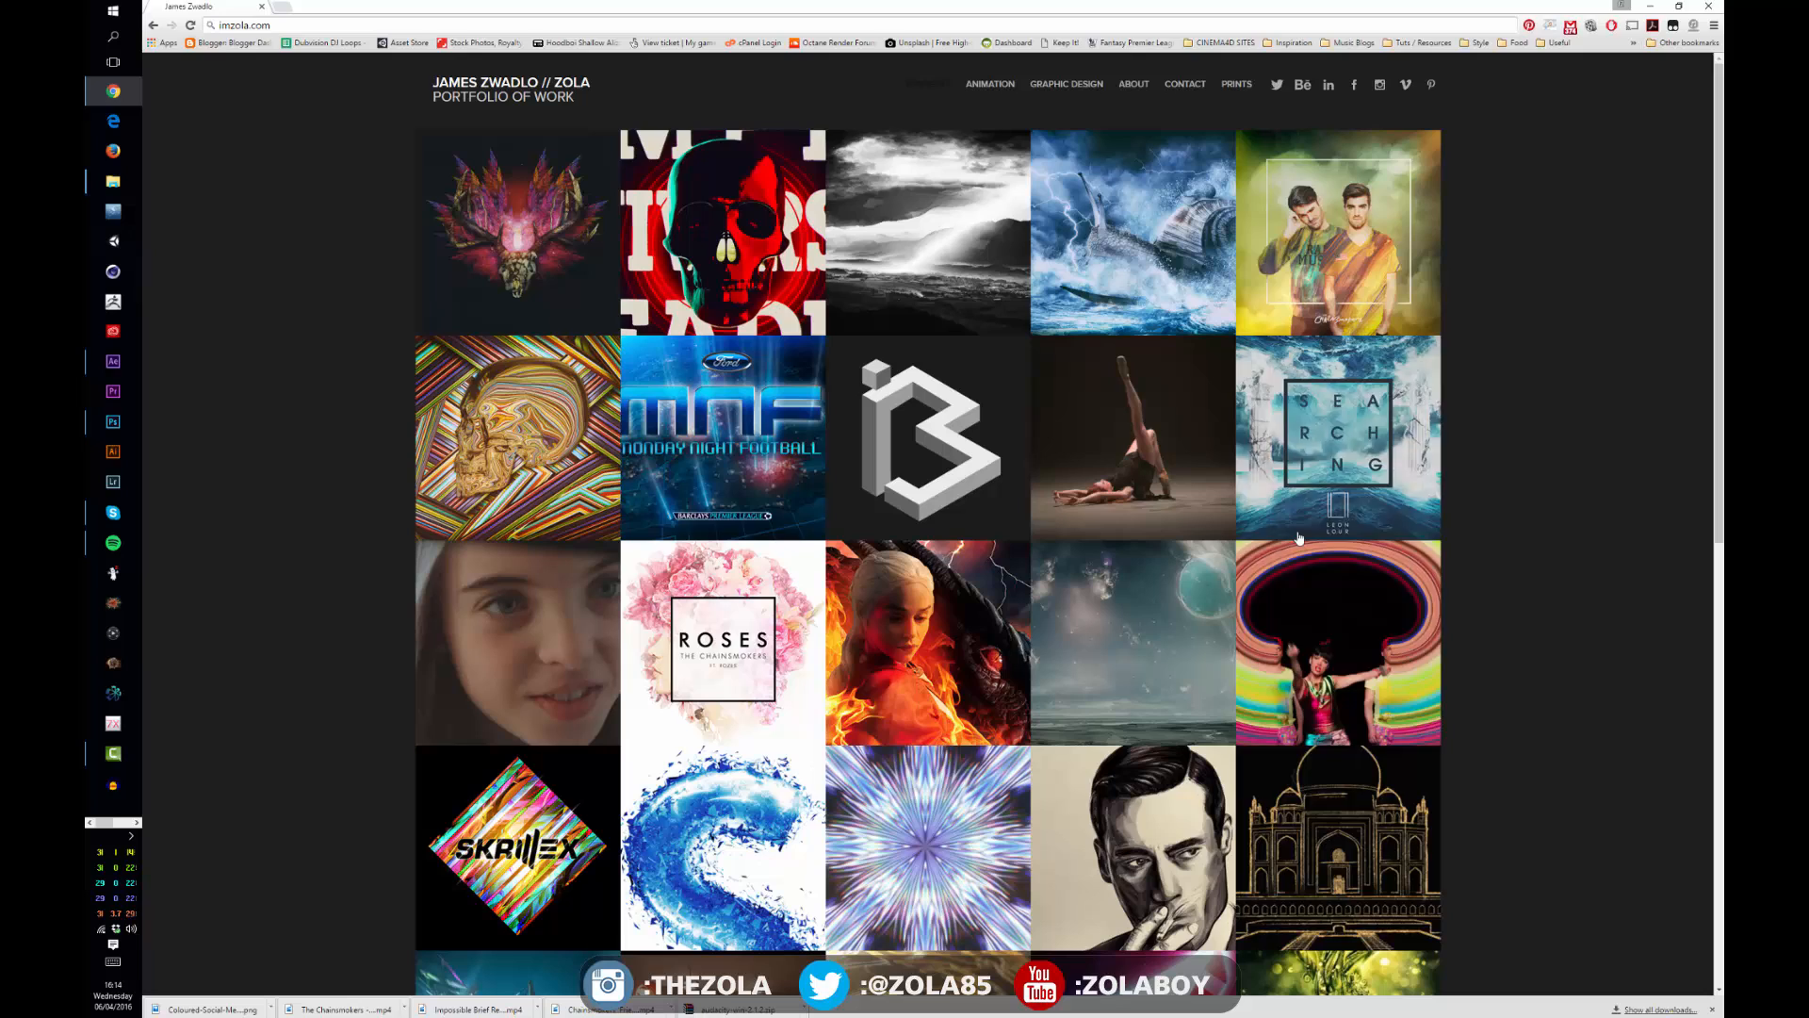
pyautogui.moveTo(1678, 956)
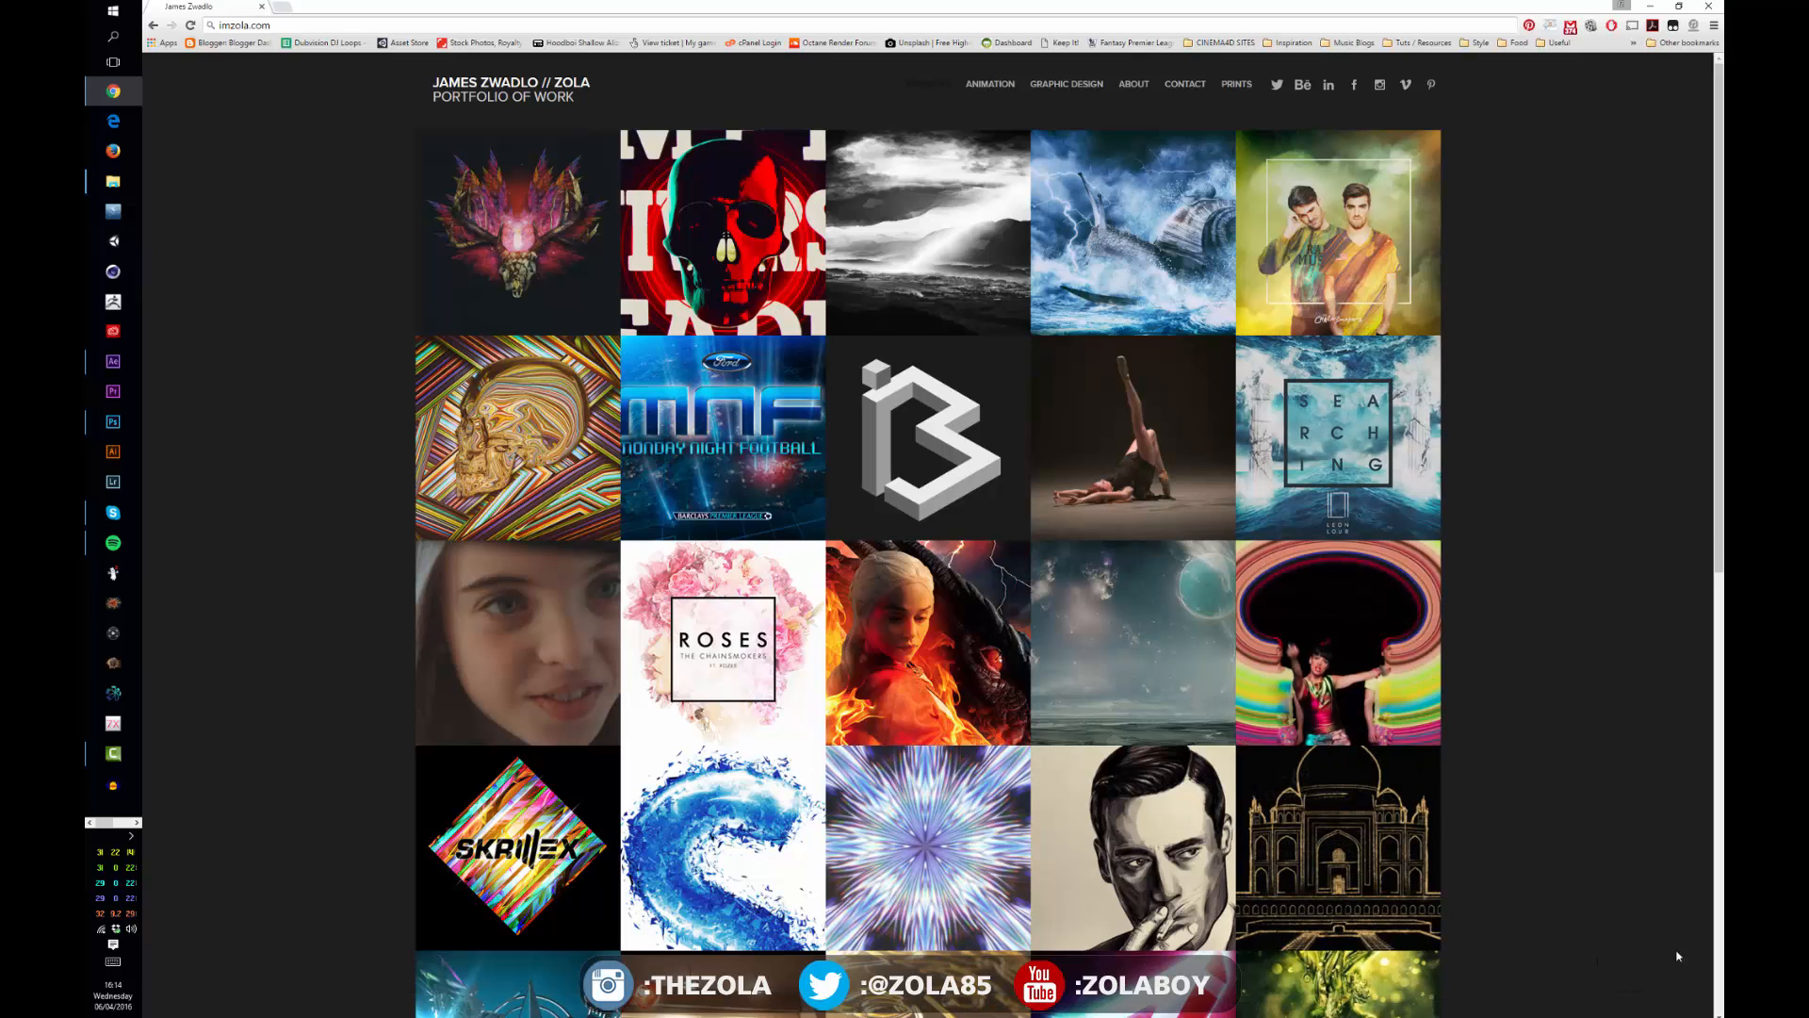
pyautogui.moveTo(1667, 949)
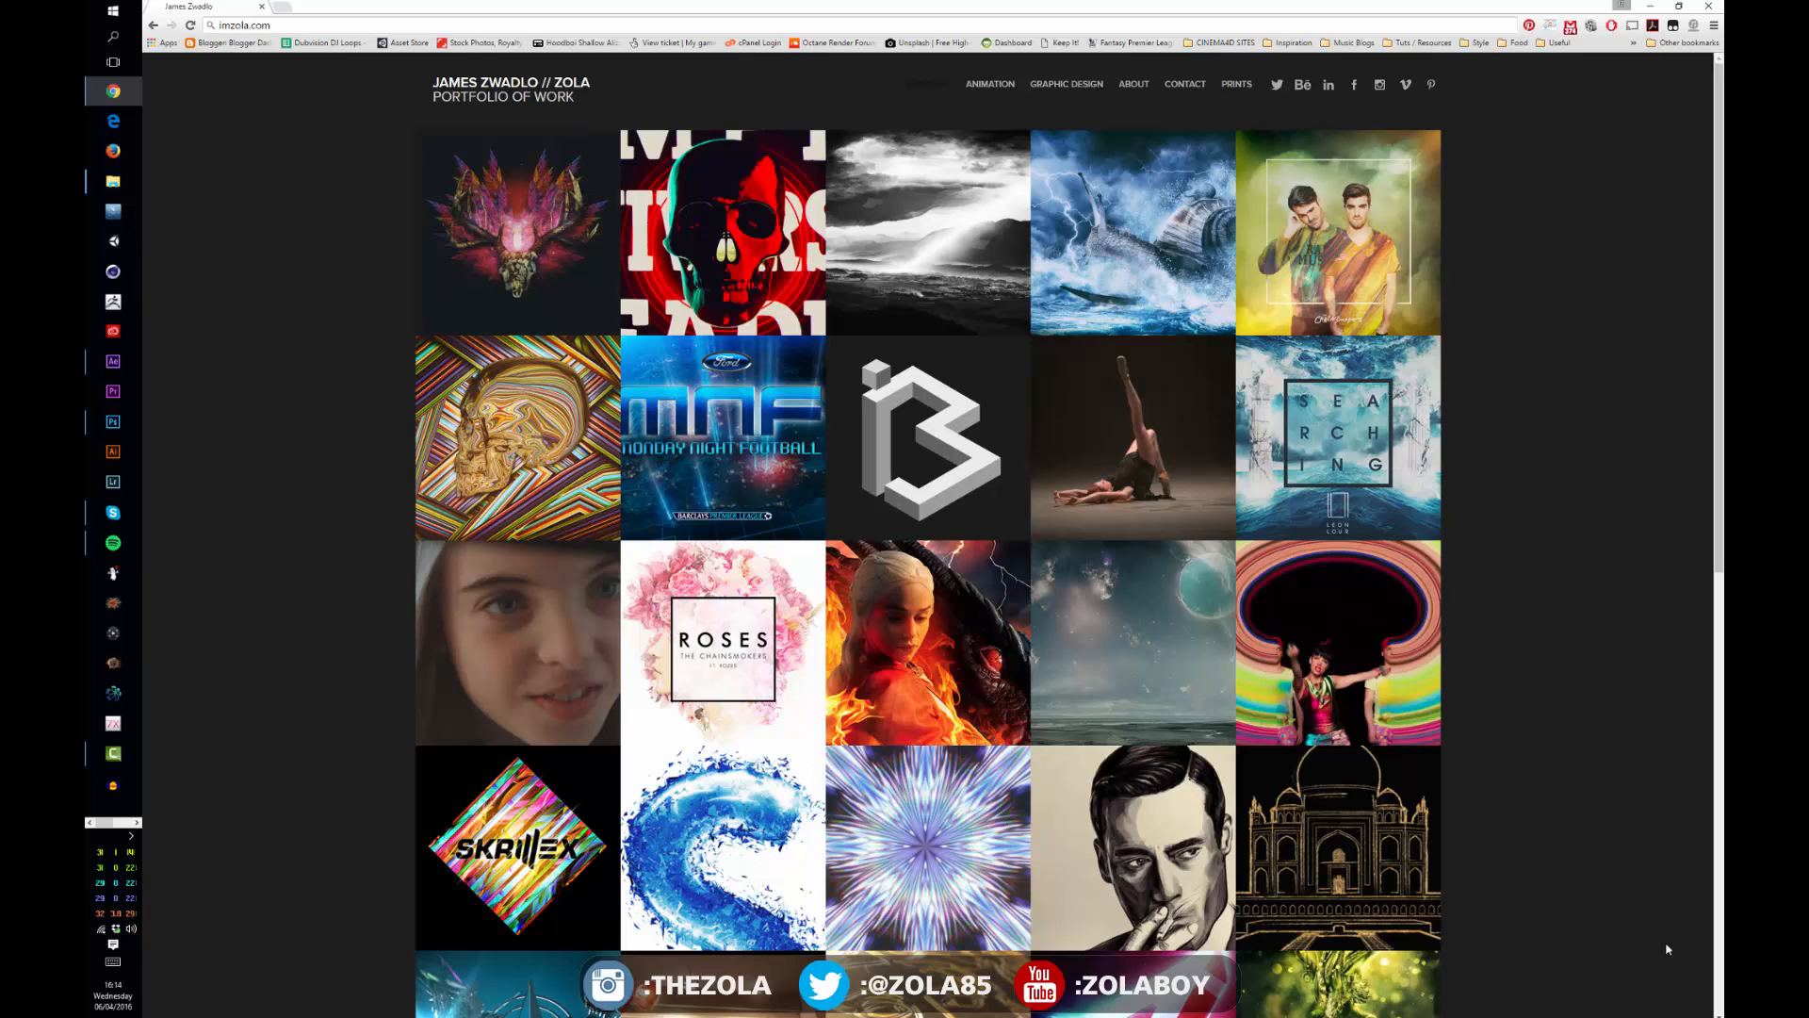
pyautogui.moveTo(516, 232)
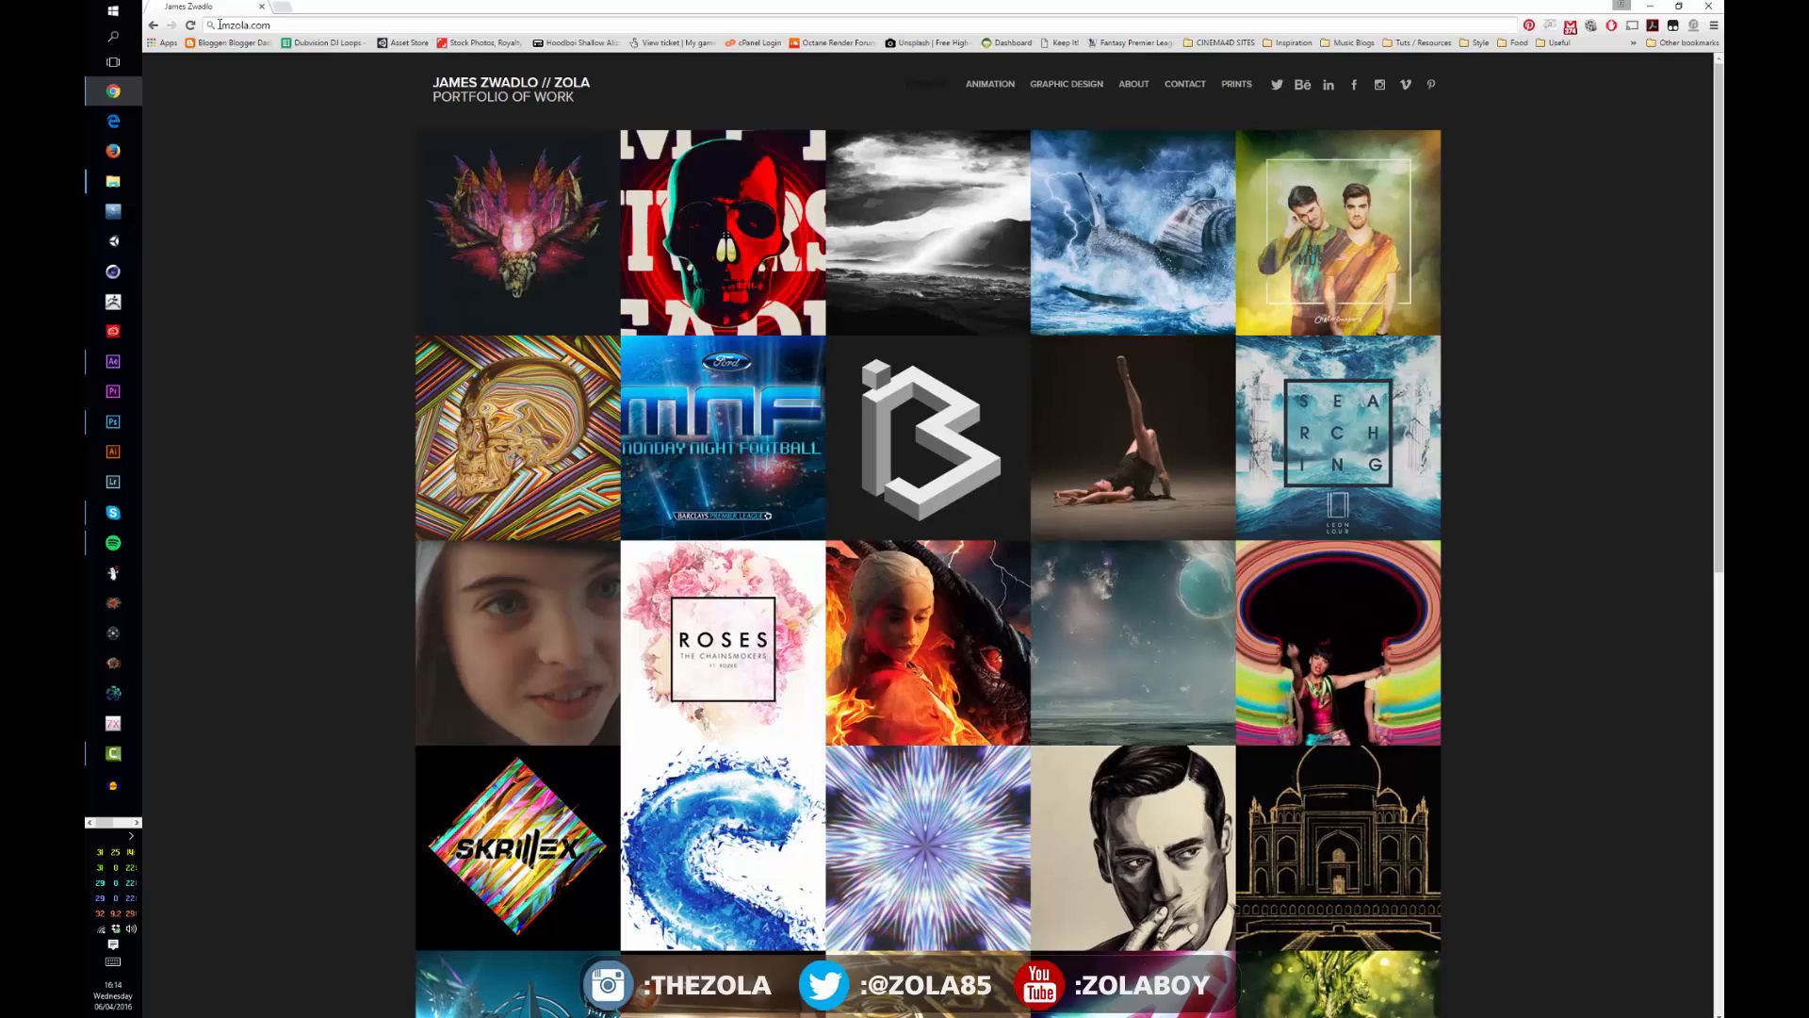
pyautogui.moveTo(515, 231)
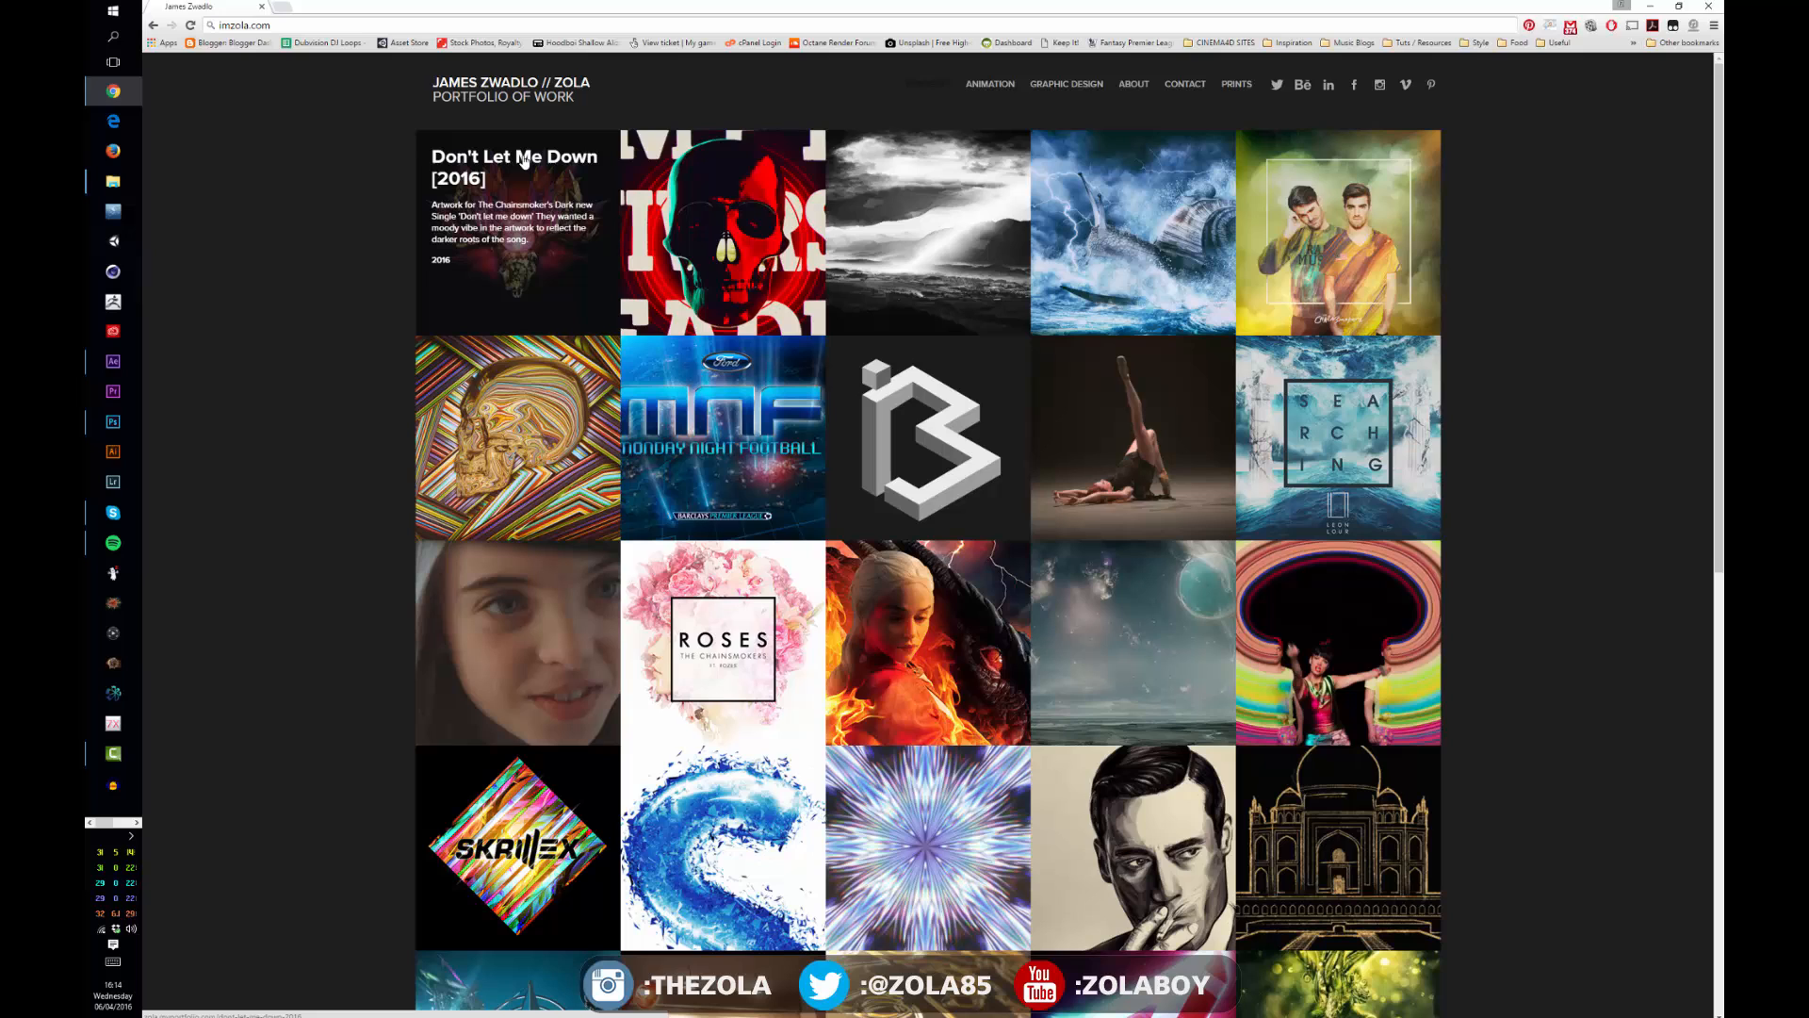
# Open a portfolio project page and scroll down through its orange-sofa lounge renders
pyautogui.click(514, 231)
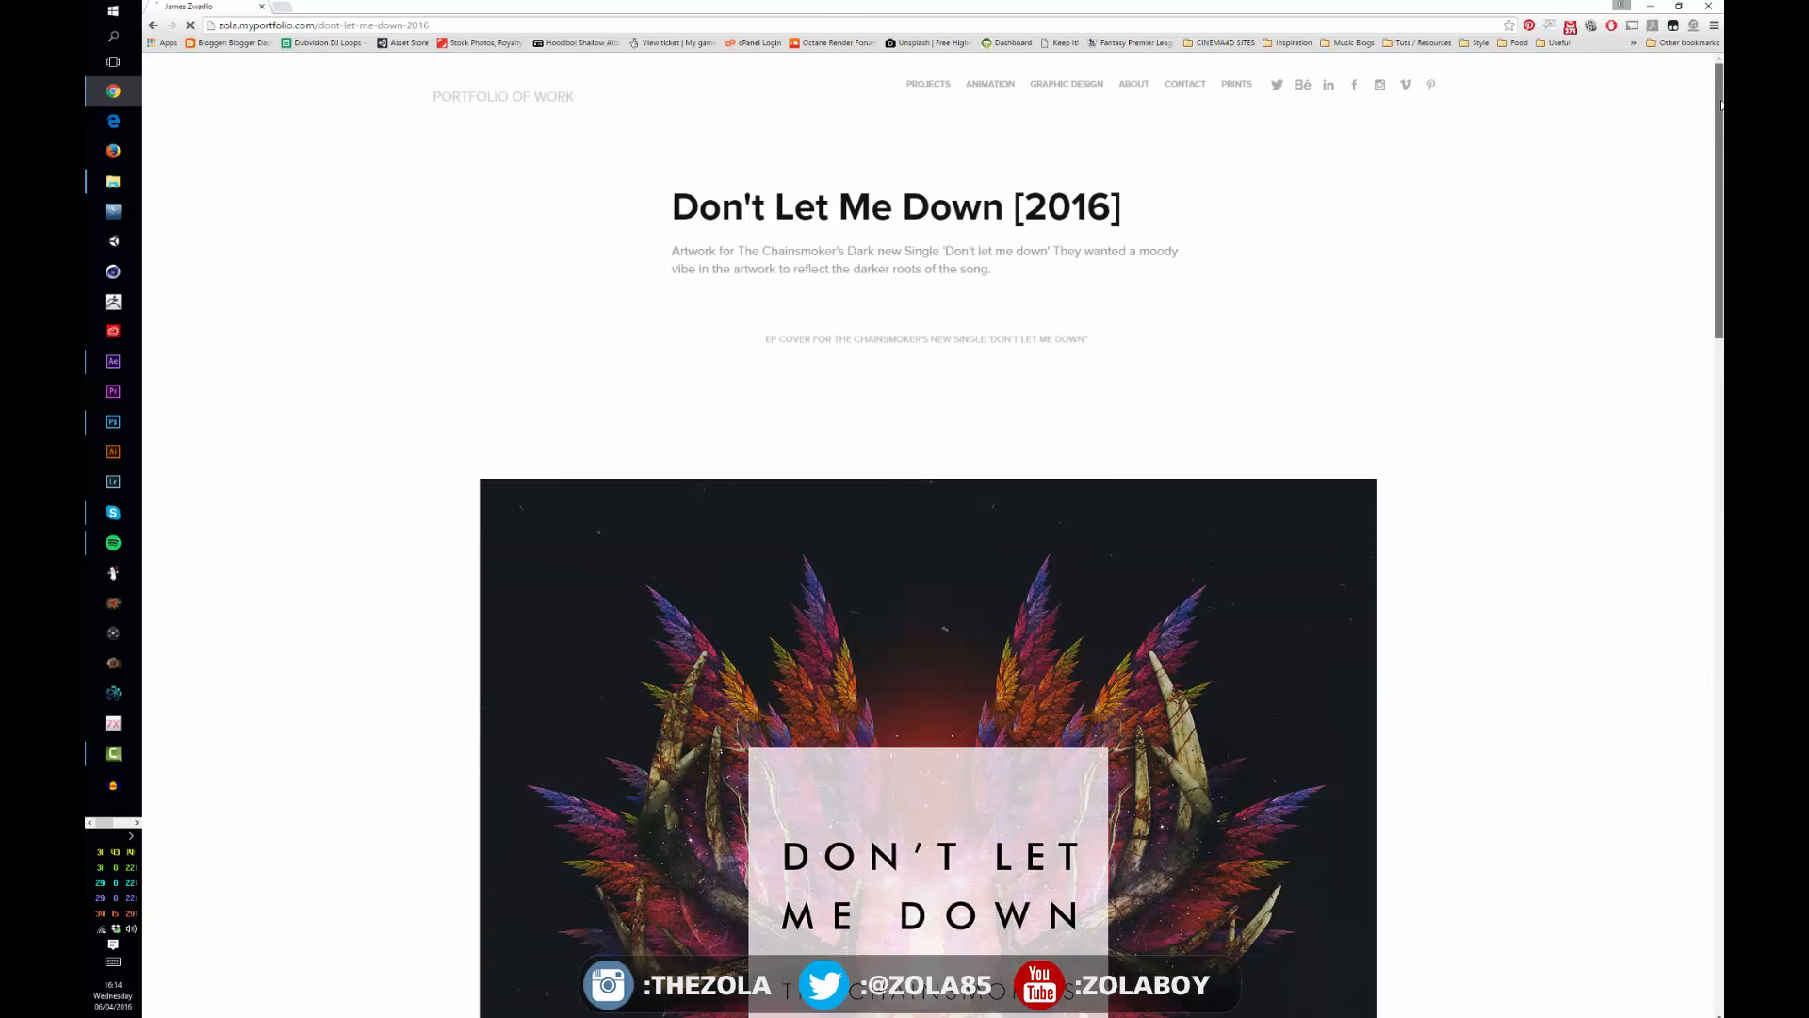
pyautogui.scroll(-3)
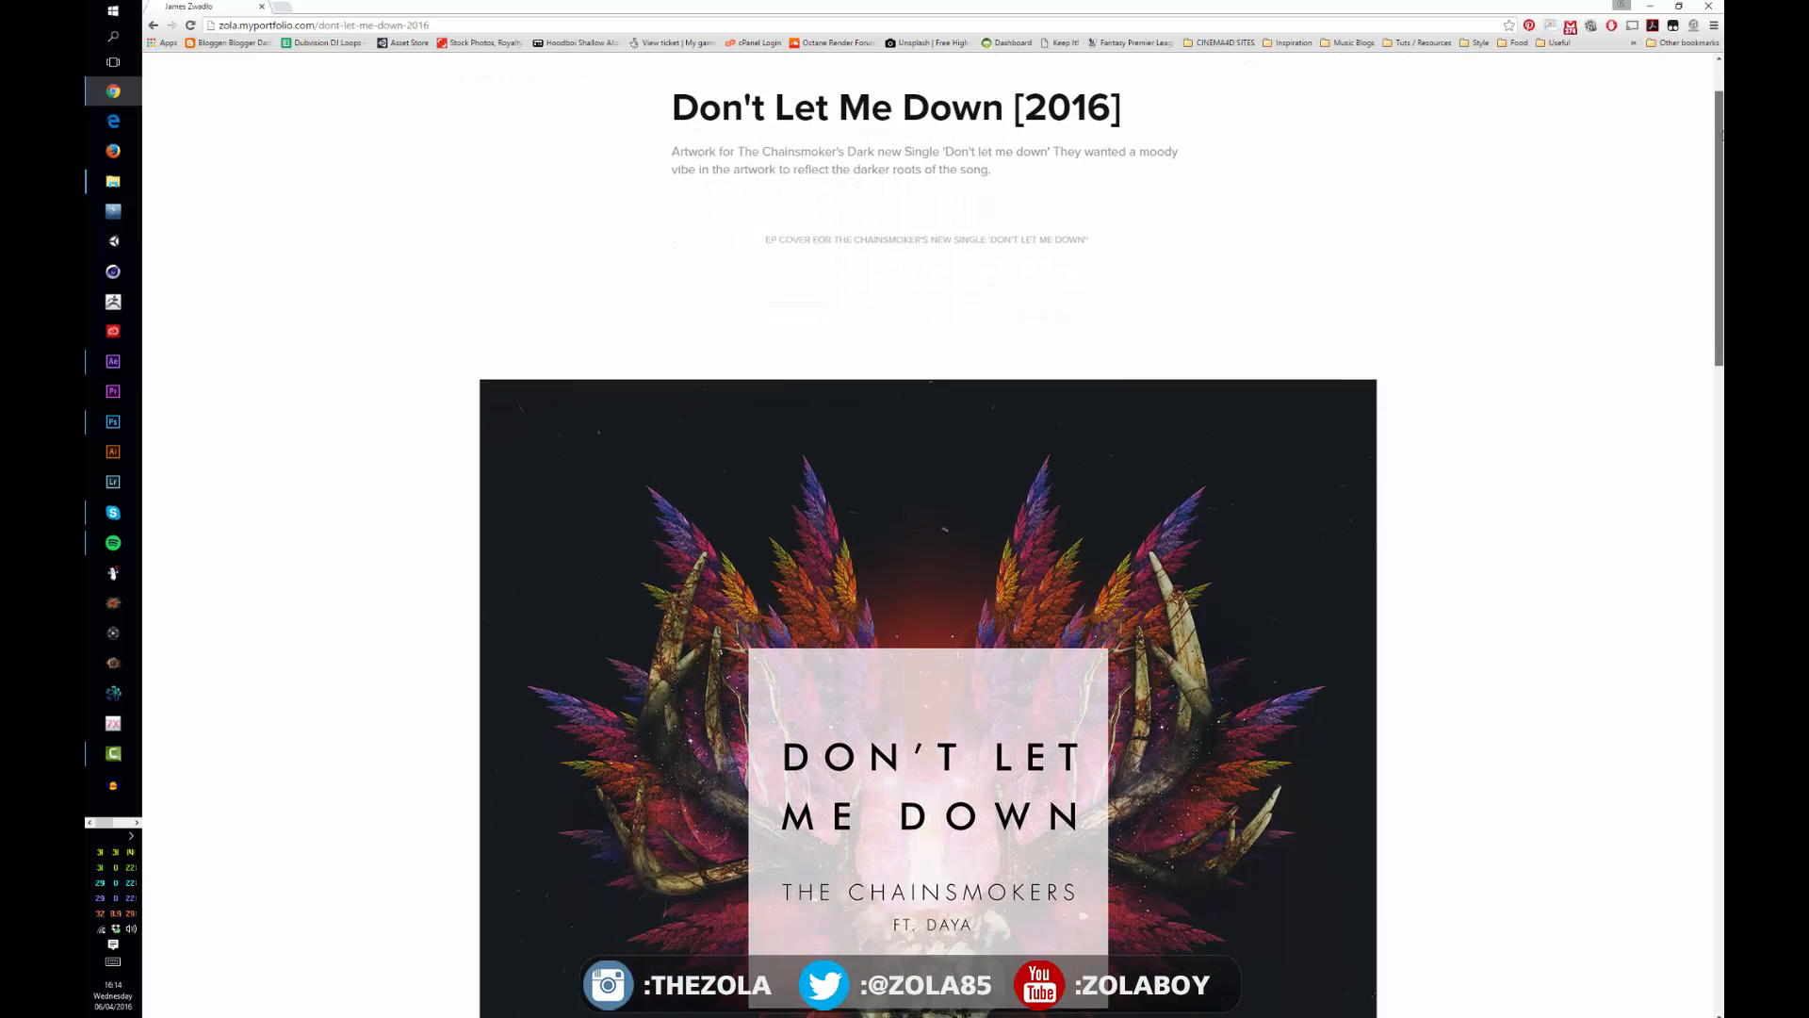
pyautogui.scroll(-3)
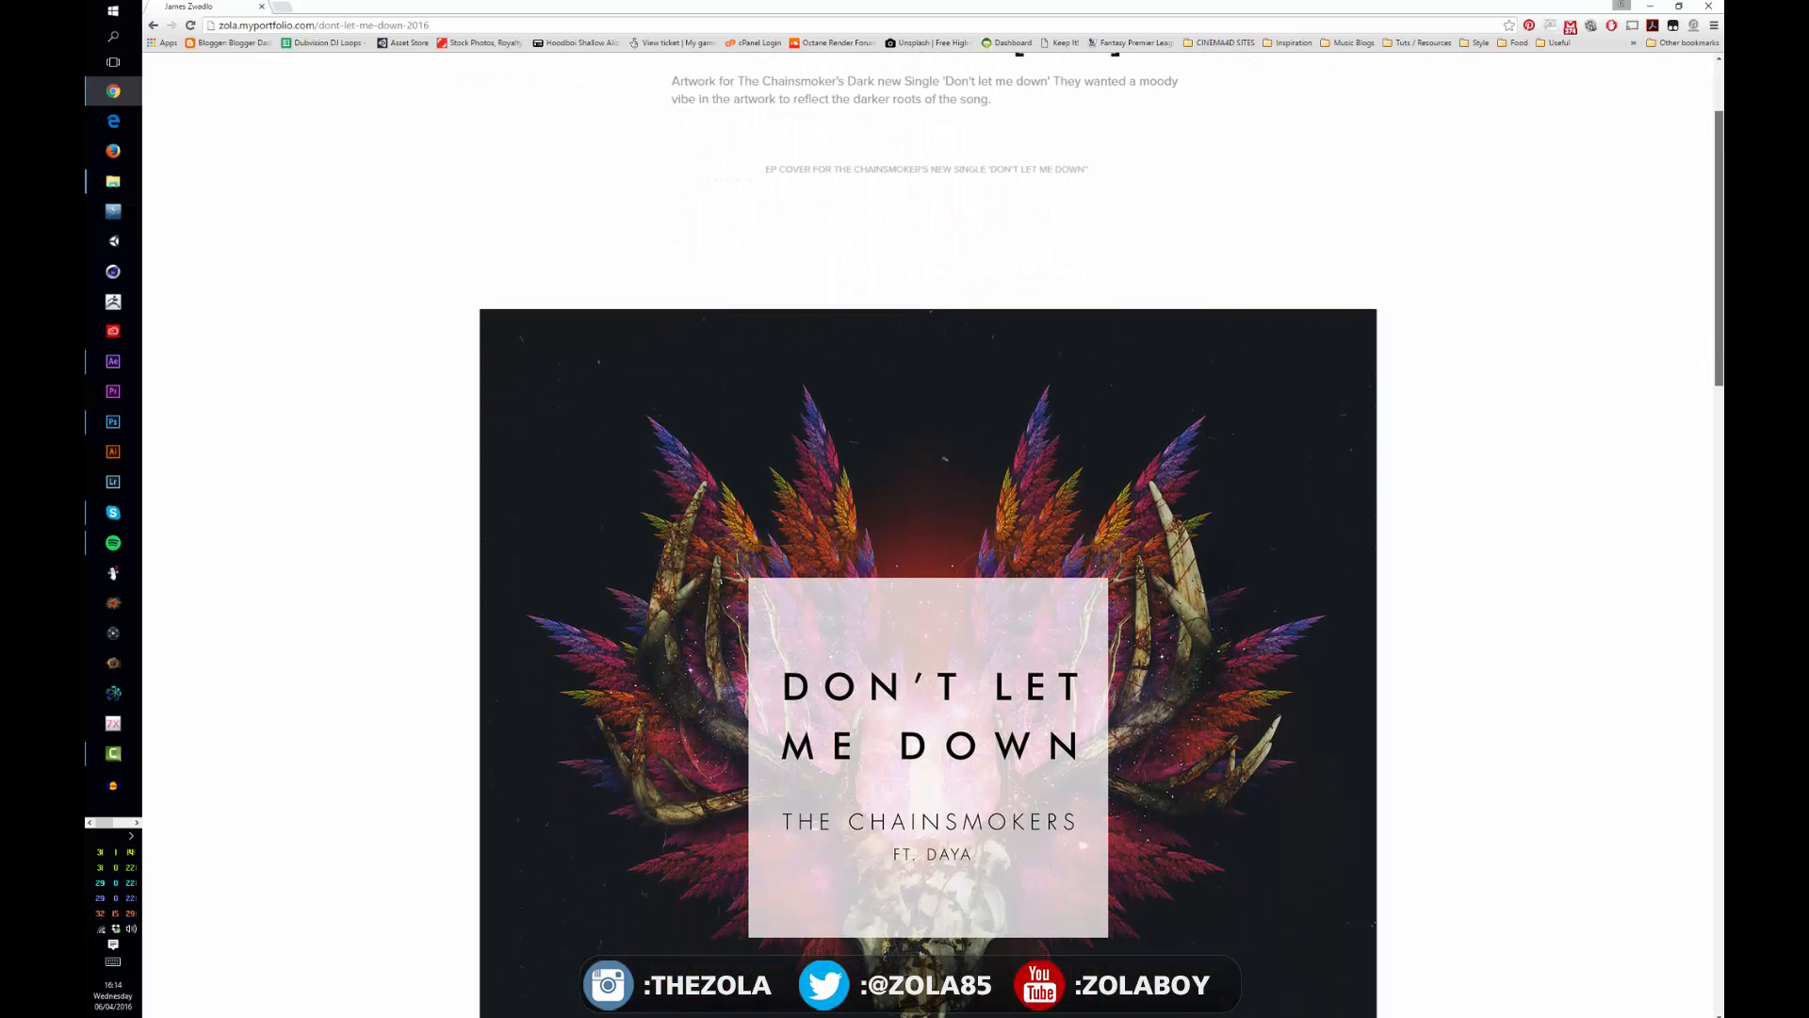
pyautogui.scroll(-3)
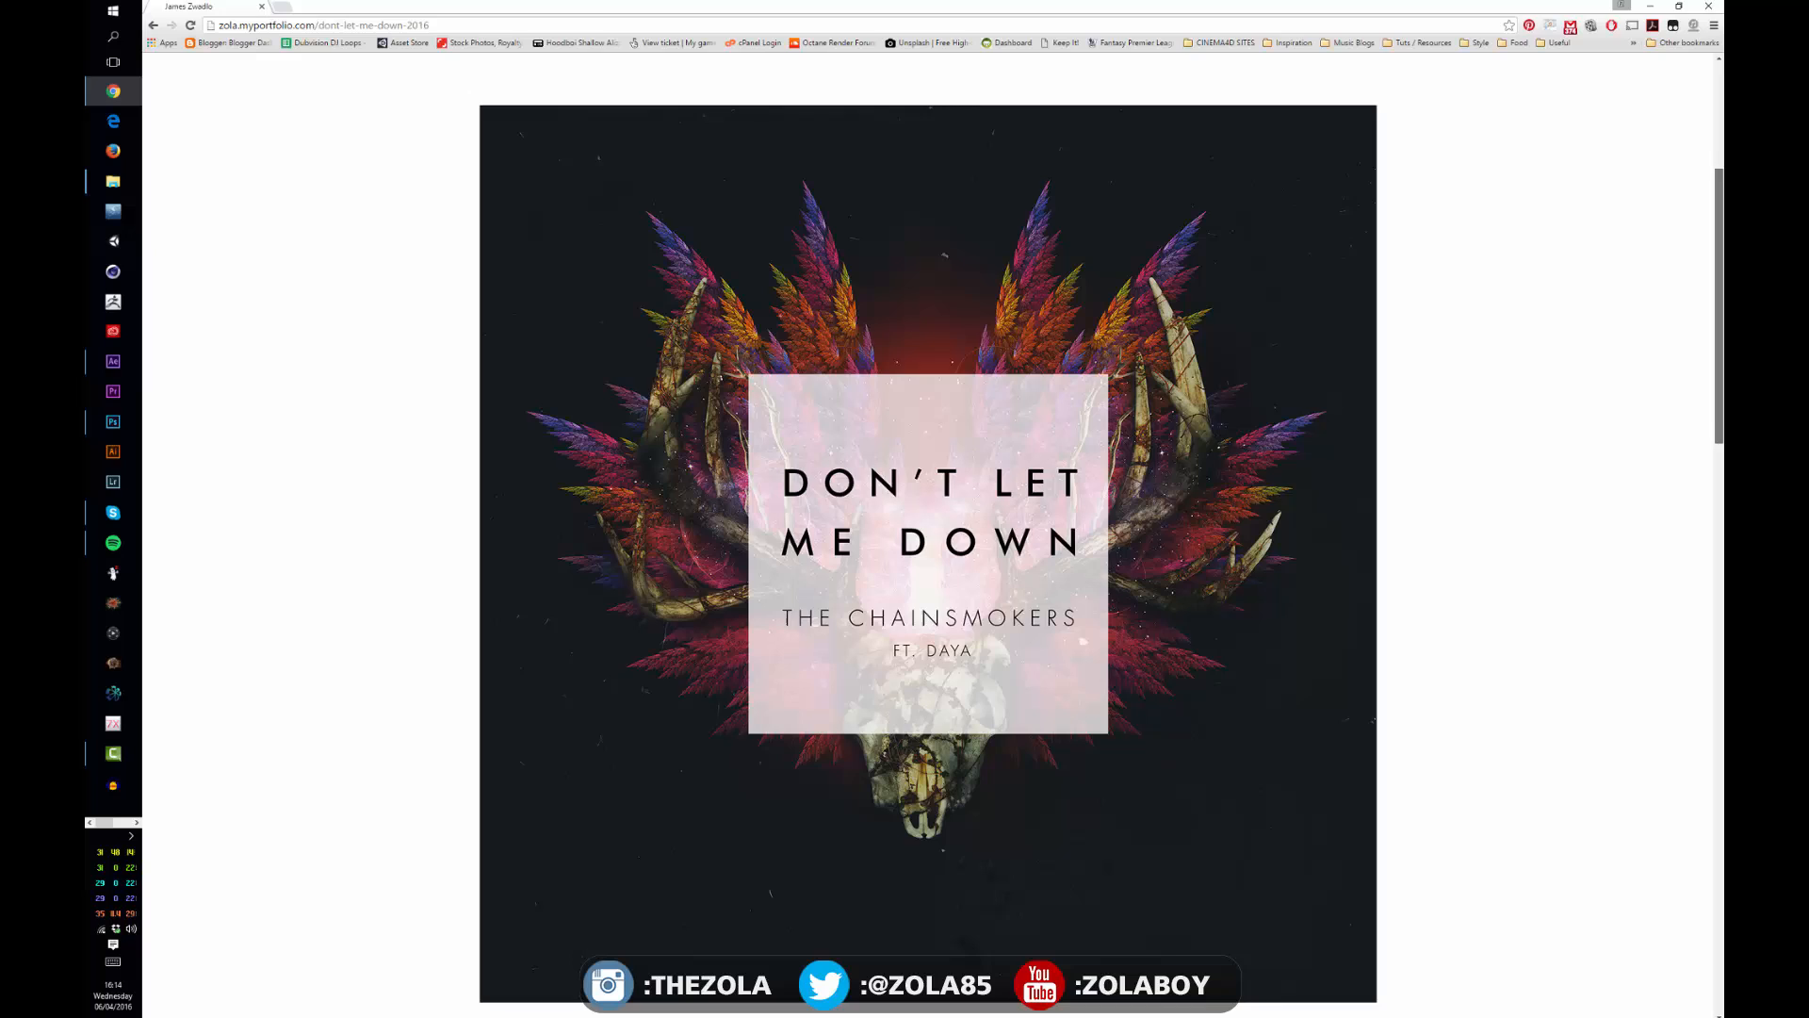
pyautogui.scroll(-3)
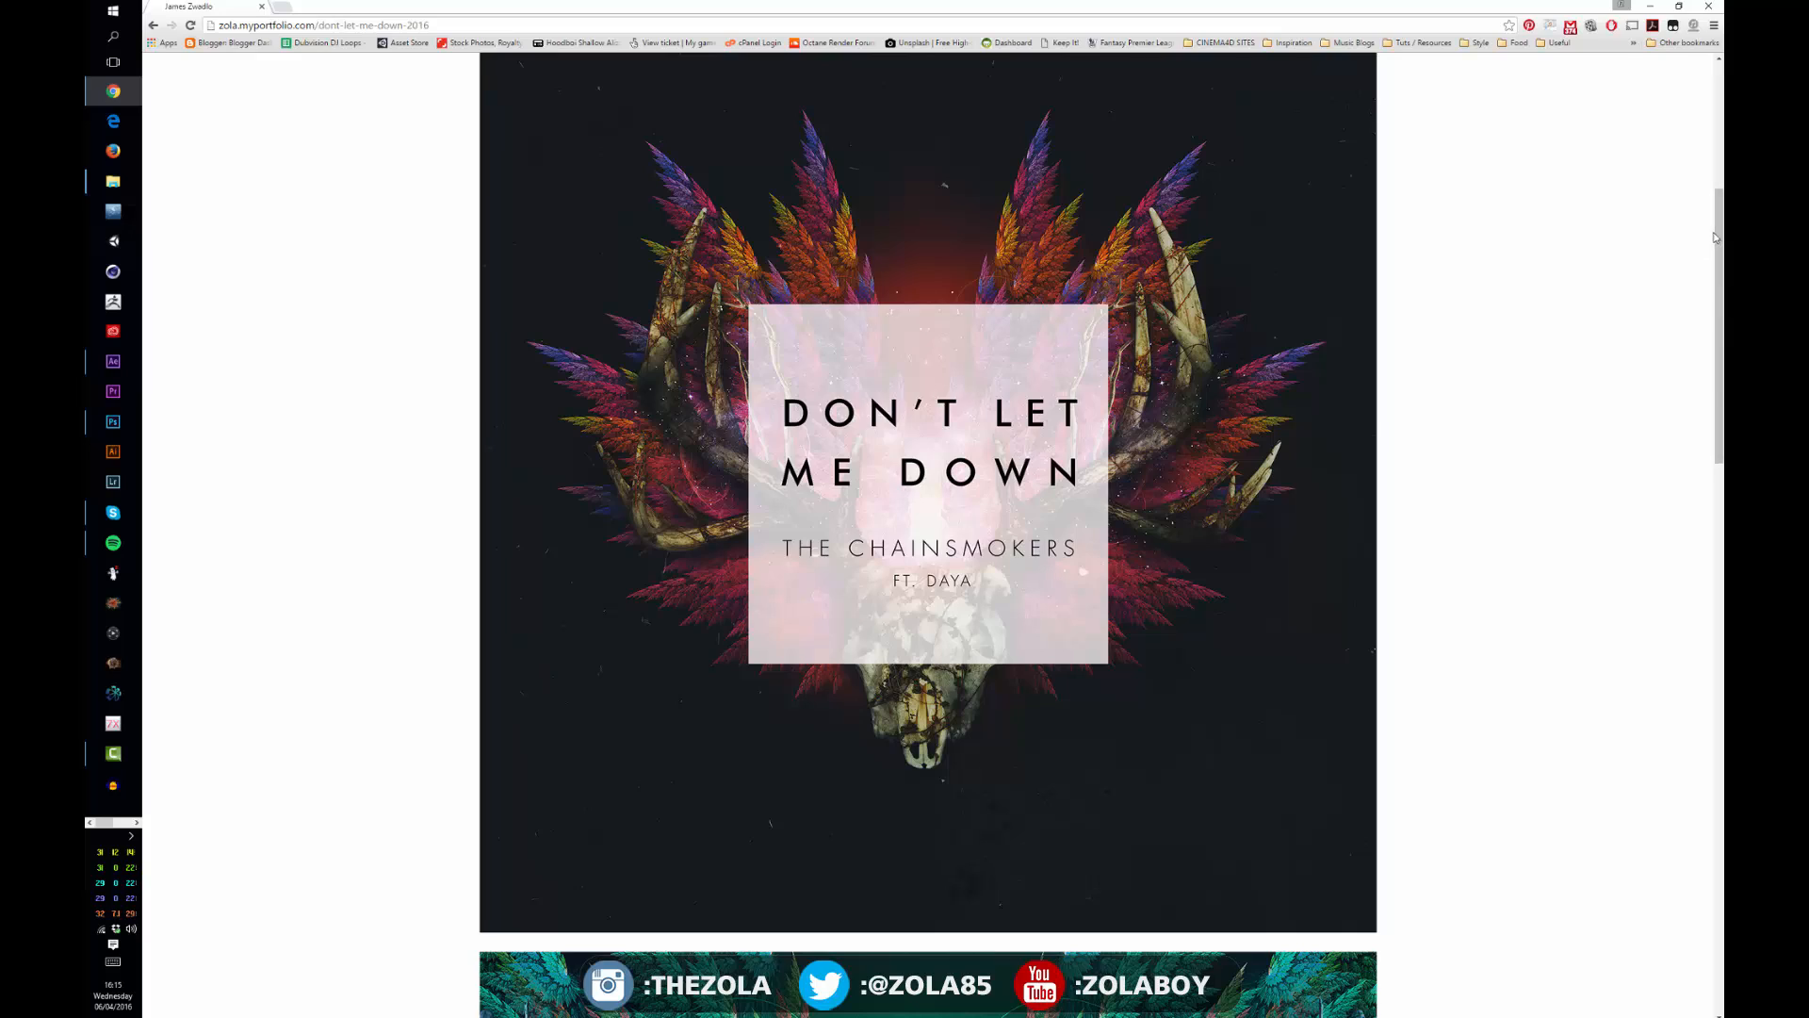
pyautogui.scroll(-3)
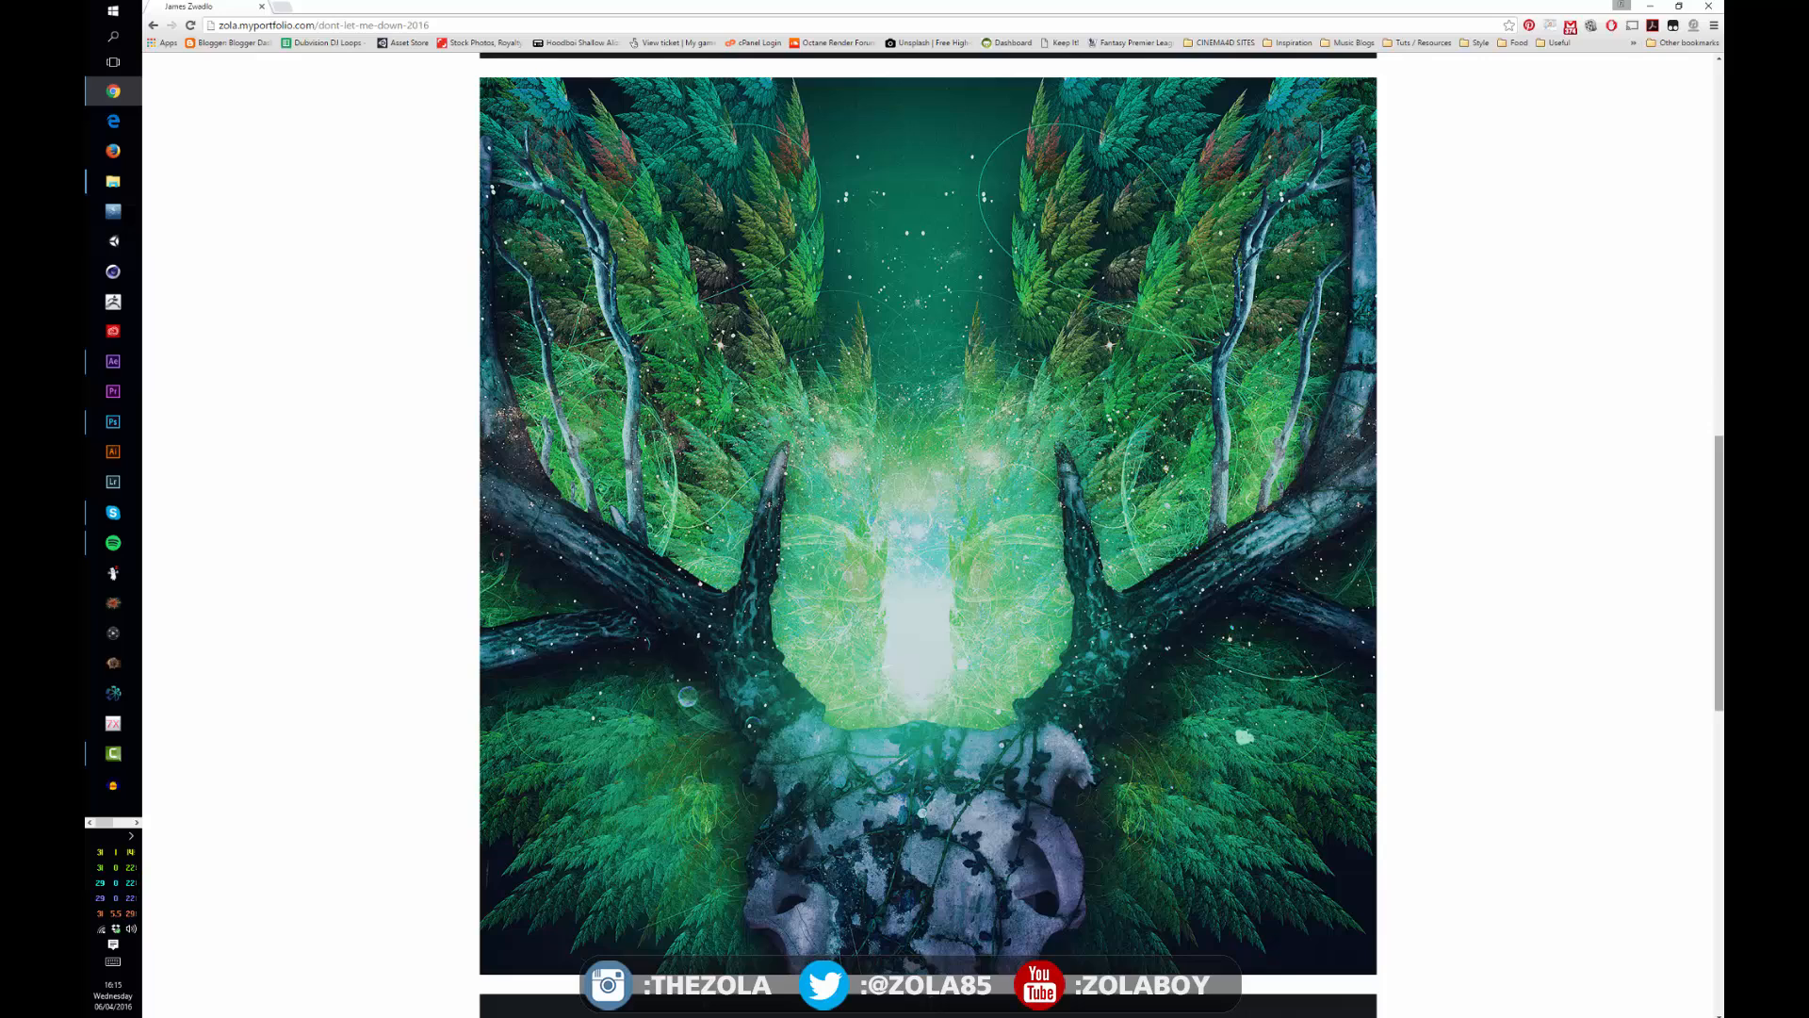
pyautogui.moveTo(1517, 408)
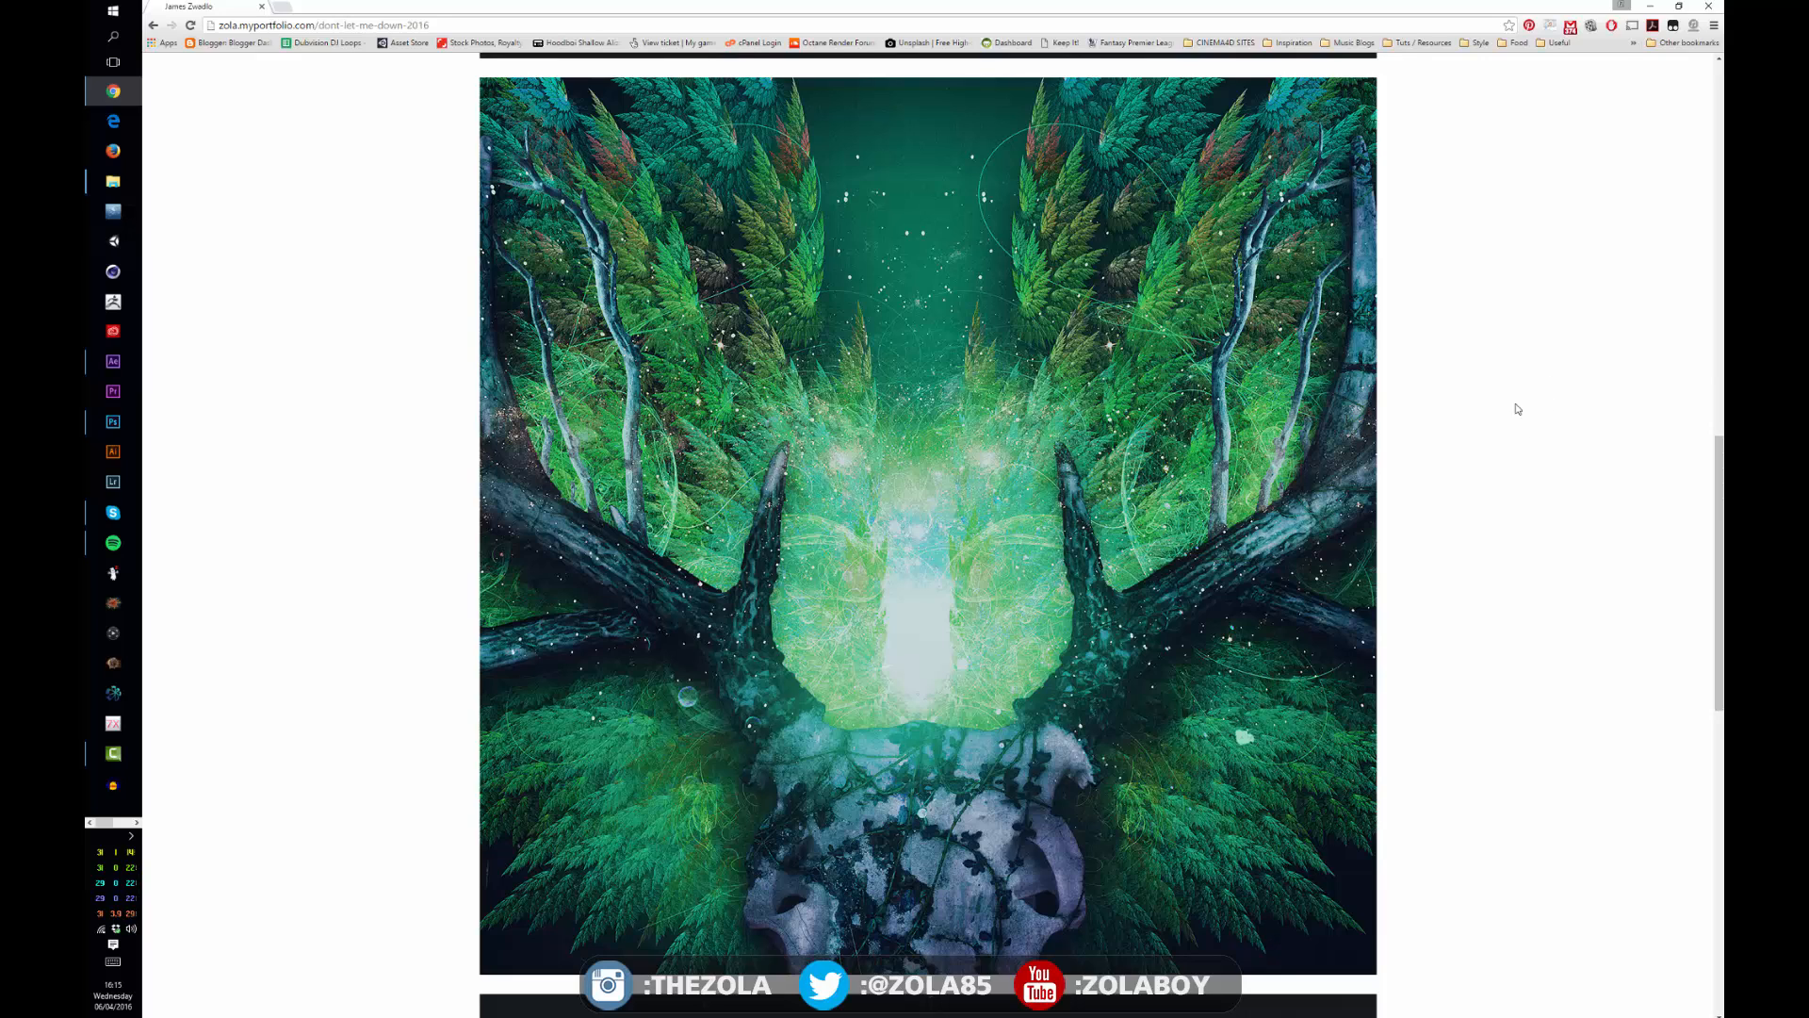
pyautogui.moveTo(878, 344)
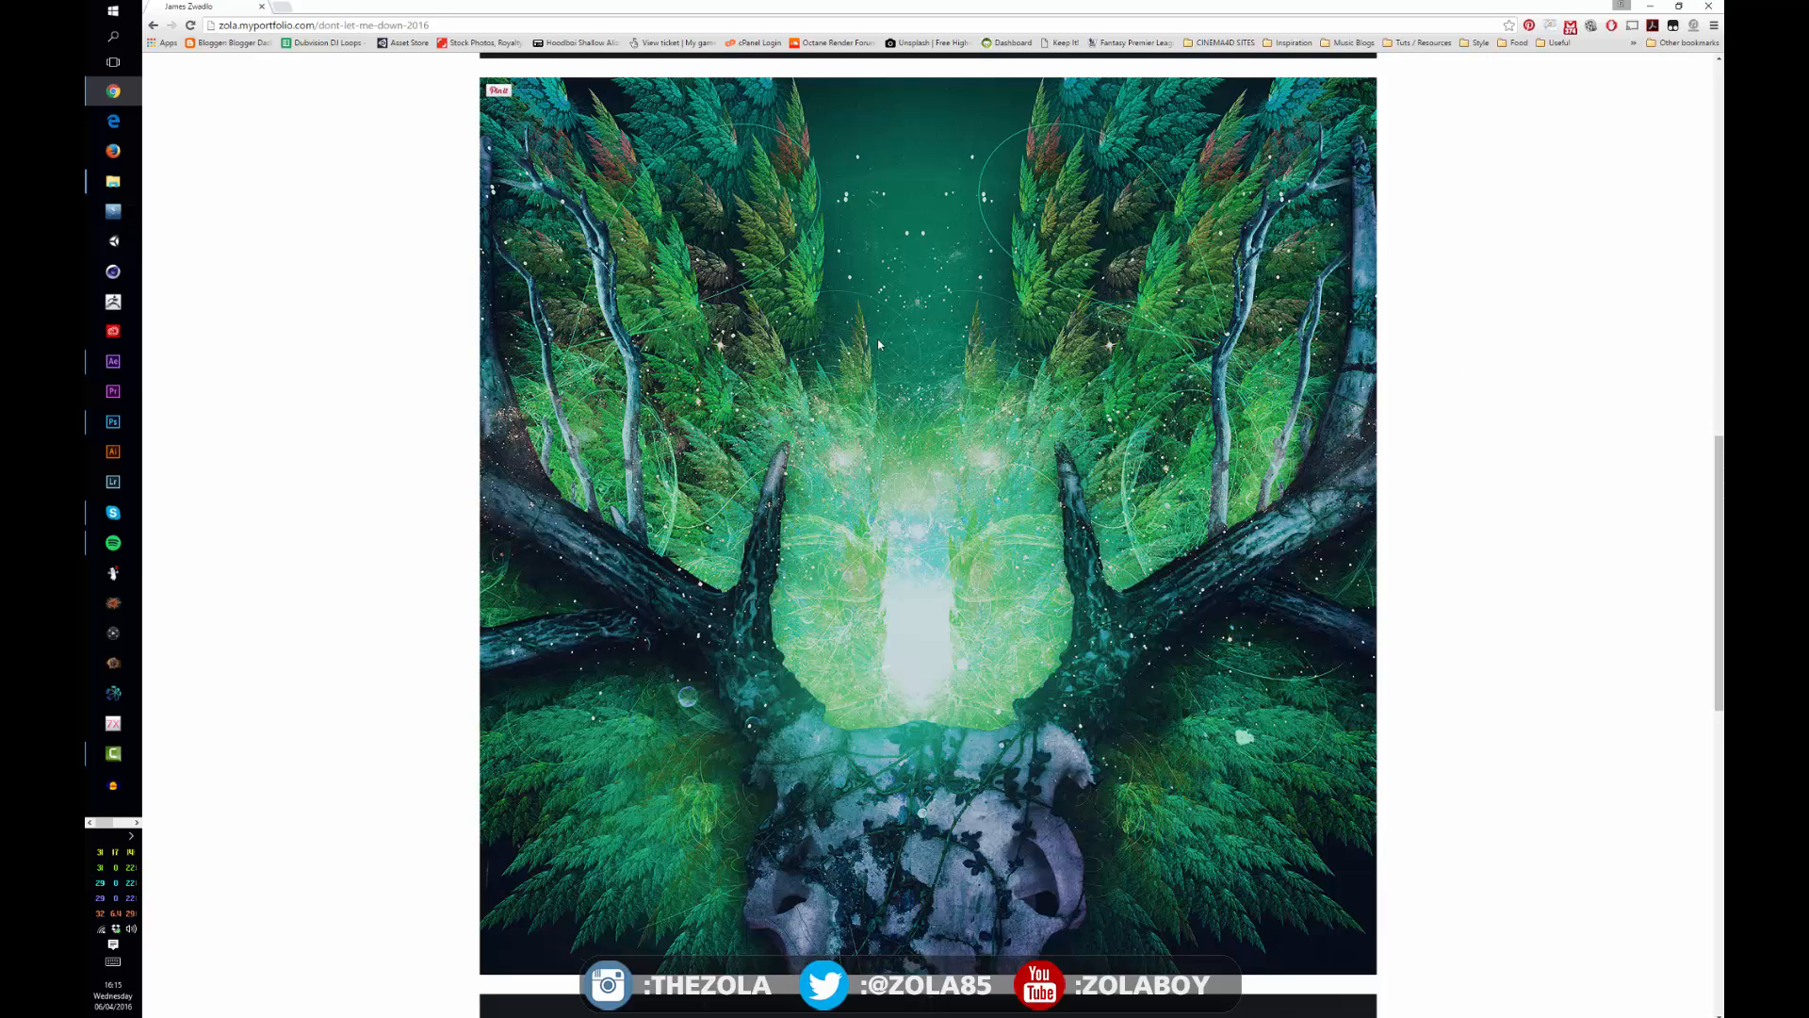
pyautogui.moveTo(988, 651)
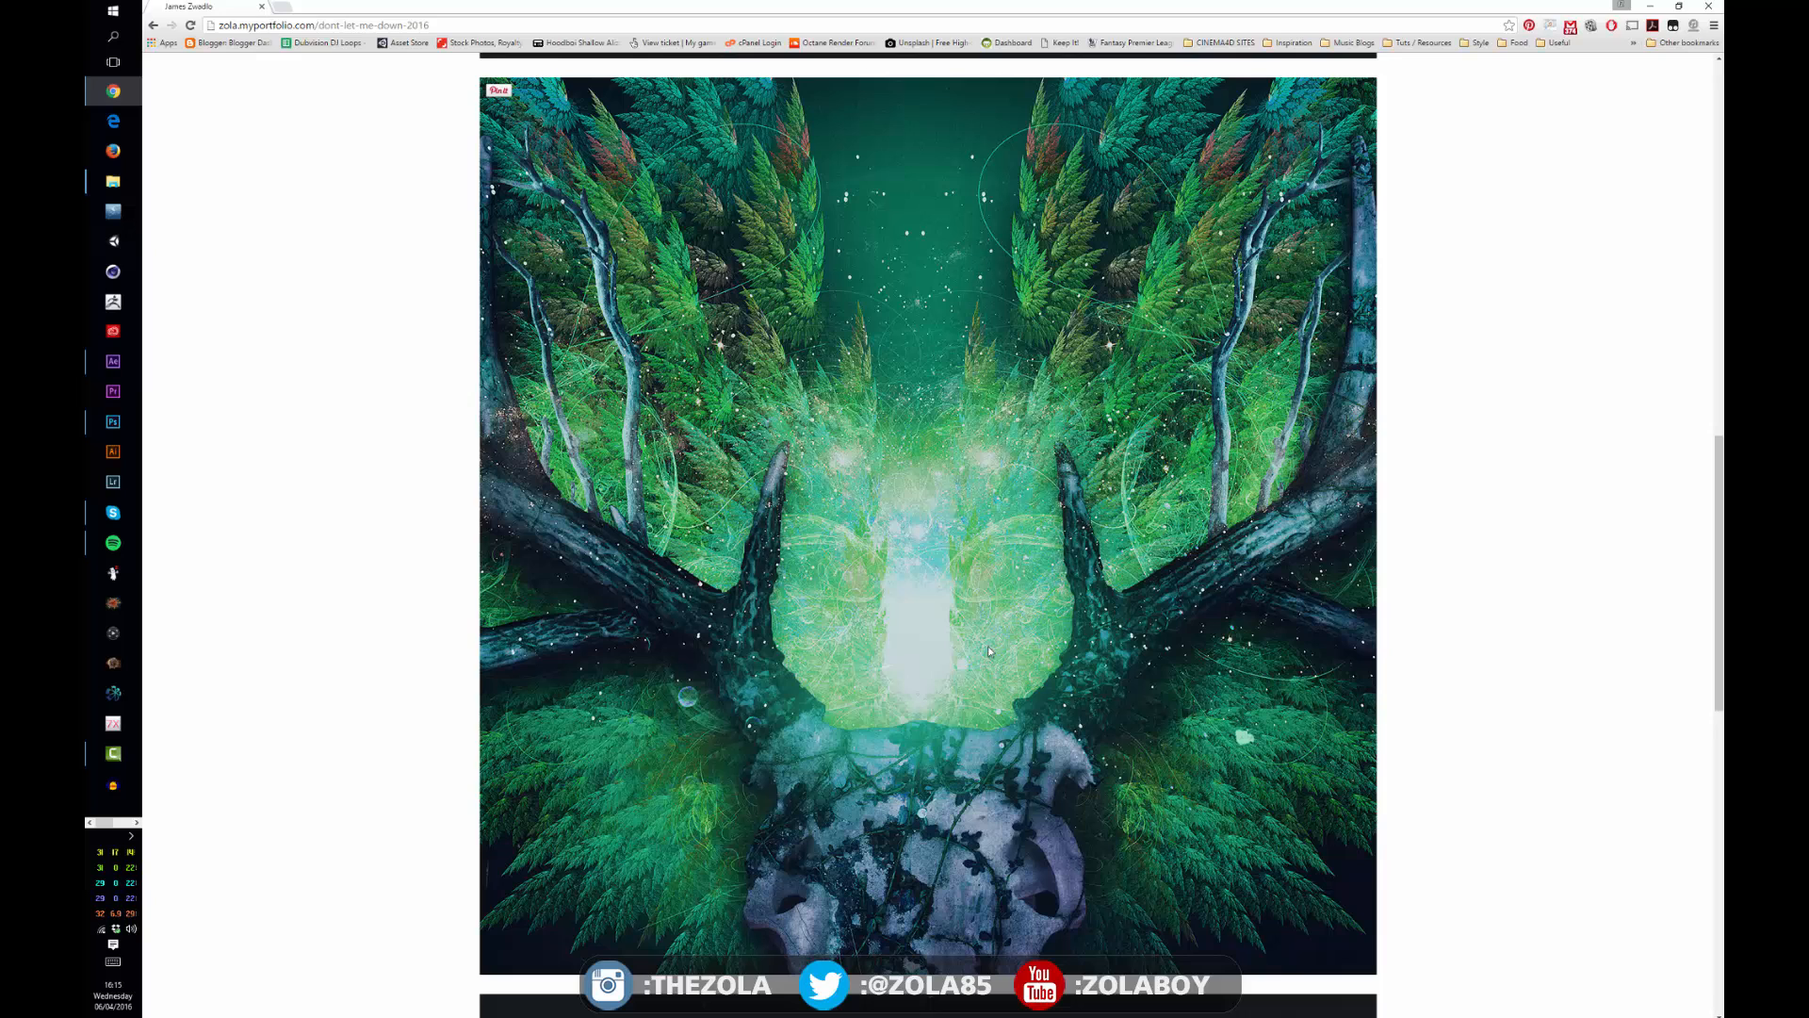
pyautogui.moveTo(1611, 431)
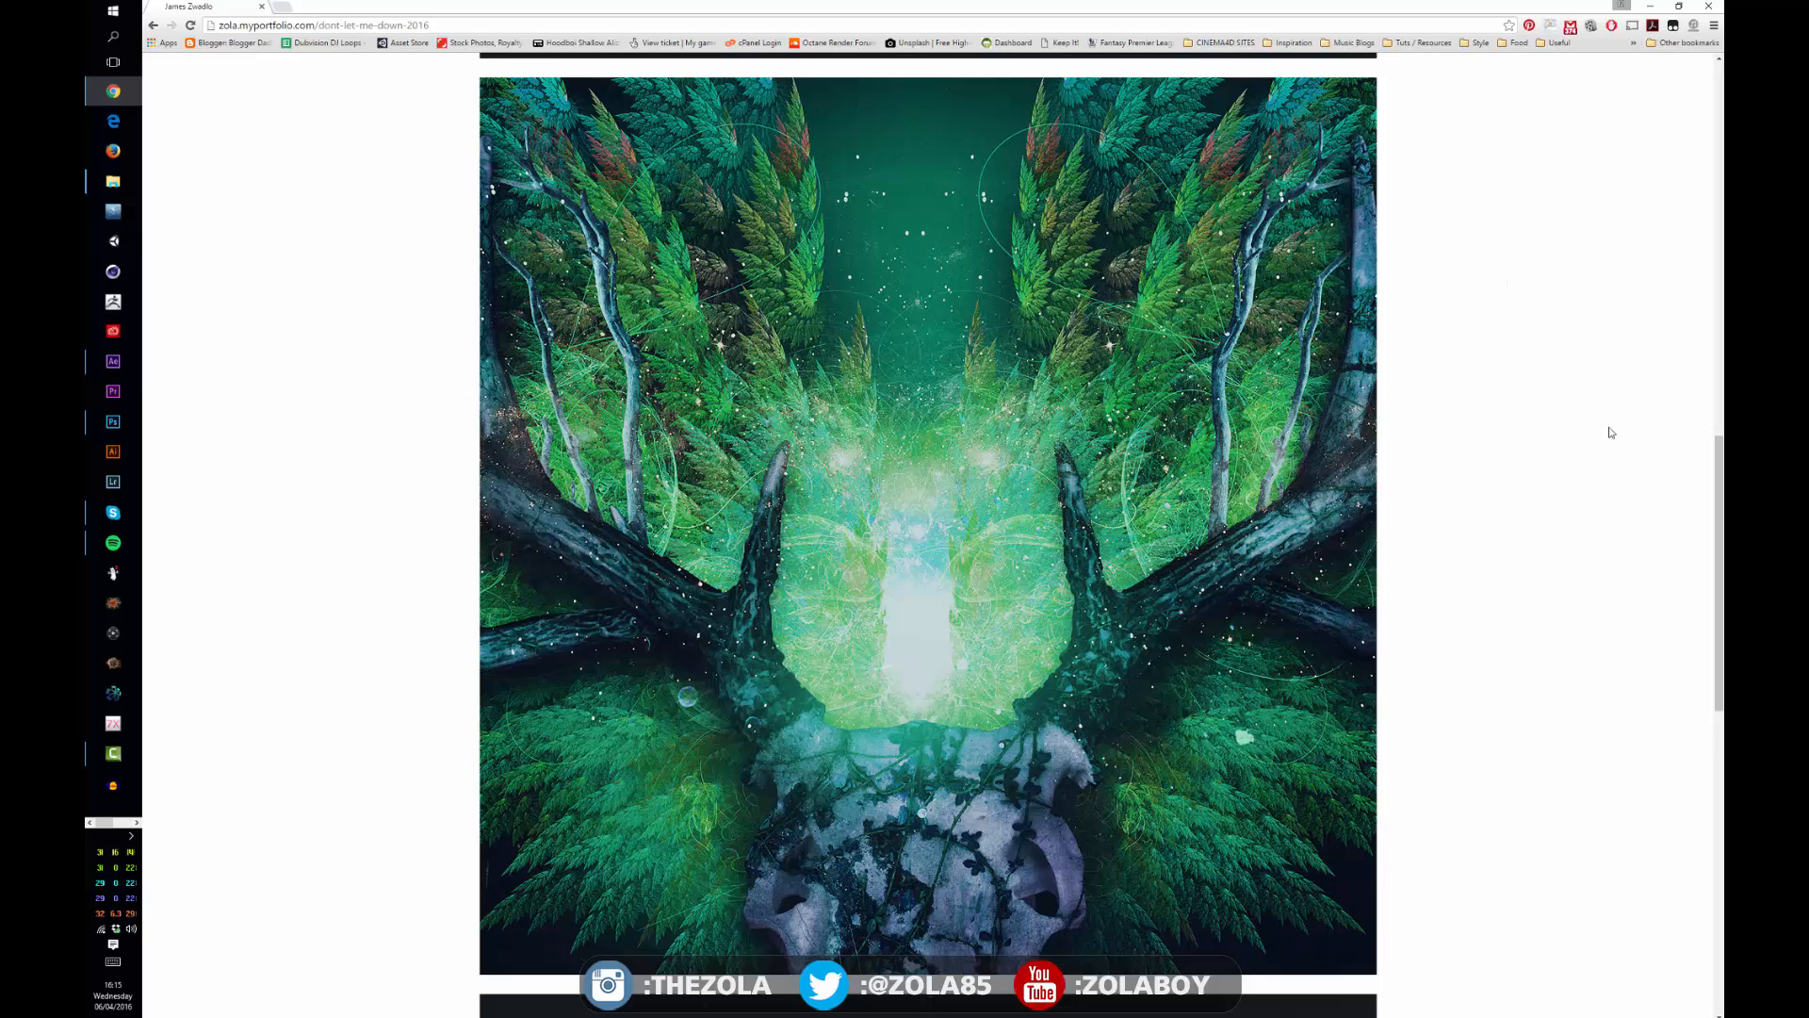
pyautogui.scroll(-3)
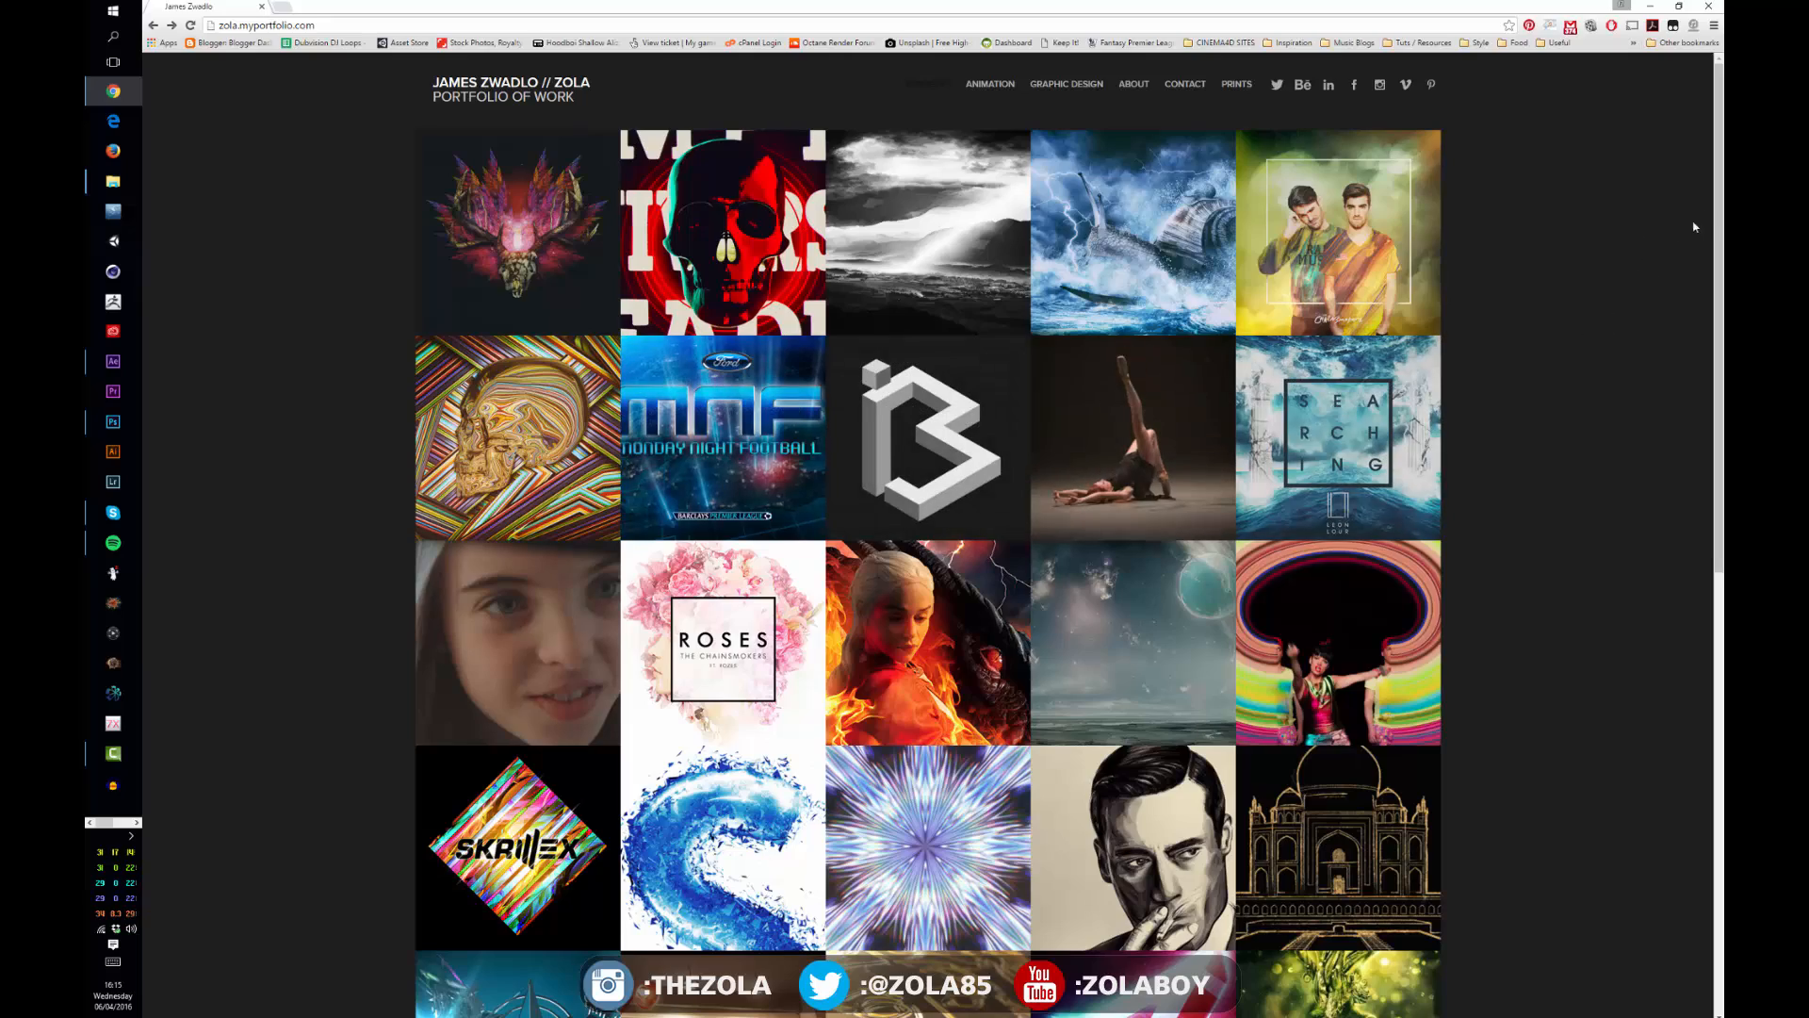
pyautogui.scroll(-3)
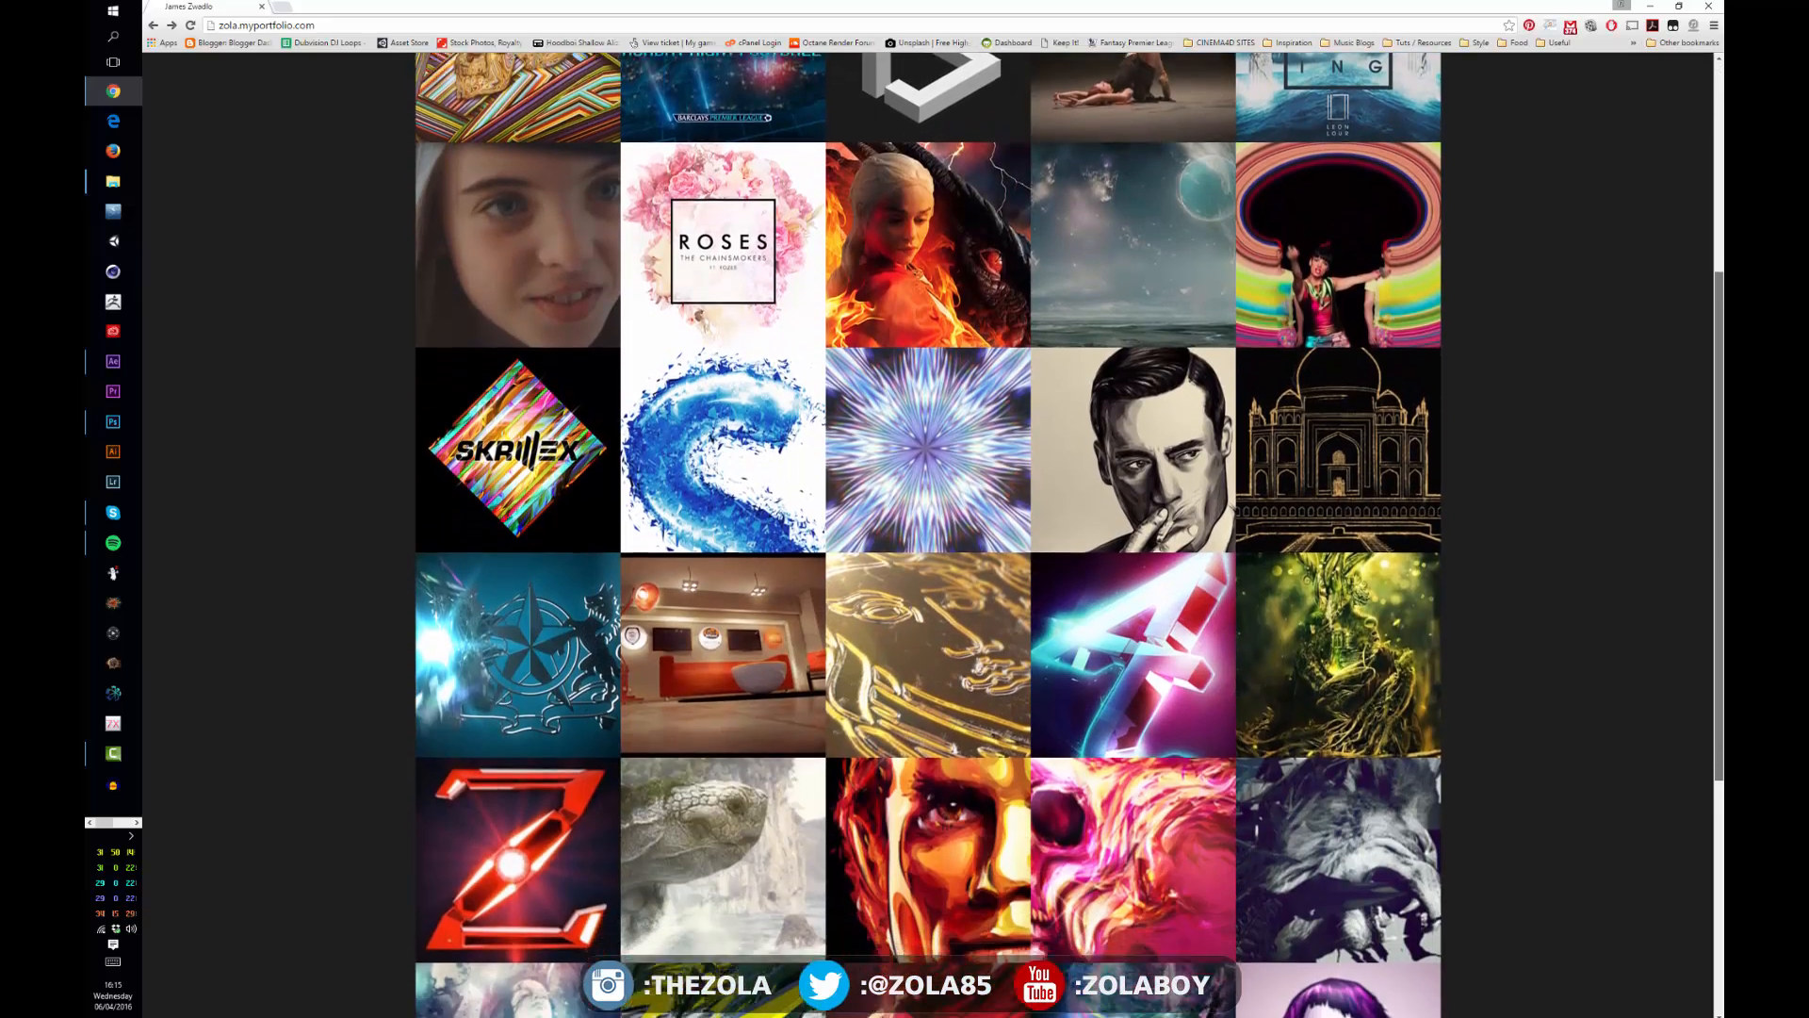
pyautogui.scroll(-3)
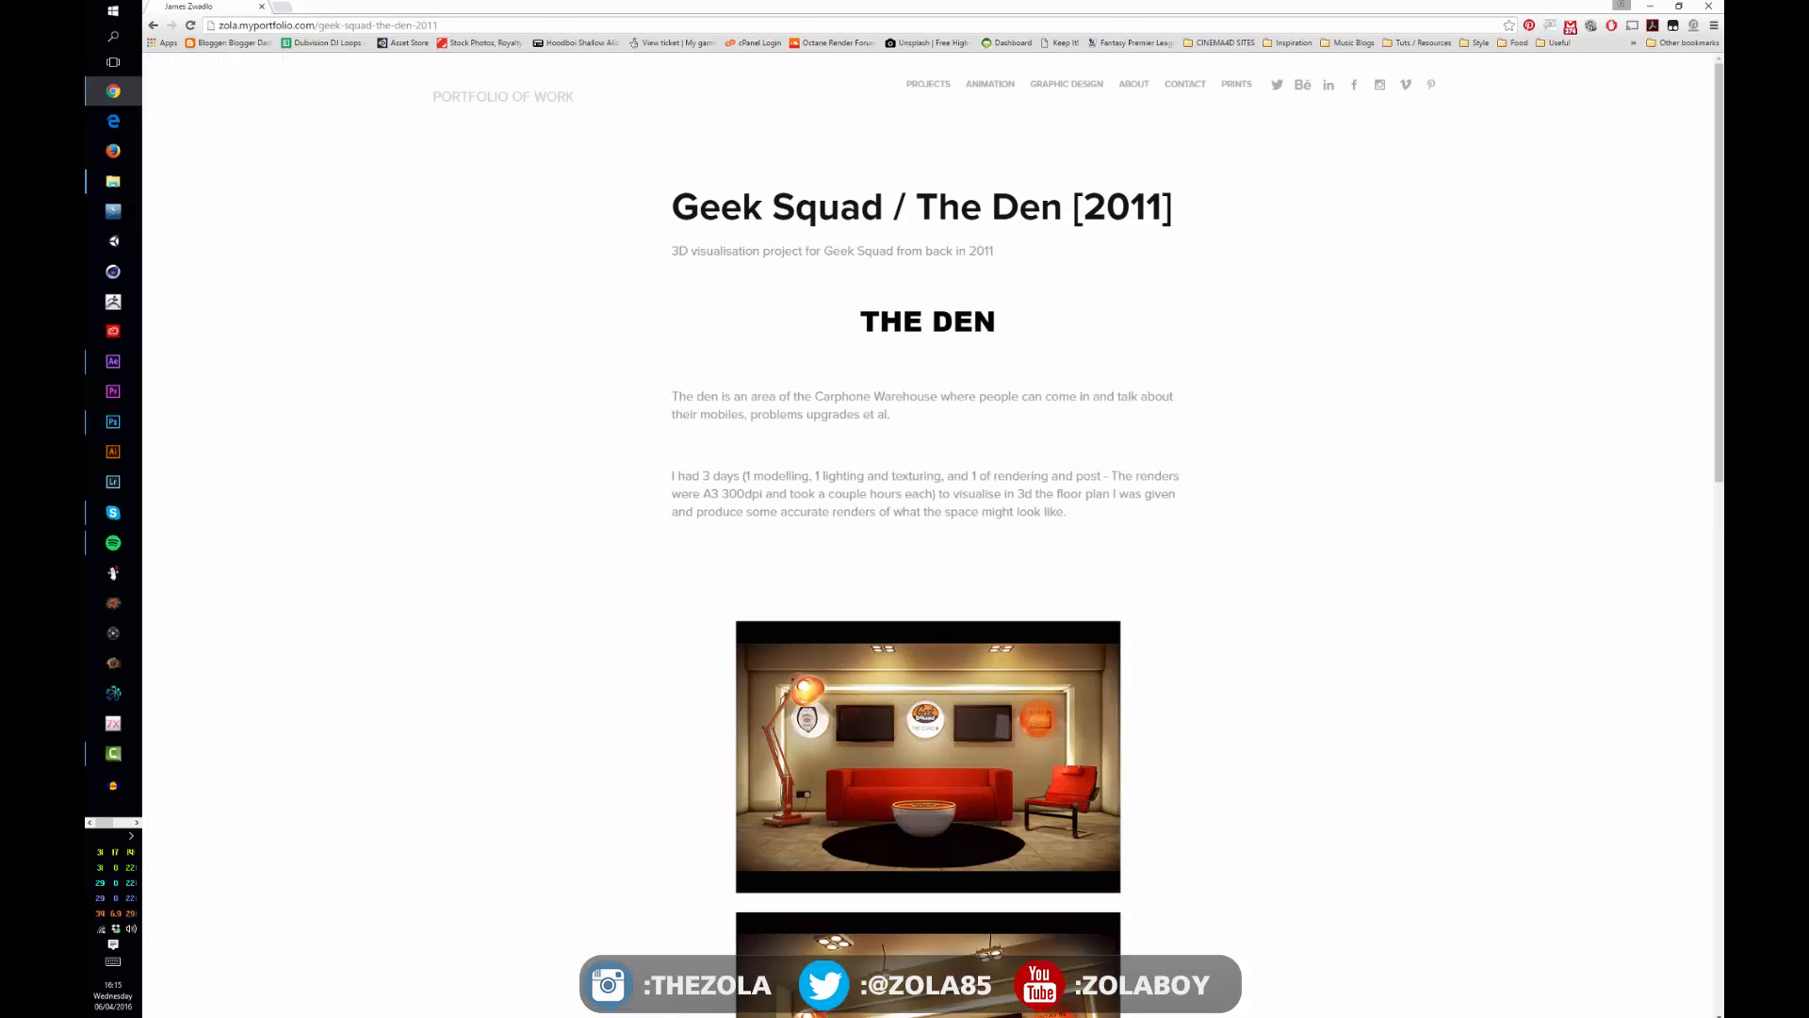
pyautogui.scroll(-3)
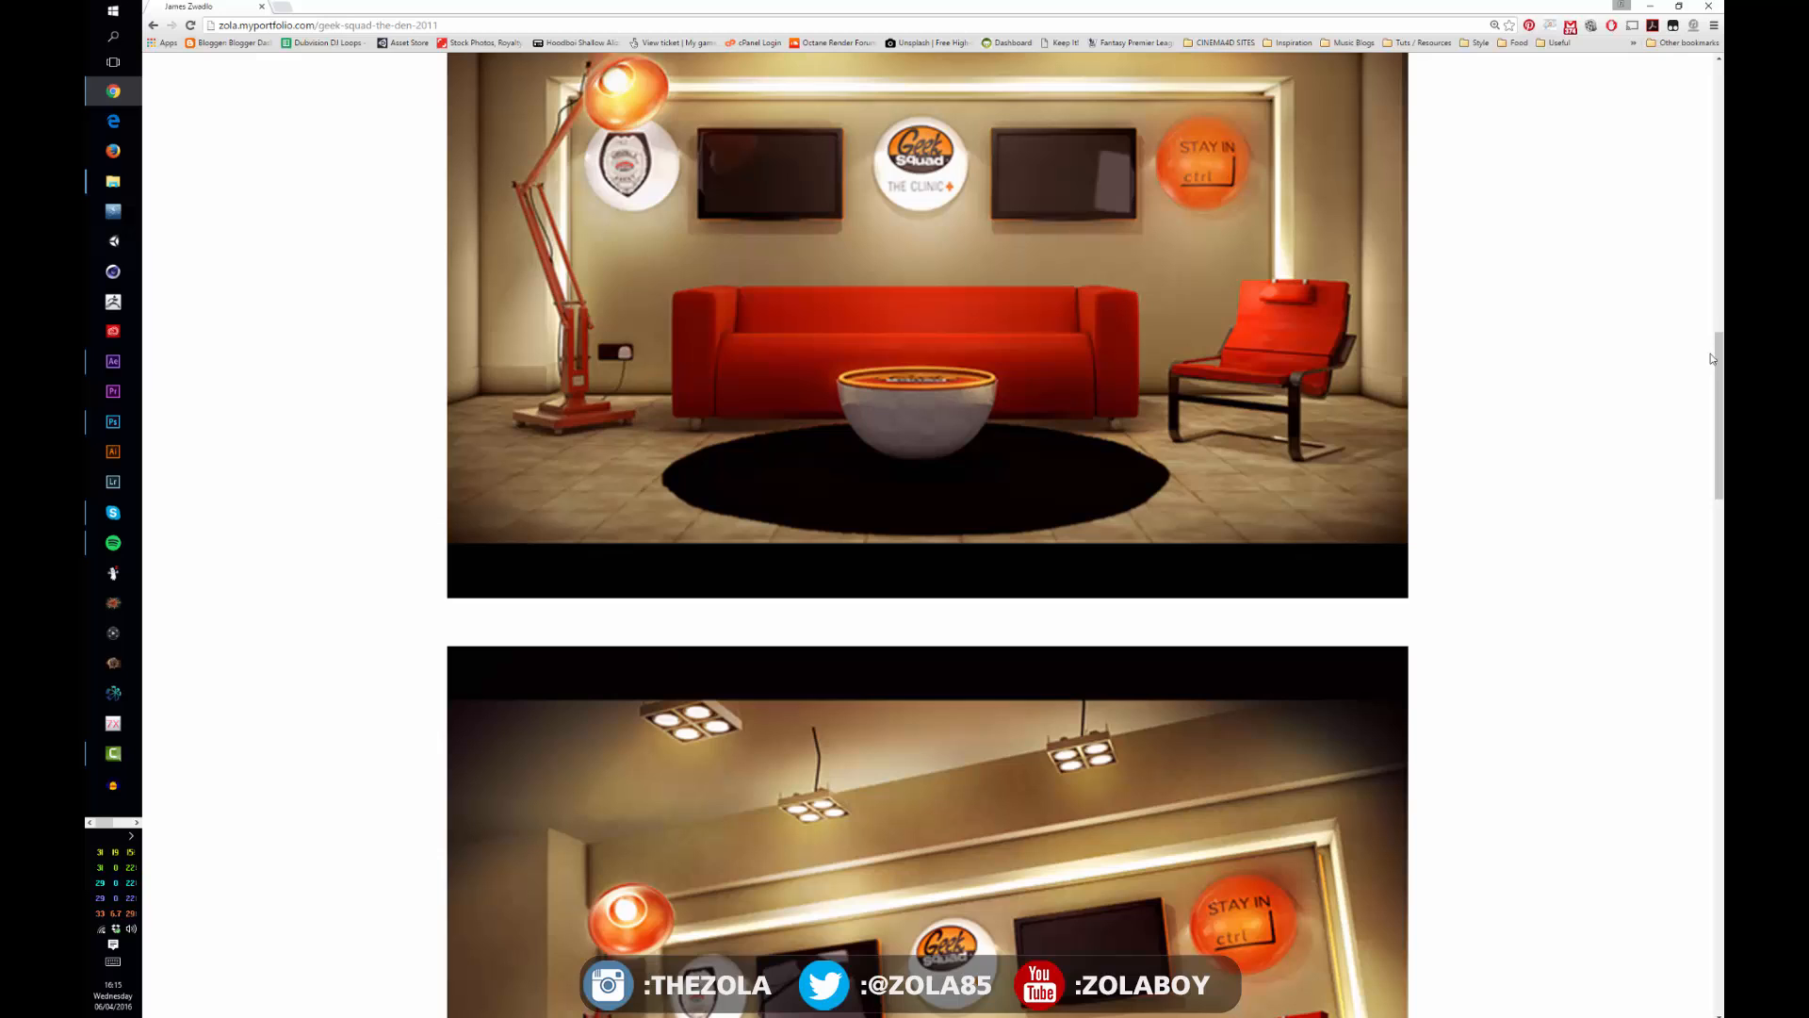
pyautogui.scroll(-3)
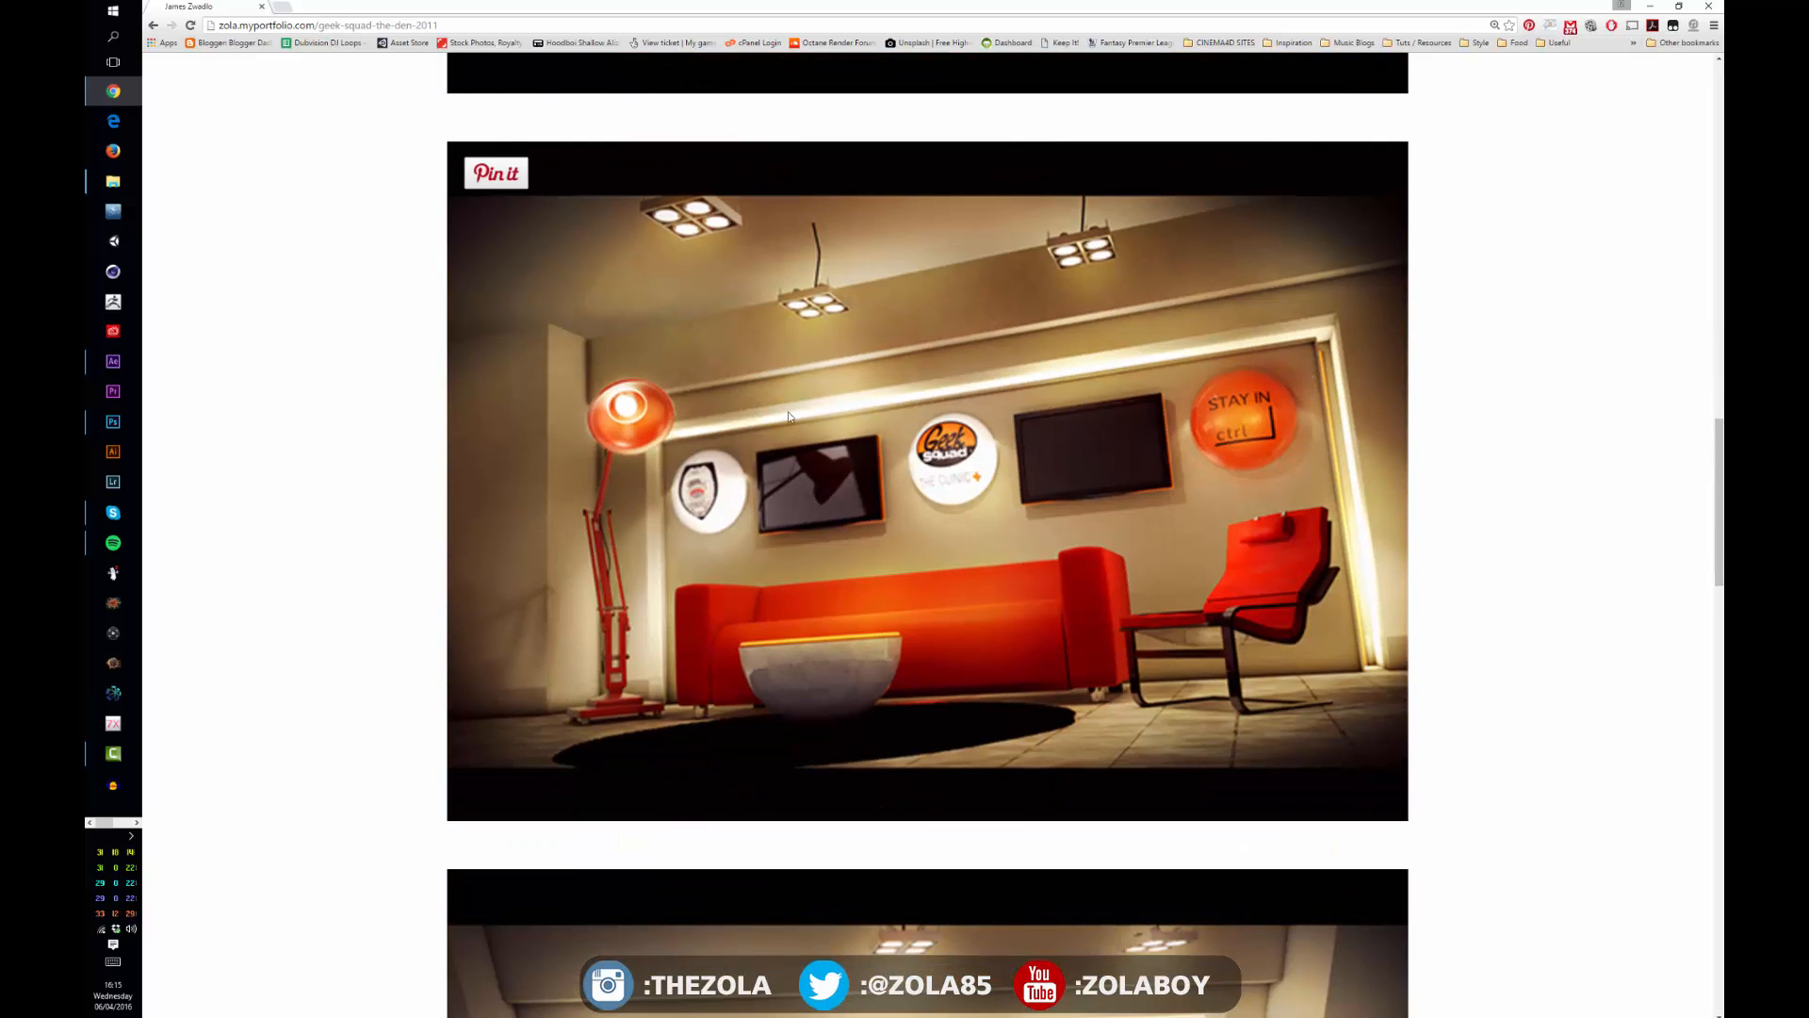
pyautogui.moveTo(674, 447)
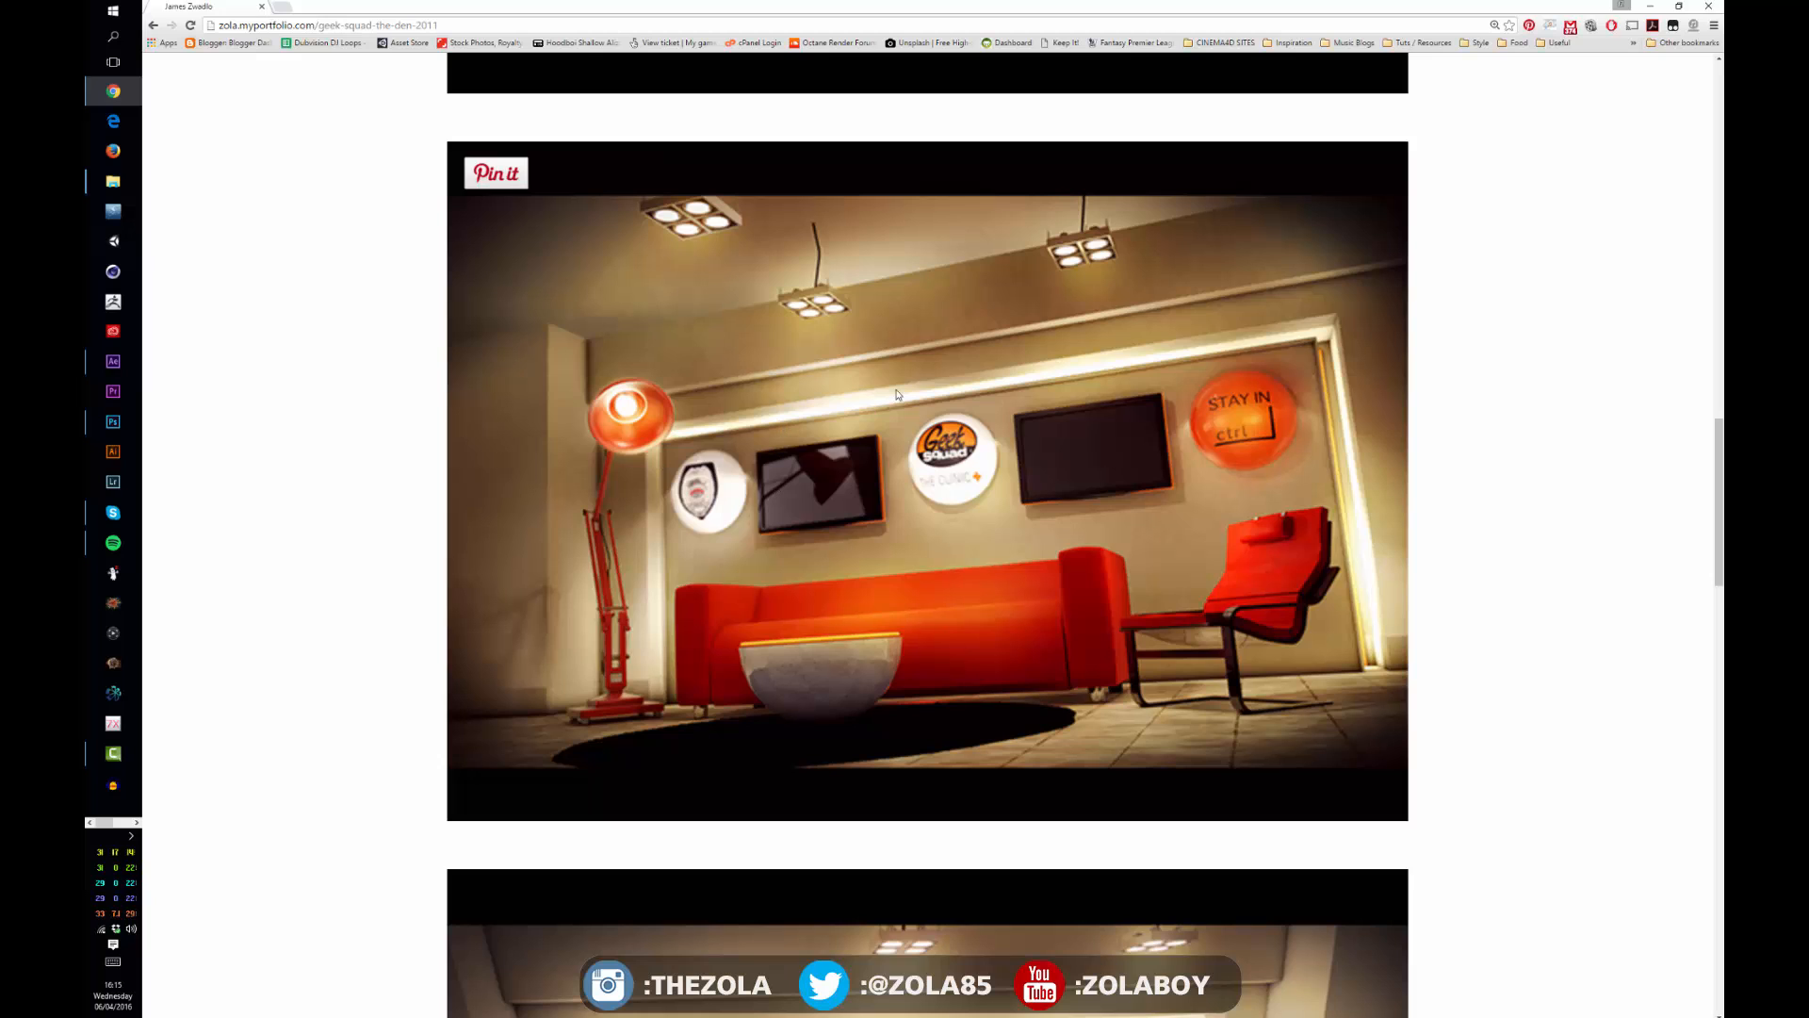
pyautogui.scroll(-3)
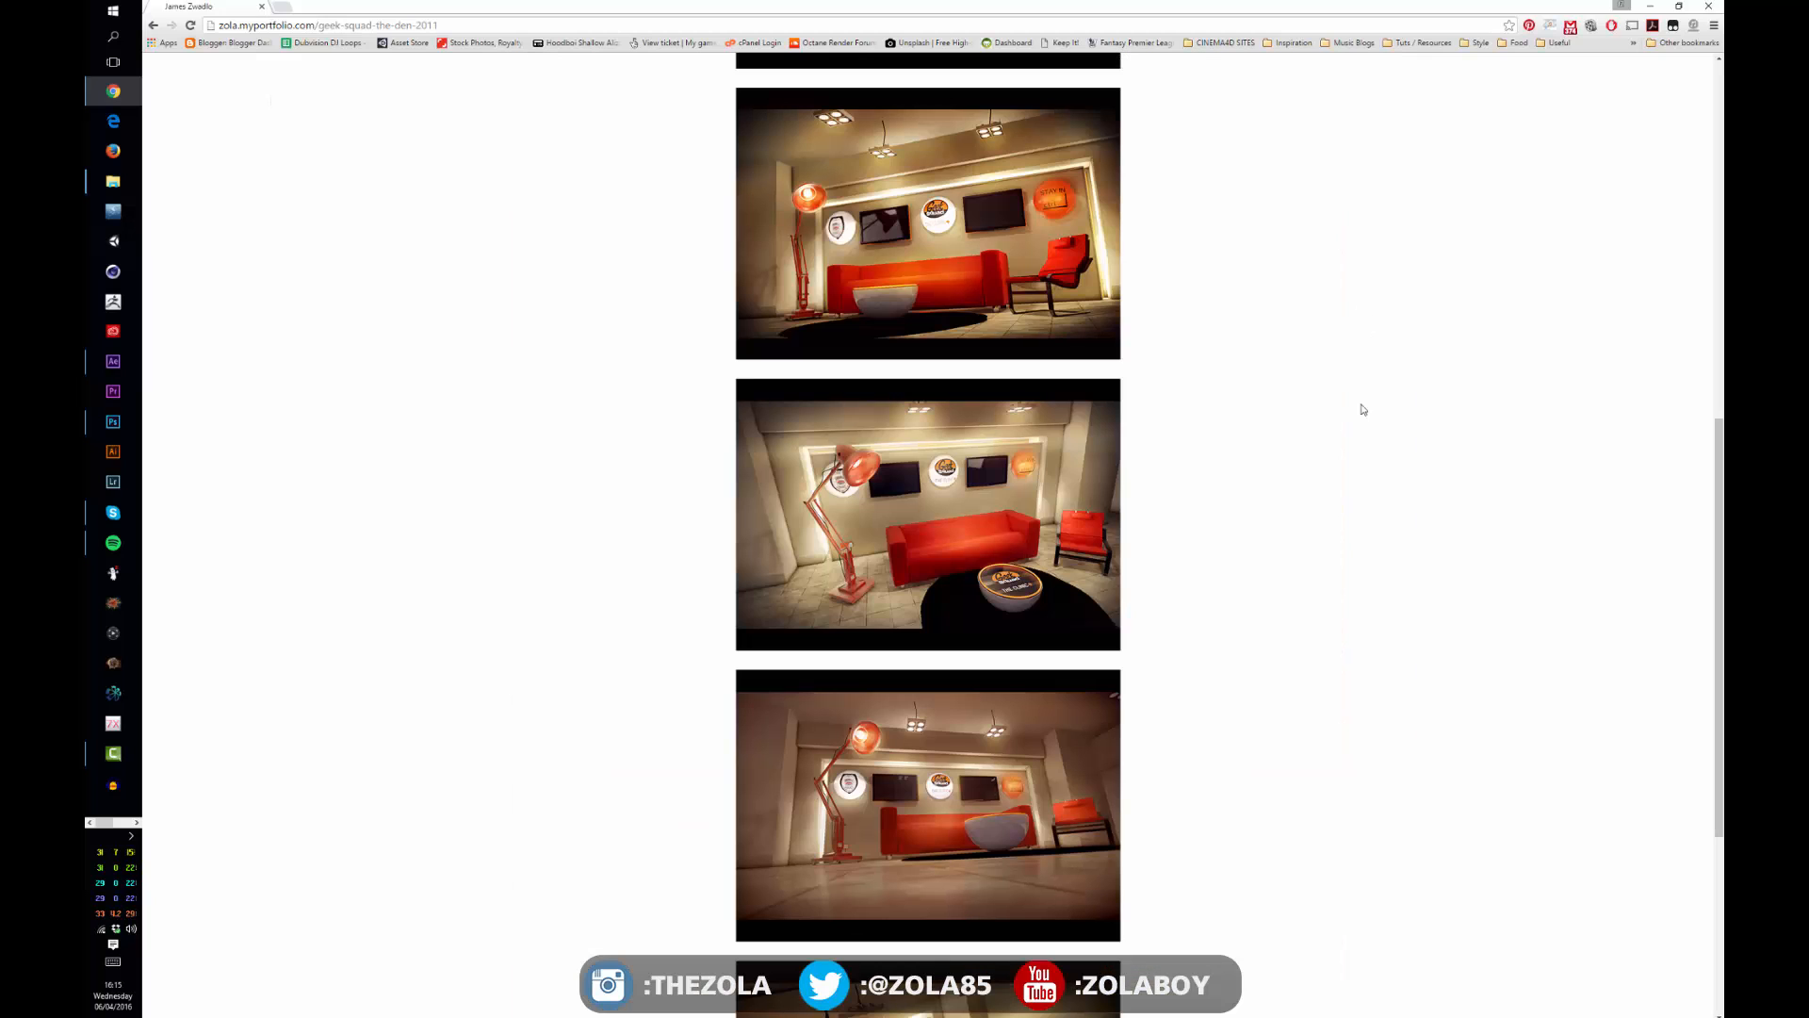
pyautogui.moveTo(1445, 456)
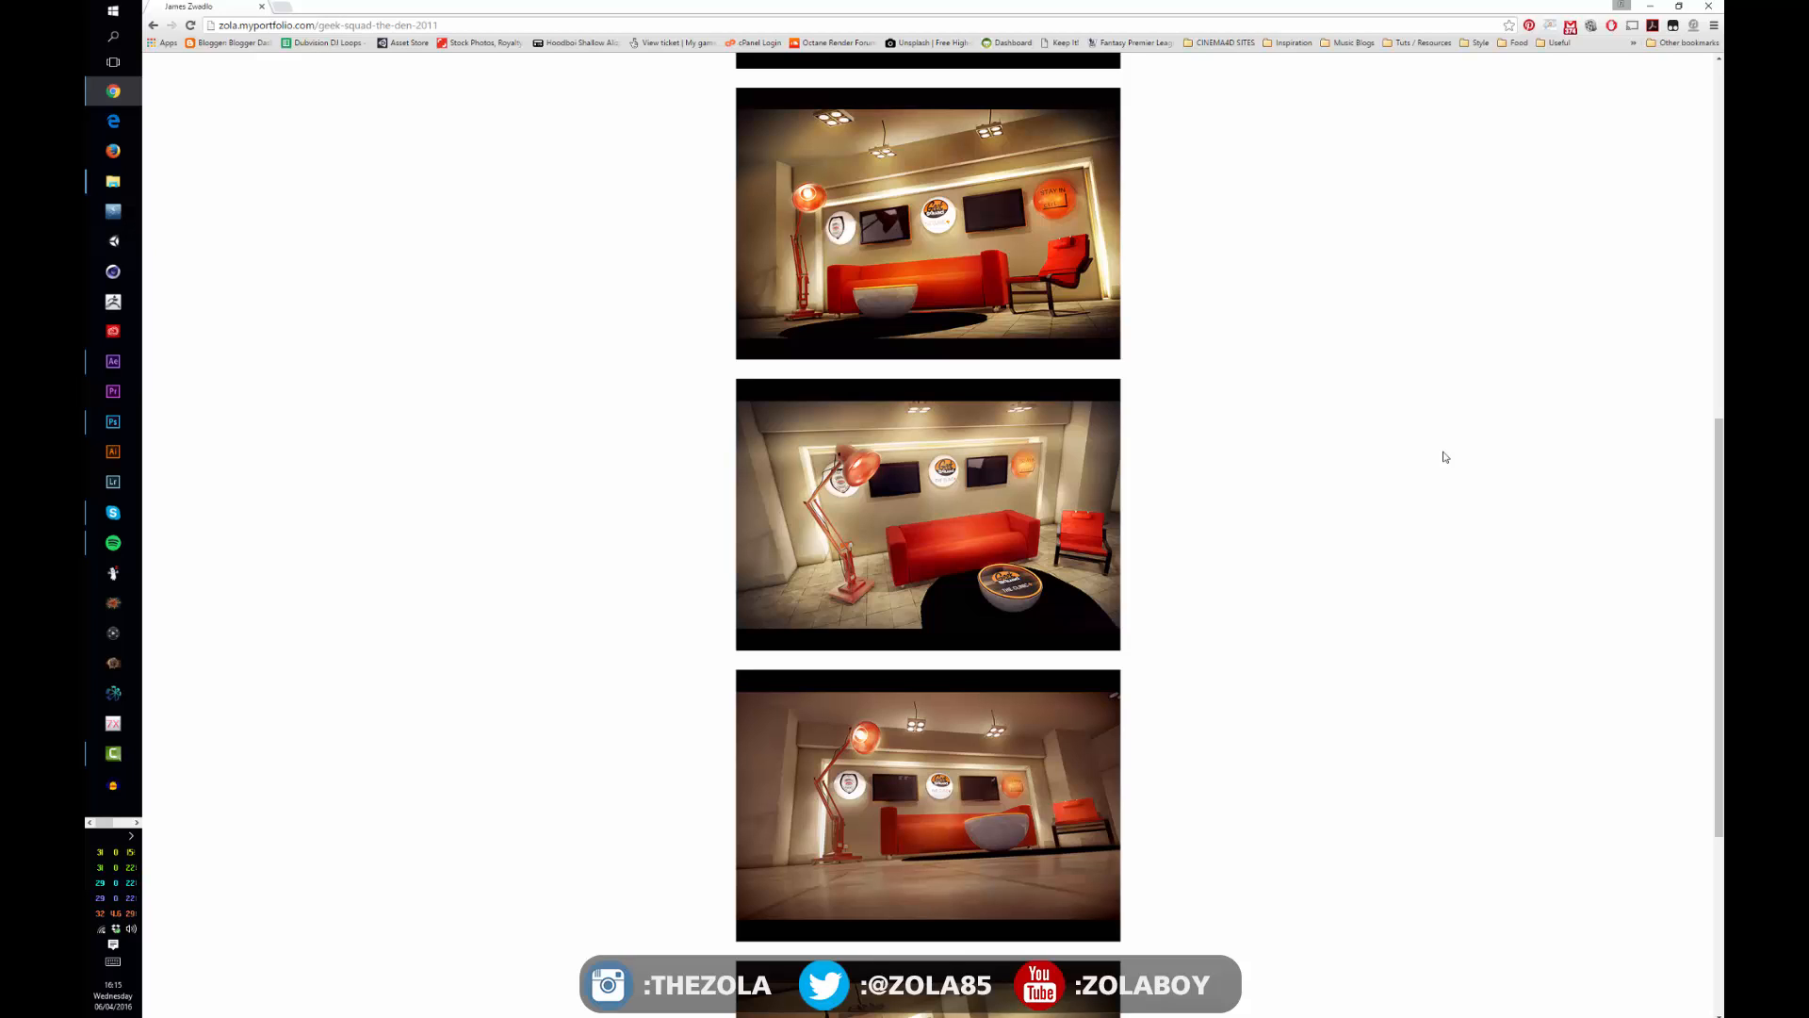
pyautogui.moveTo(1183, 428)
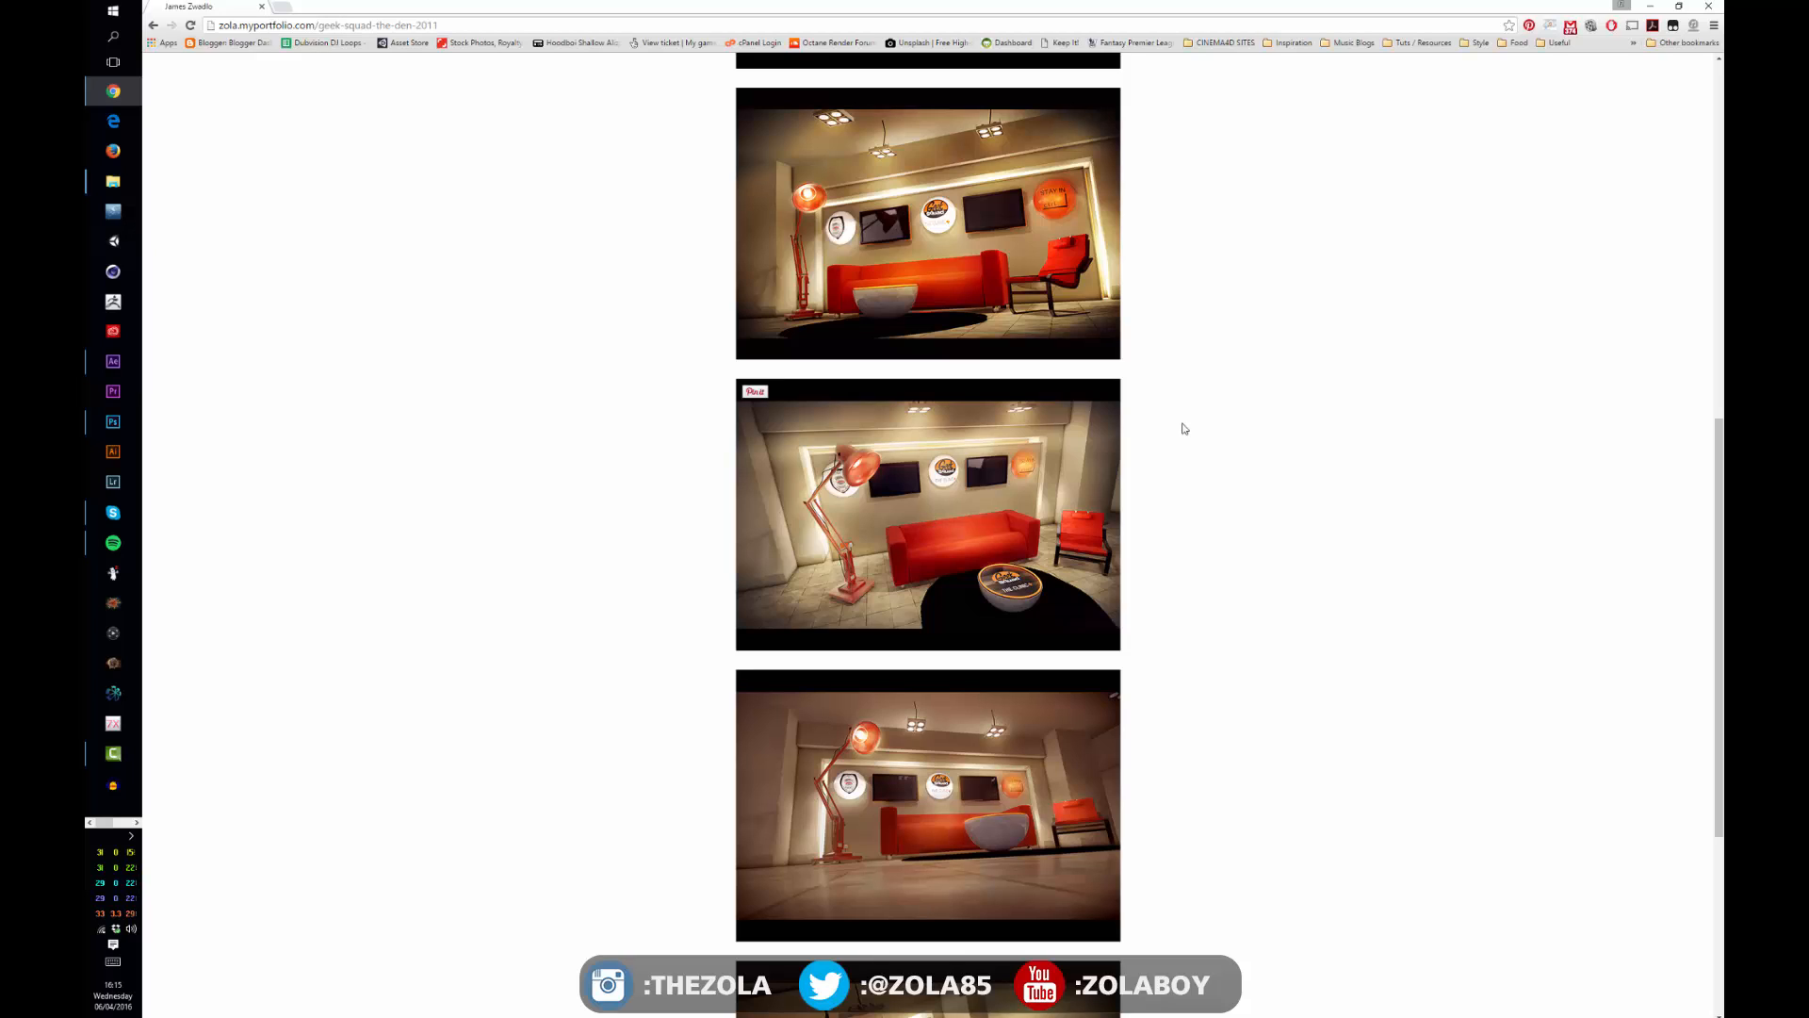
pyautogui.moveTo(1249, 170)
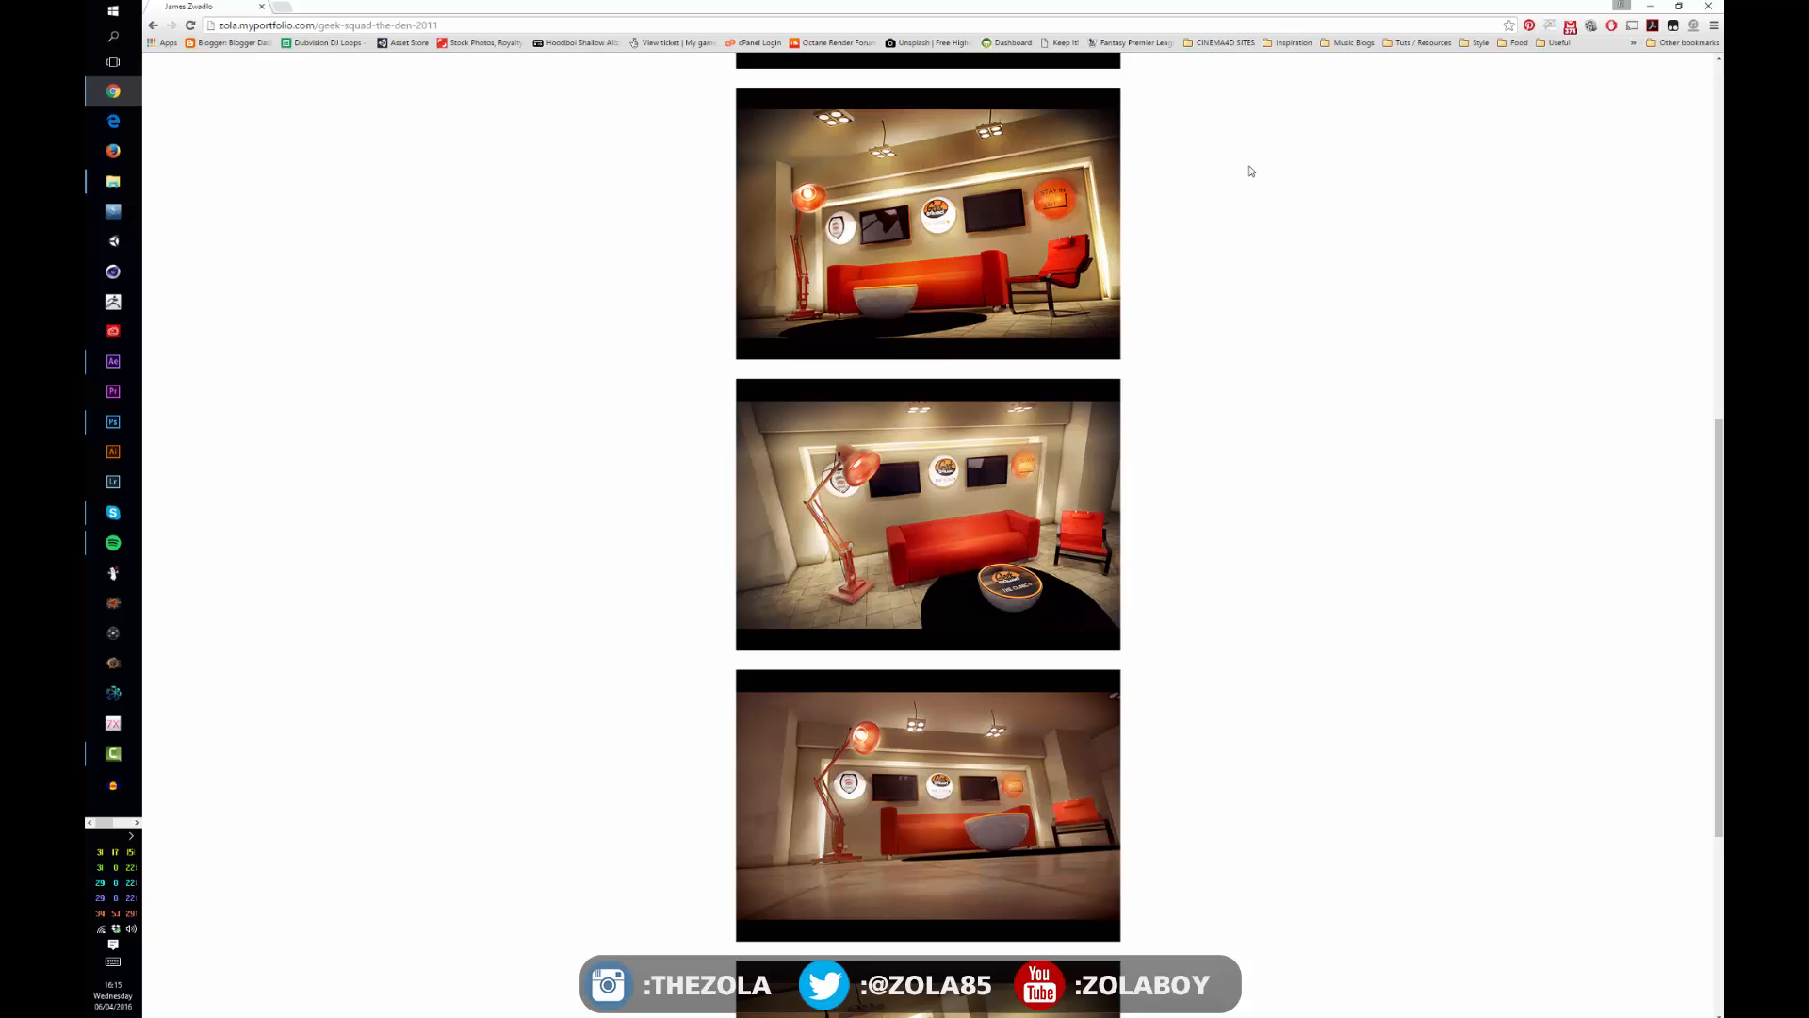
pyautogui.moveTo(797, 530)
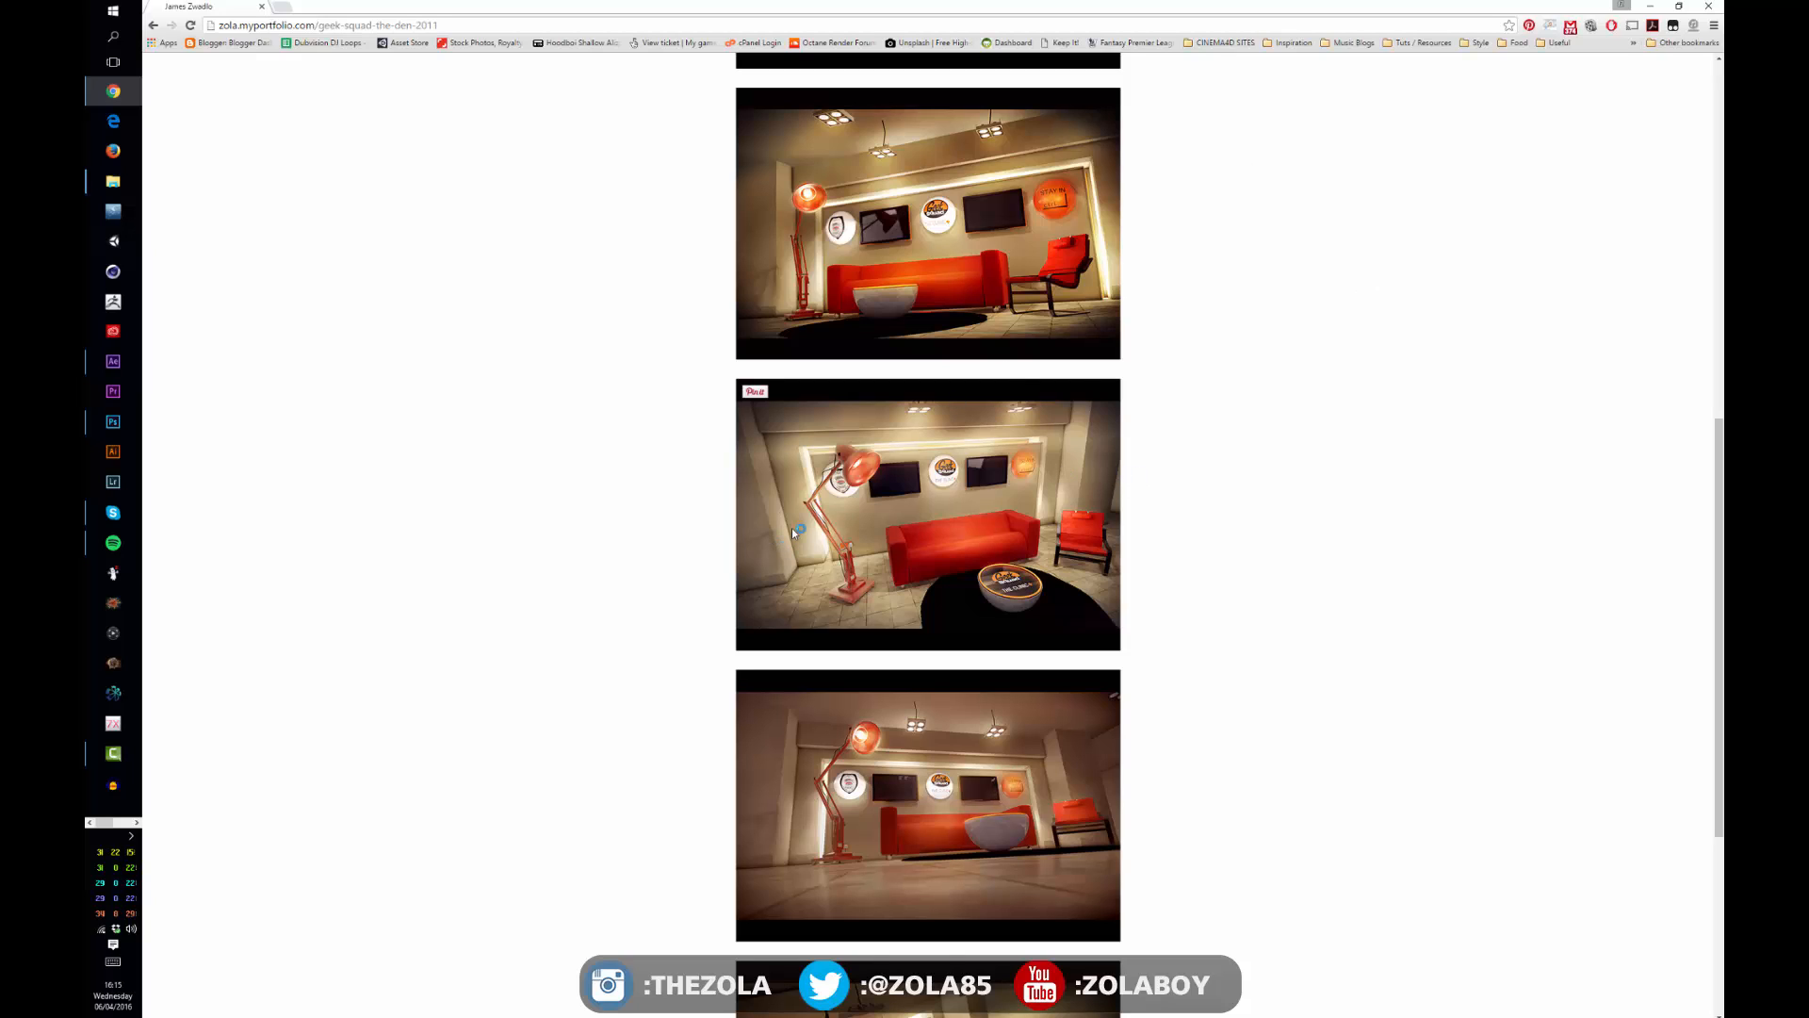
pyautogui.moveTo(1044, 511)
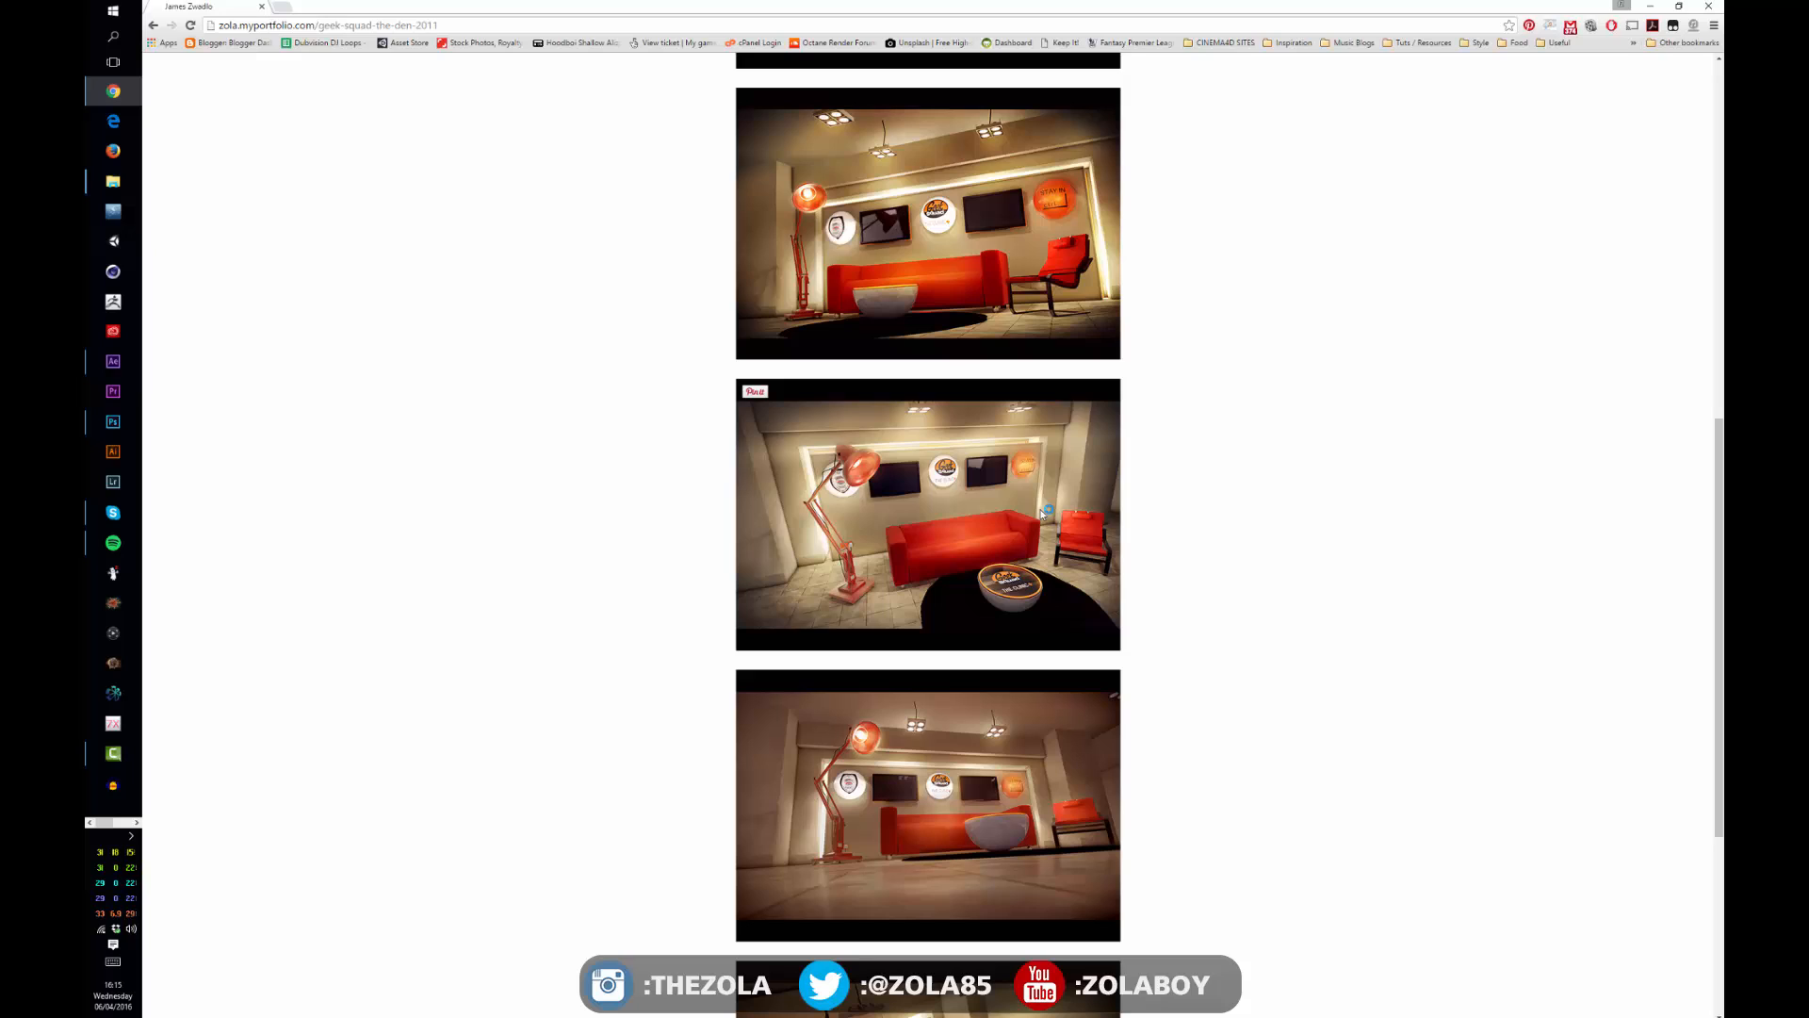
pyautogui.moveTo(934, 535)
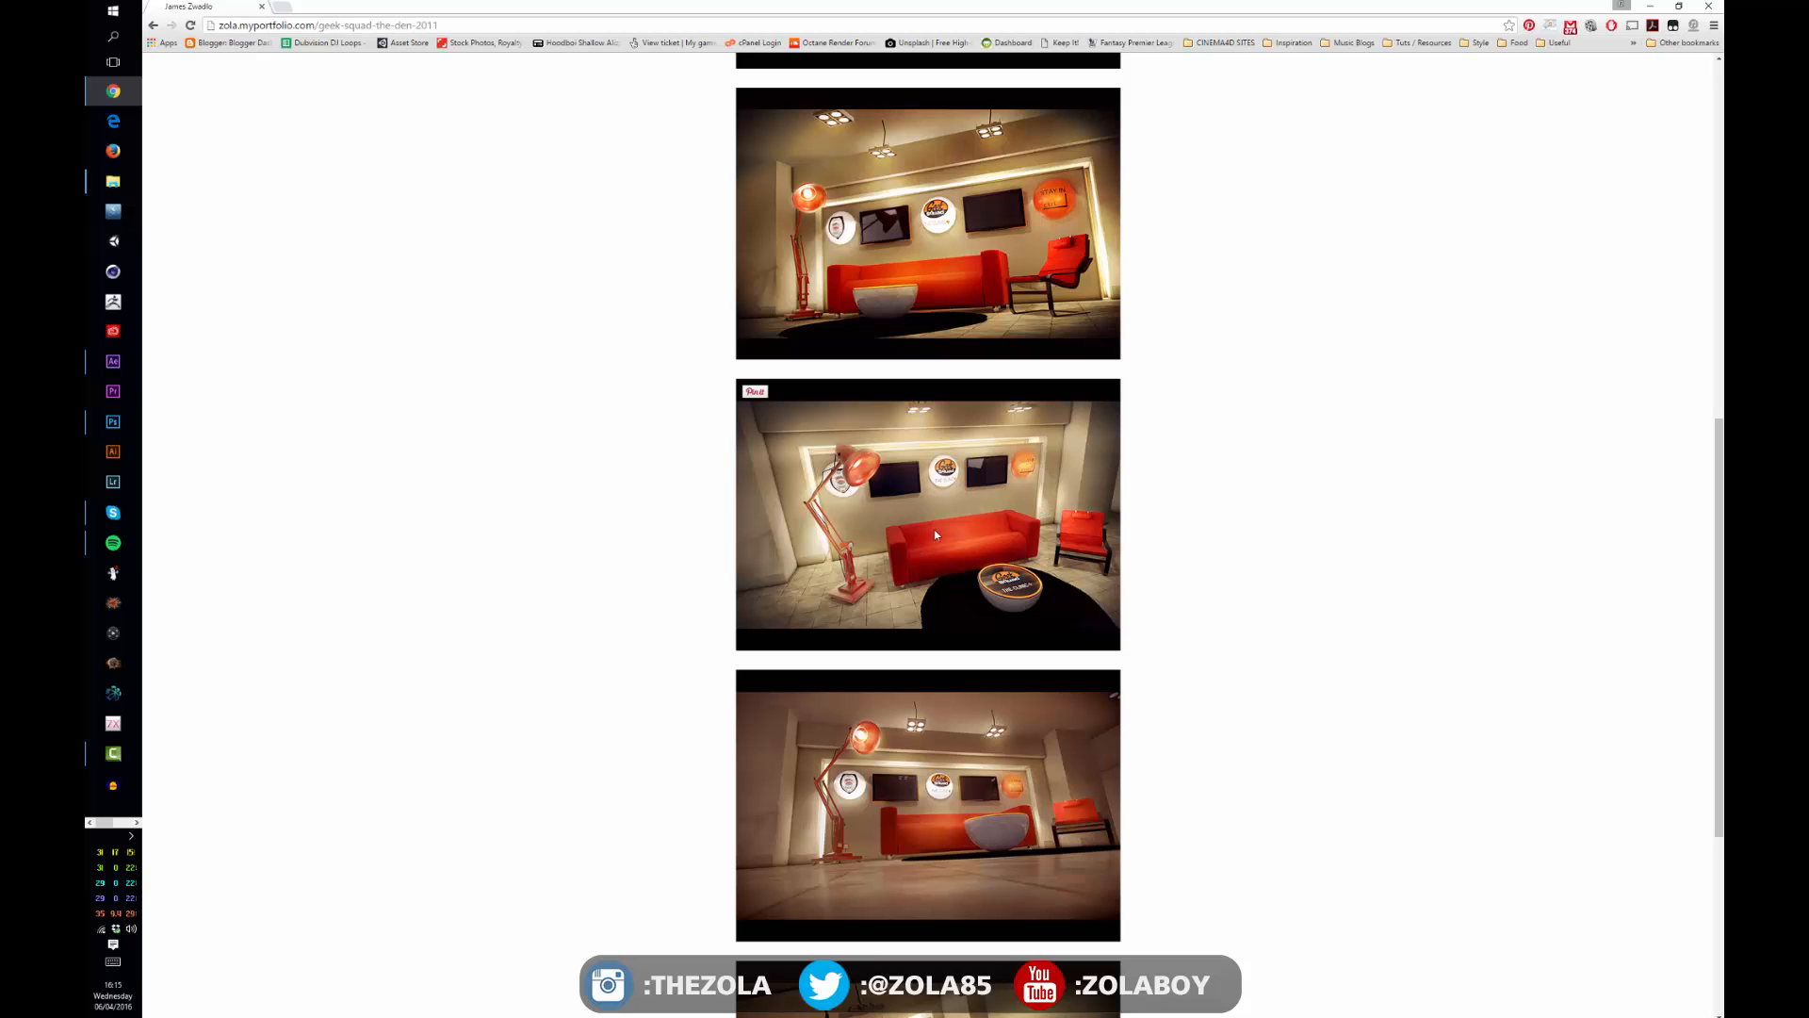
pyautogui.moveTo(941, 545)
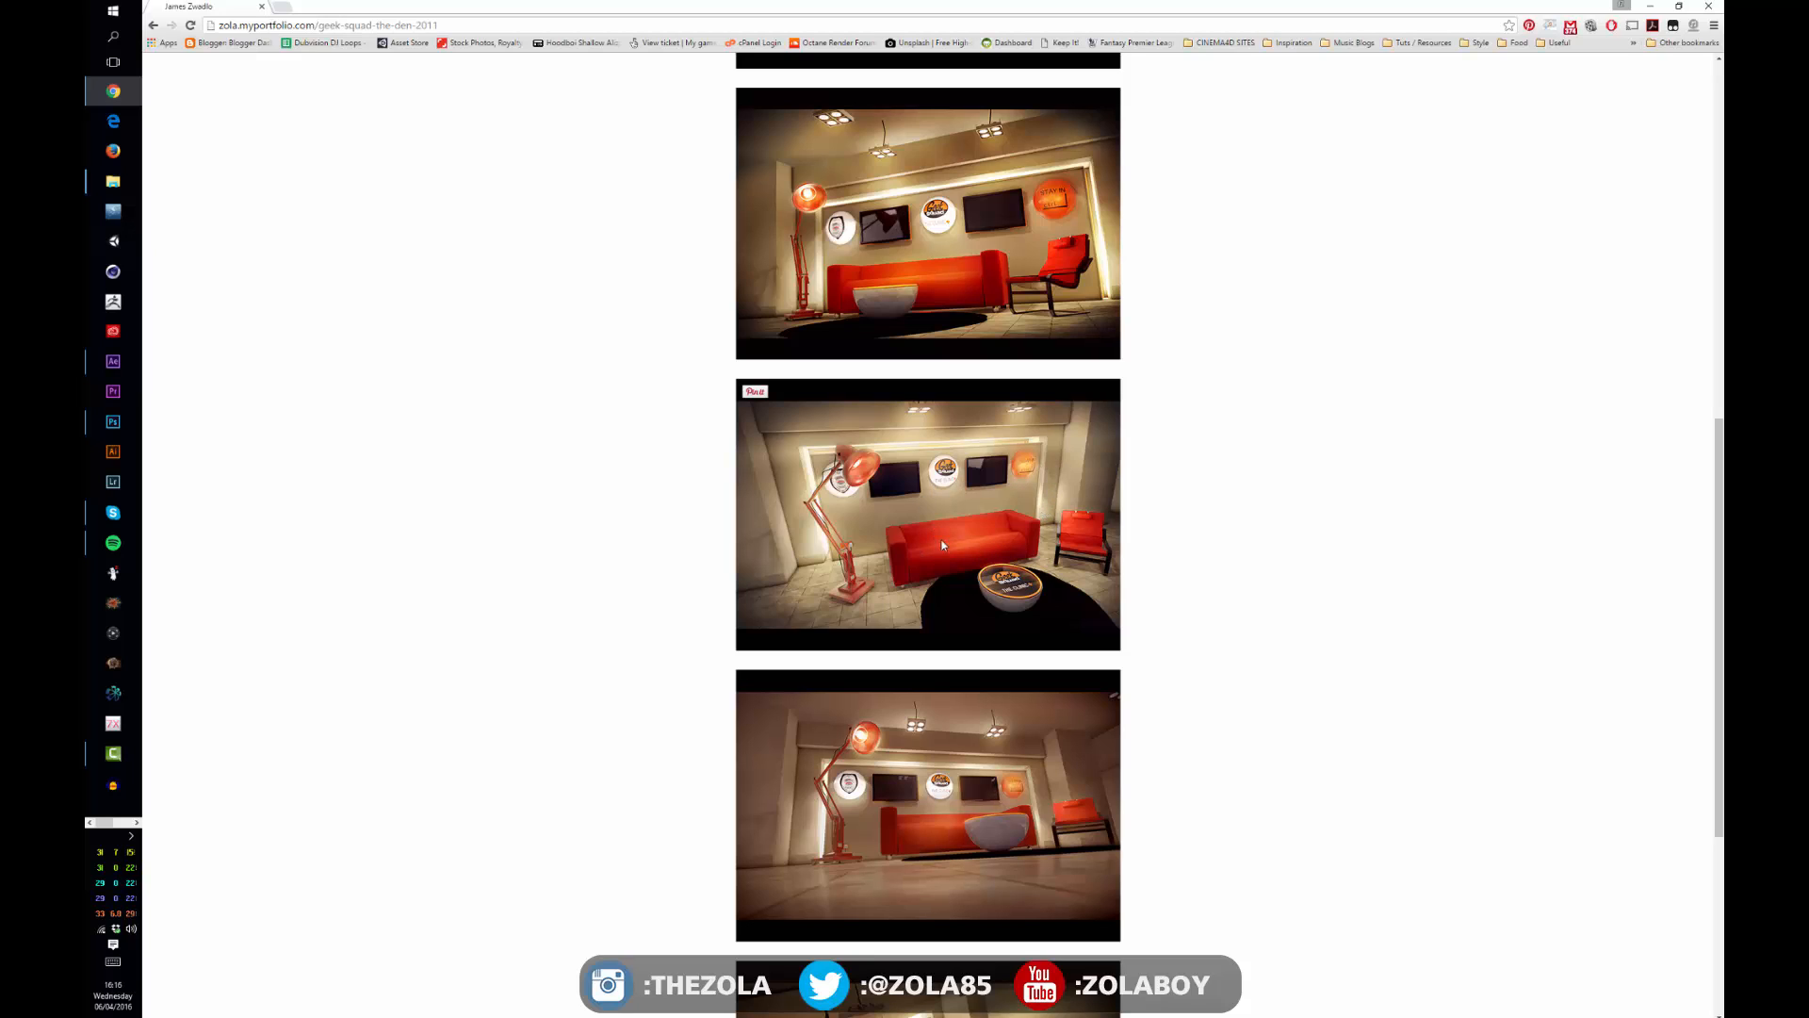
pyautogui.moveTo(921, 568)
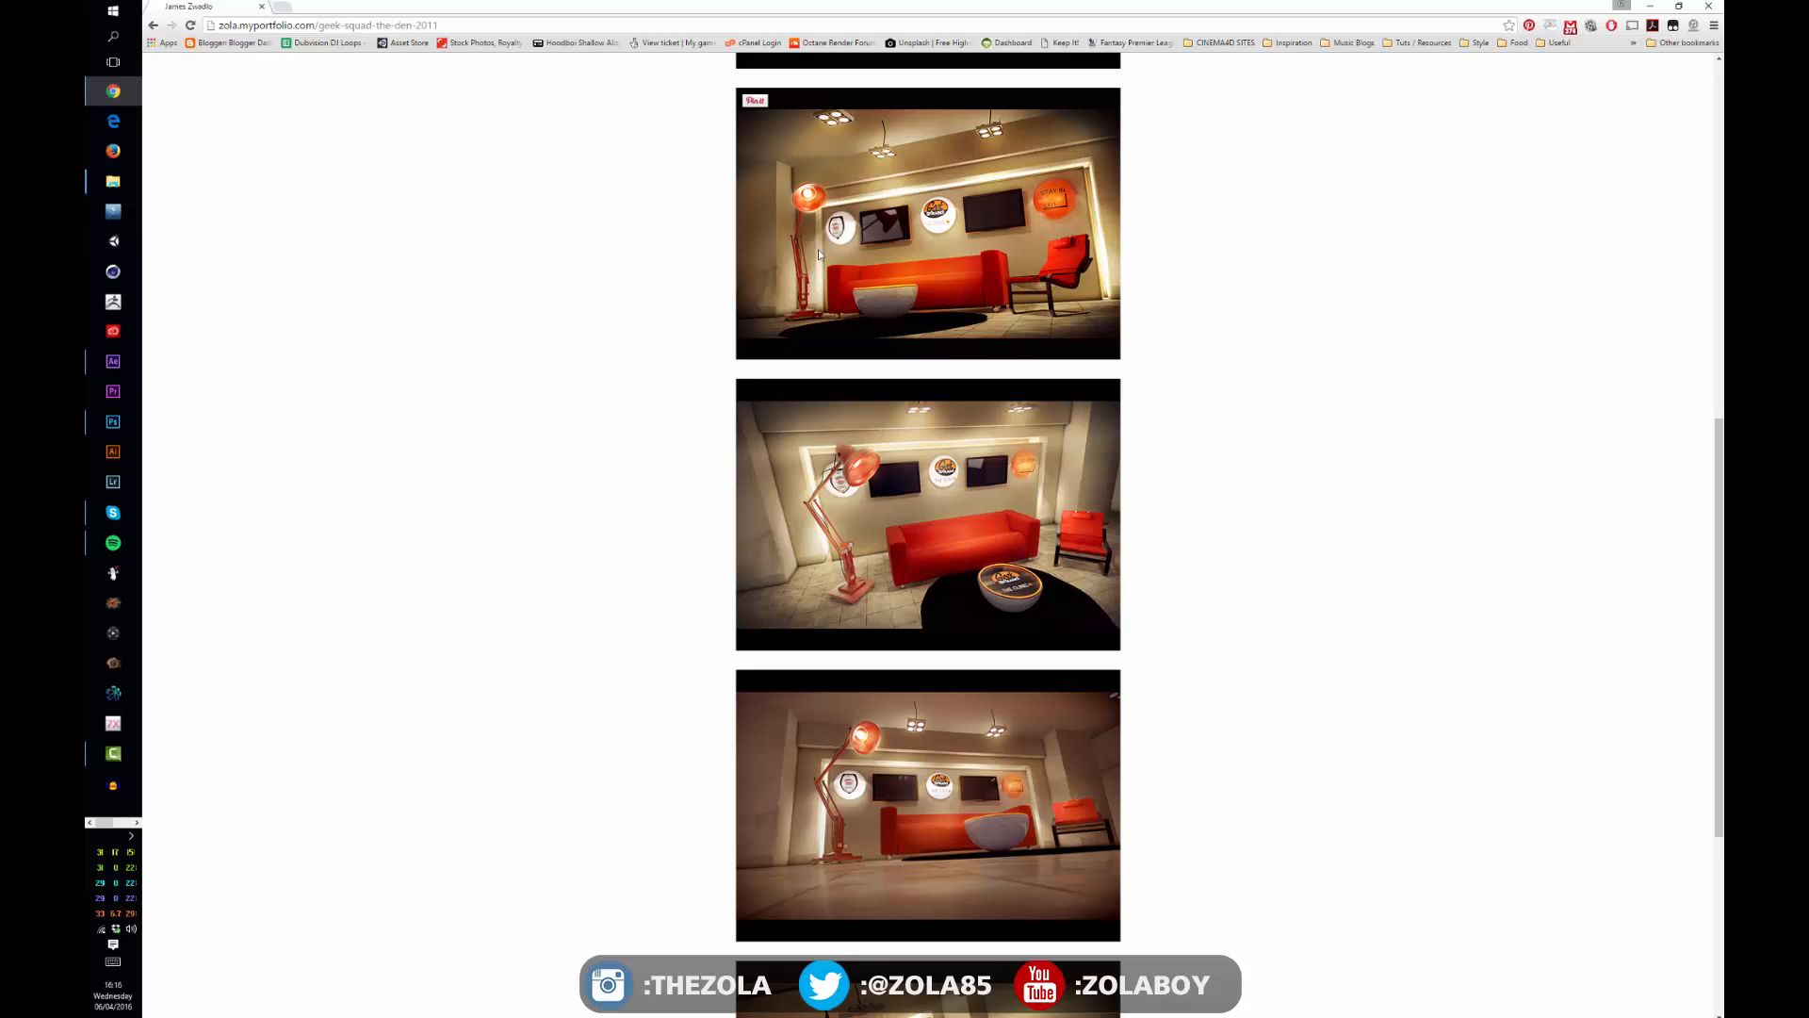
pyautogui.moveTo(937, 232)
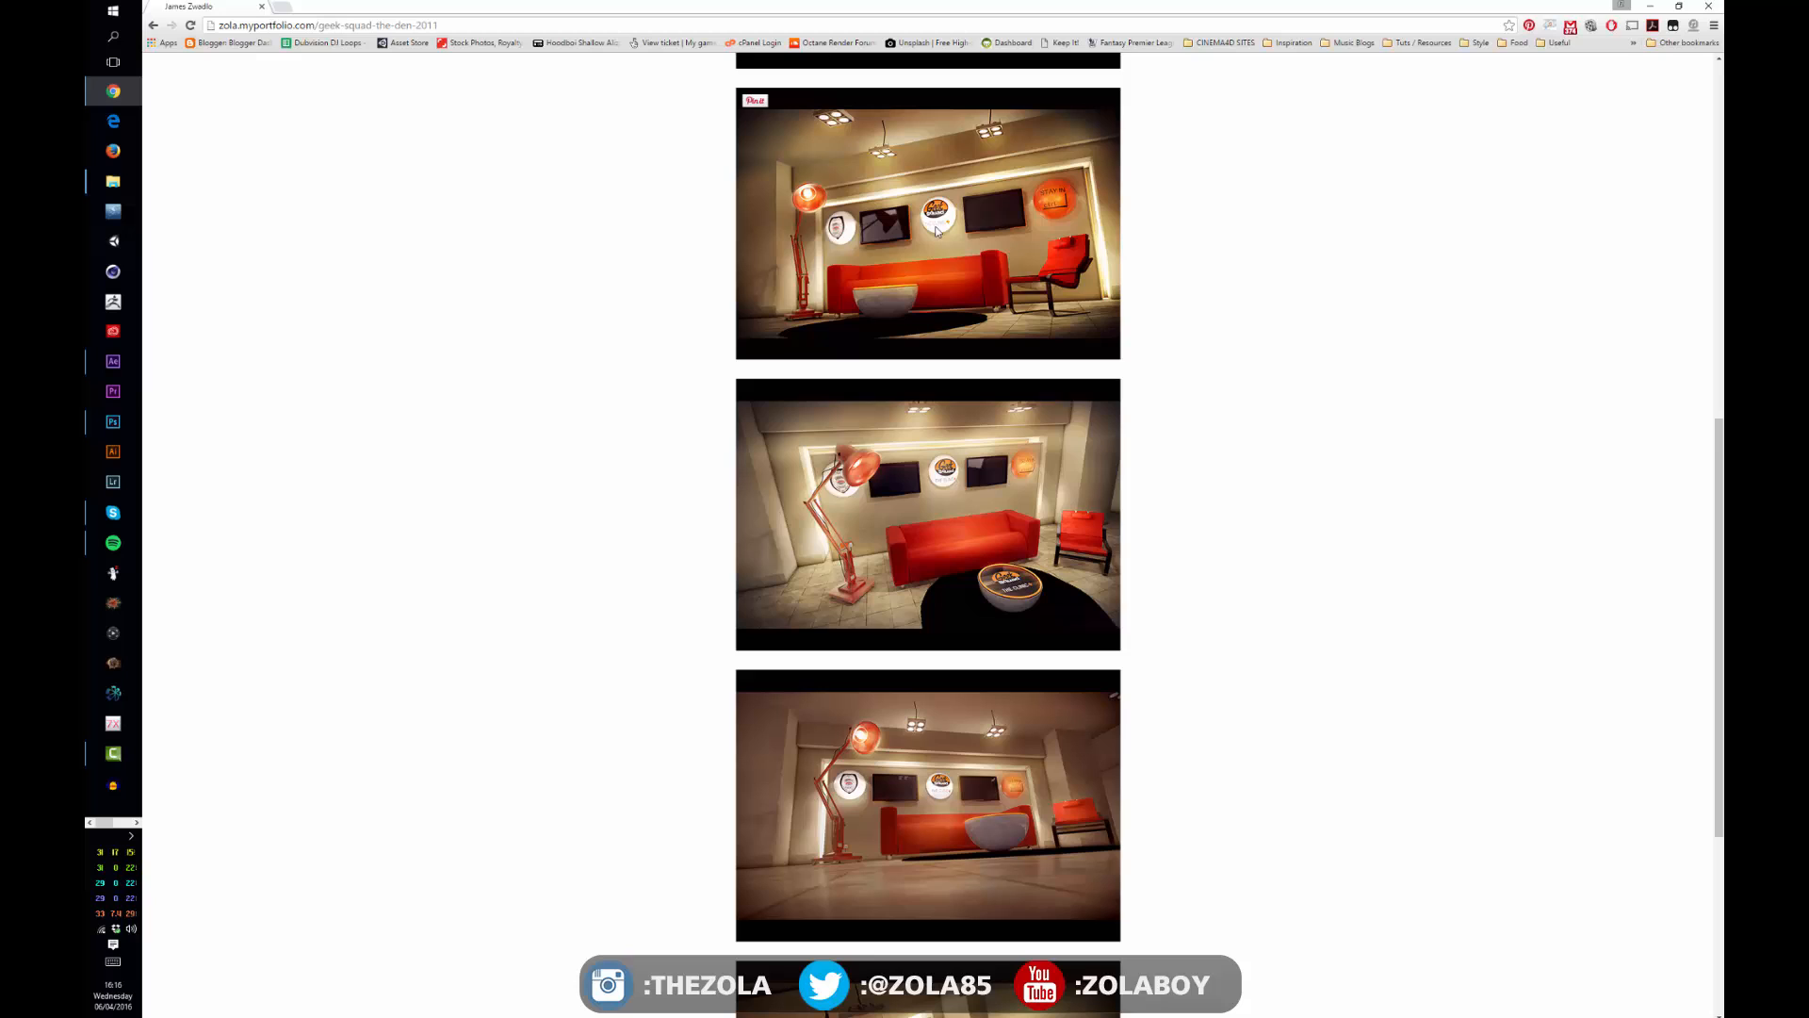
# Switch to Social_Media_Overlay.psd, toggle the Background layer's visibility, and pick the Move tool
pyautogui.press('alt+tab')
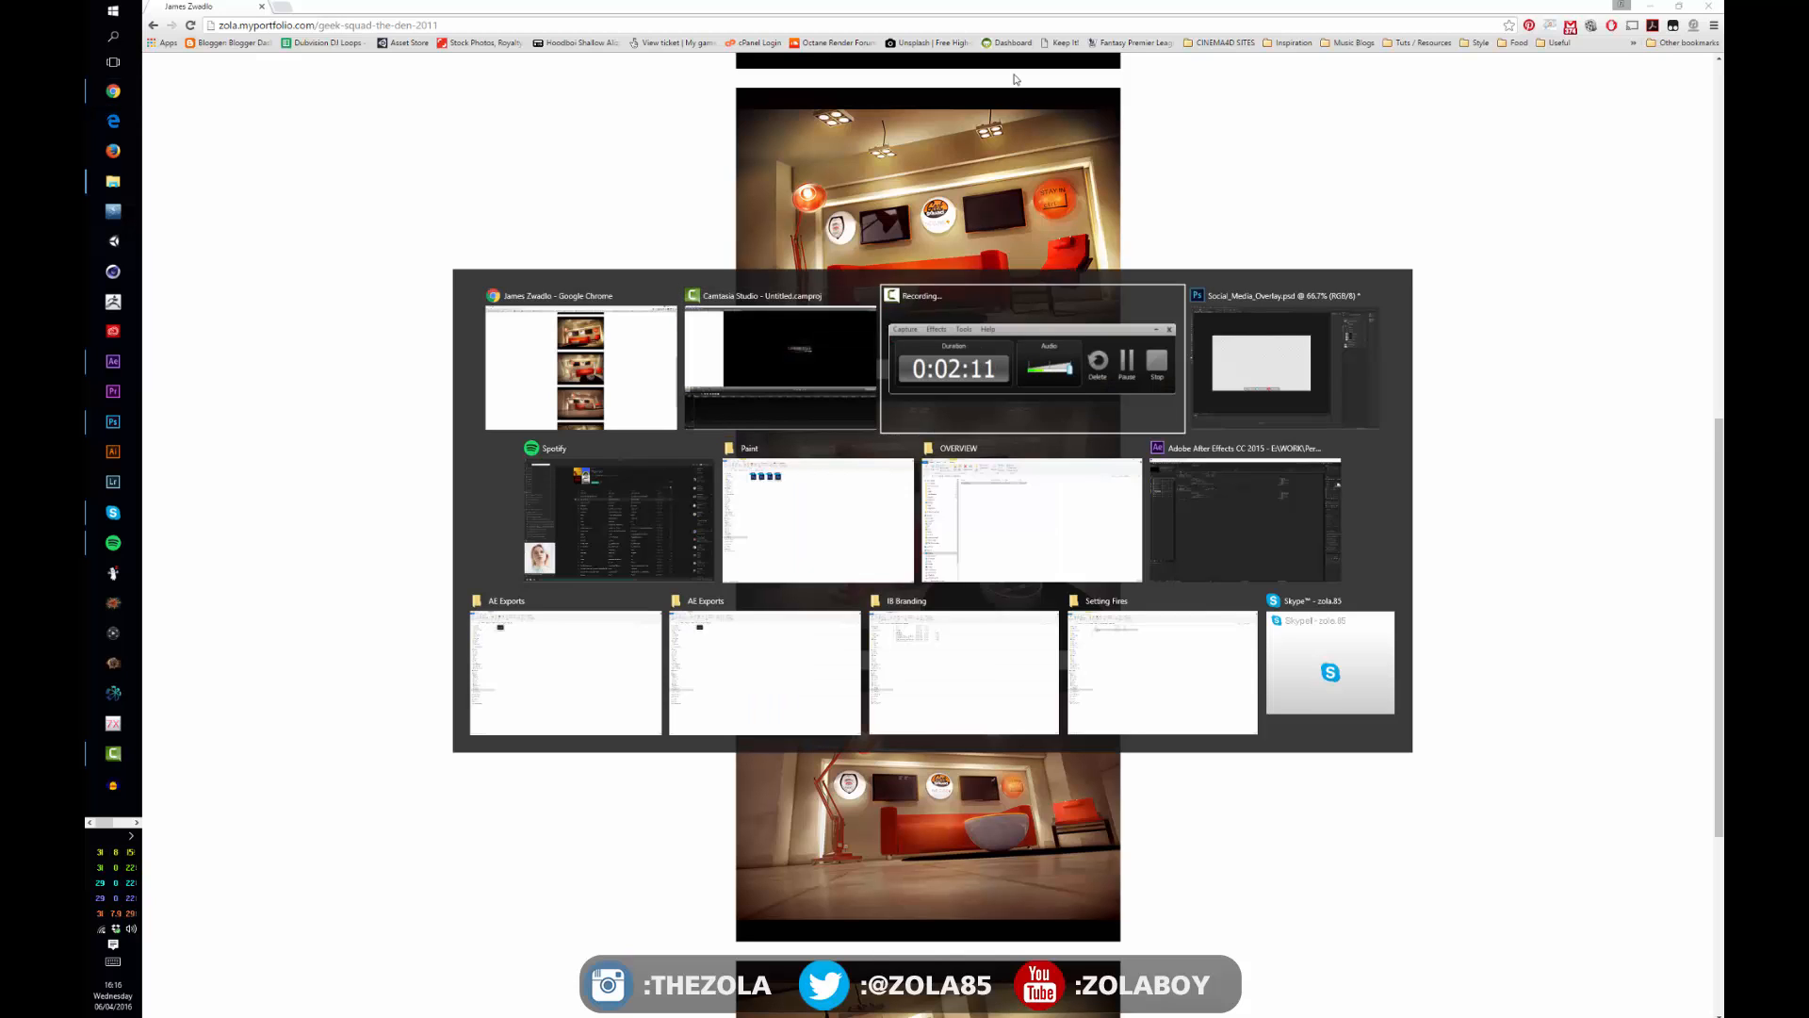
pyautogui.click(1260, 364)
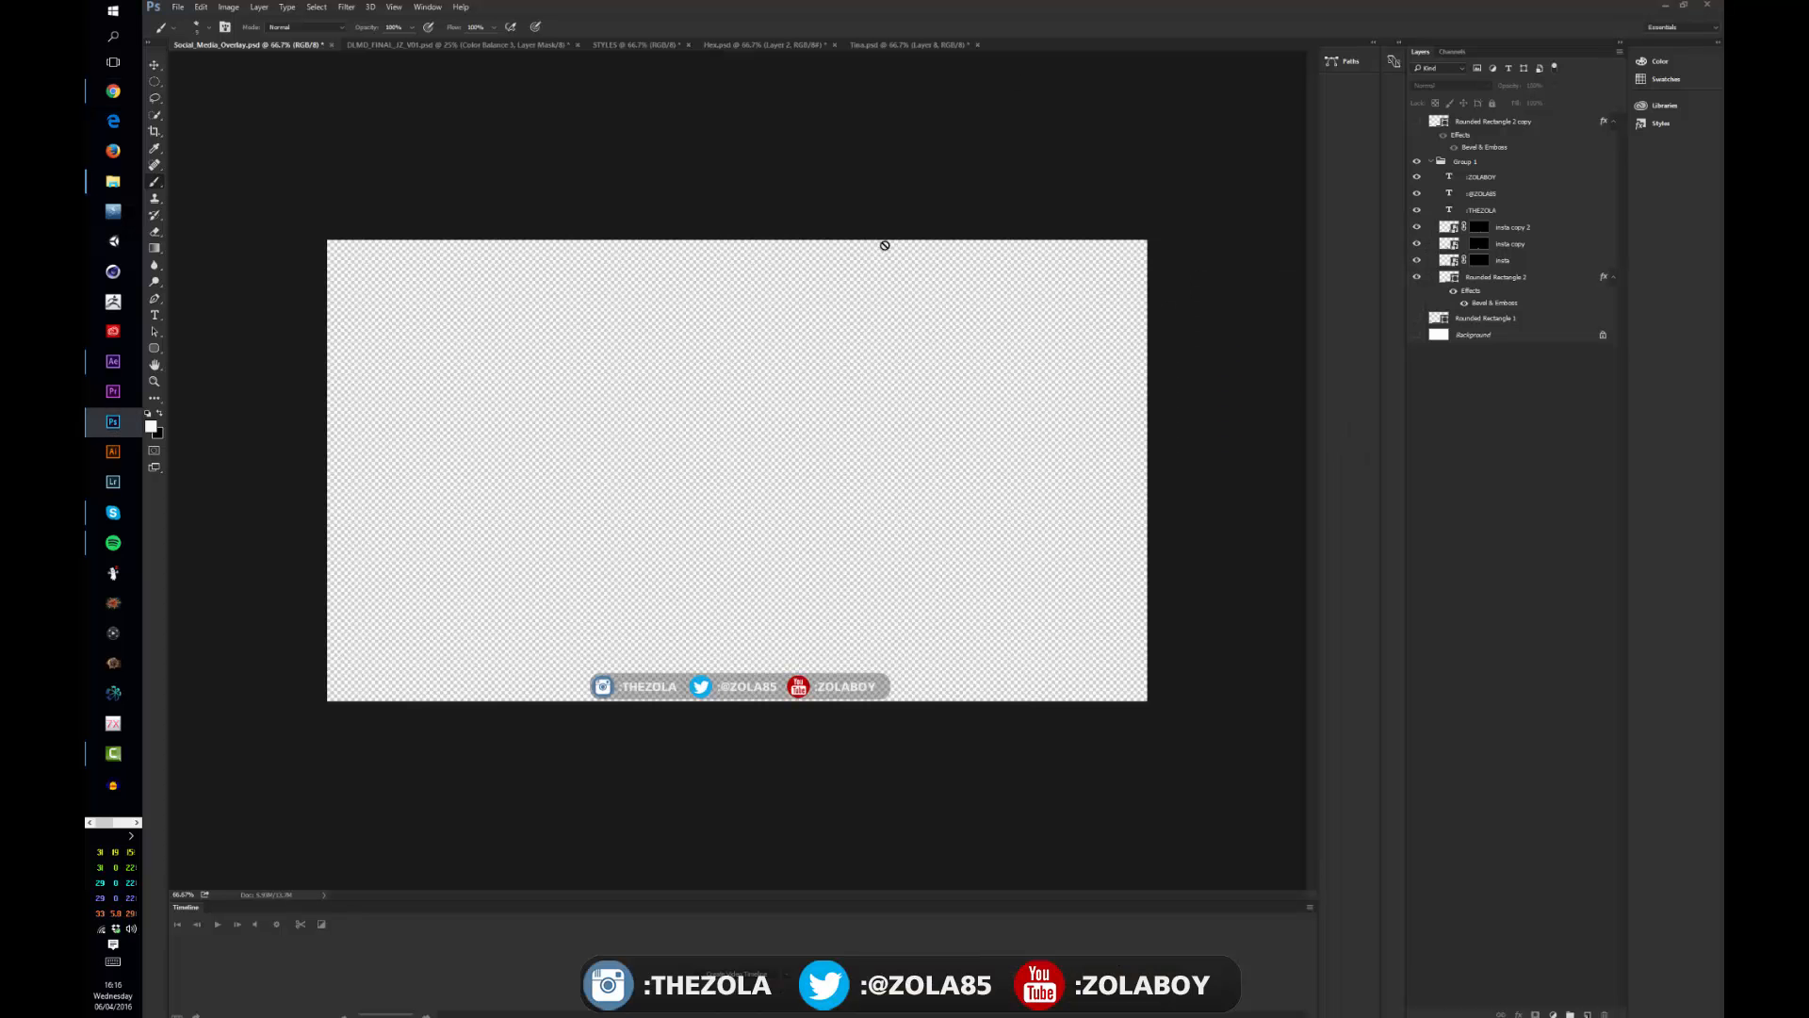
pyautogui.moveTo(734, 267)
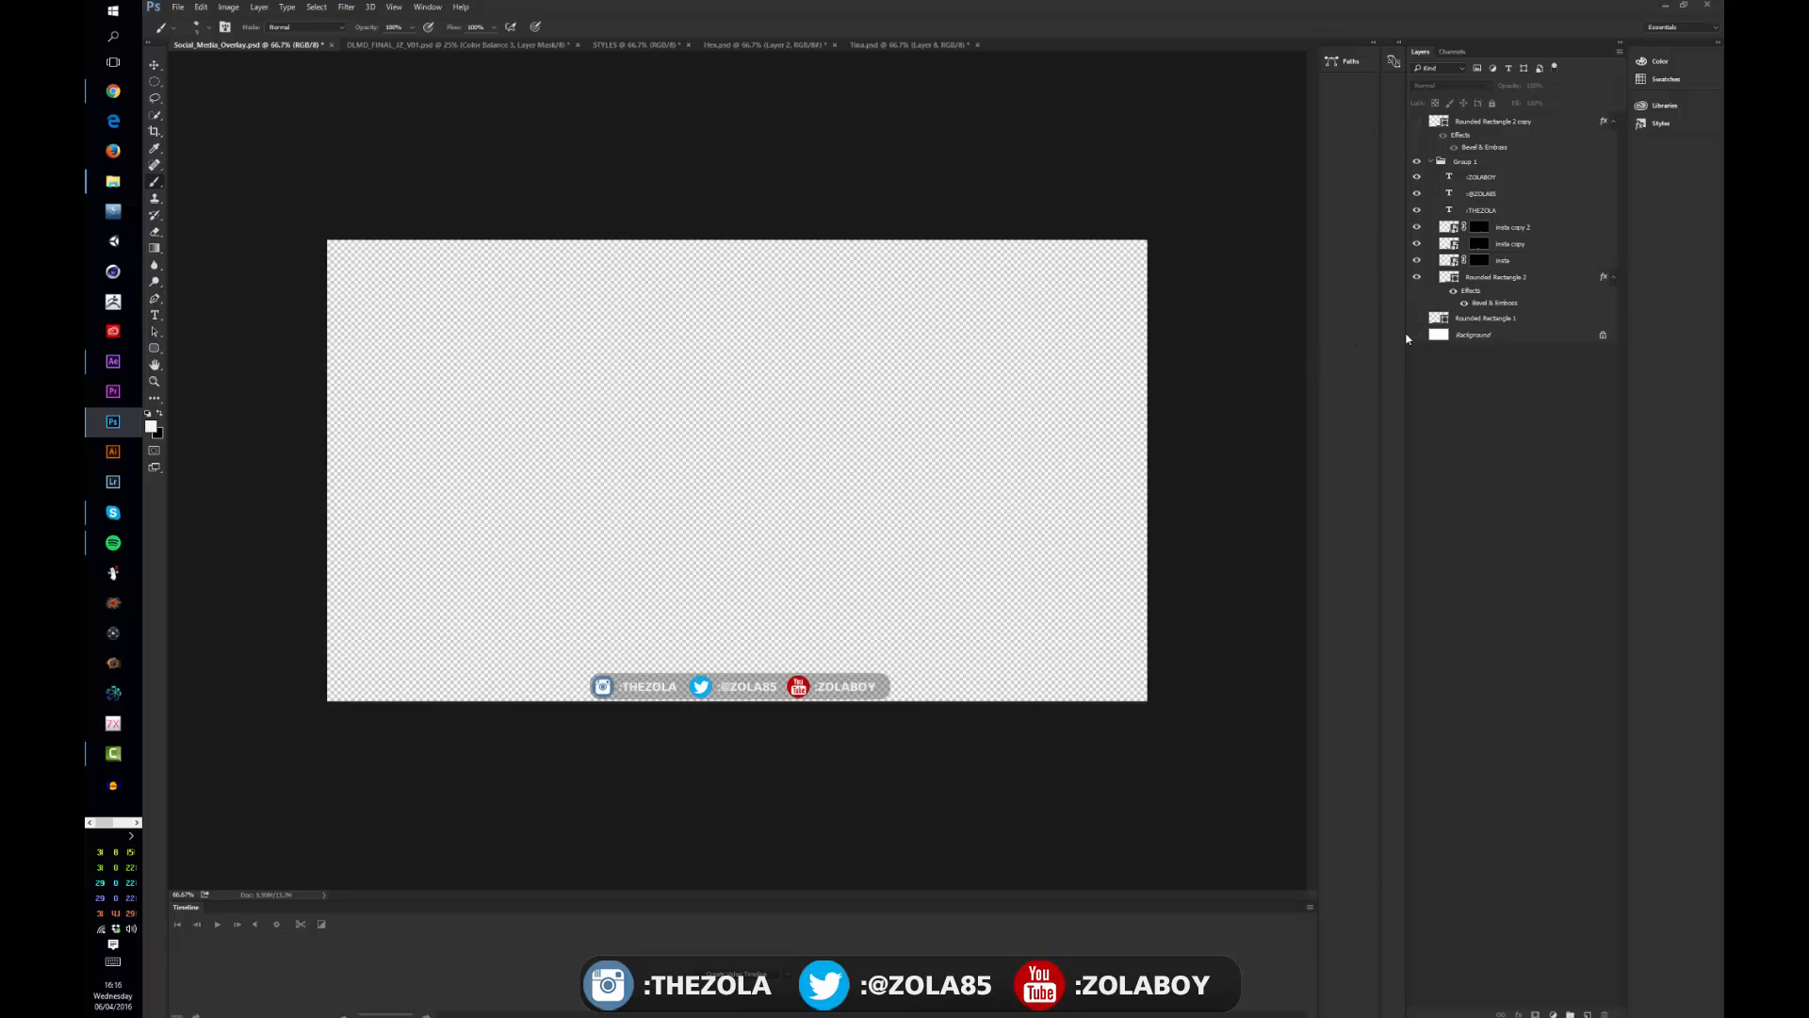
pyautogui.click(1417, 335)
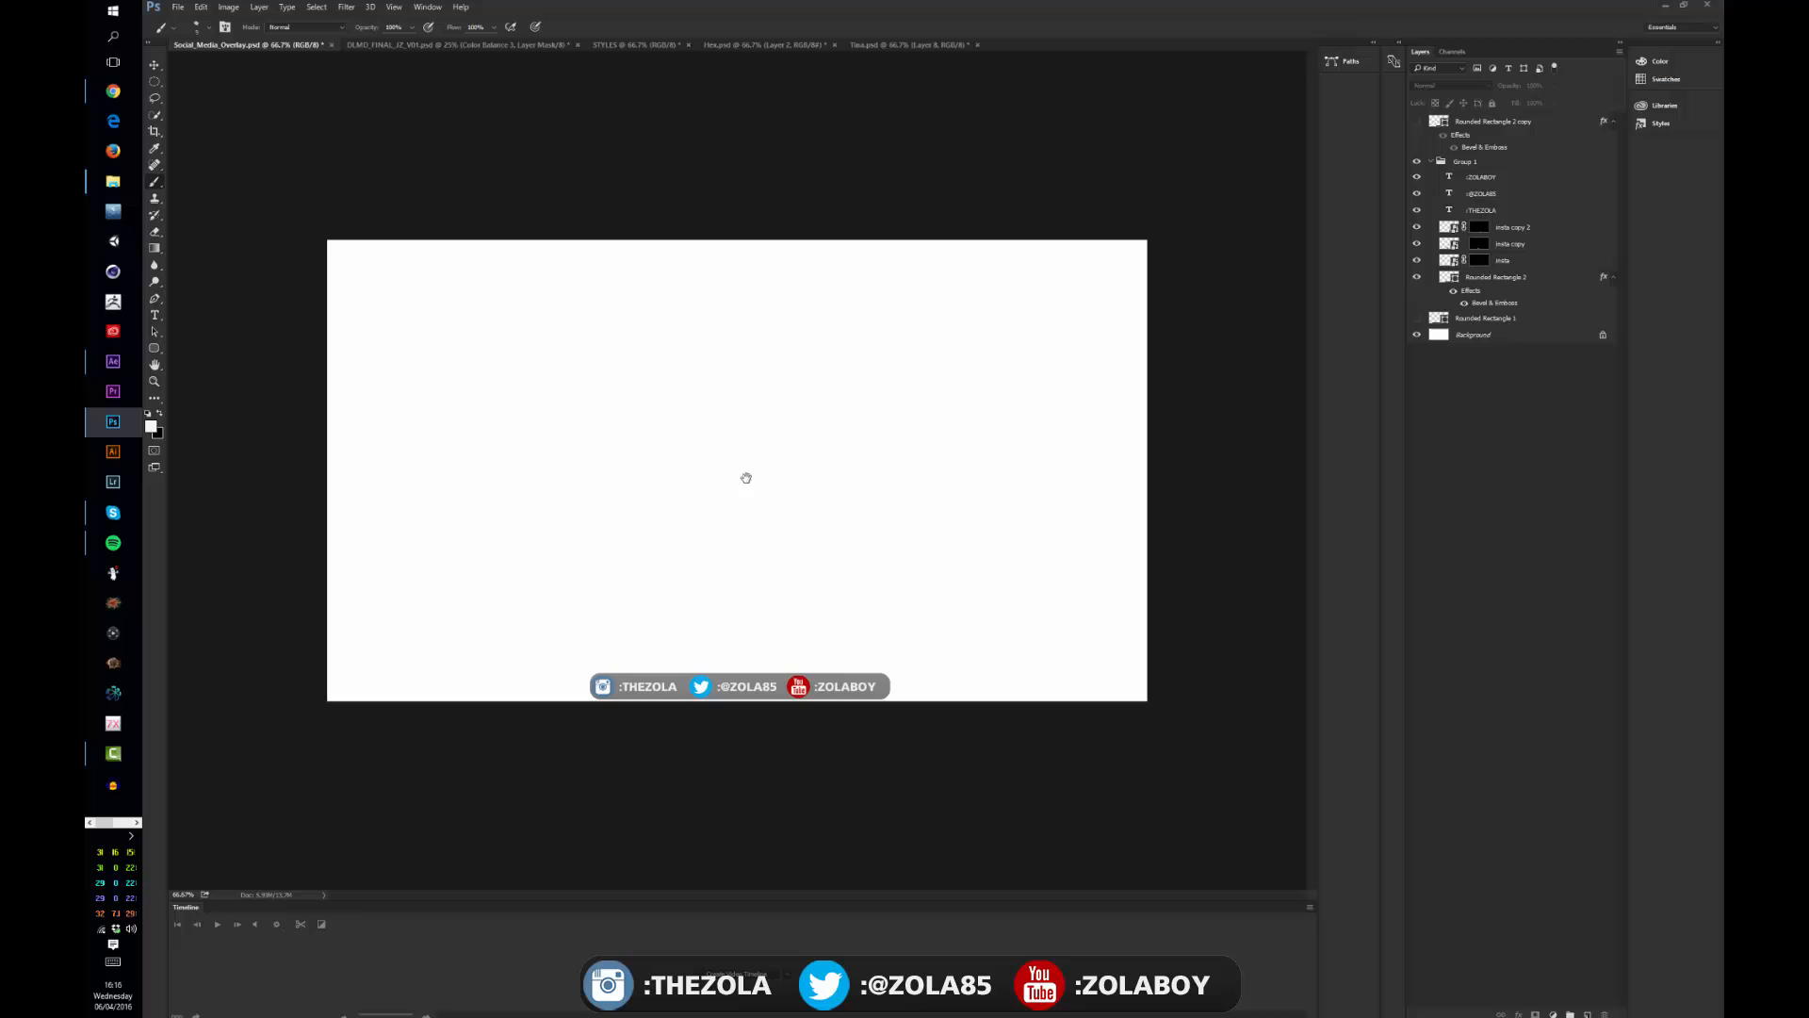
pyautogui.moveTo(713, 700)
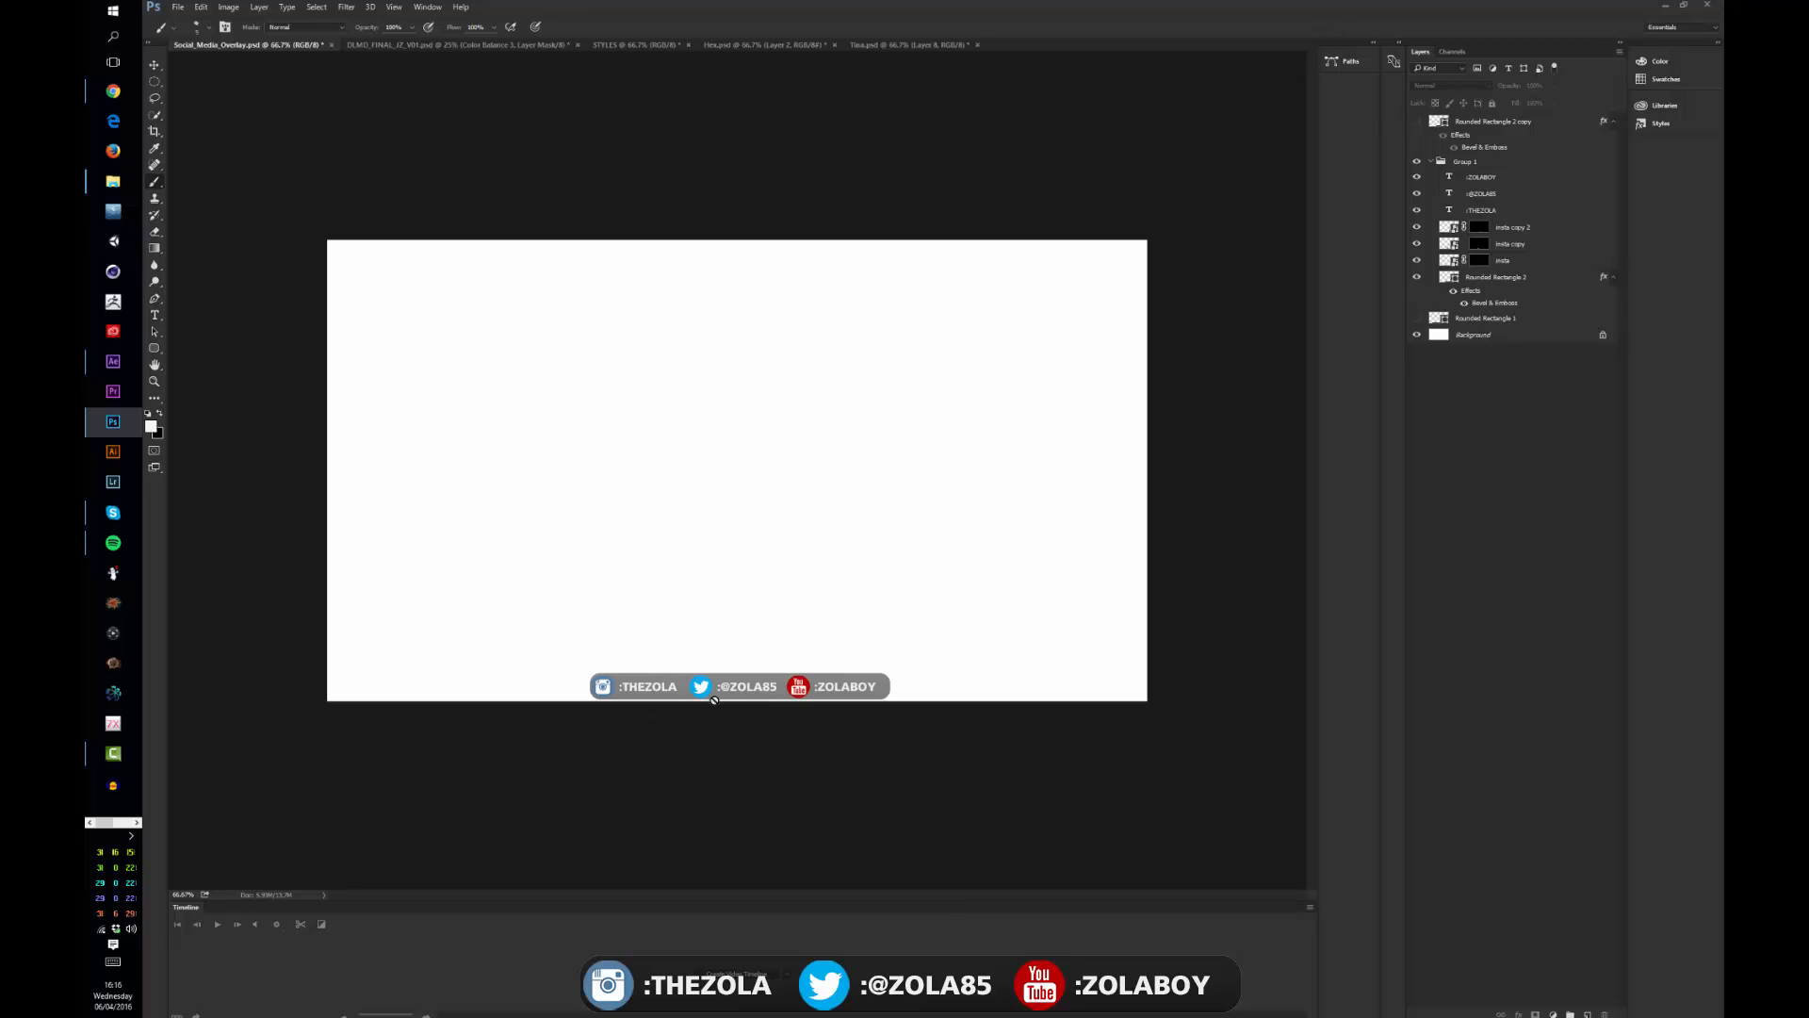
pyautogui.moveTo(715, 664)
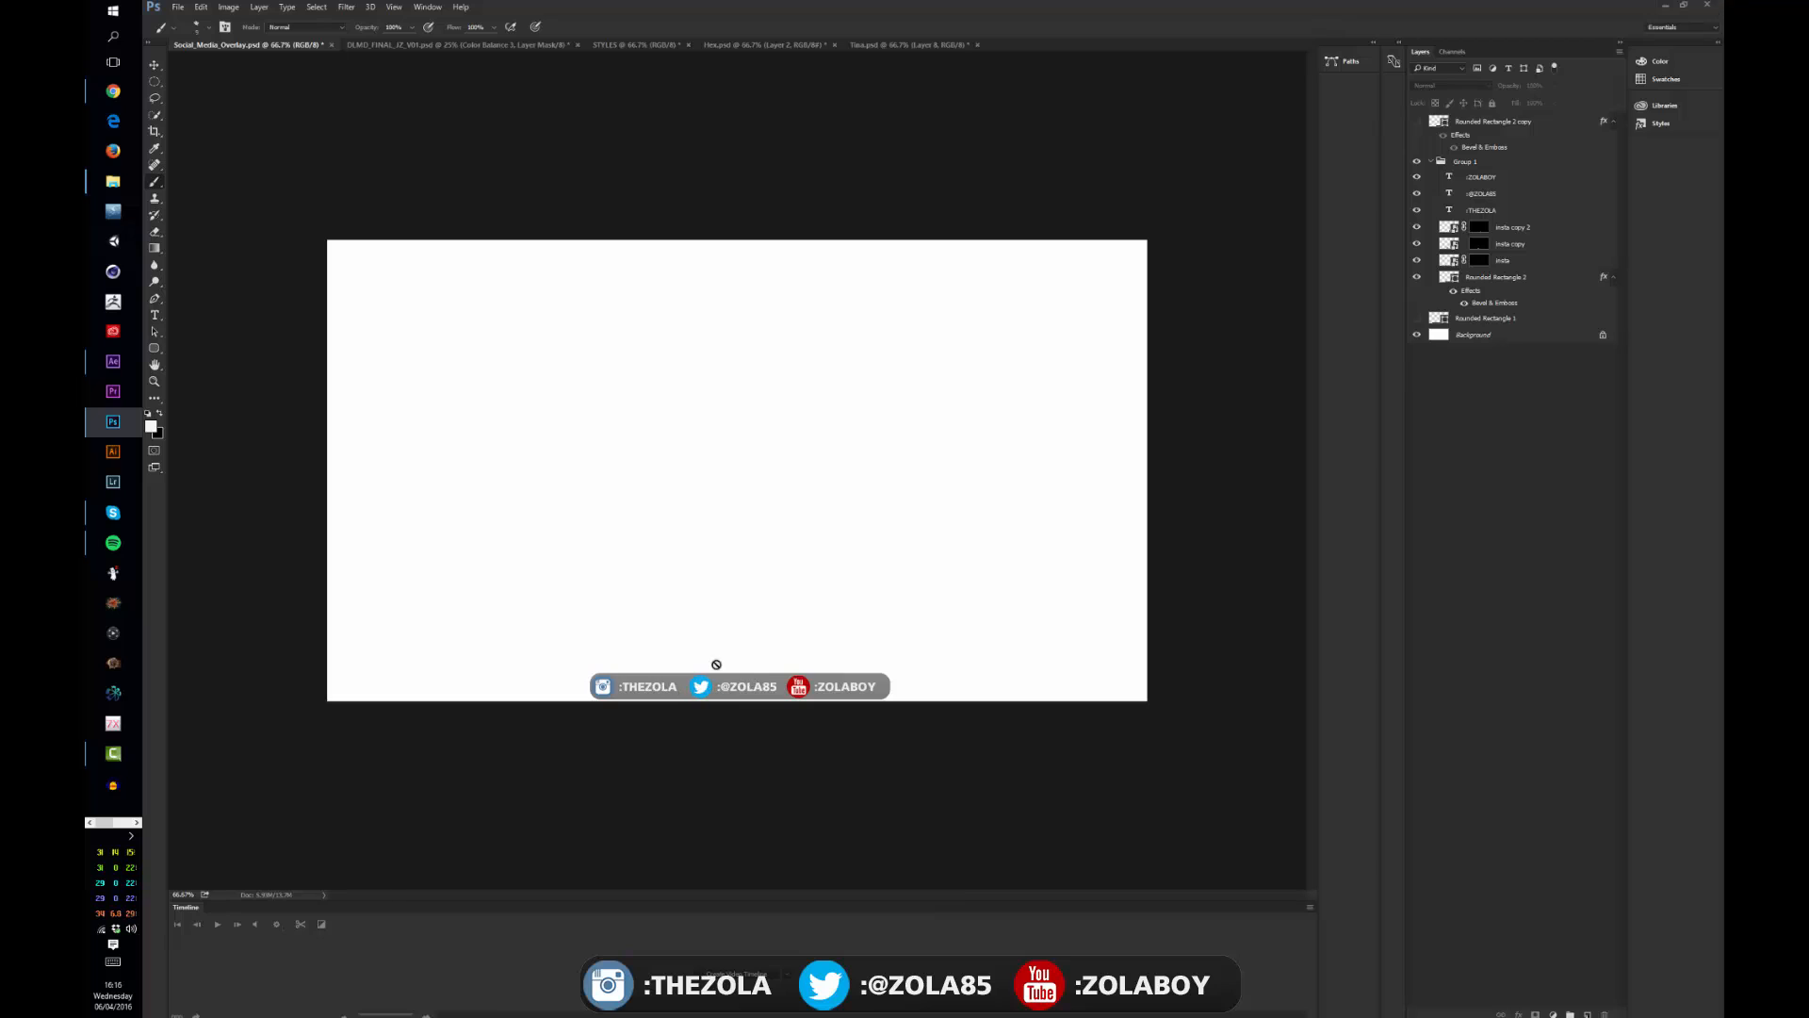
pyautogui.moveTo(791, 601)
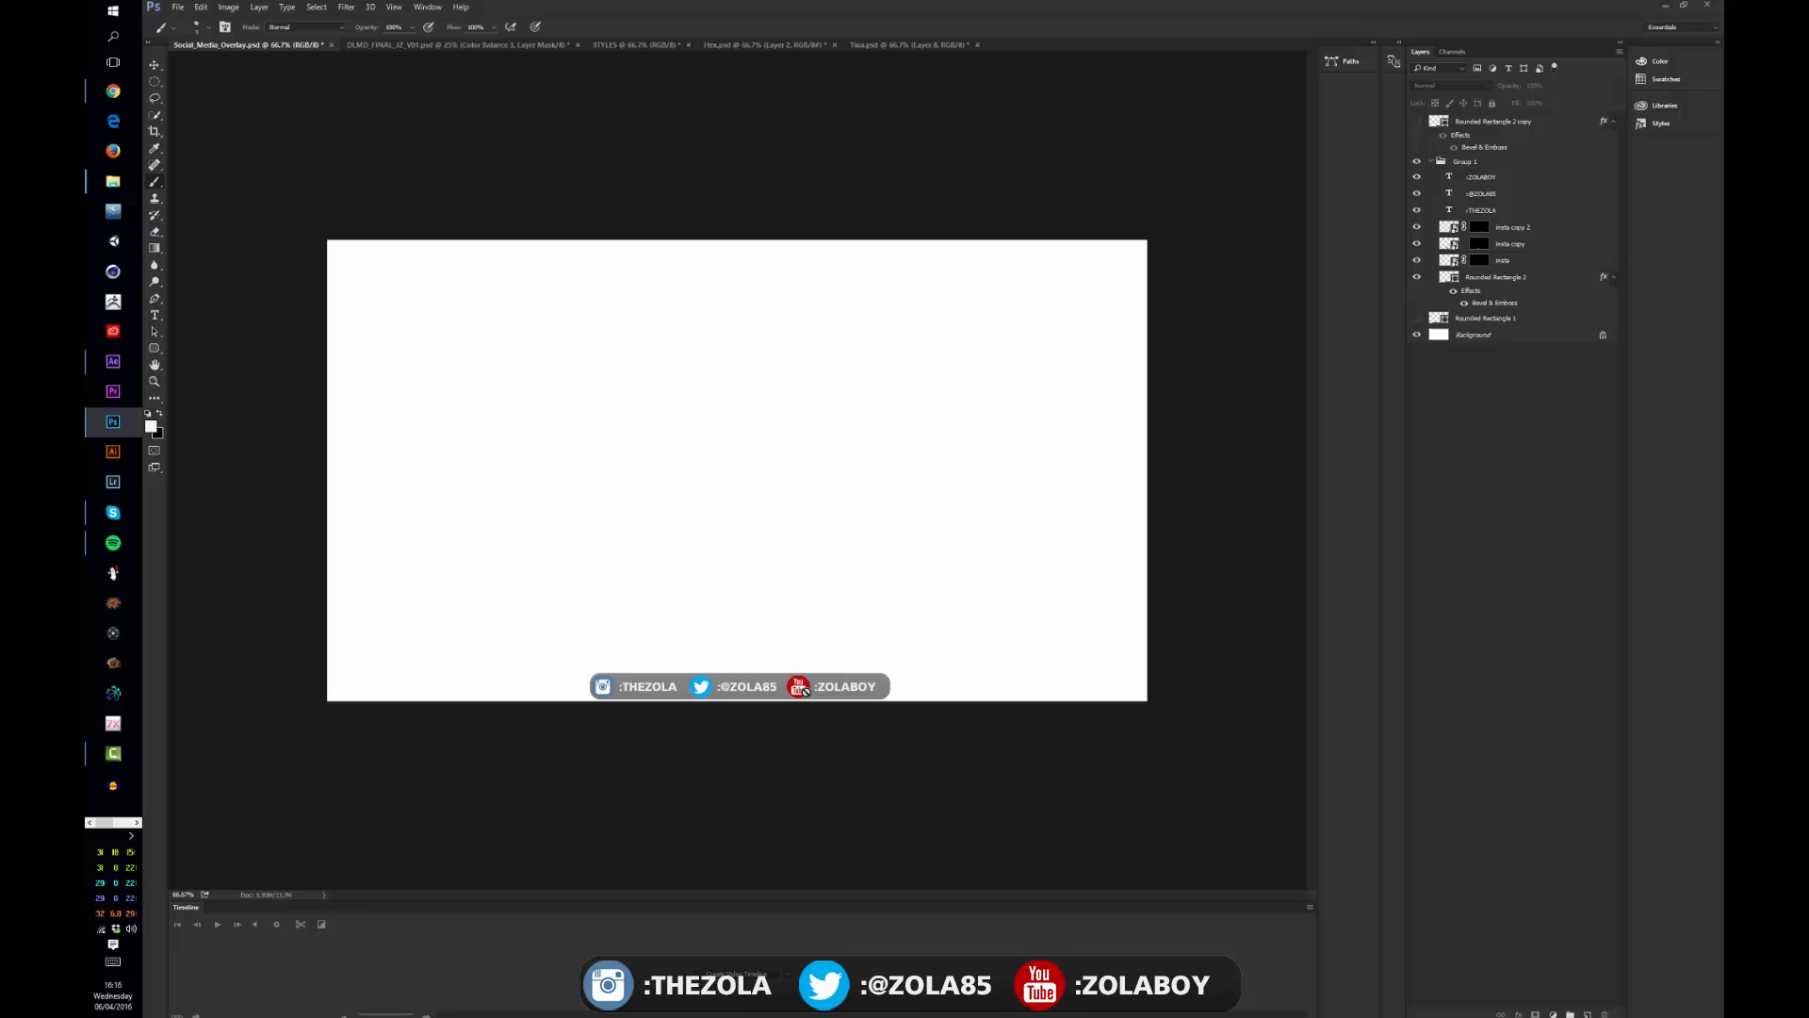
pyautogui.moveTo(667, 708)
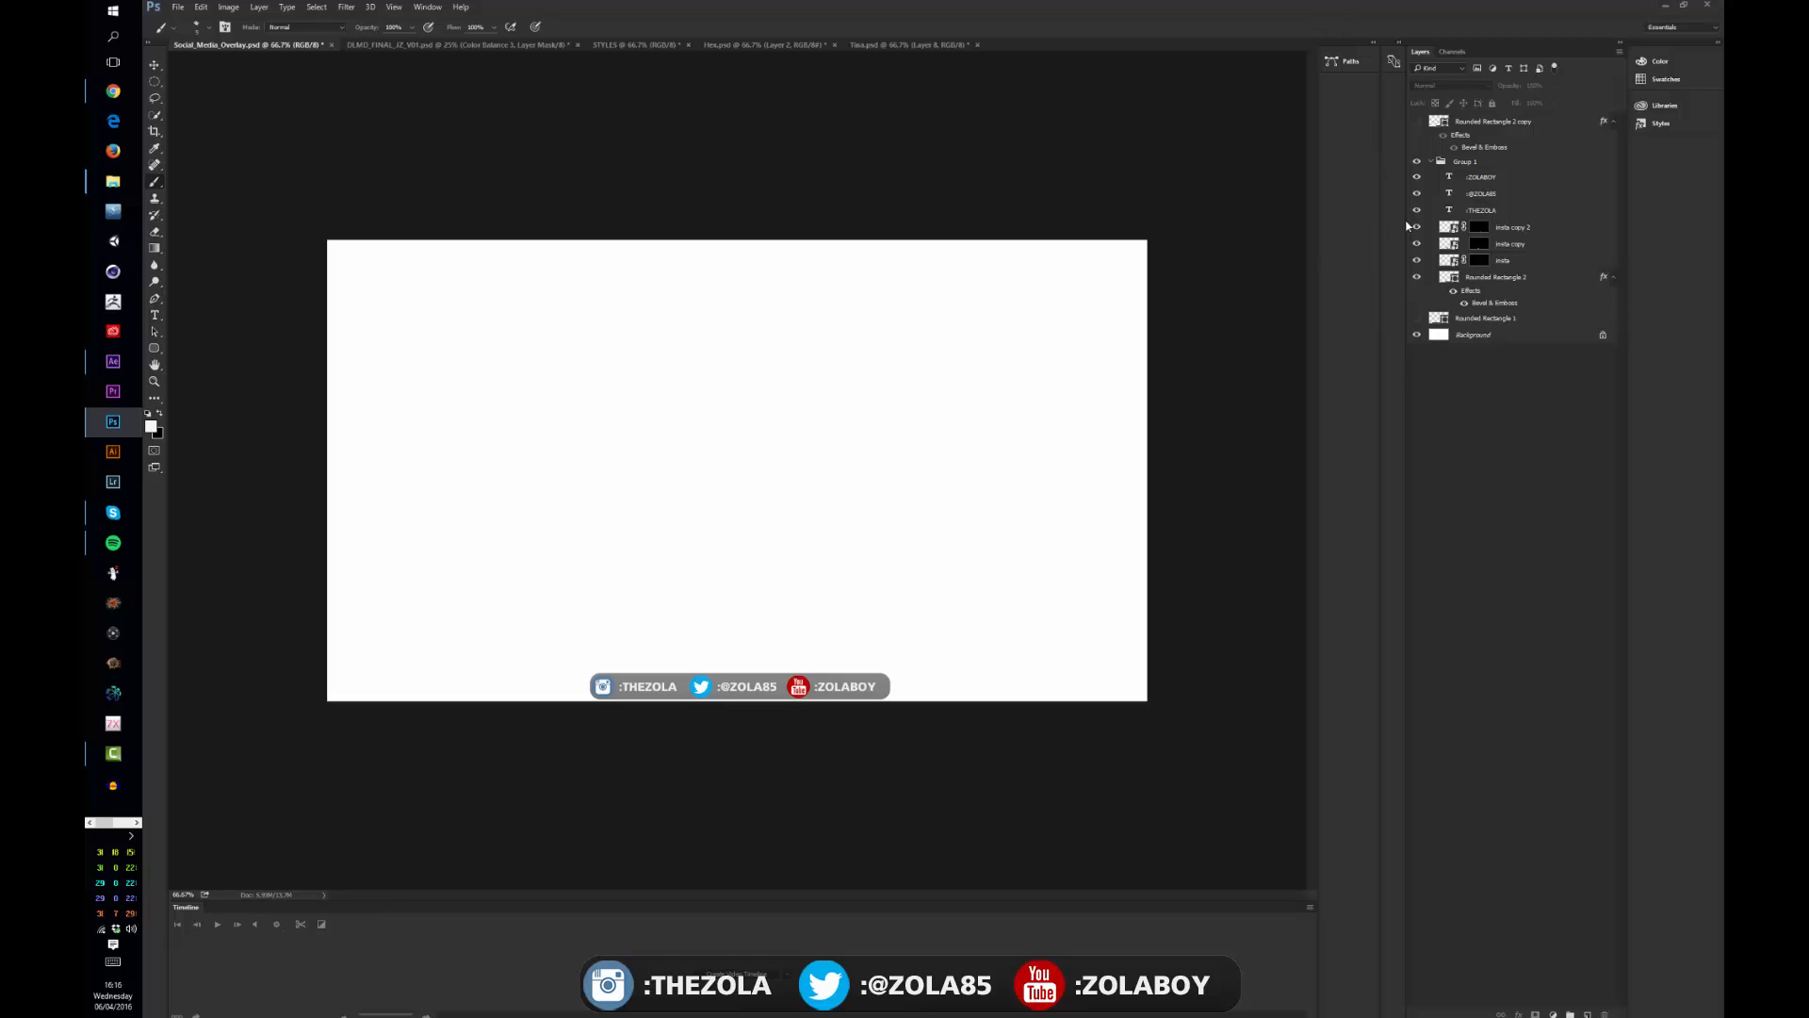
pyautogui.click(1416, 335)
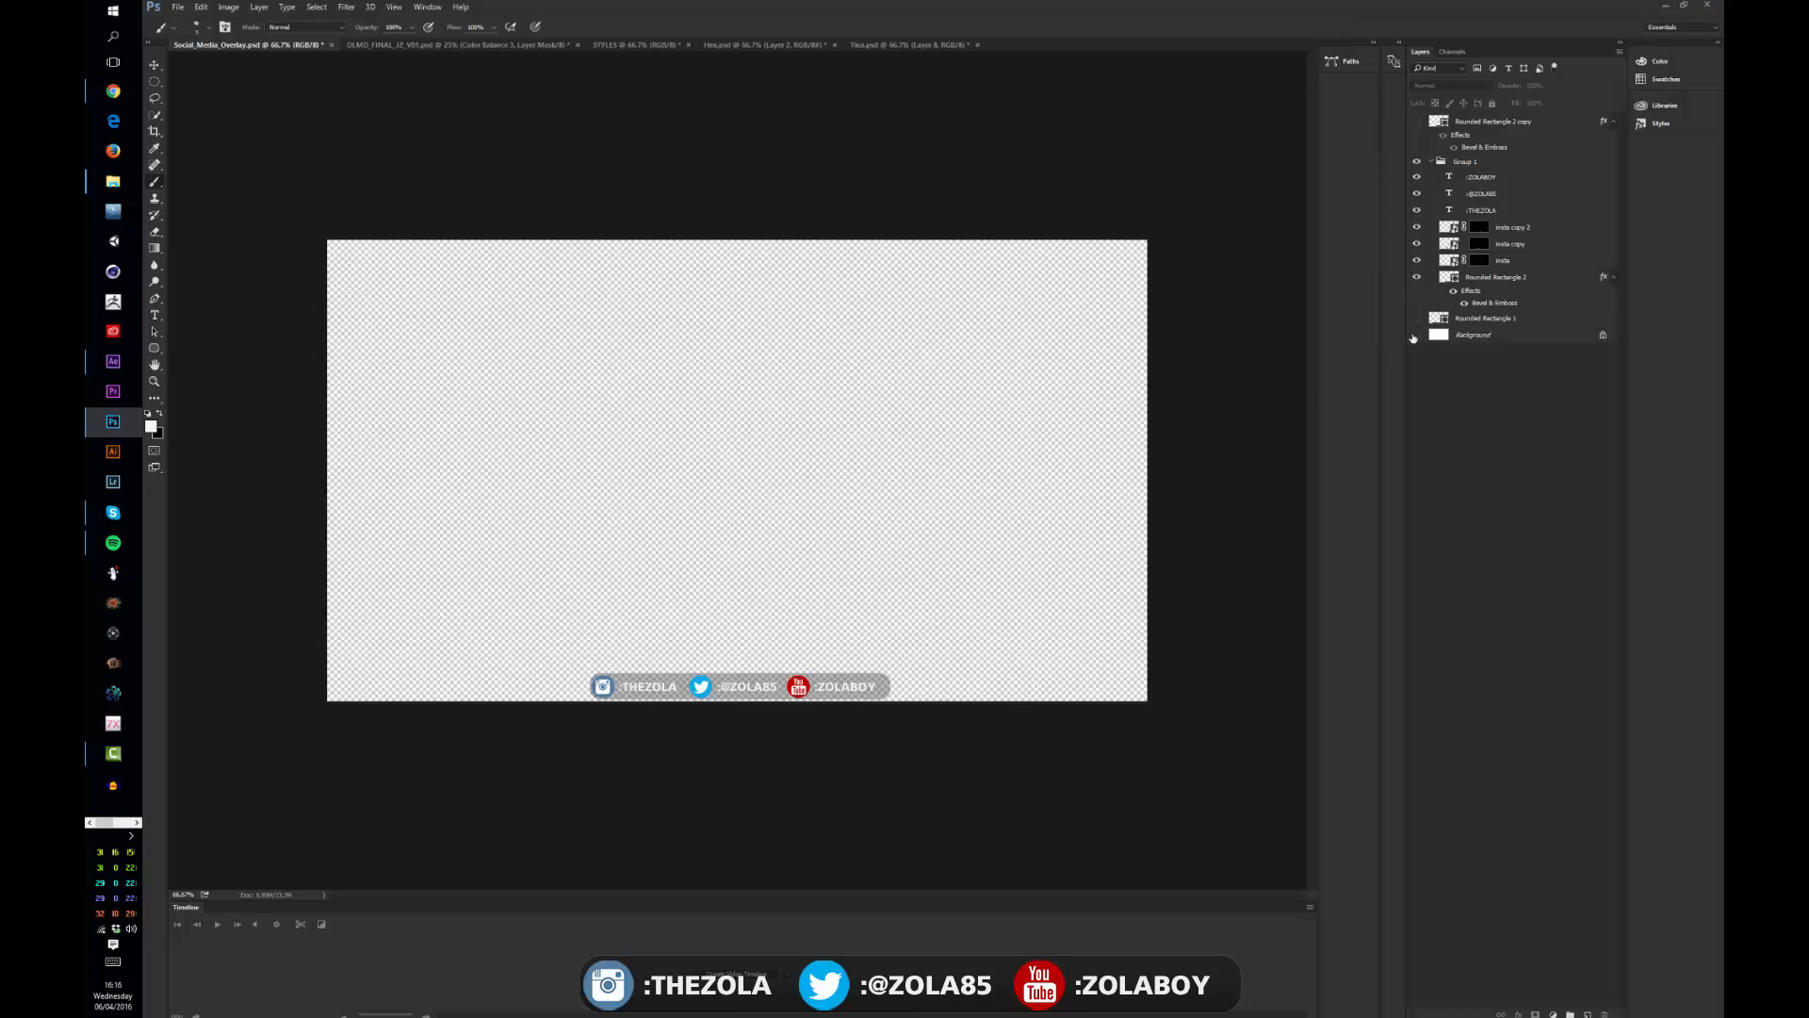
pyautogui.click(1416, 335)
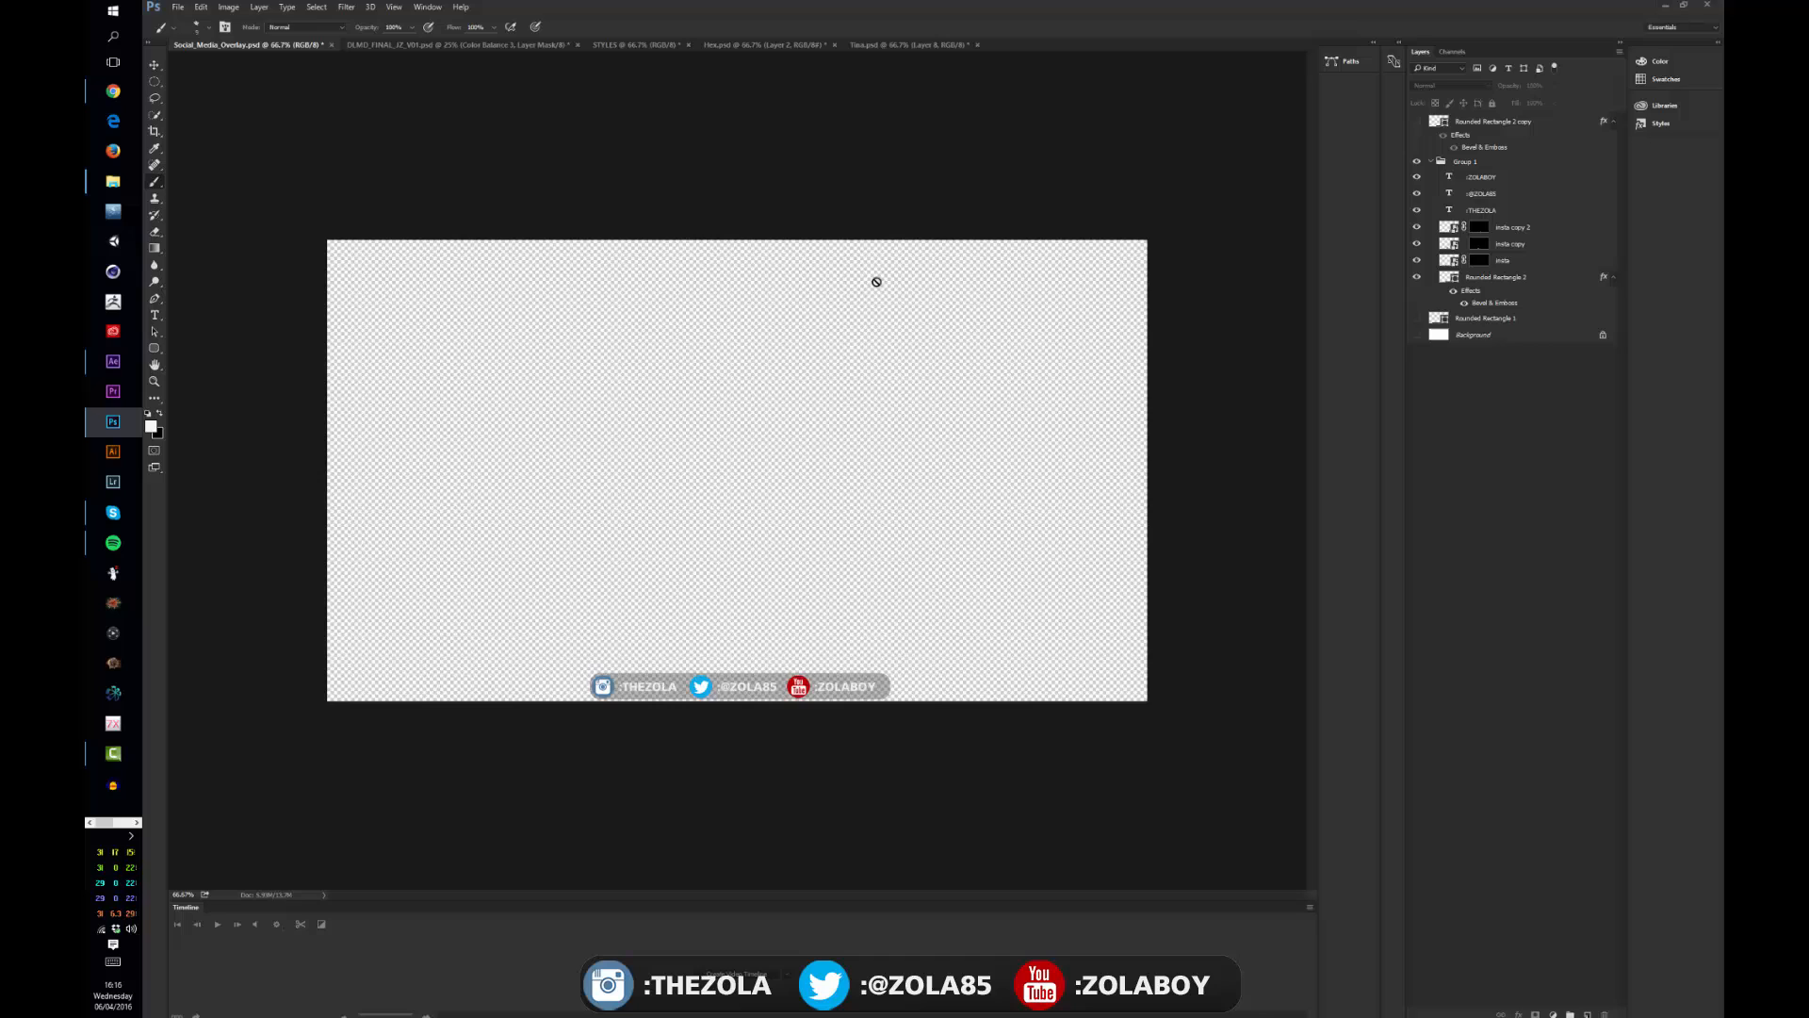
pyautogui.moveTo(713, 505)
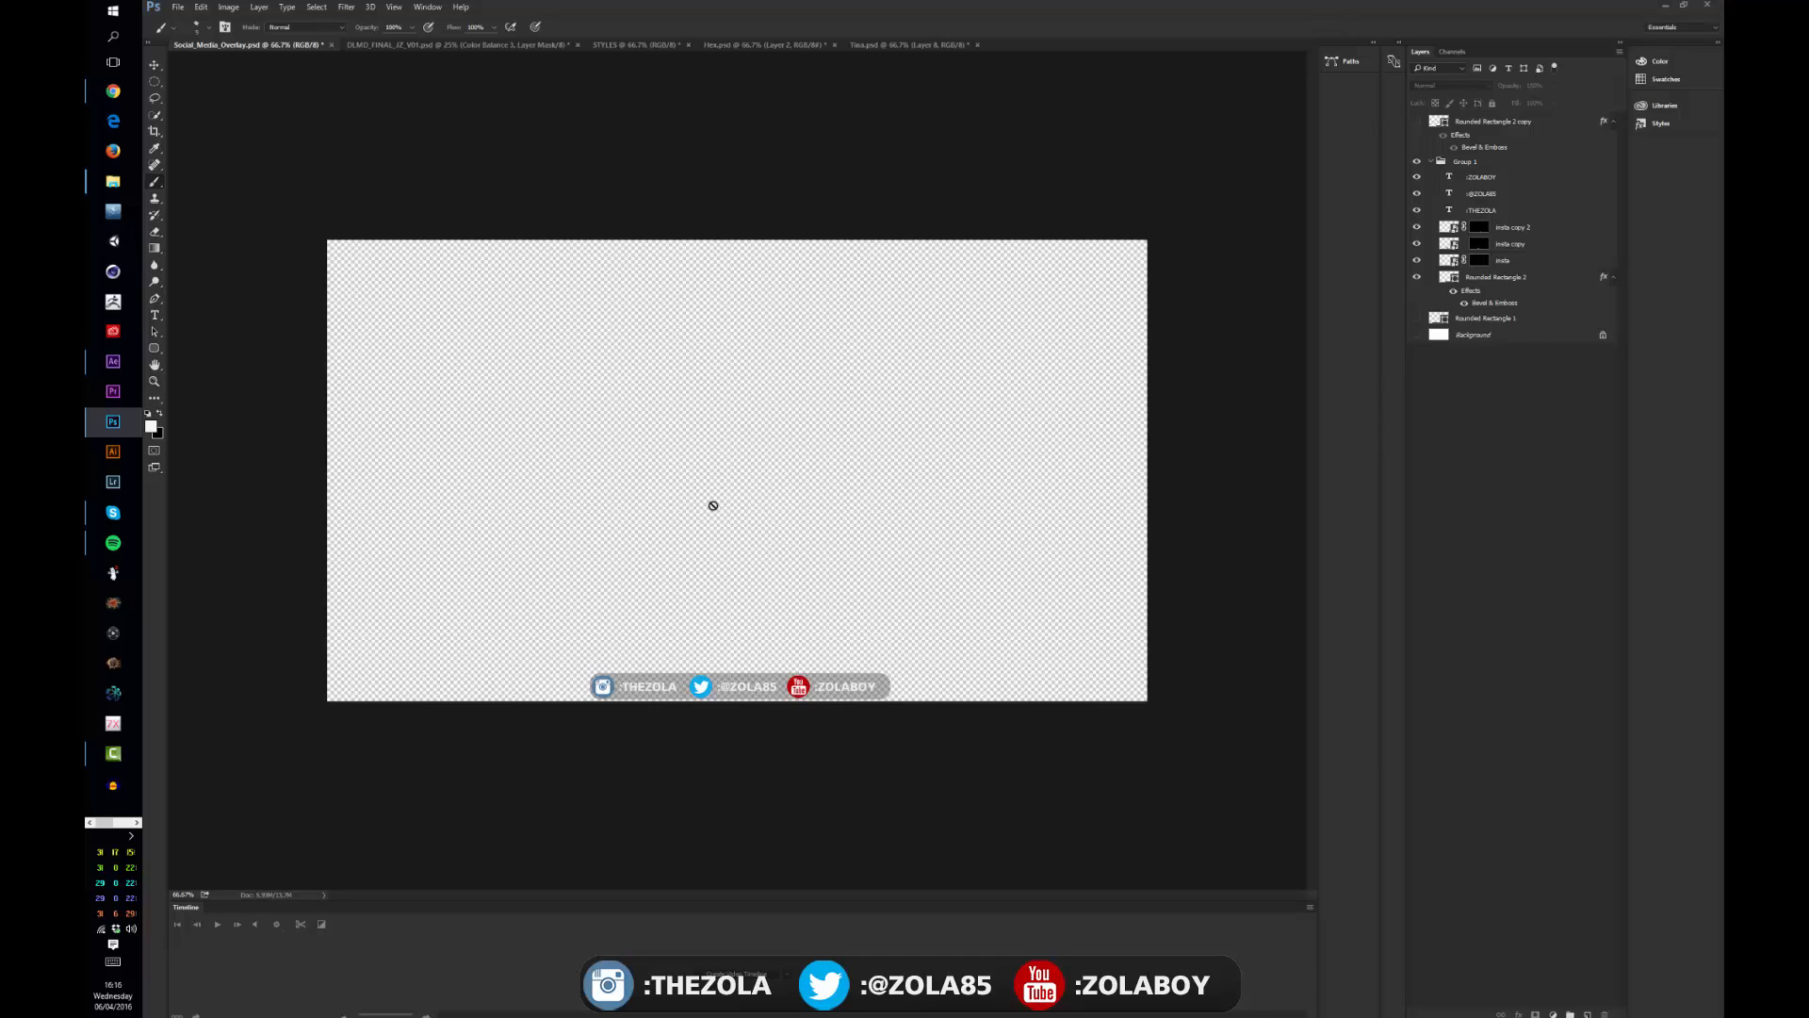
pyautogui.moveTo(793, 416)
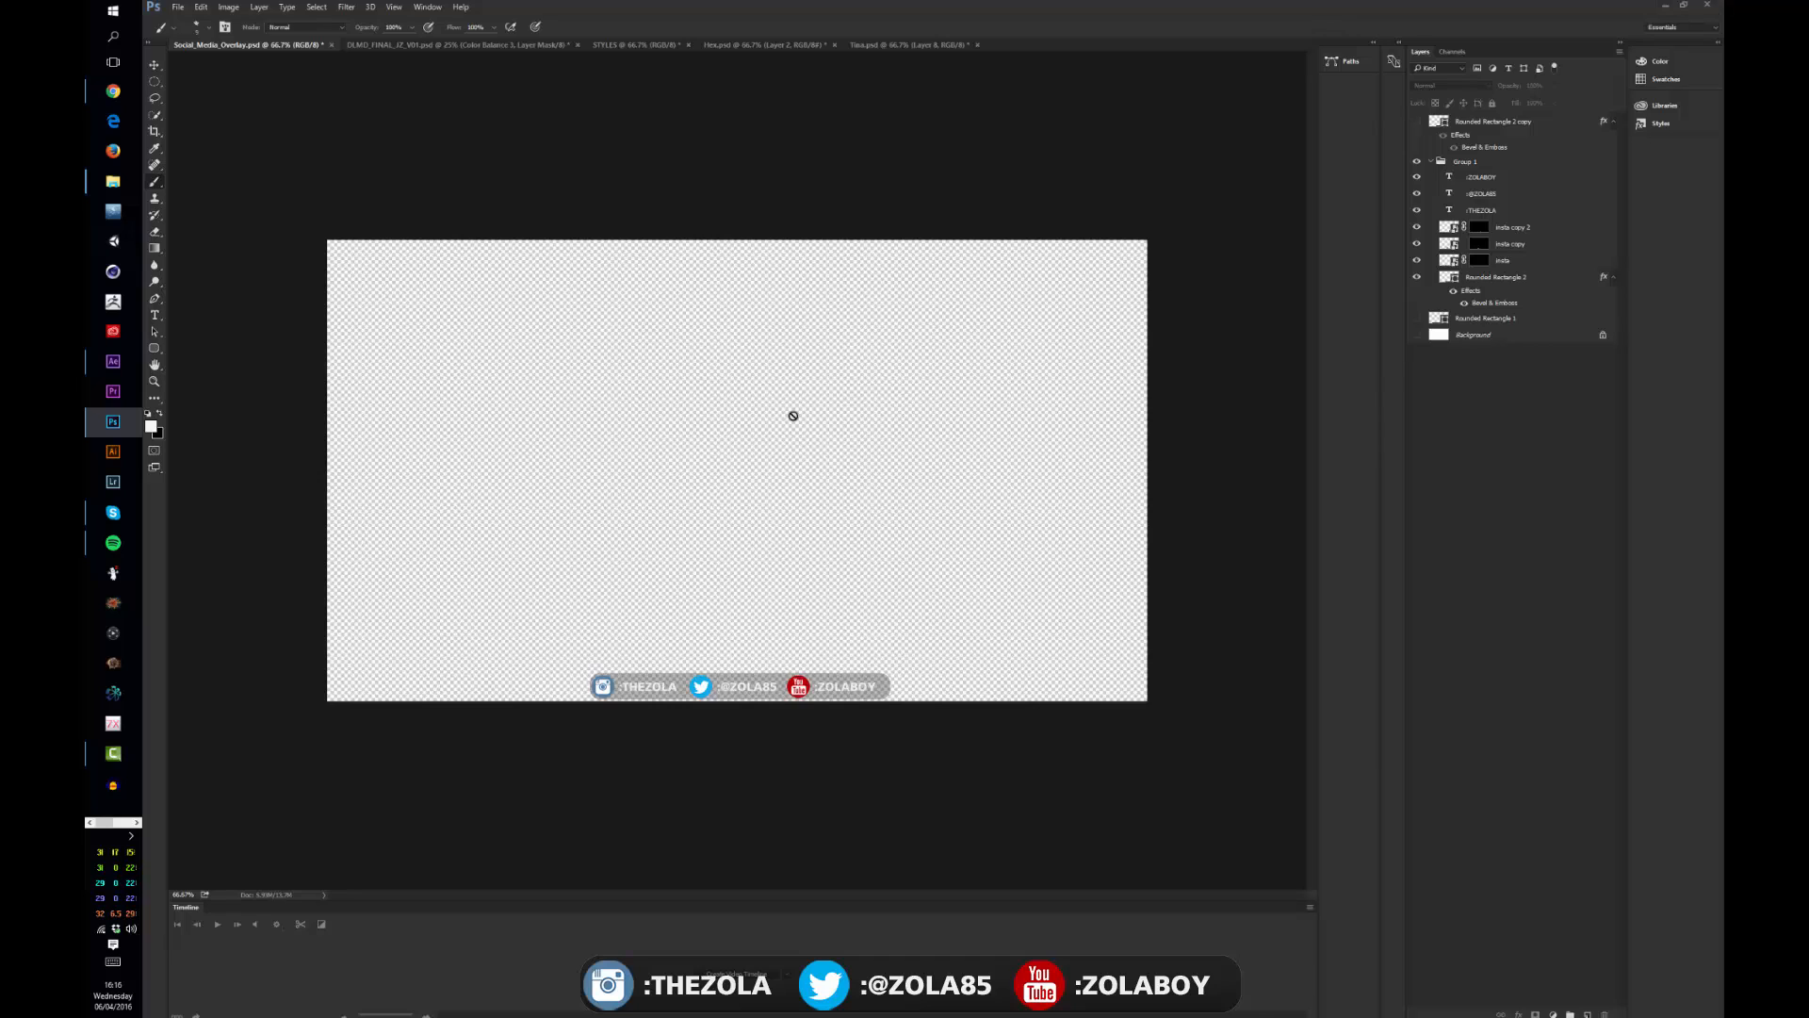
pyautogui.moveTo(634, 677)
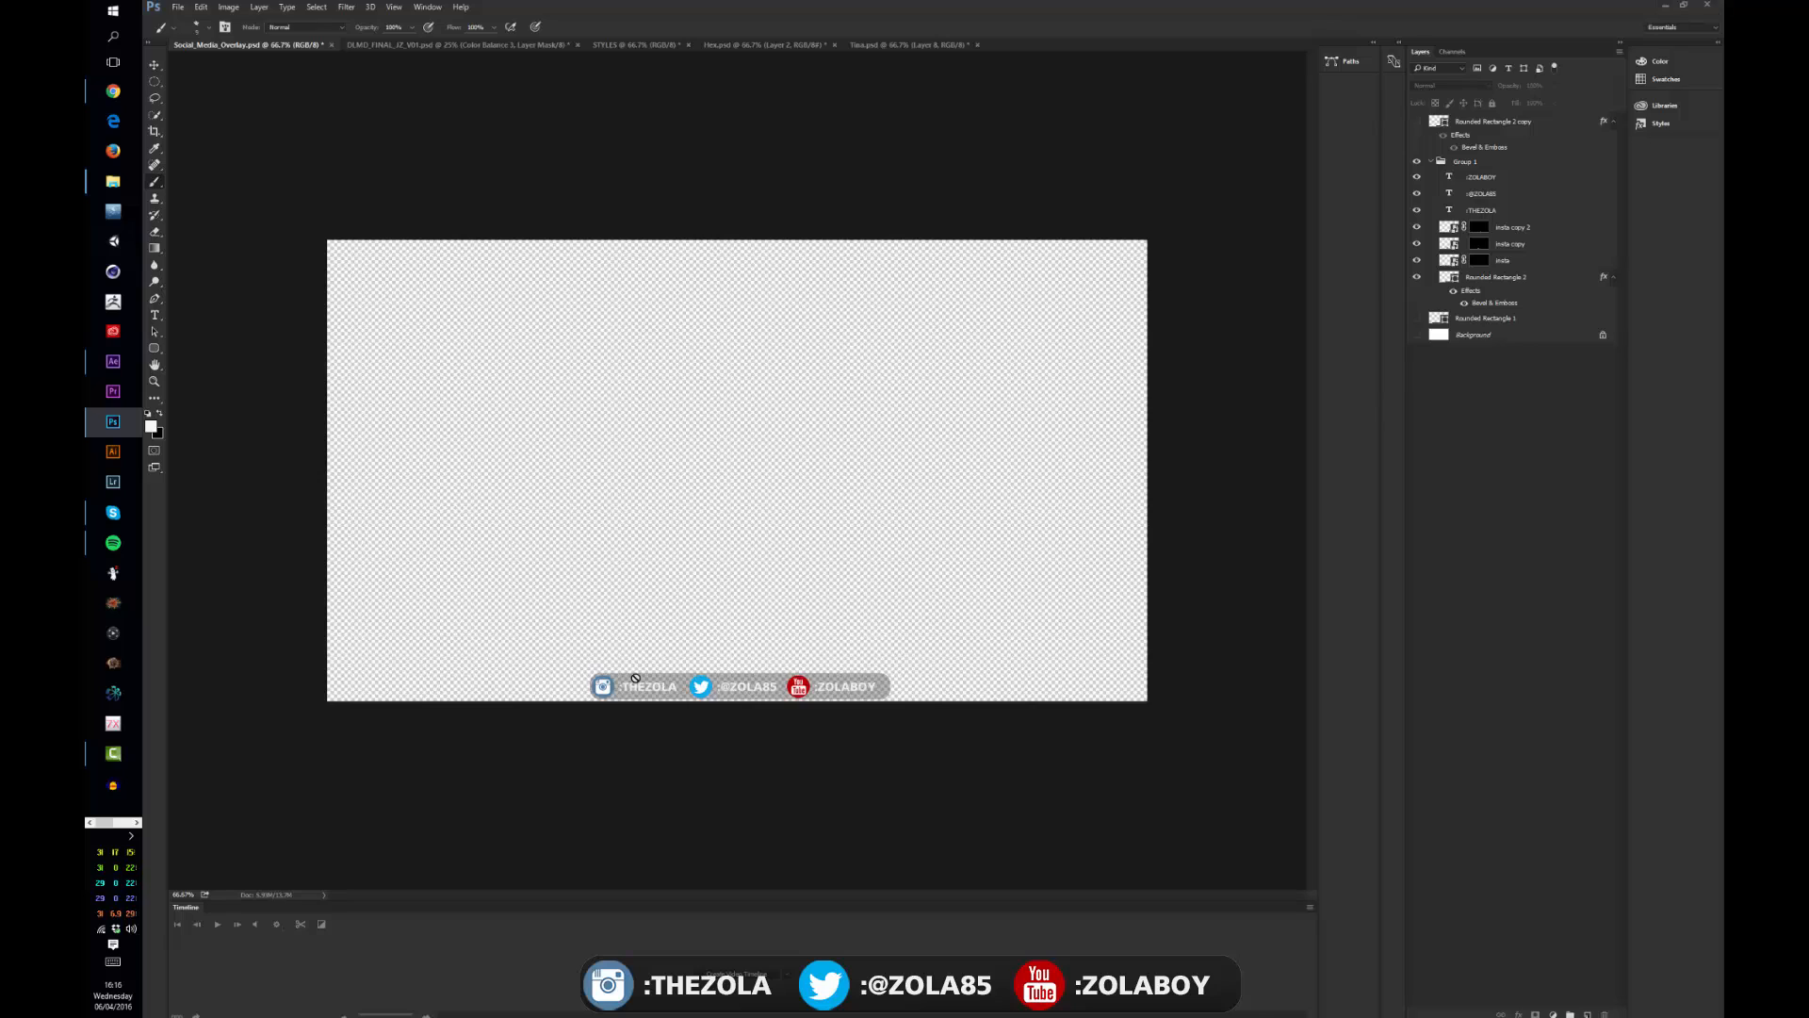
pyautogui.moveTo(871, 689)
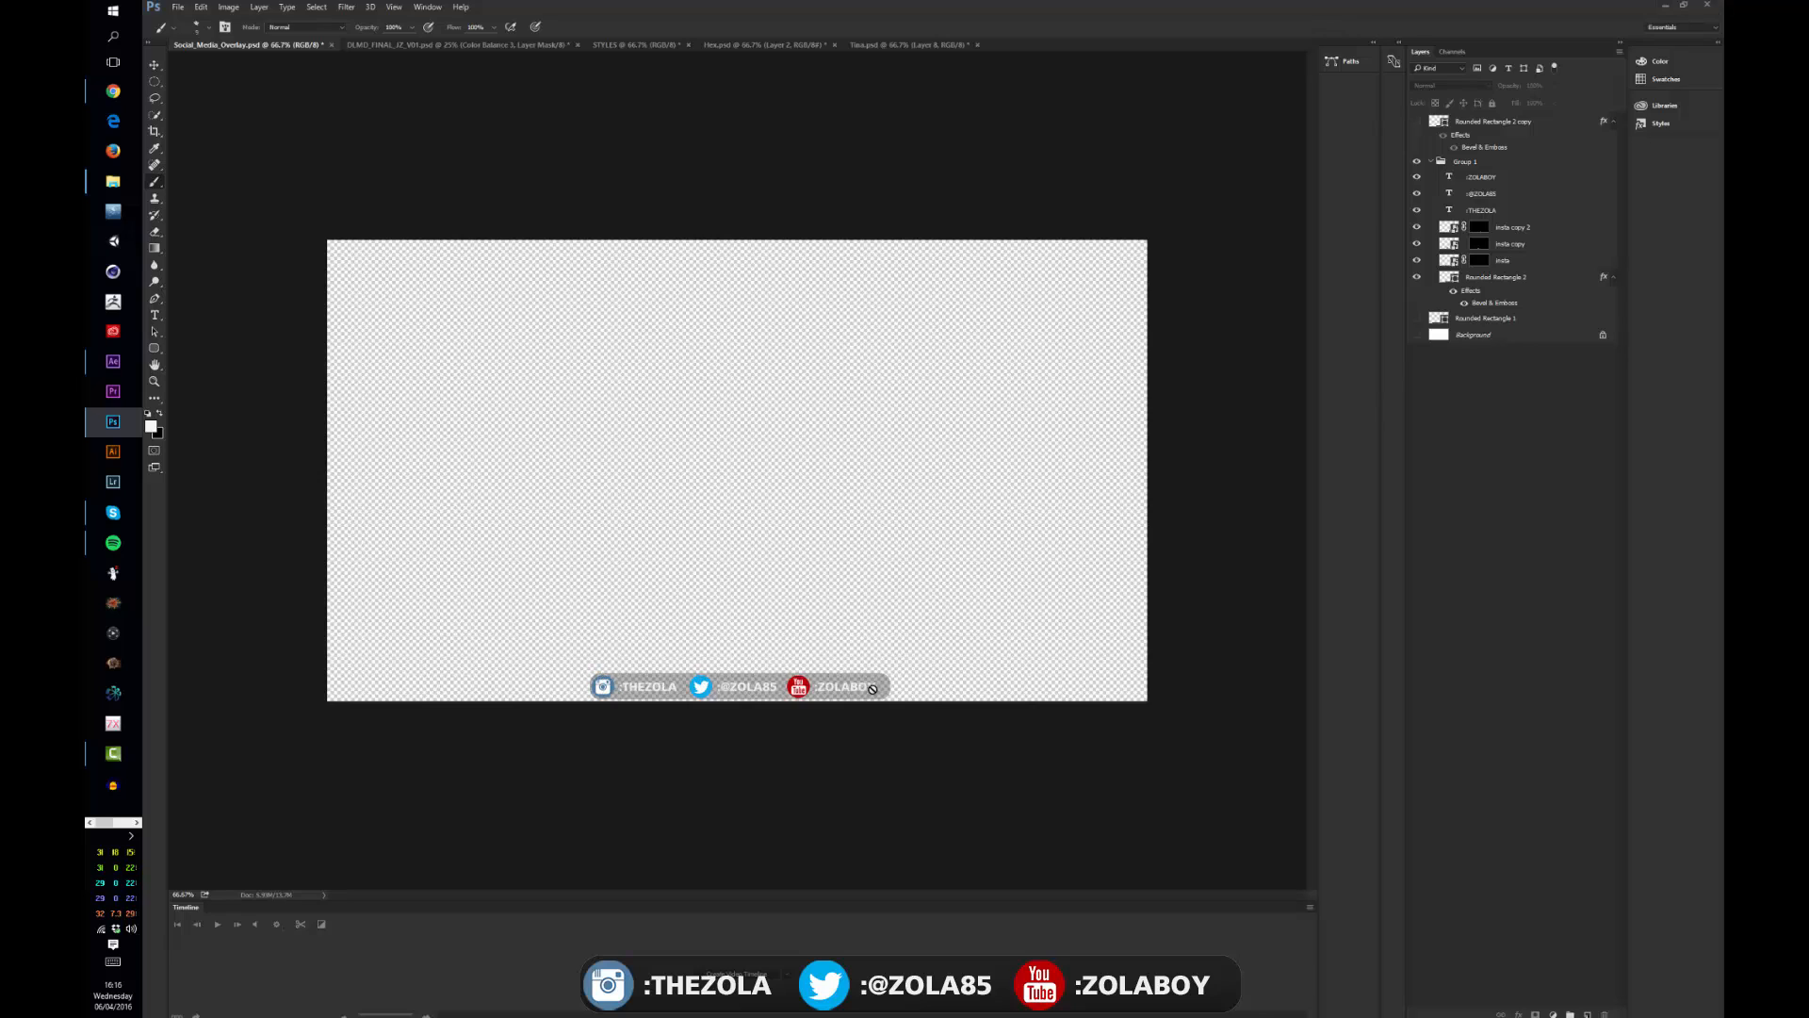
pyautogui.moveTo(656, 649)
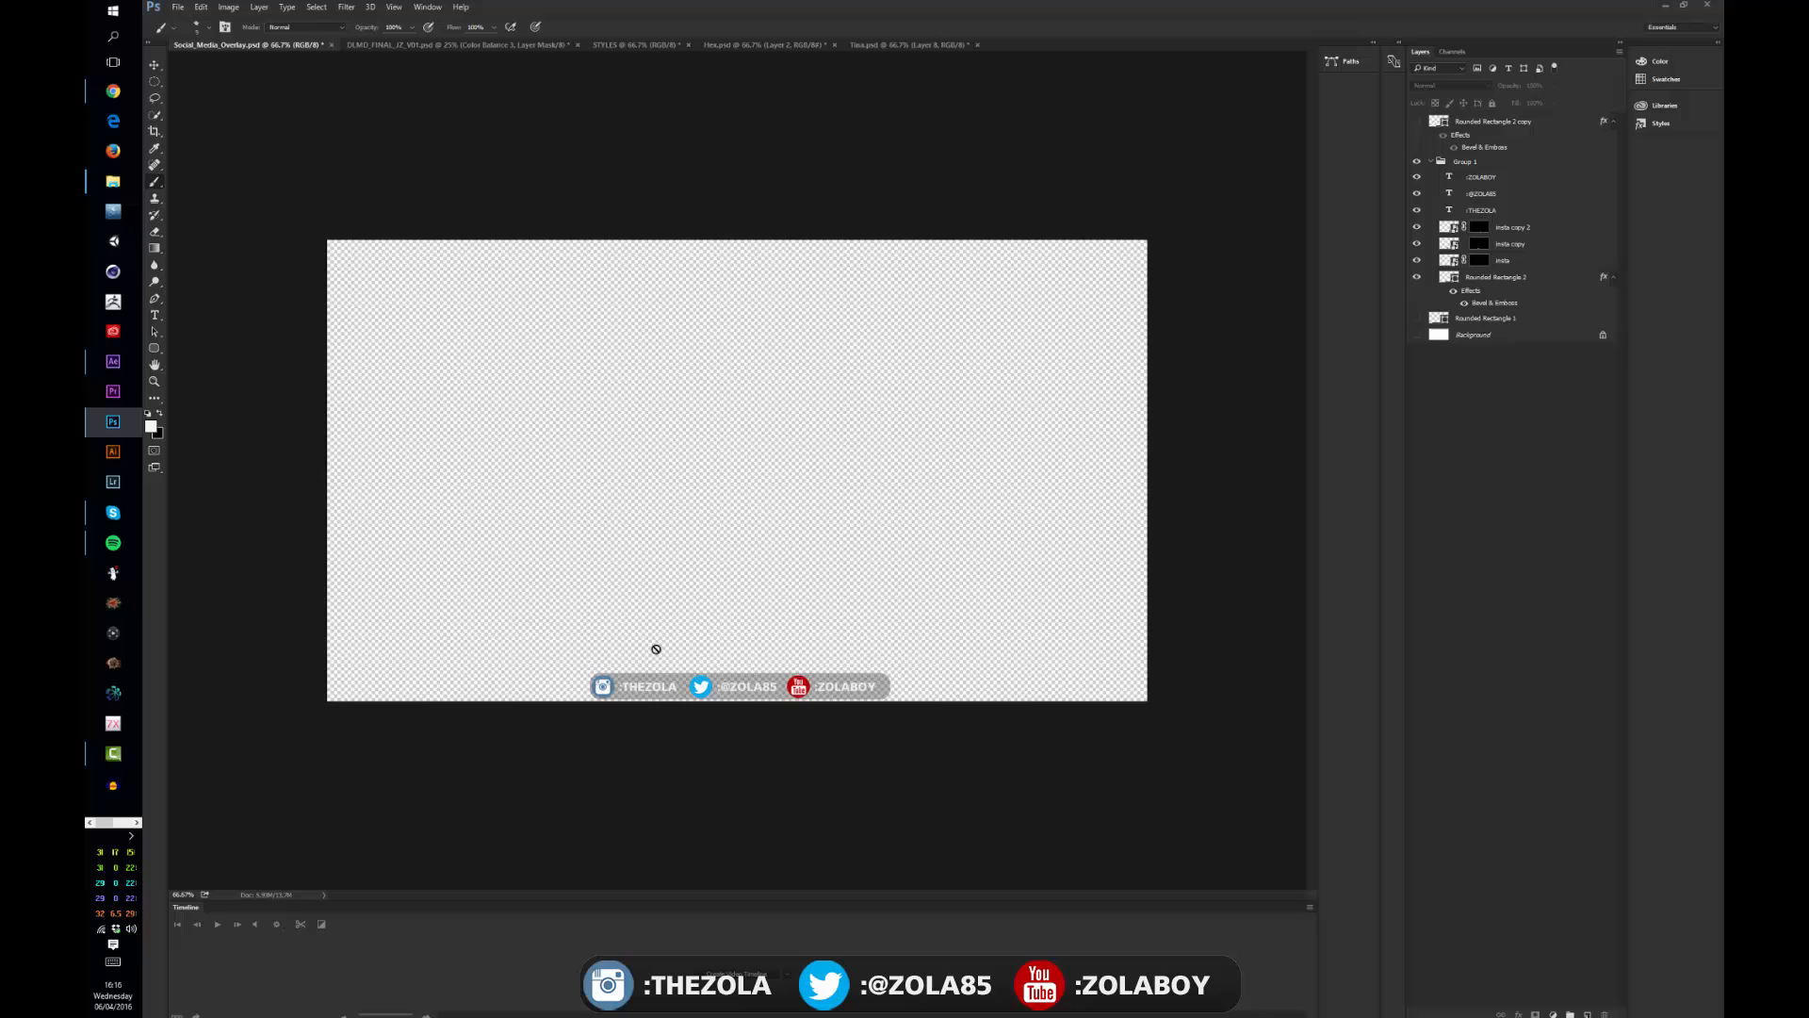
pyautogui.moveTo(791, 656)
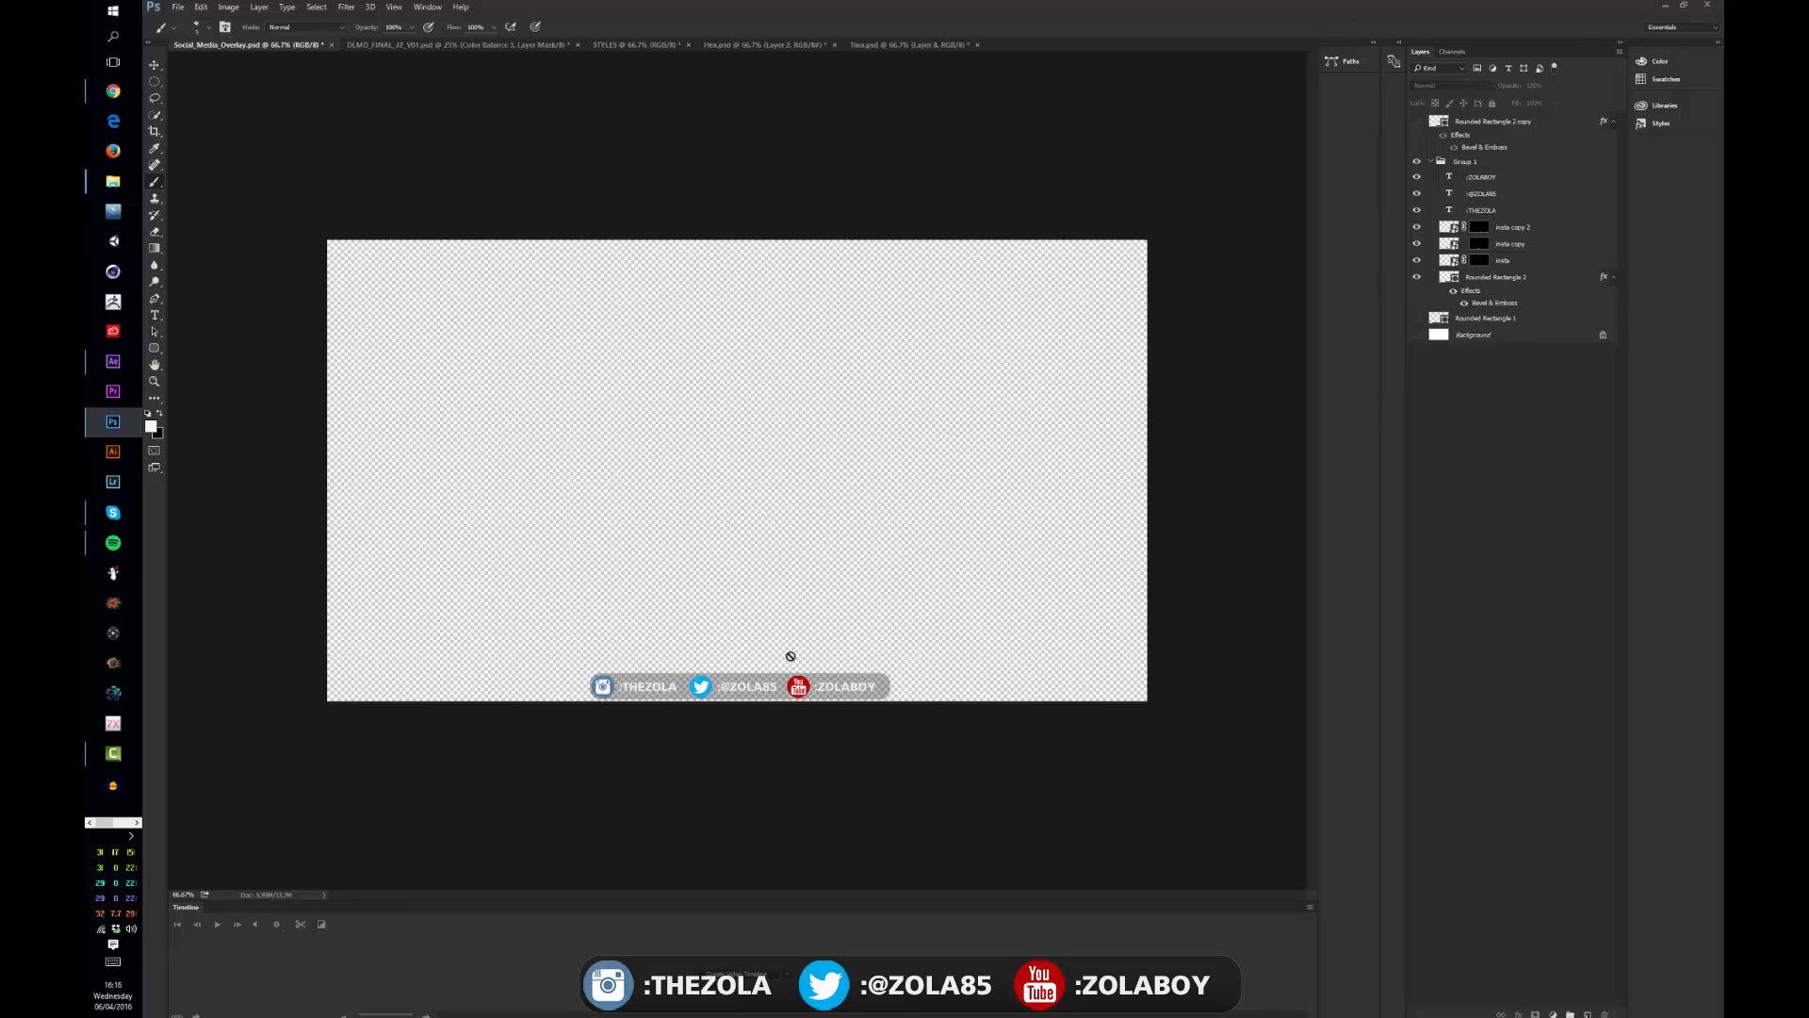
pyautogui.moveTo(958, 627)
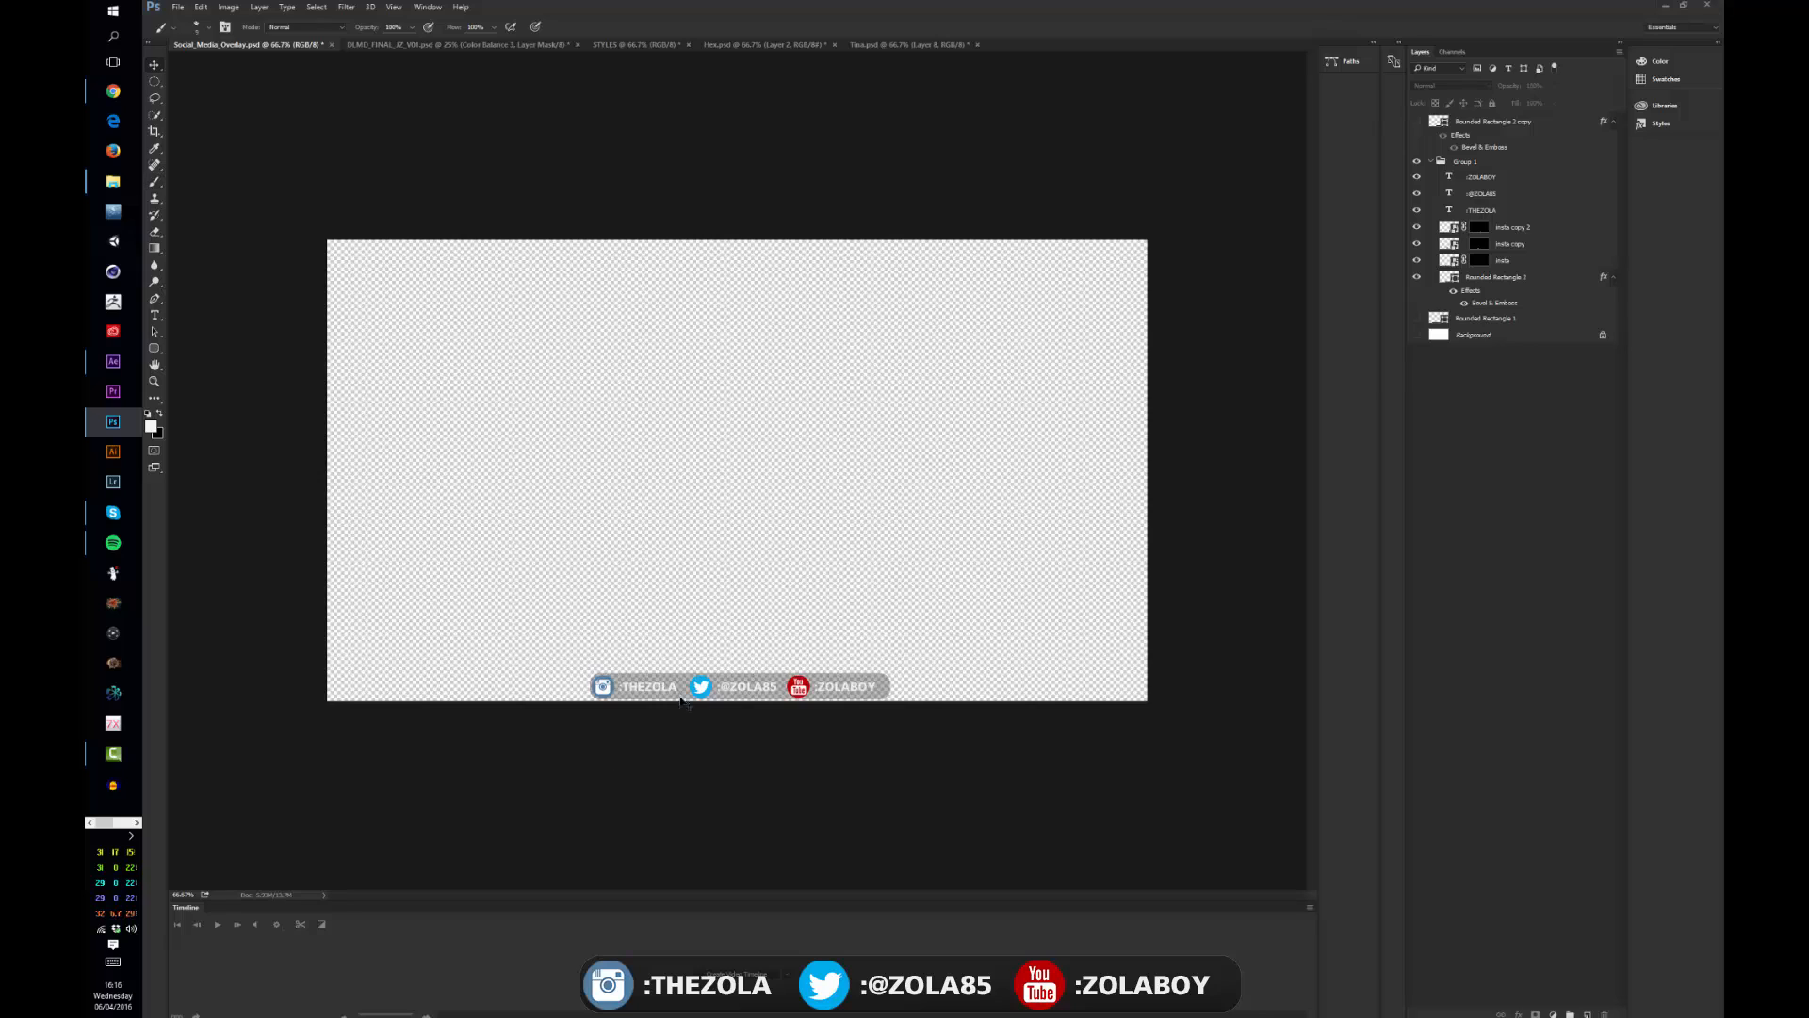
pyautogui.click(151, 65)
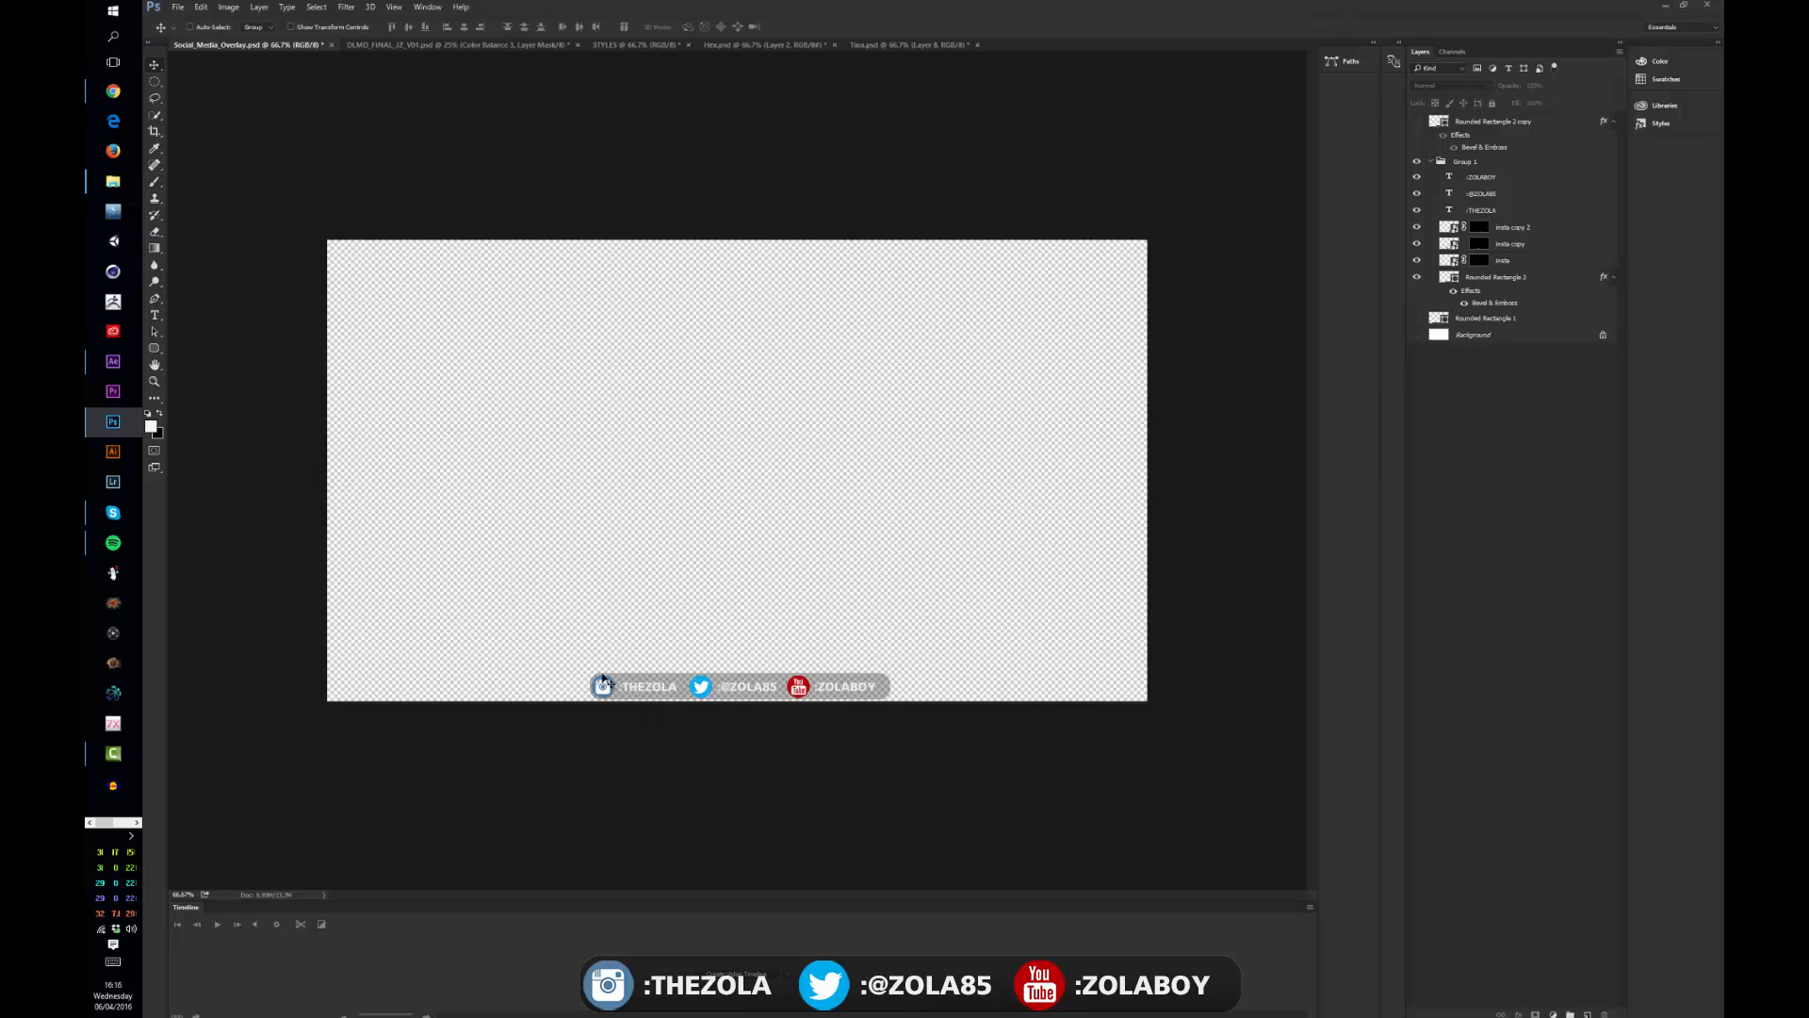
pyautogui.moveTo(621, 390)
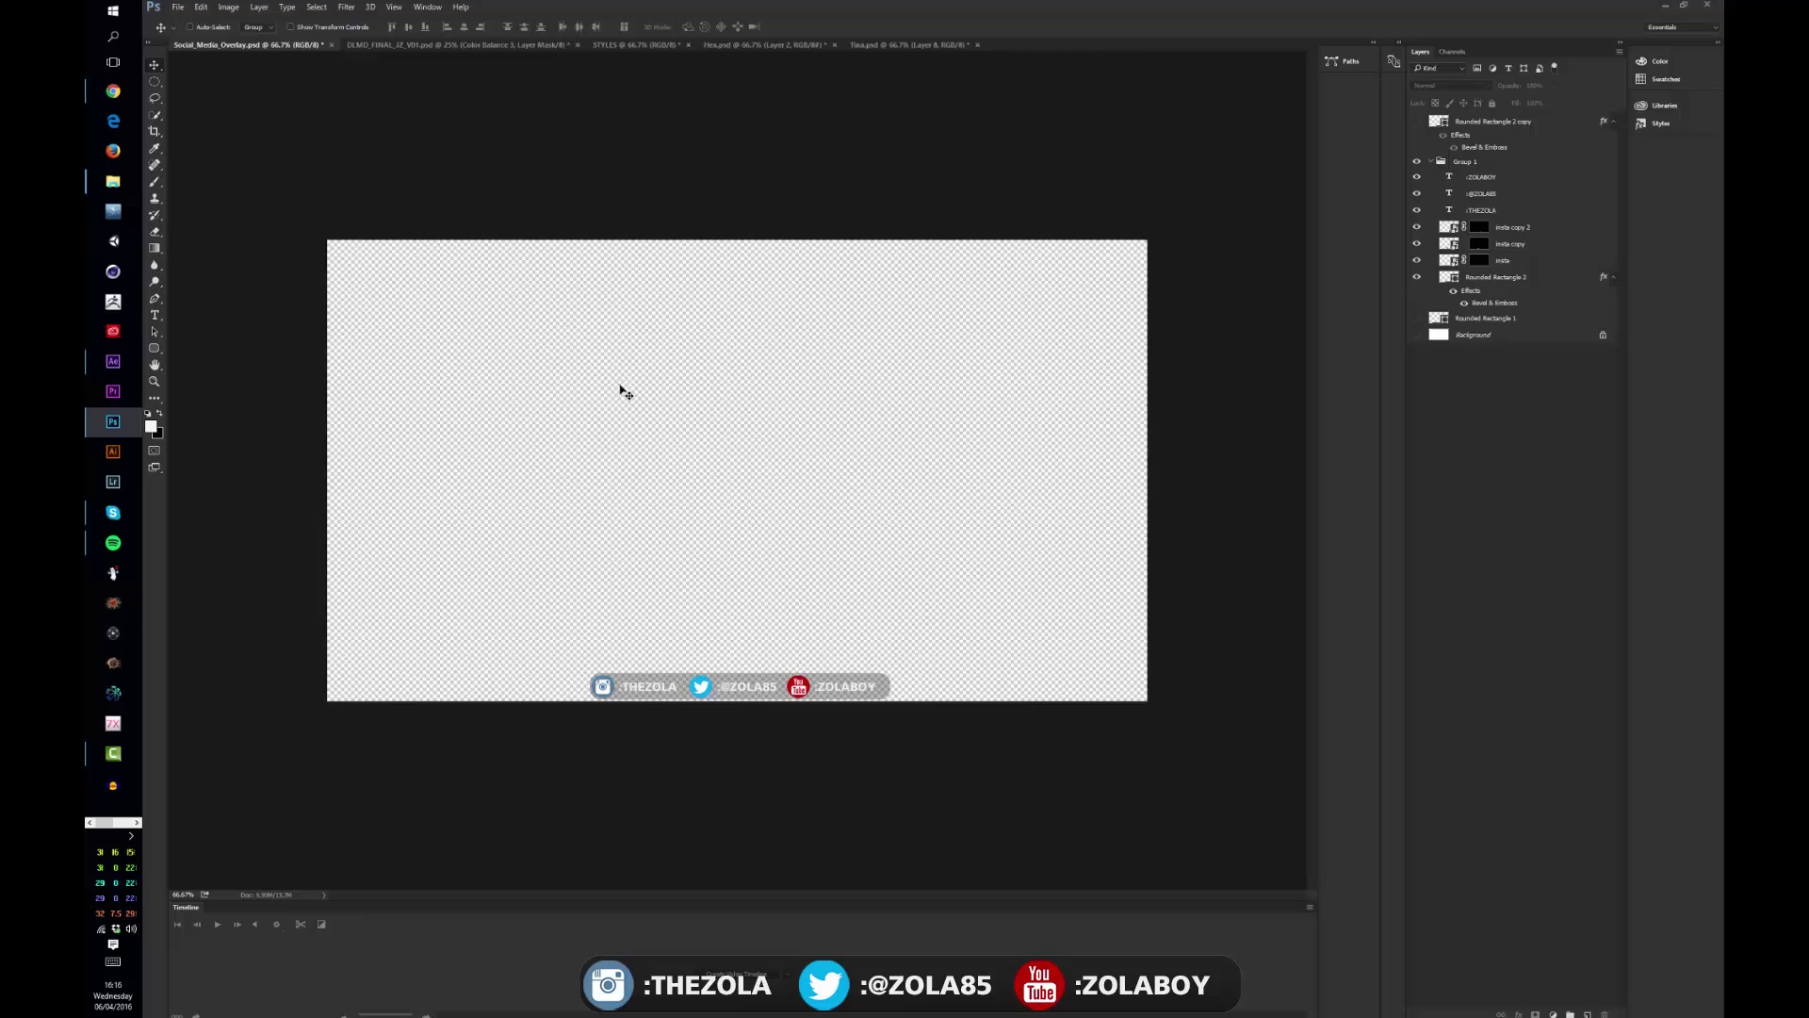
pyautogui.moveTo(833, 526)
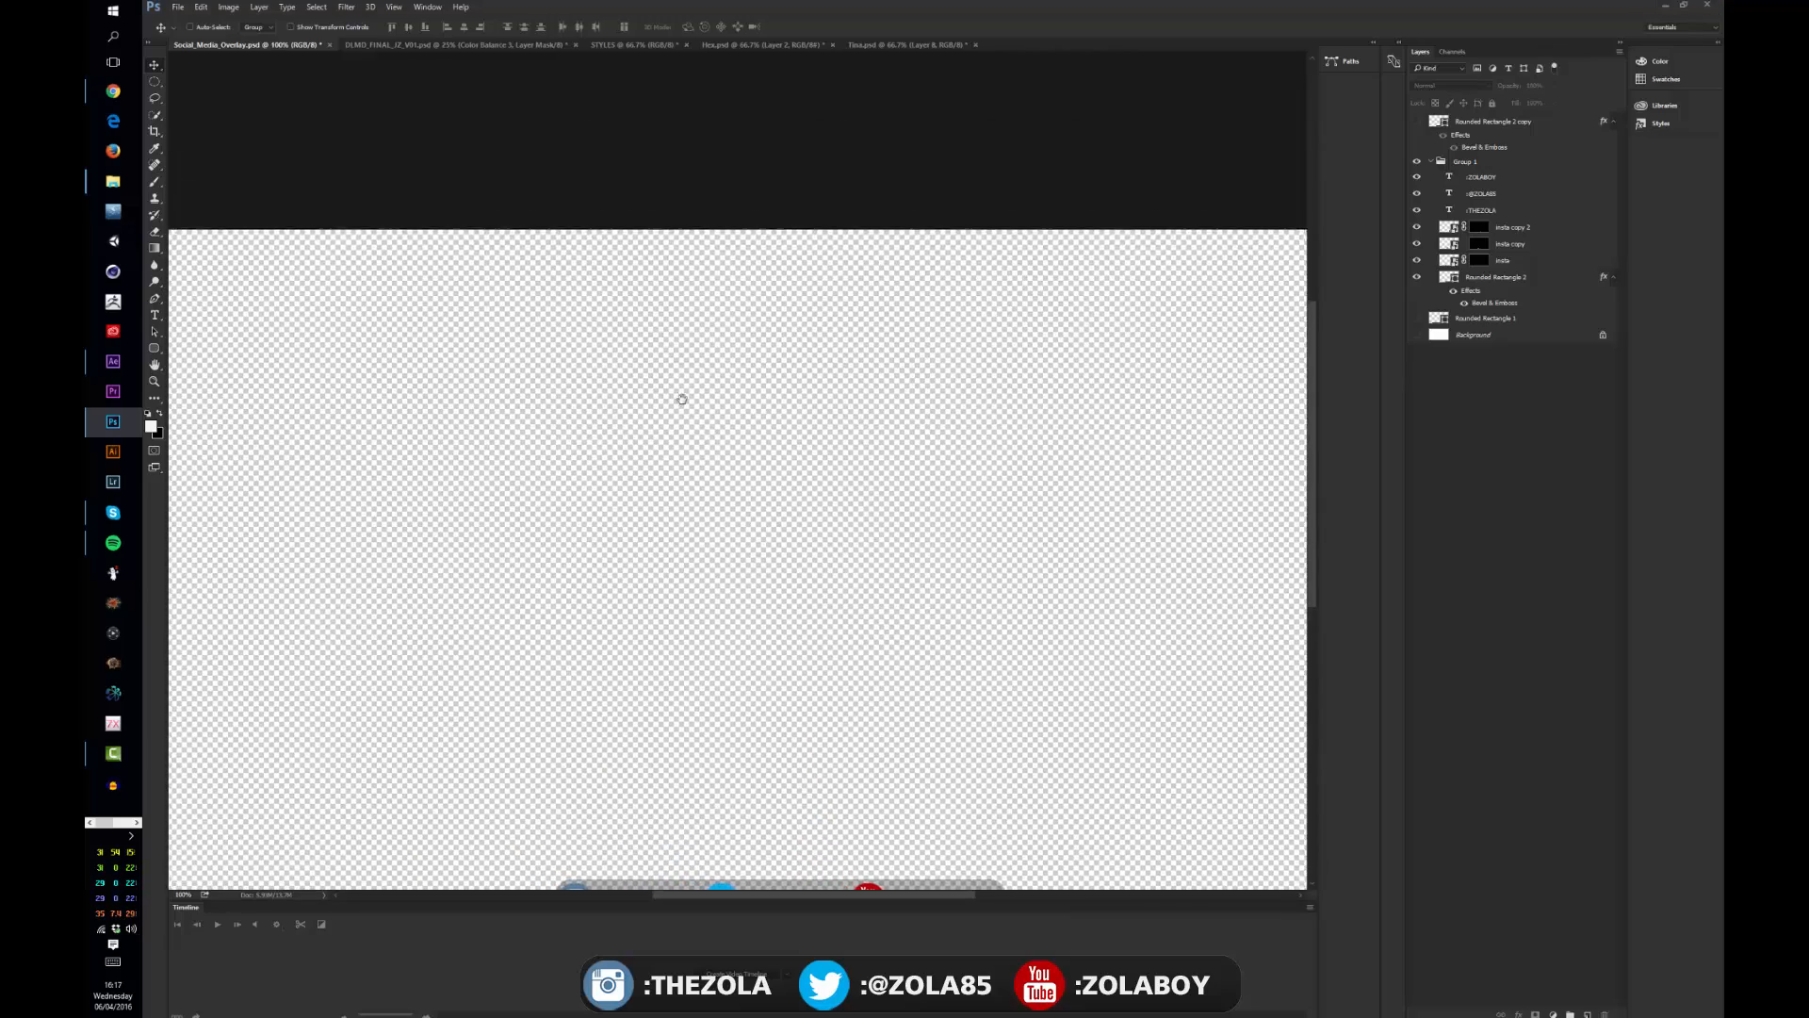
pyautogui.click(456, 45)
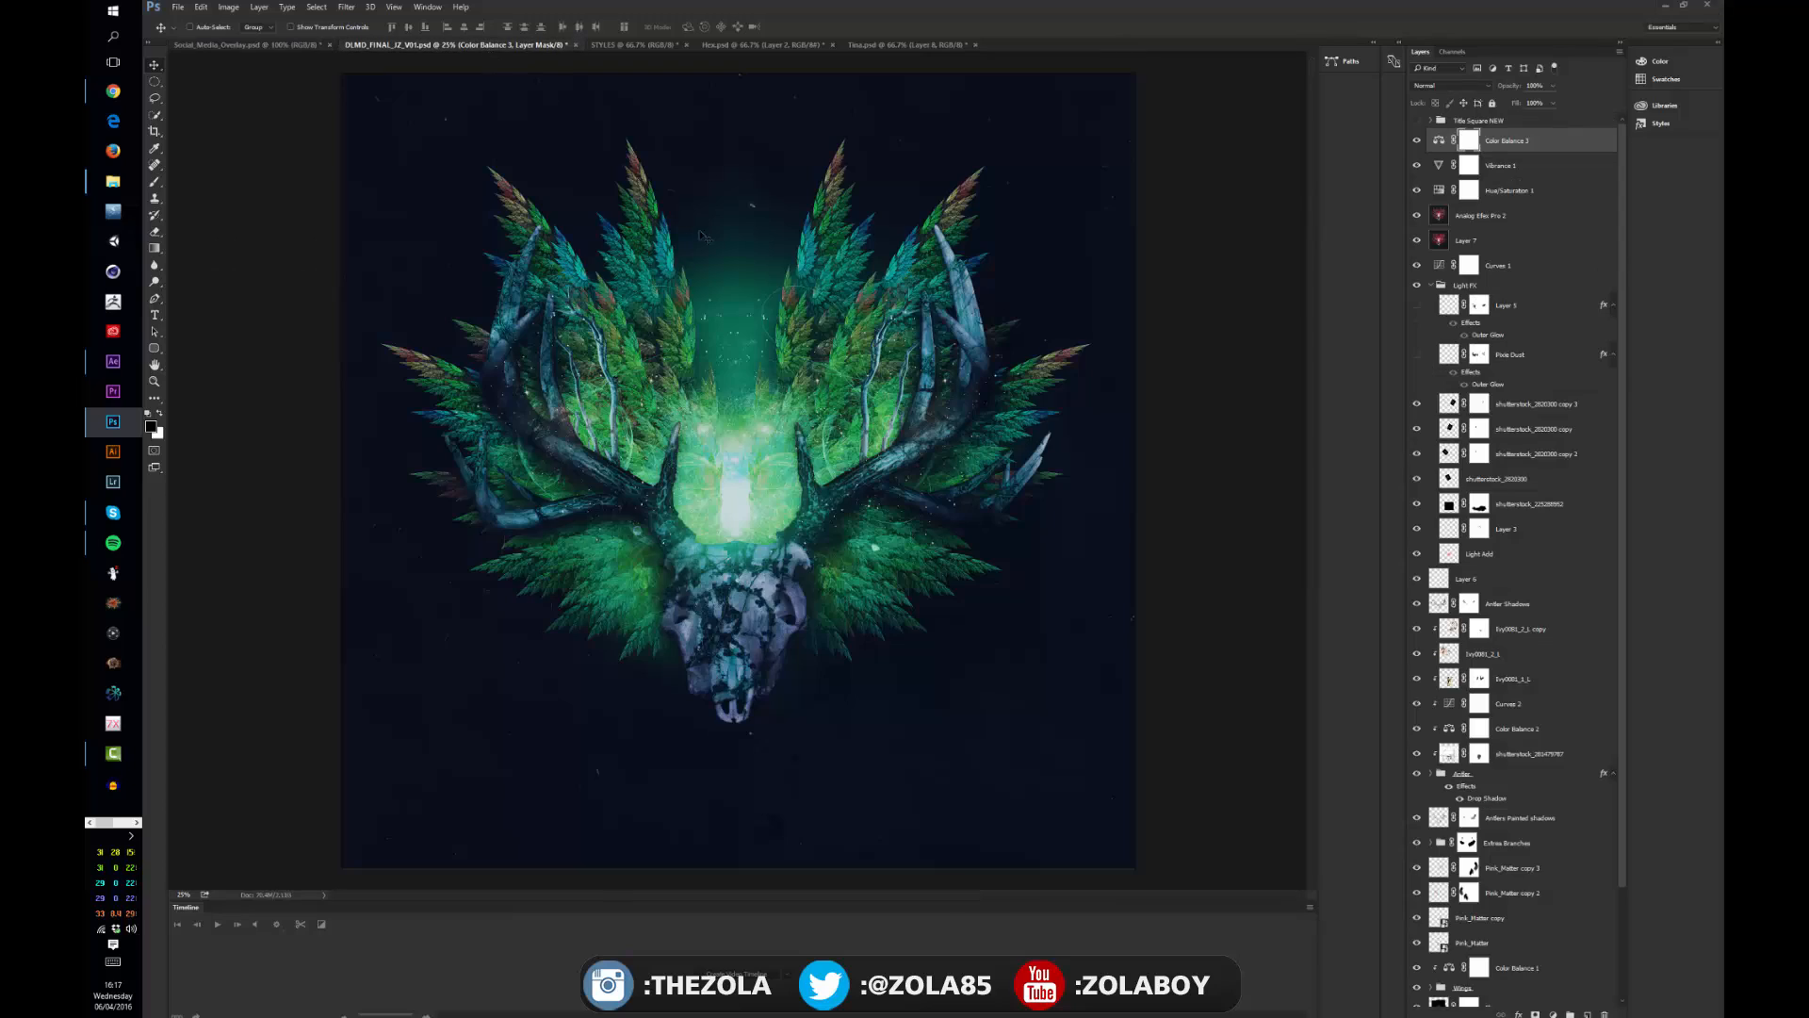
pyautogui.moveTo(1625, 191)
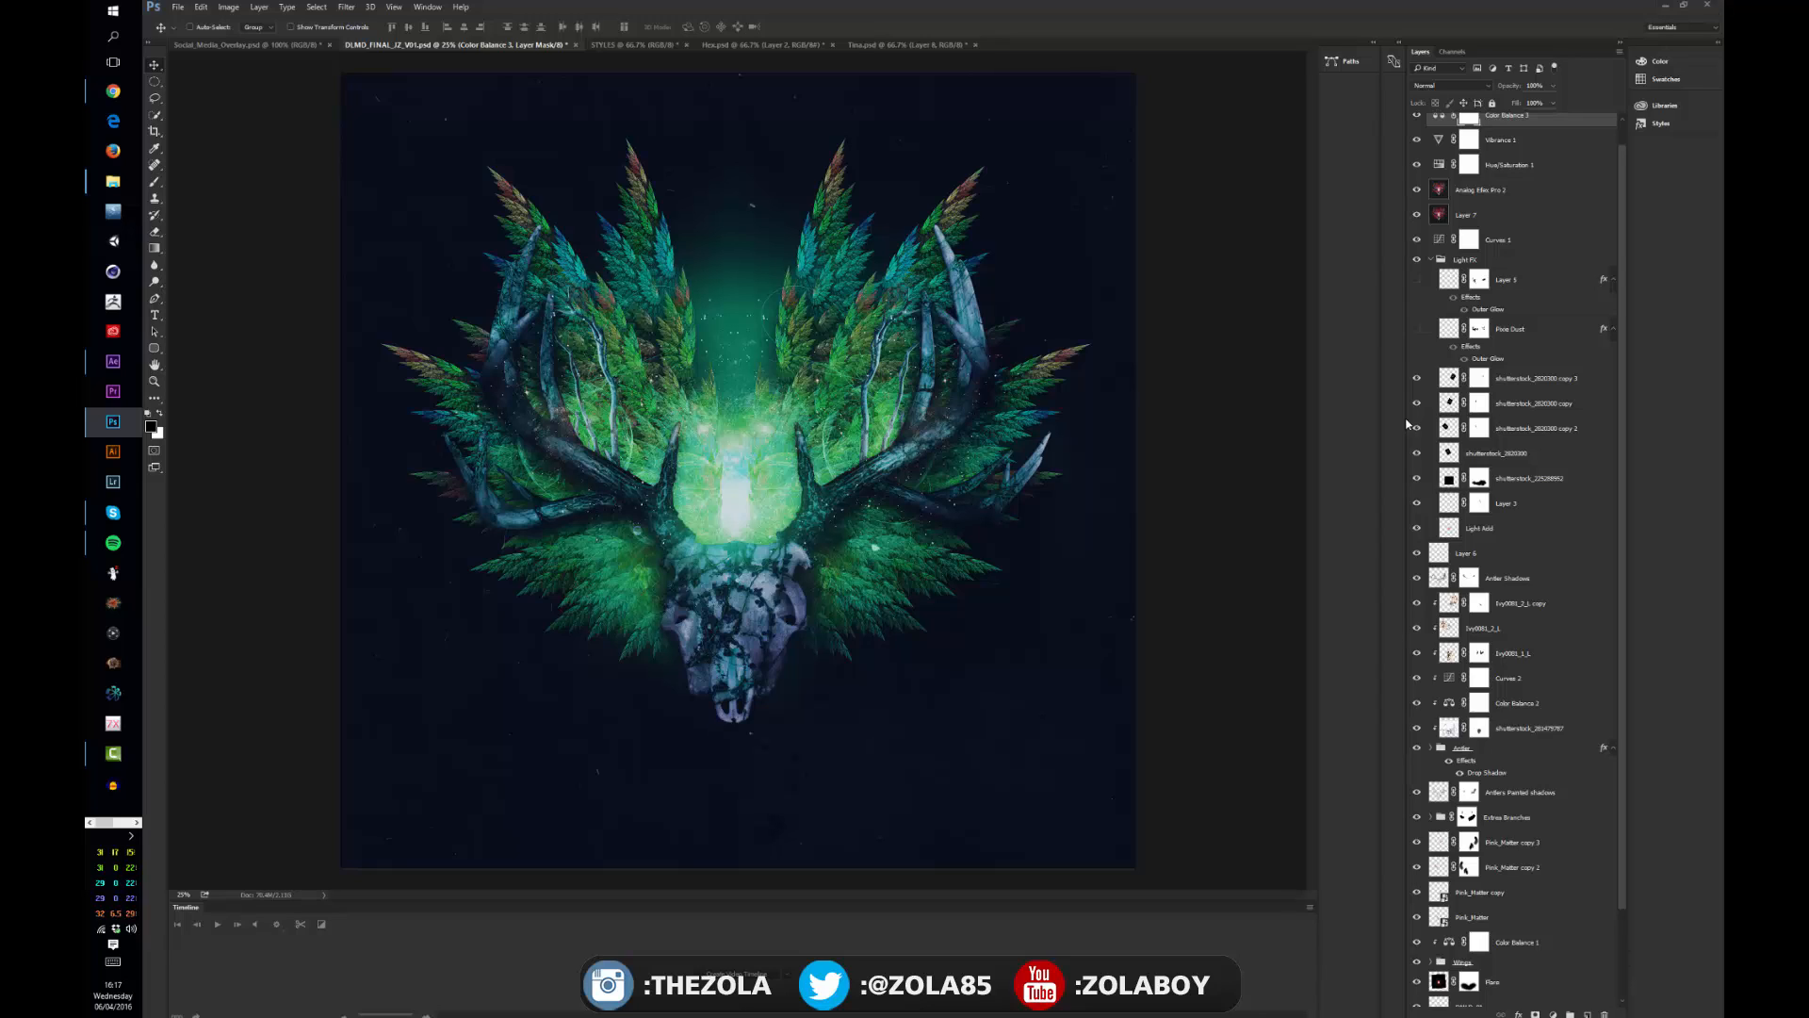
pyautogui.moveTo(1620, 191)
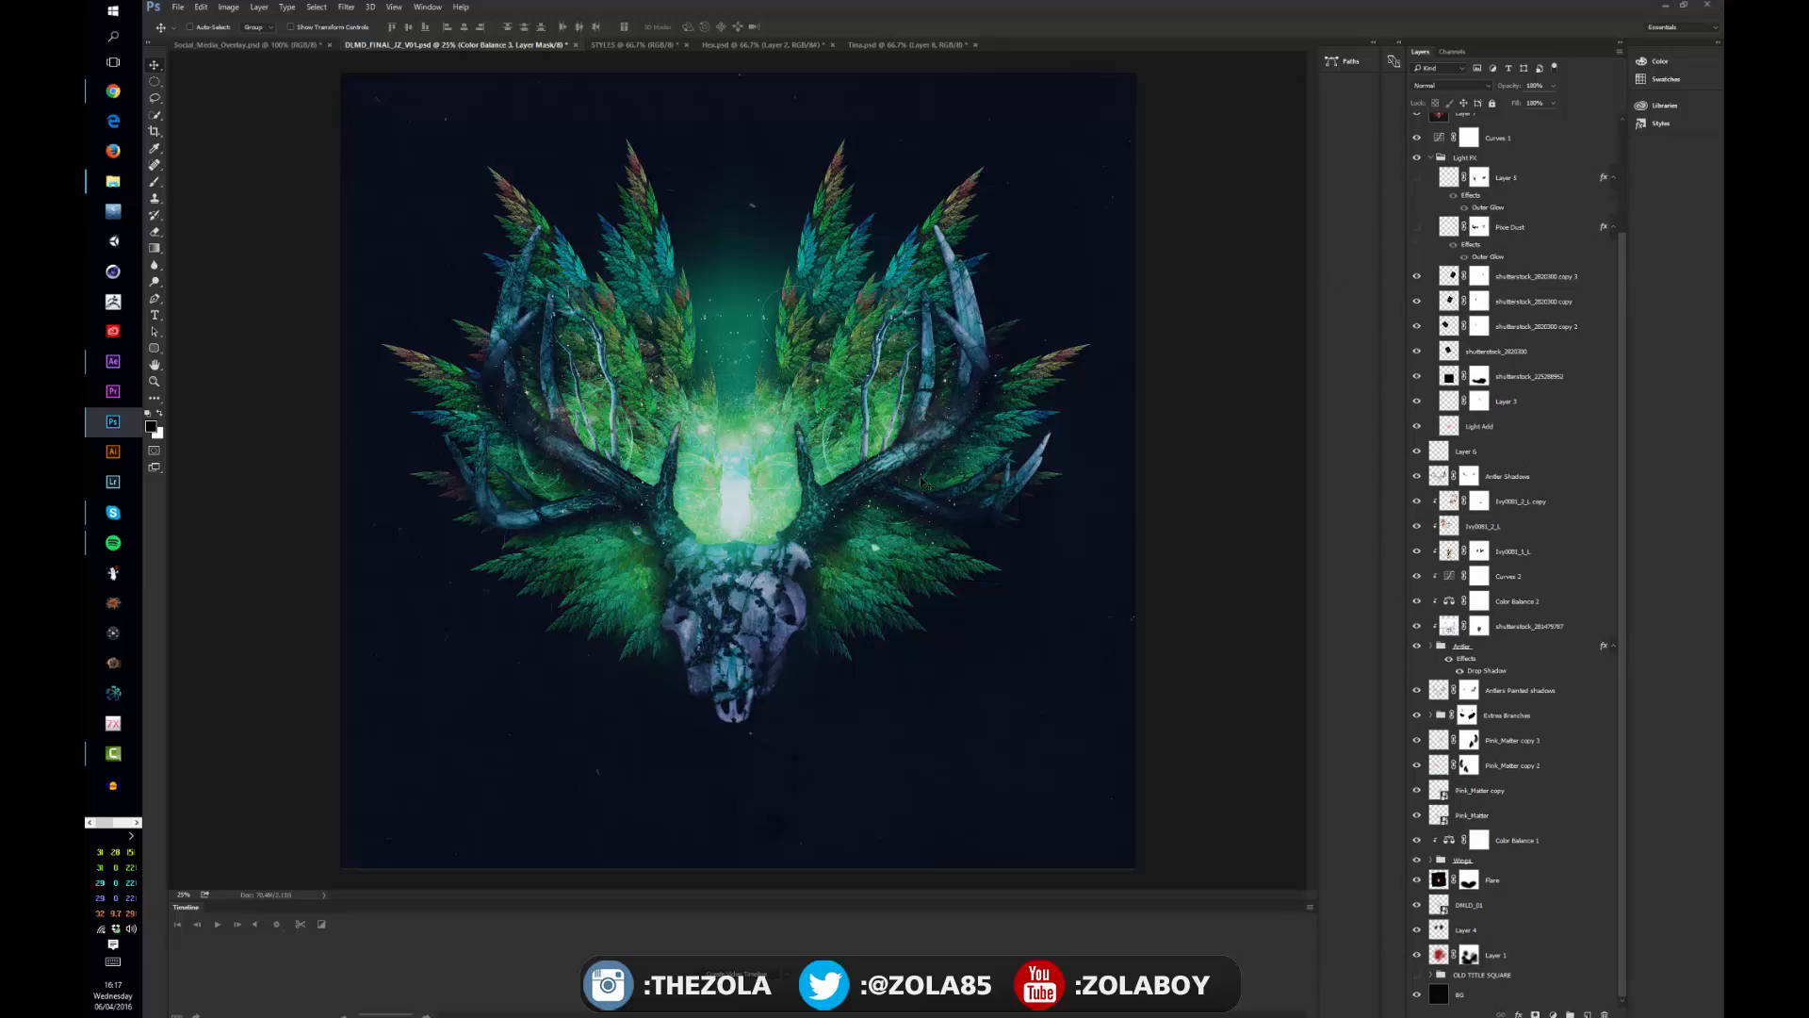
pyautogui.moveTo(1619, 196)
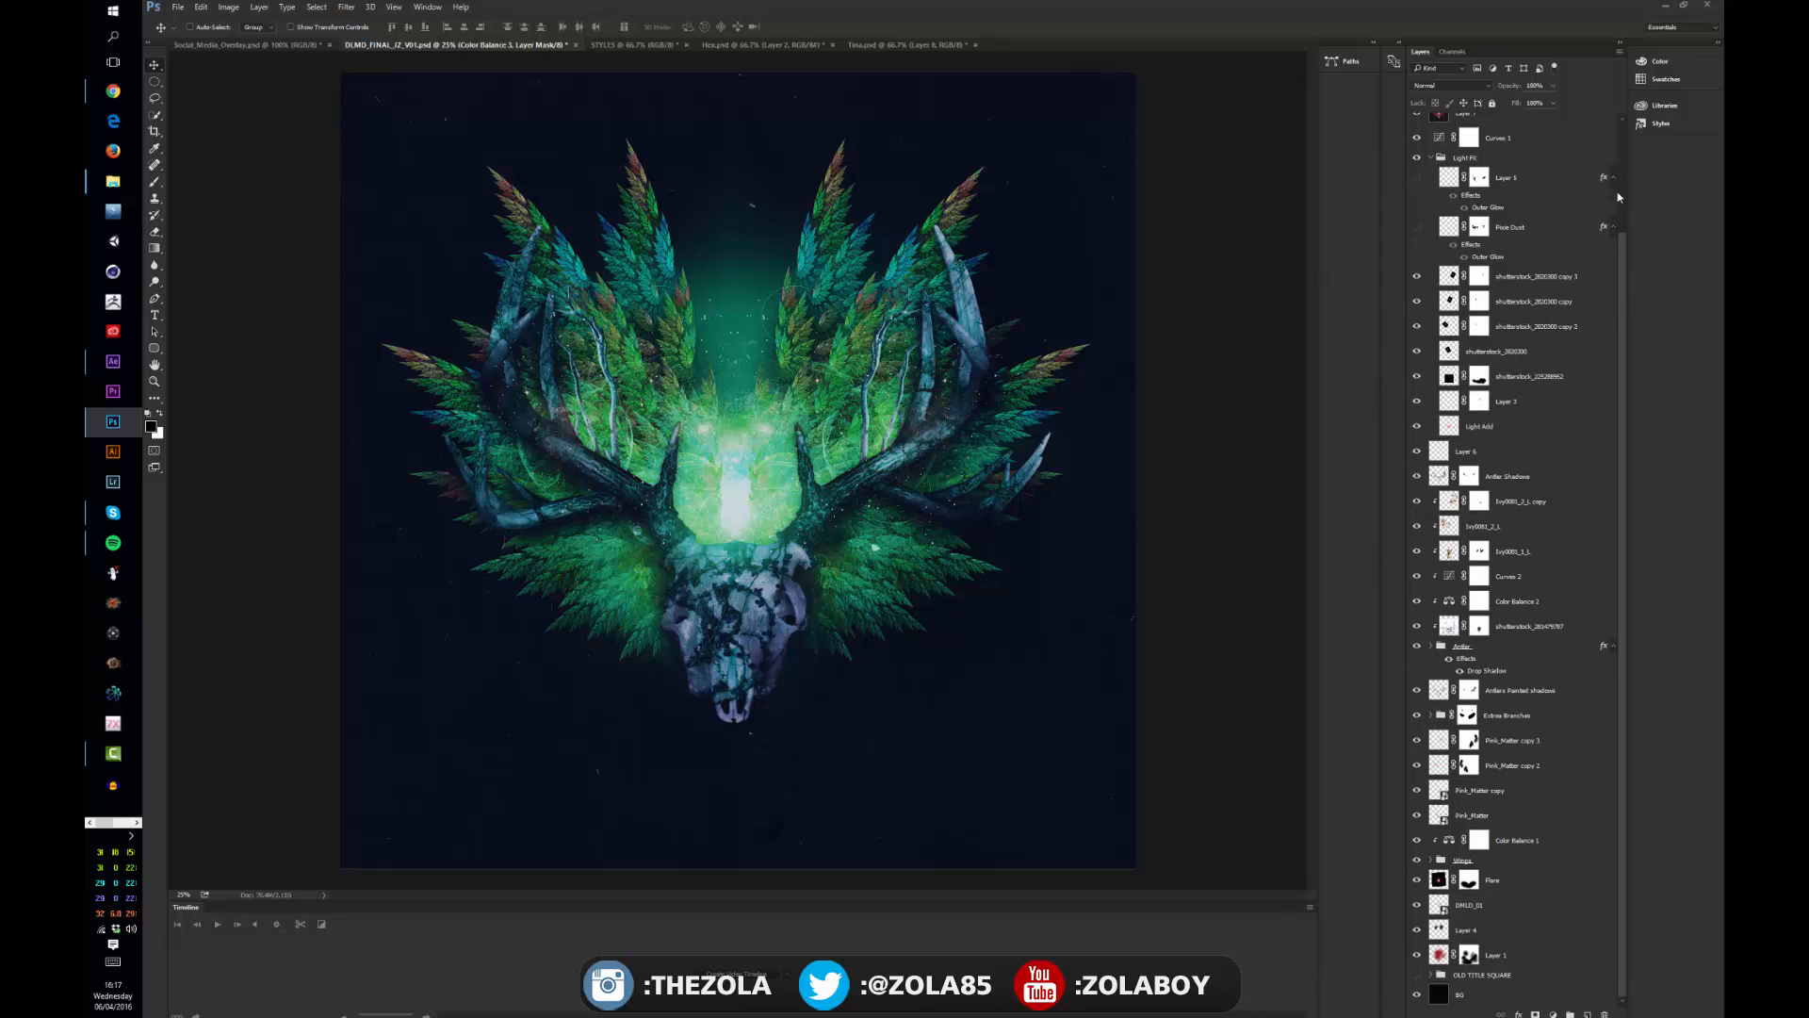
pyautogui.click(1517, 600)
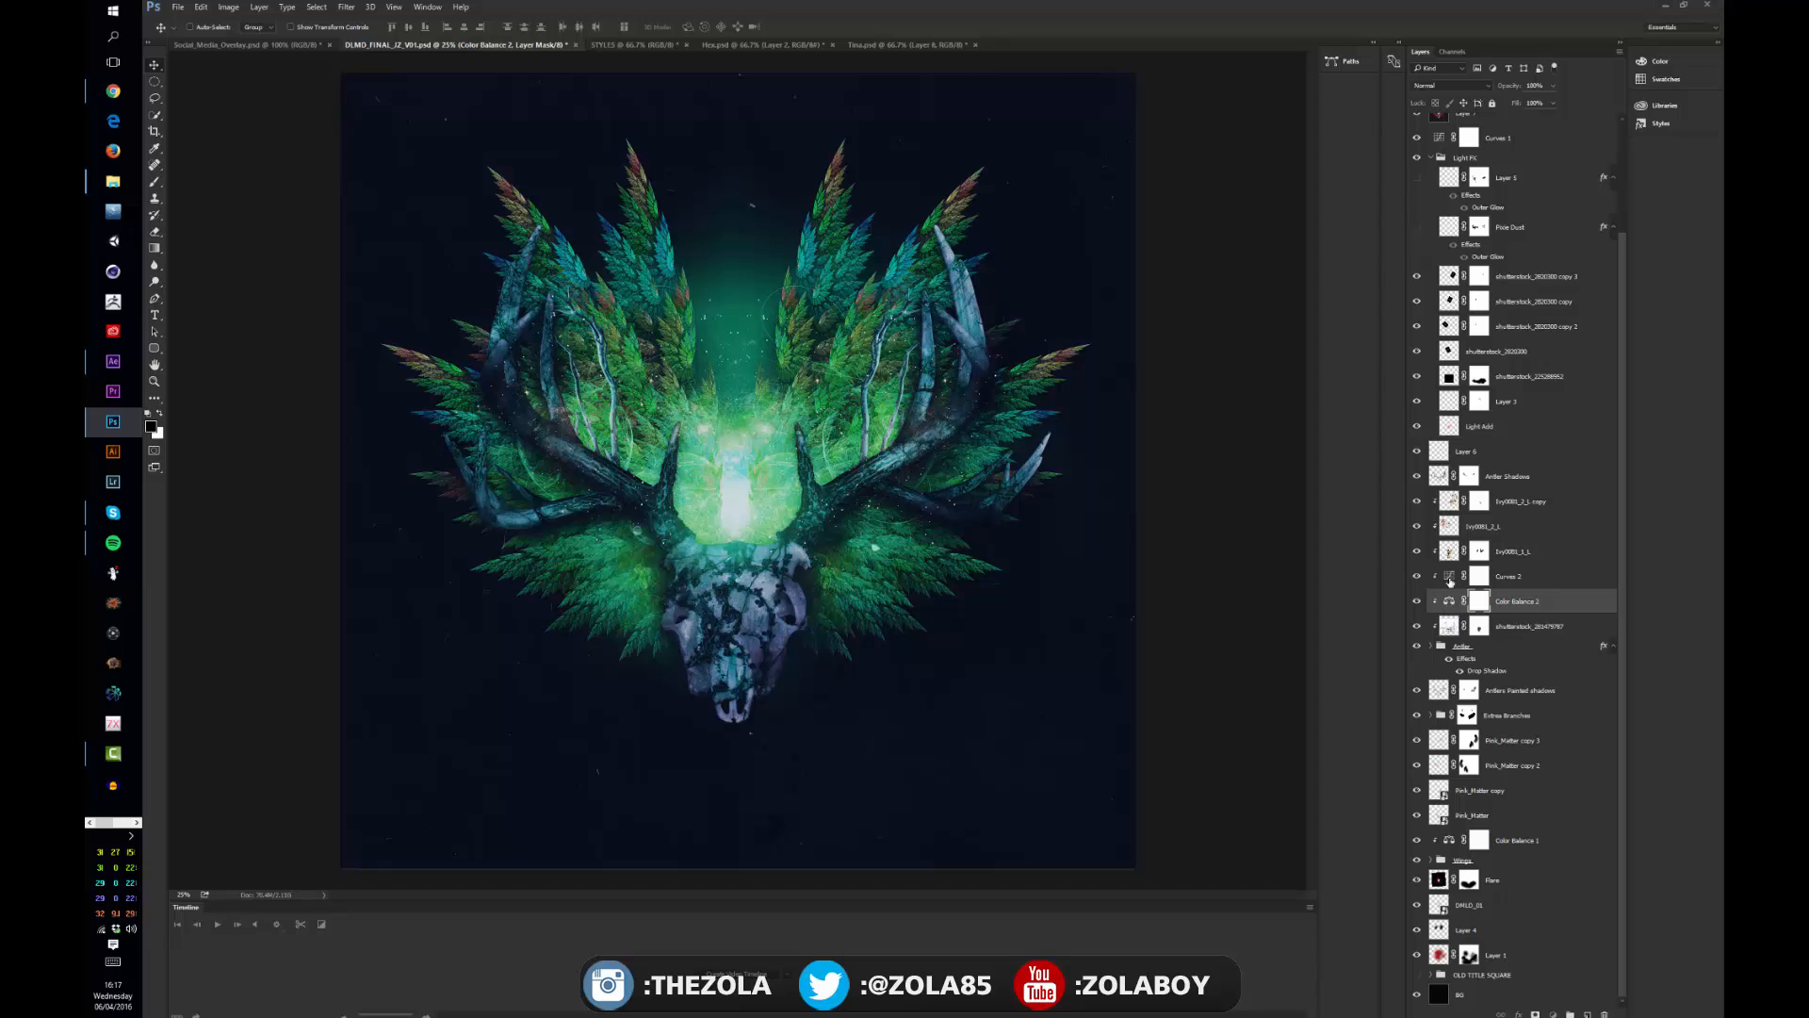
pyautogui.click(1517, 501)
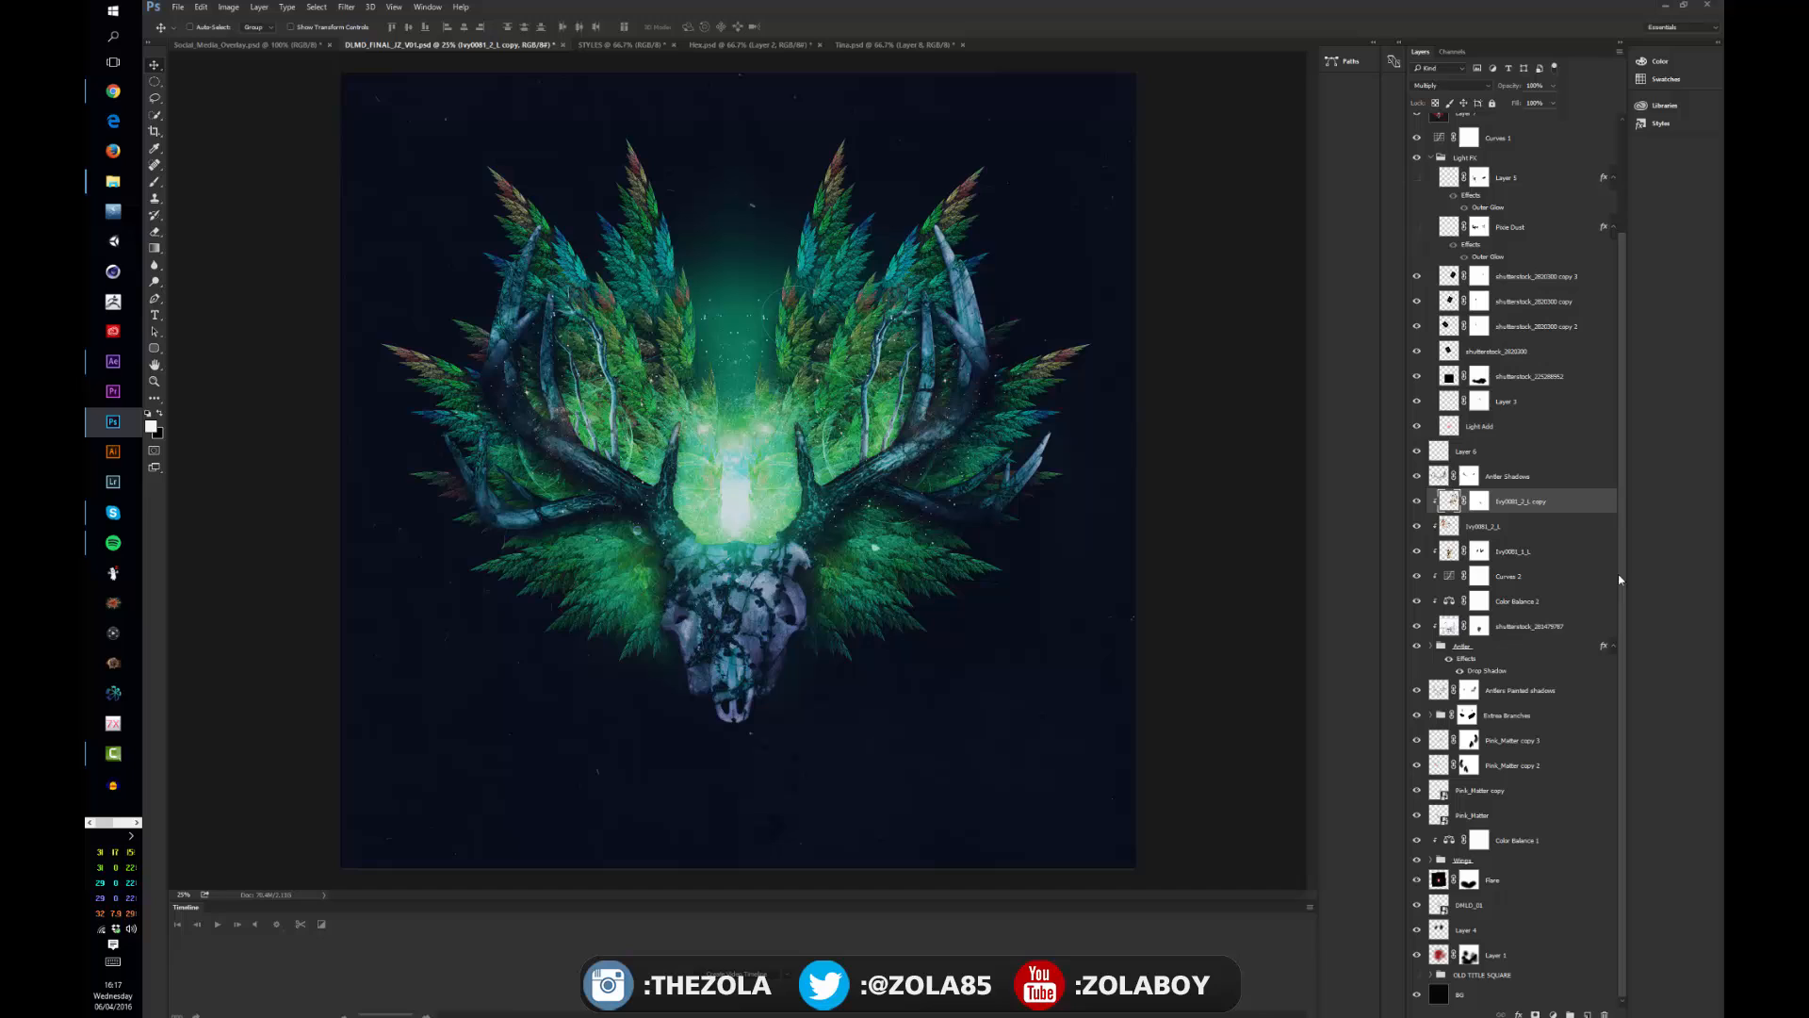
pyautogui.click(1464, 860)
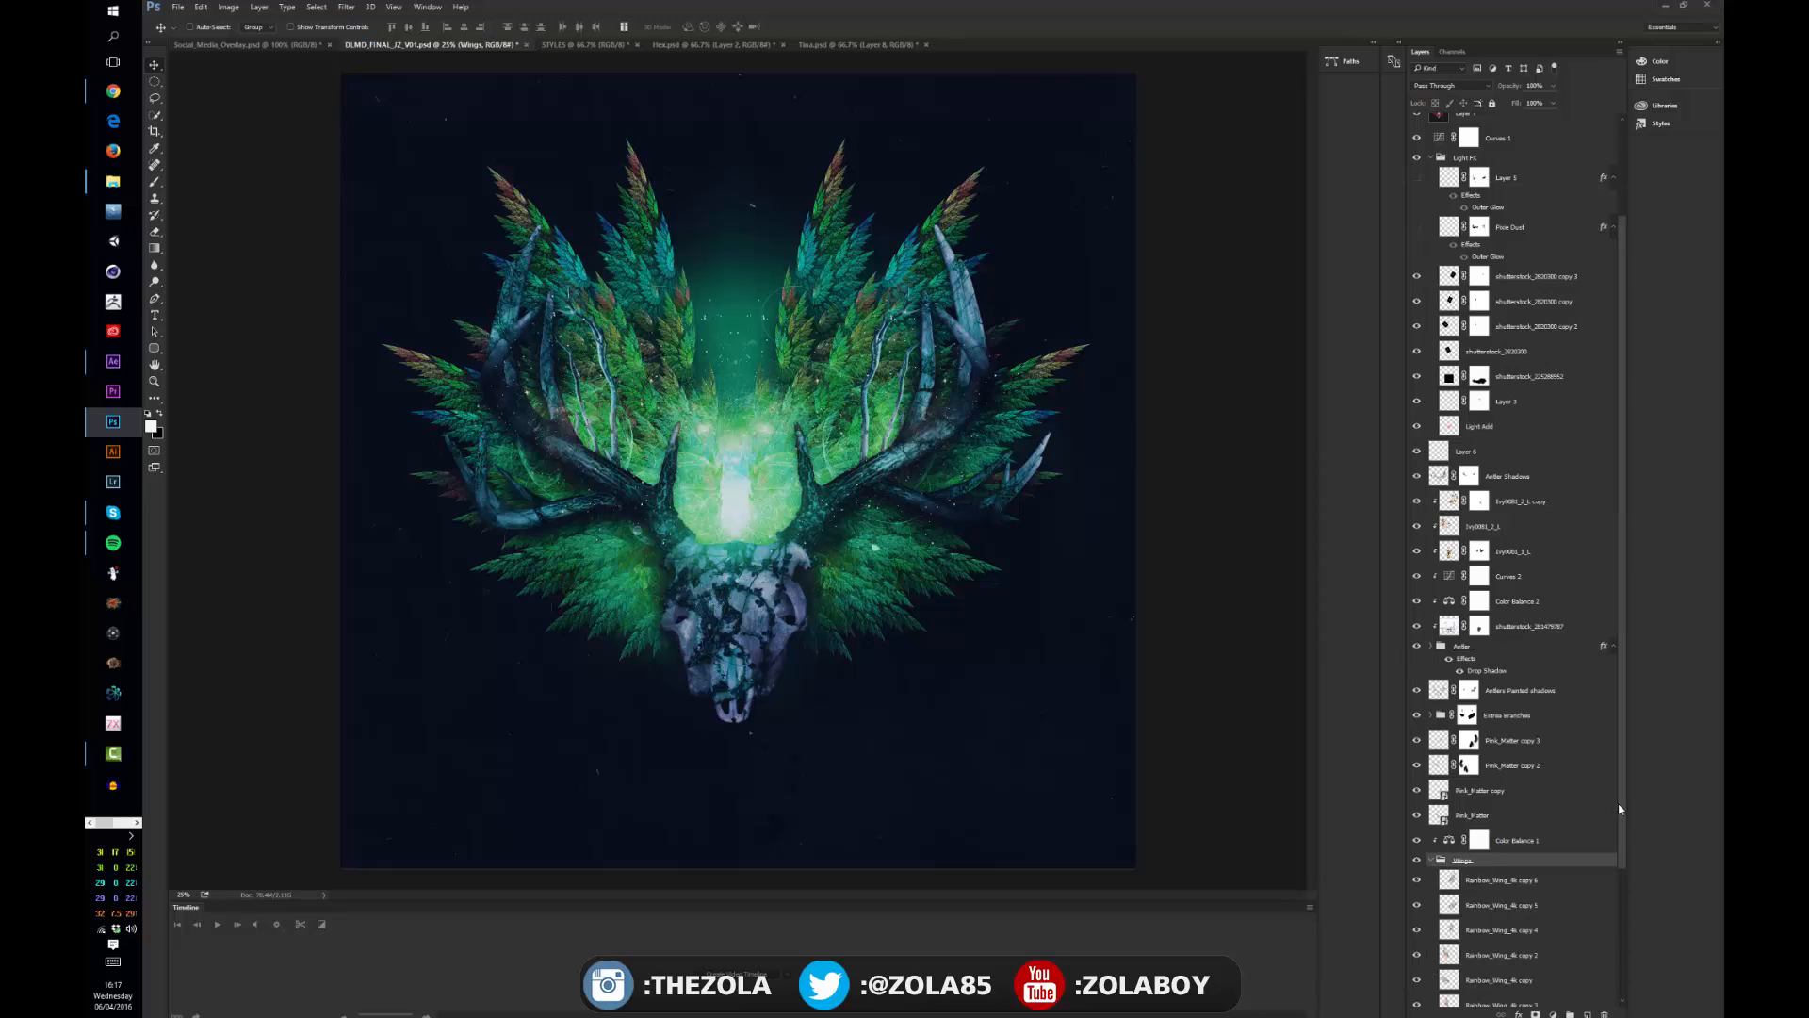
pyautogui.scroll(-3)
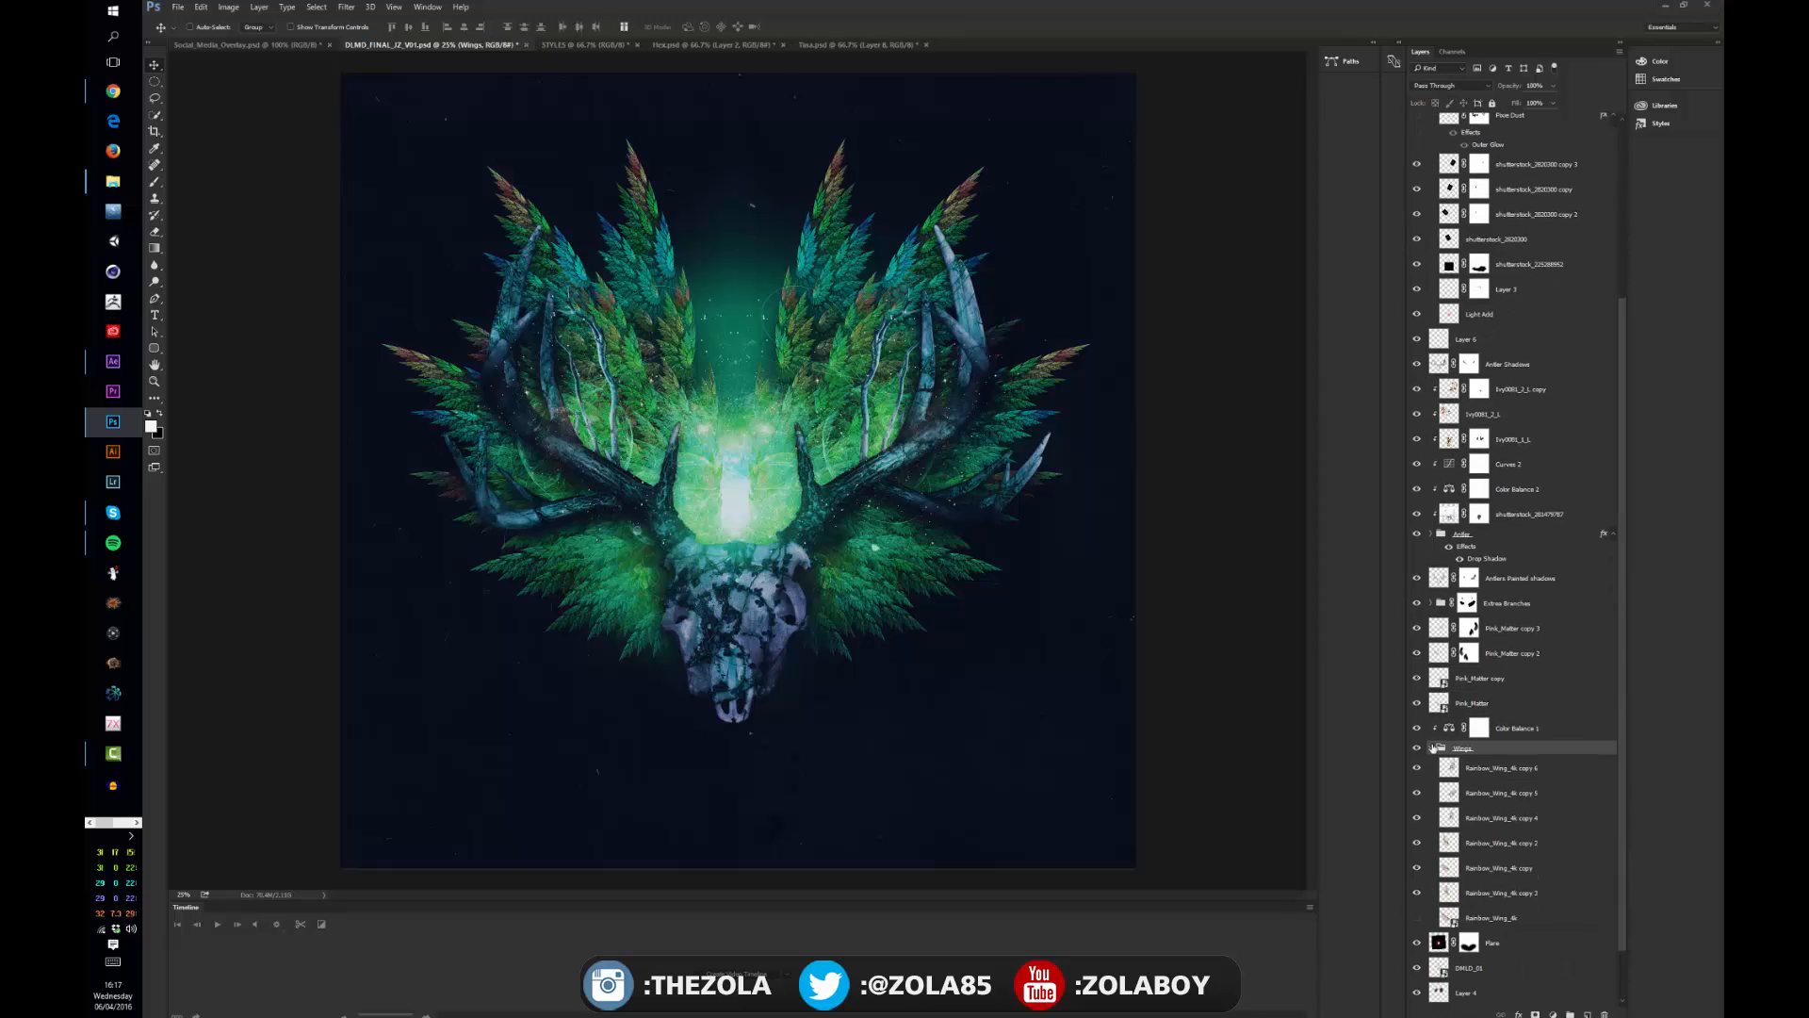
pyautogui.scroll(-3)
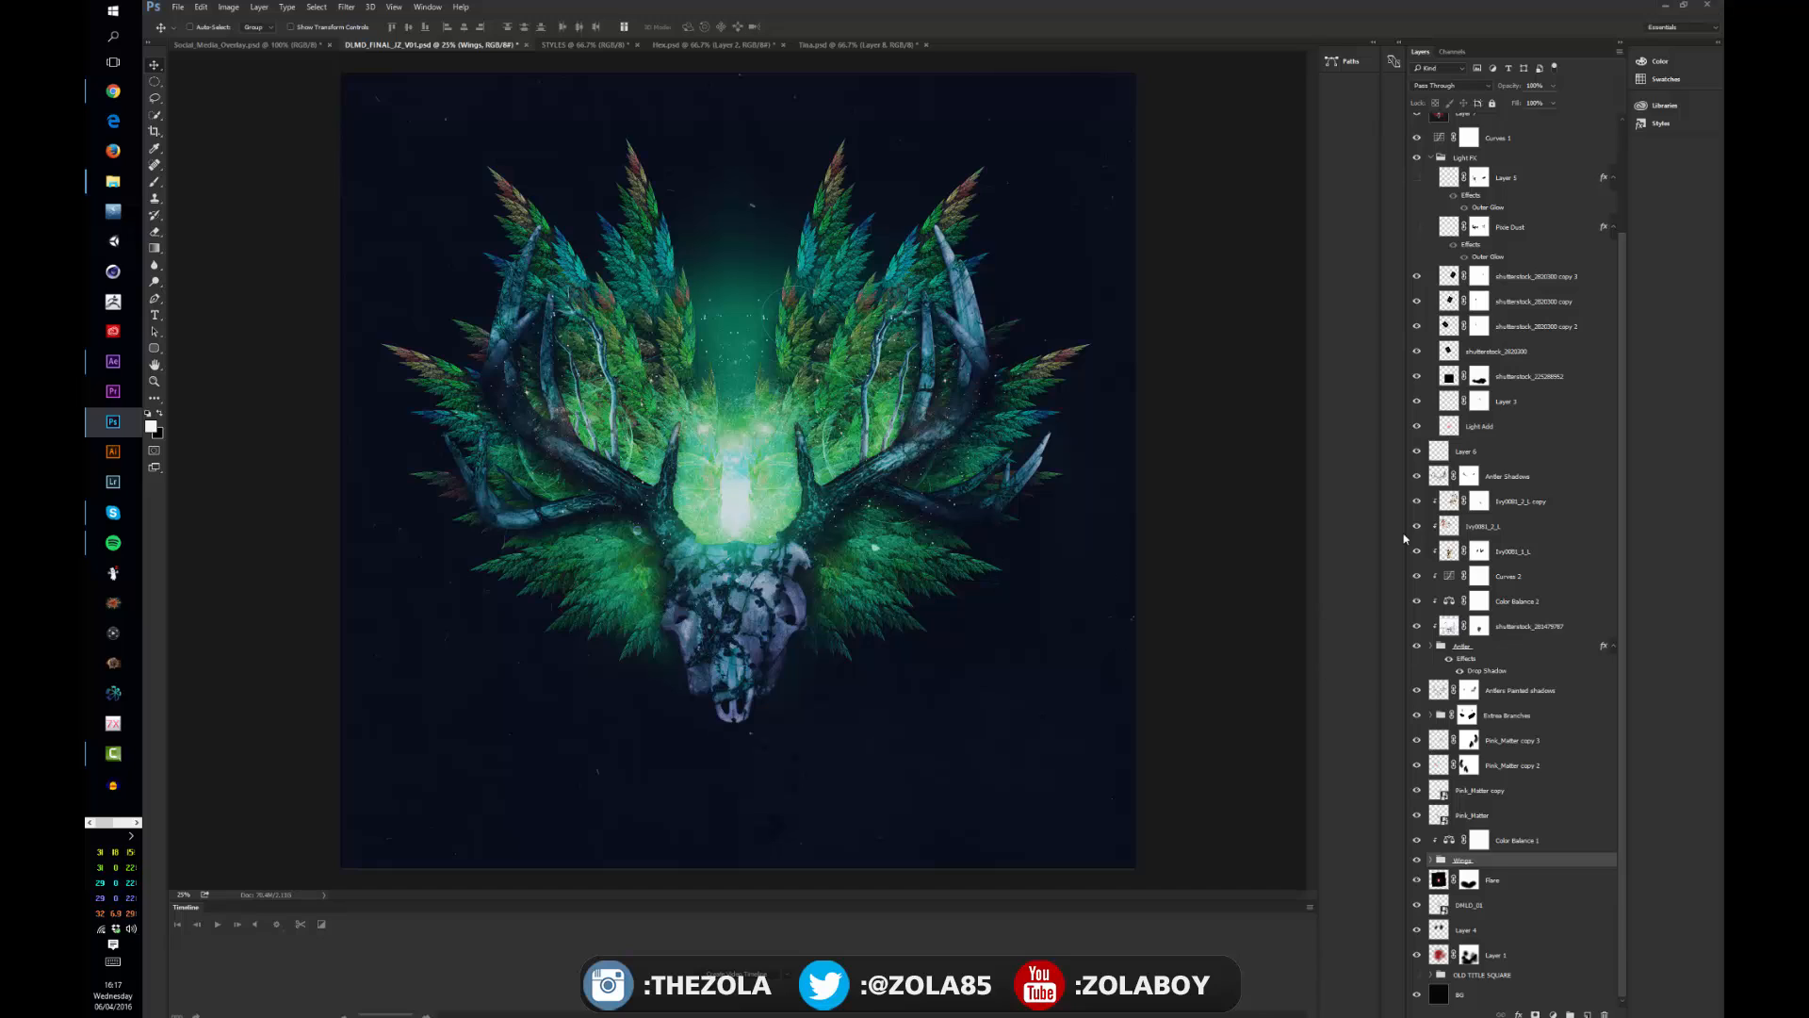
pyautogui.moveTo(729, 511)
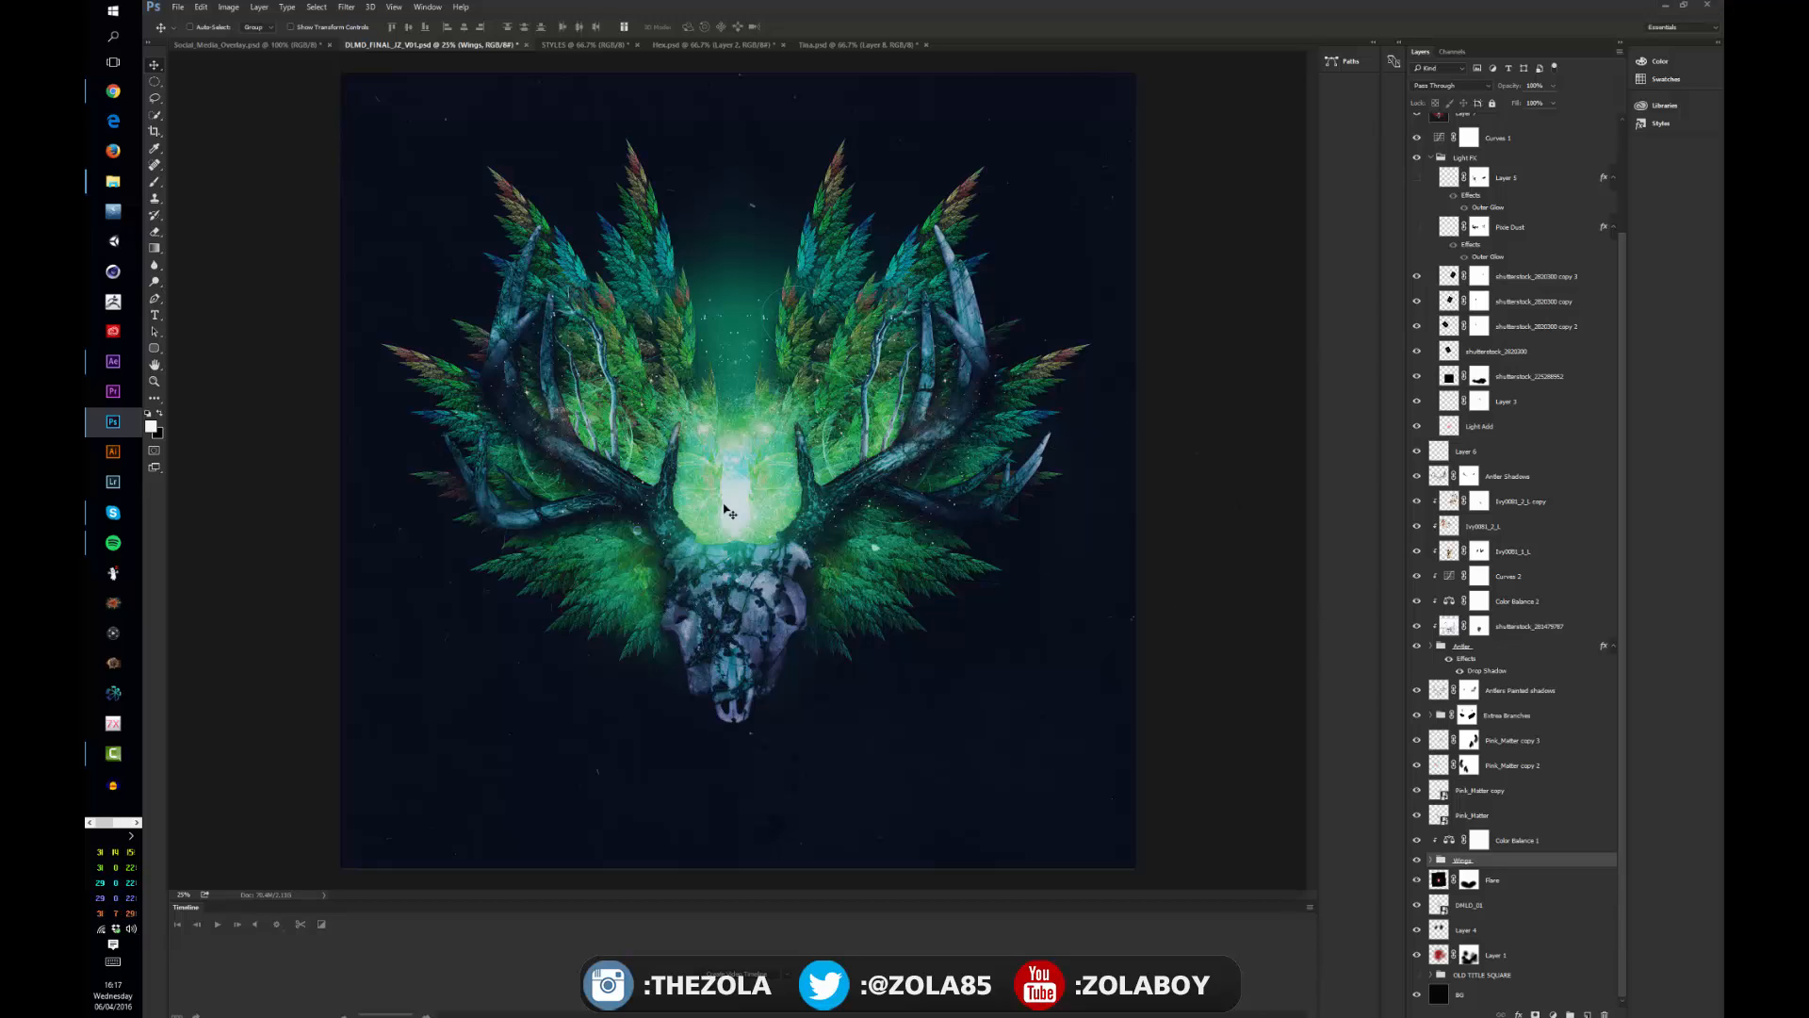
pyautogui.scroll(3)
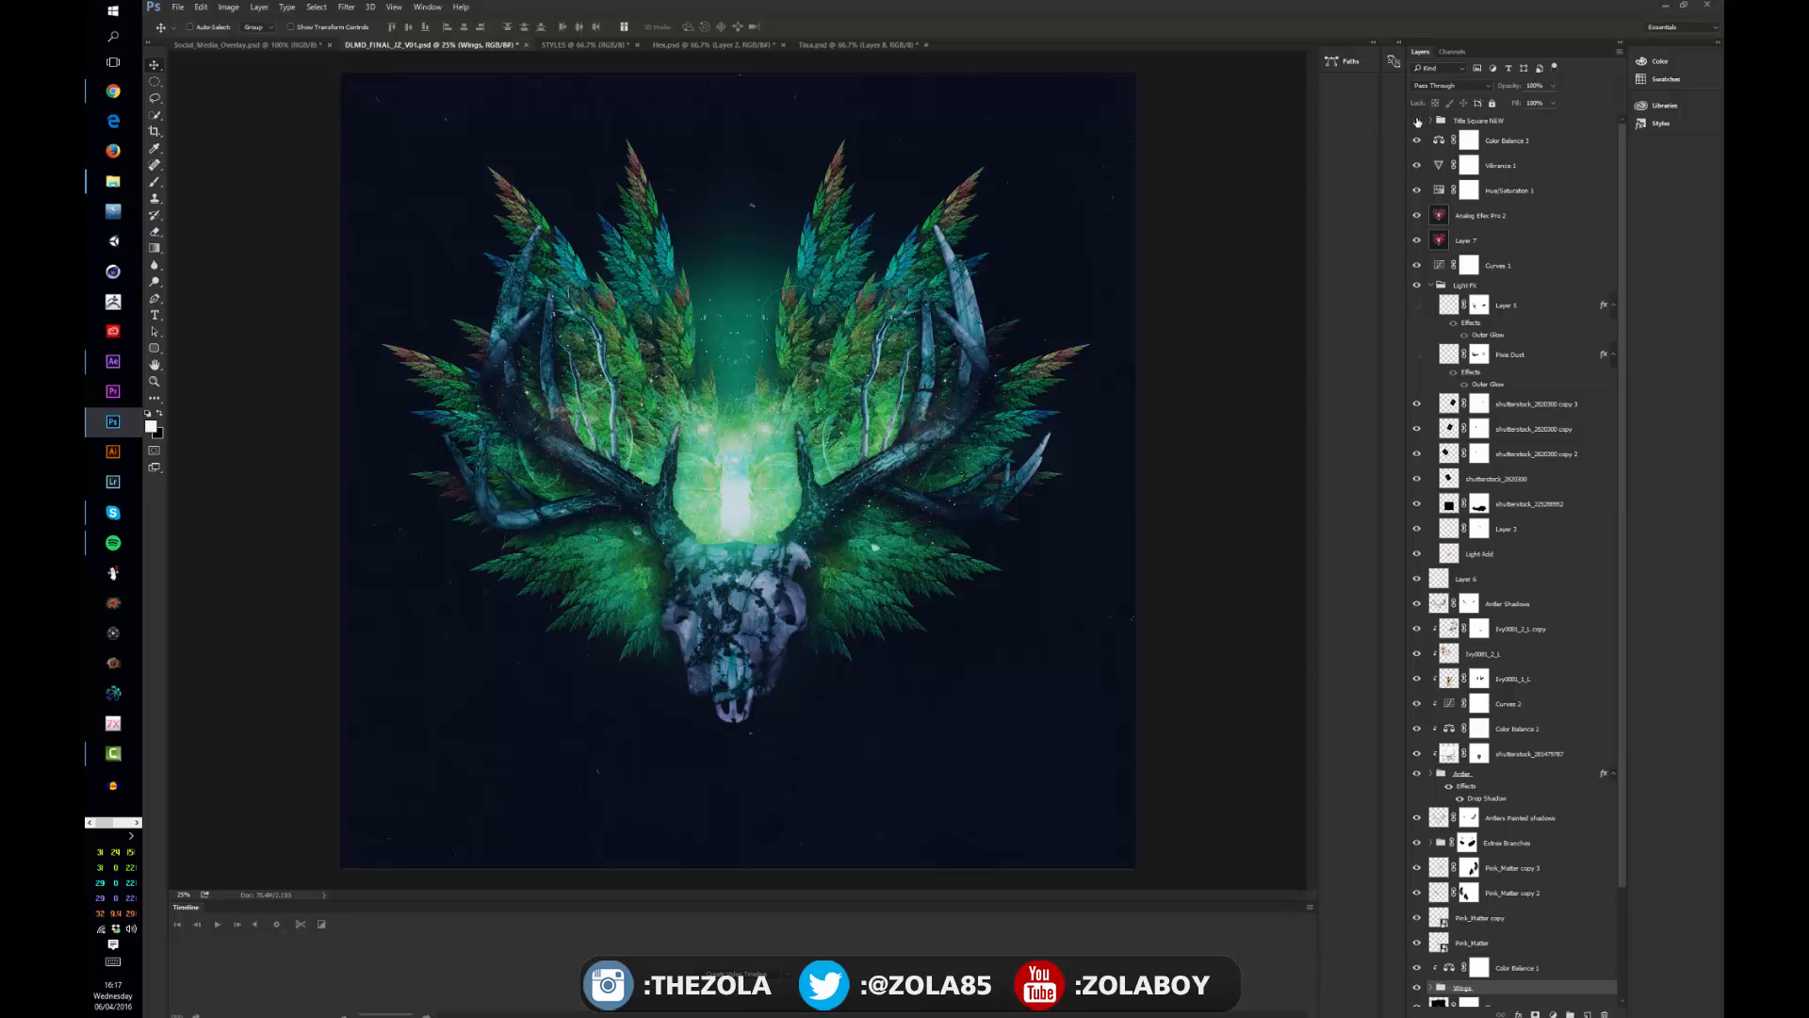
pyautogui.click(1418, 120)
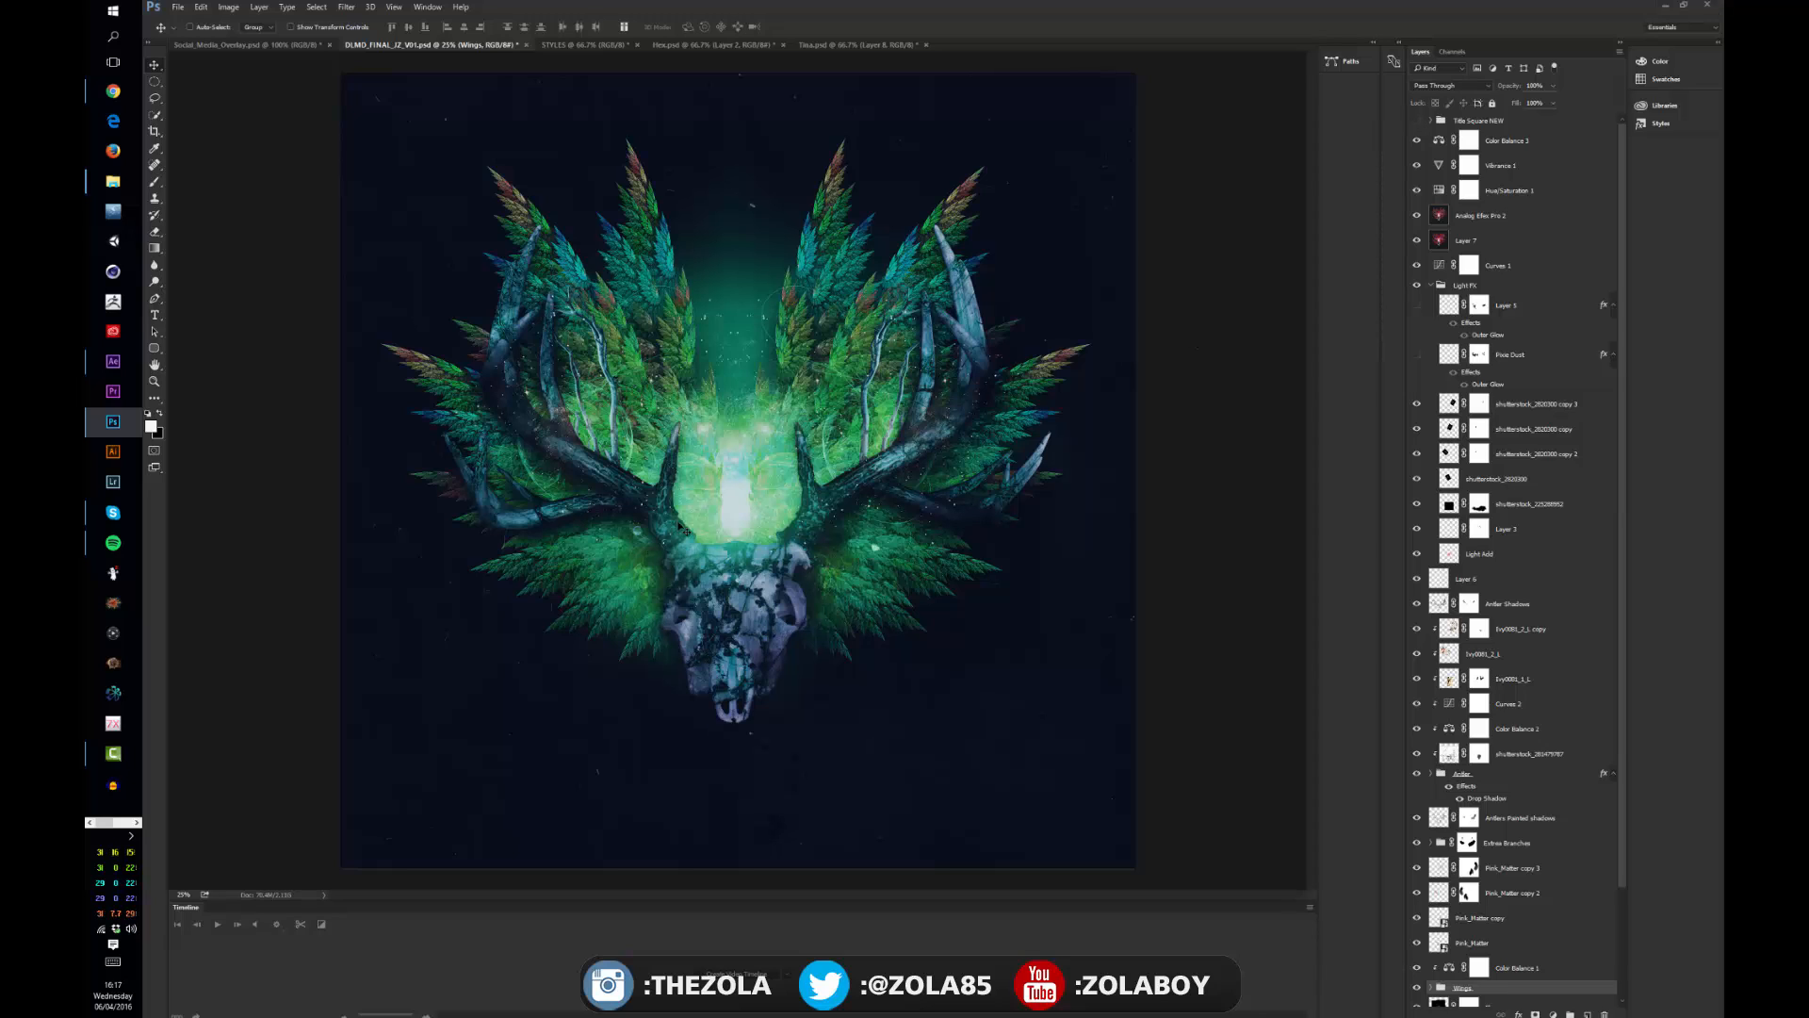
pyautogui.moveTo(675, 407)
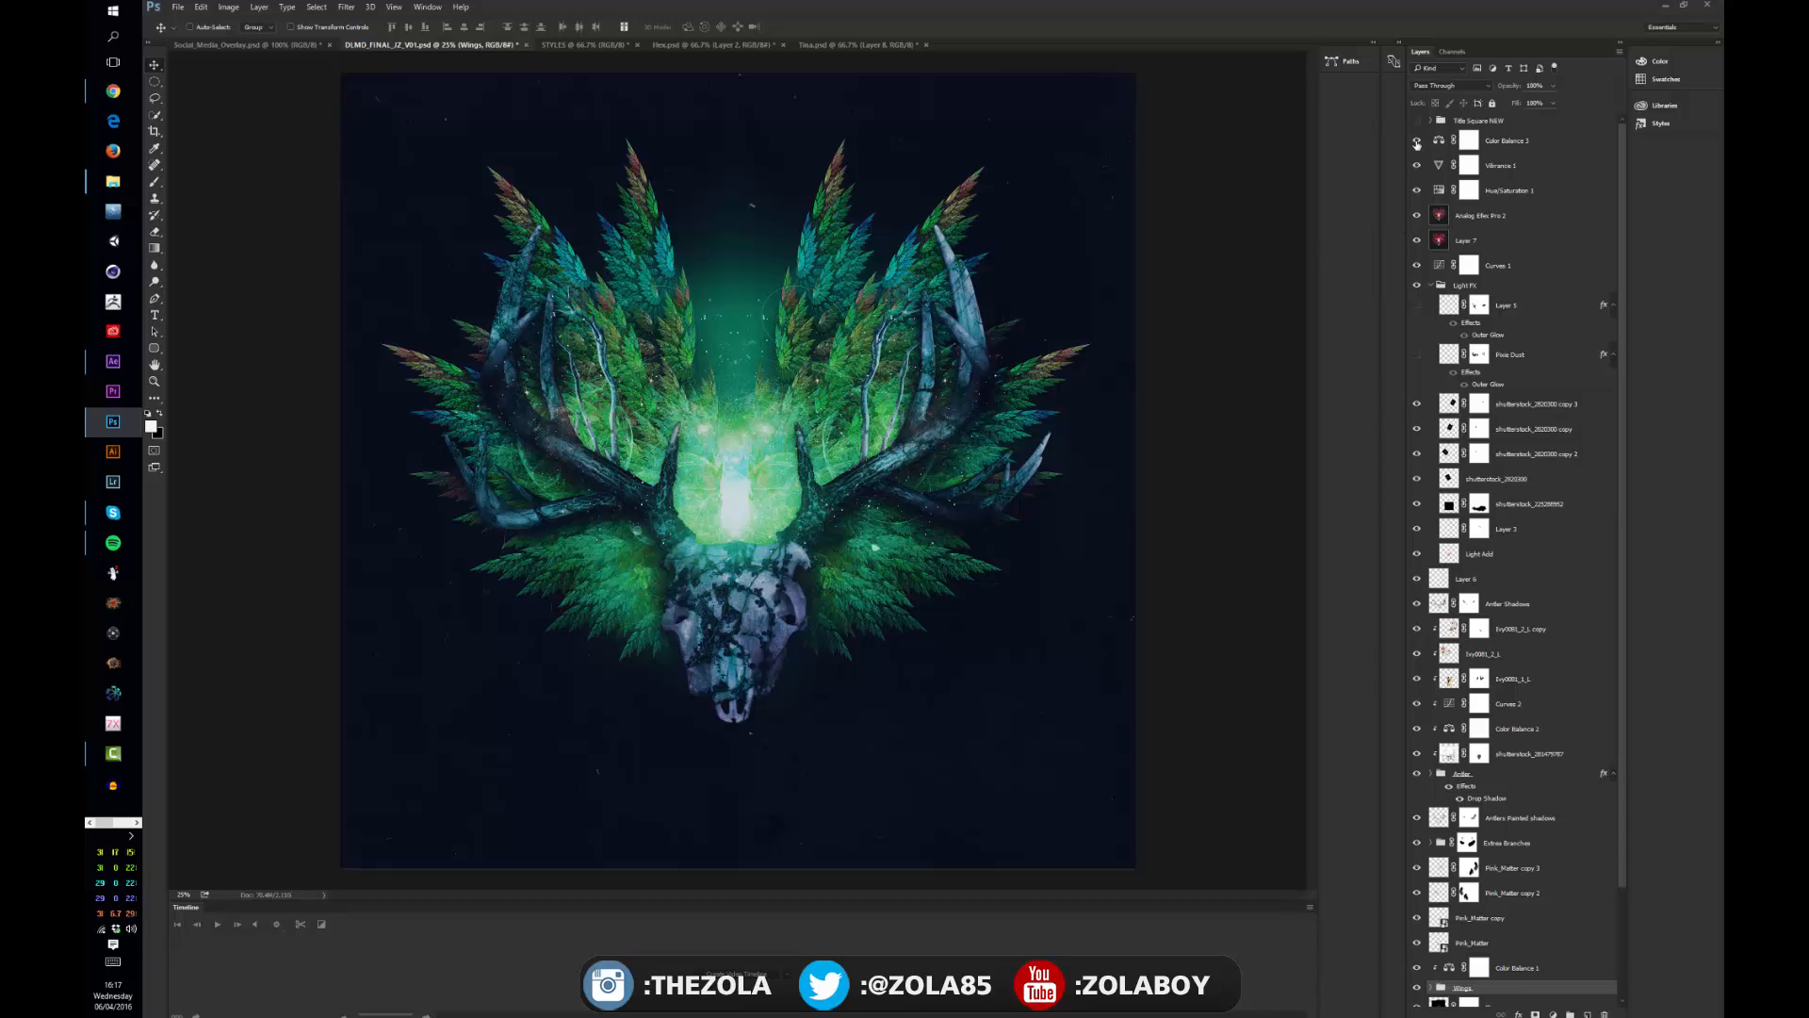
pyautogui.click(1416, 165)
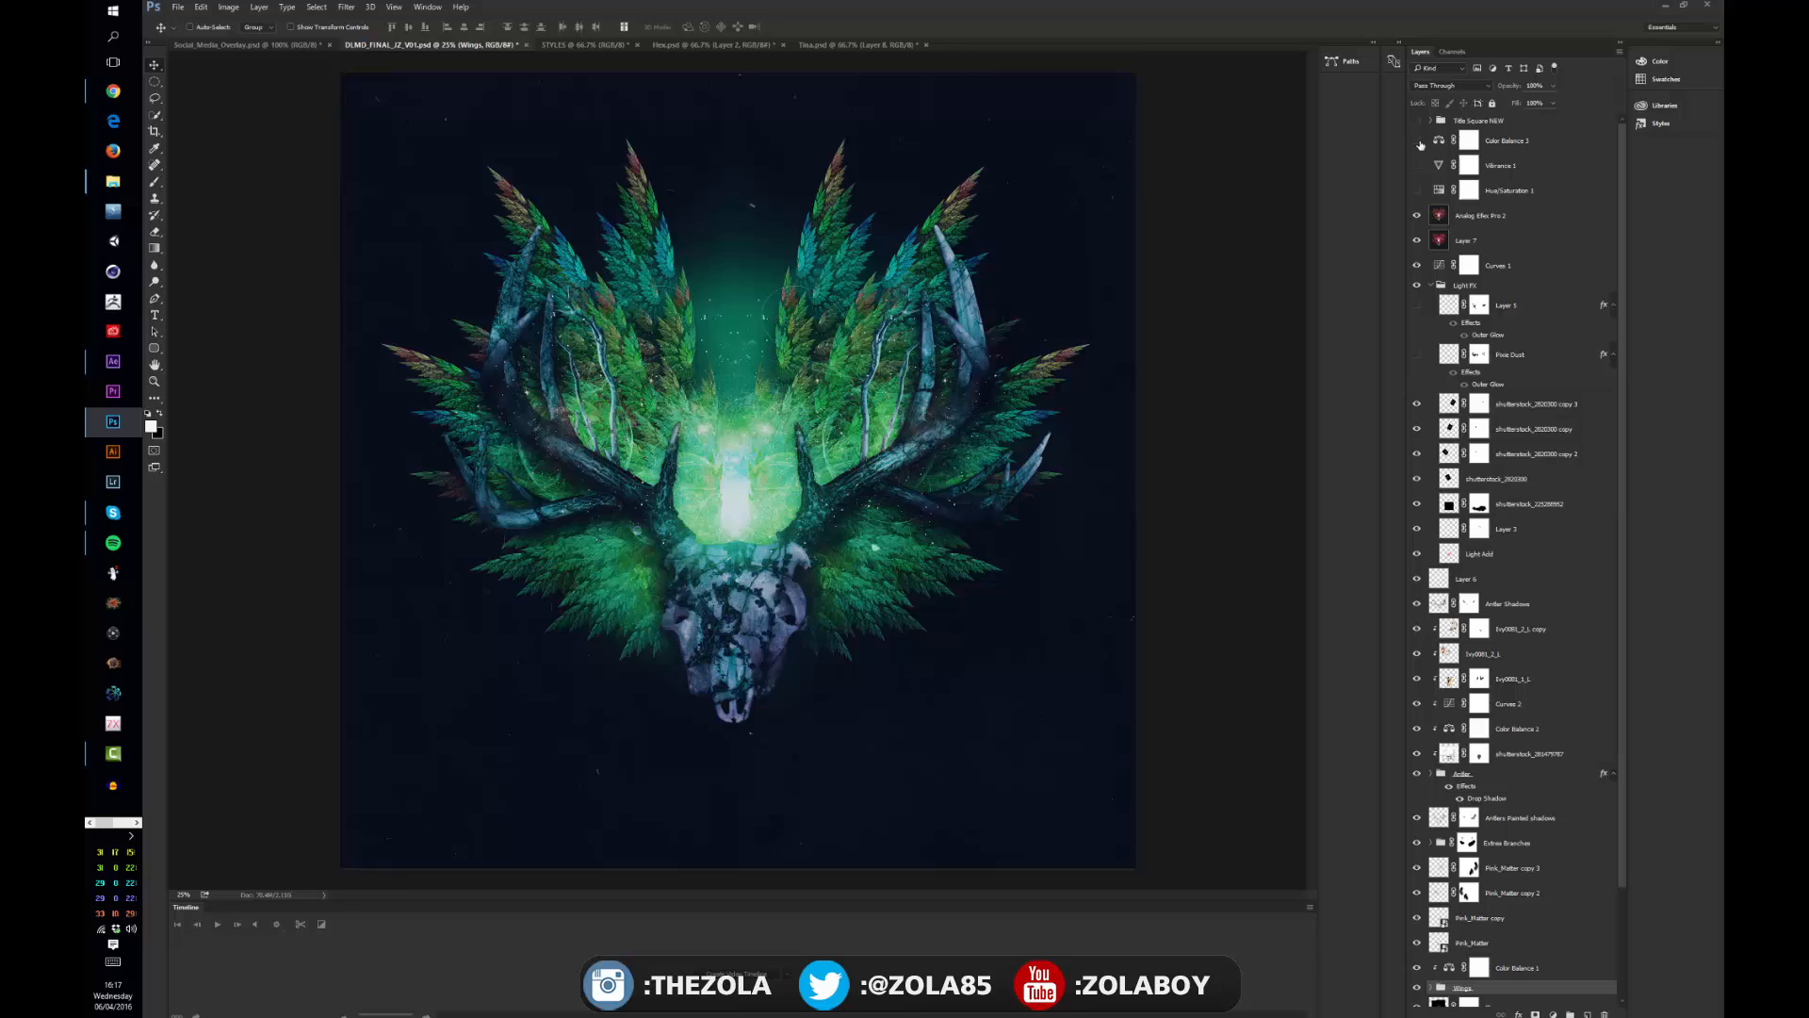
pyautogui.click(1419, 139)
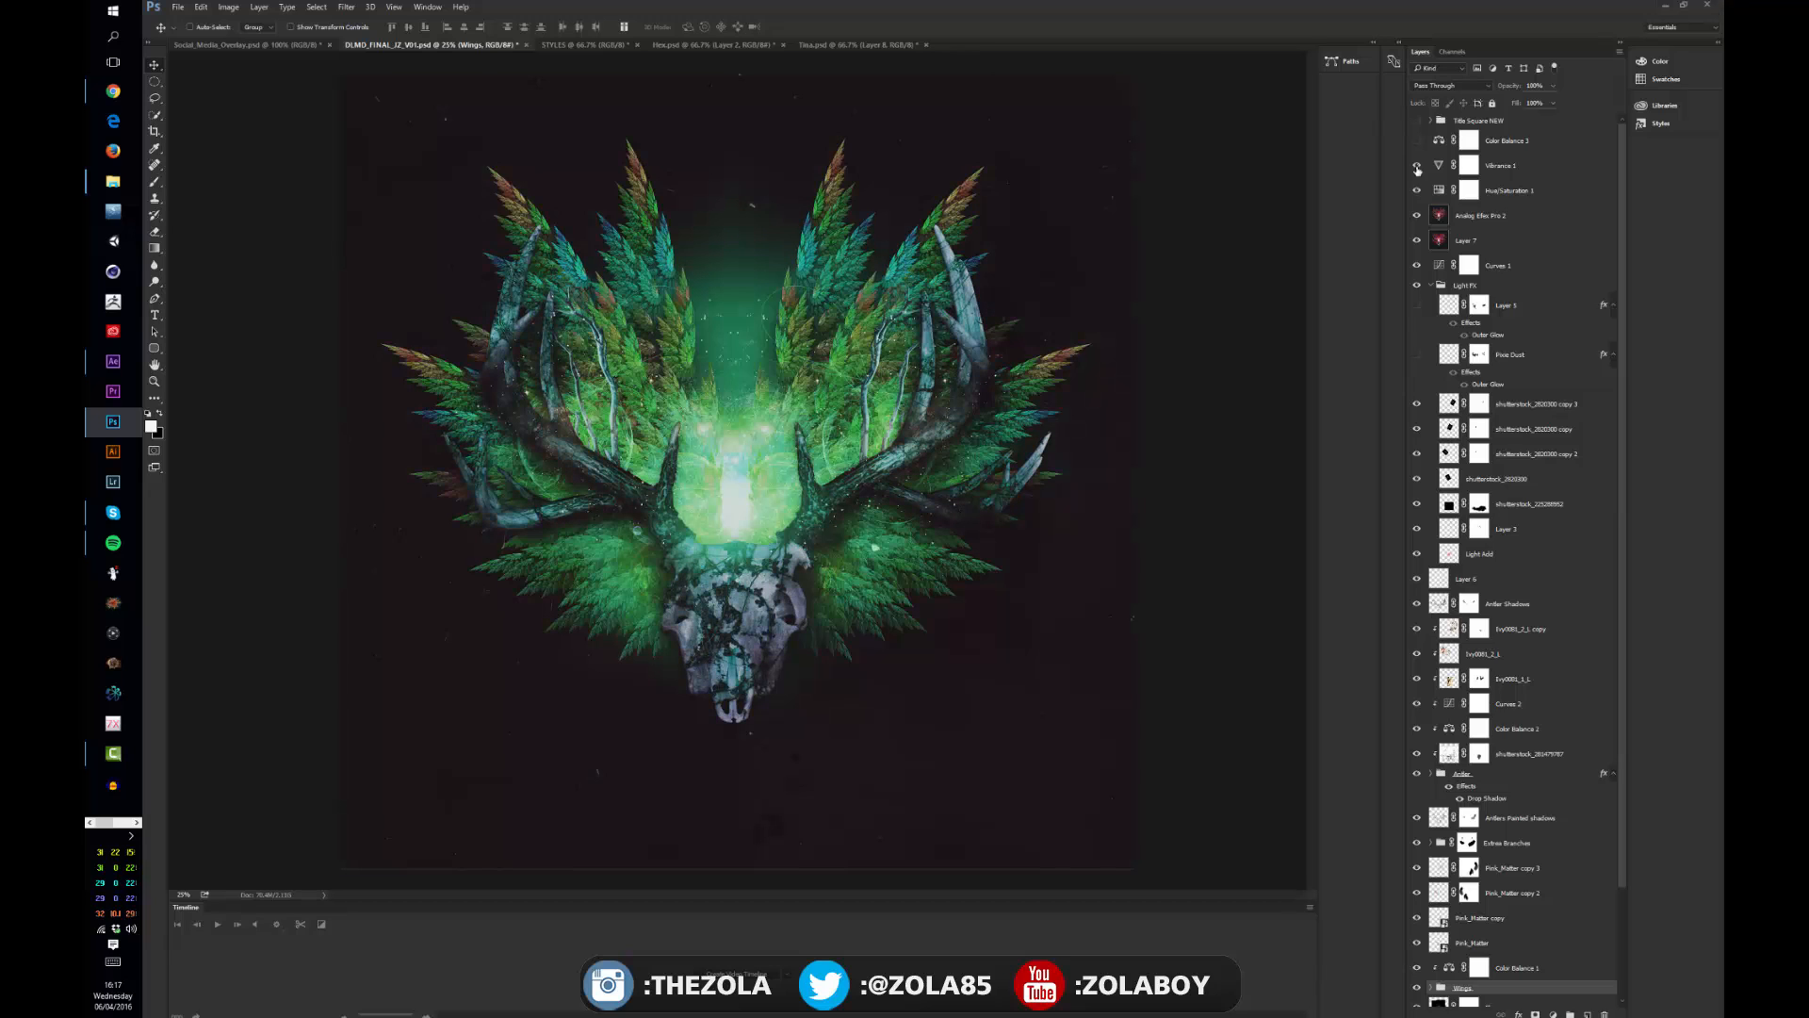
pyautogui.click(1417, 150)
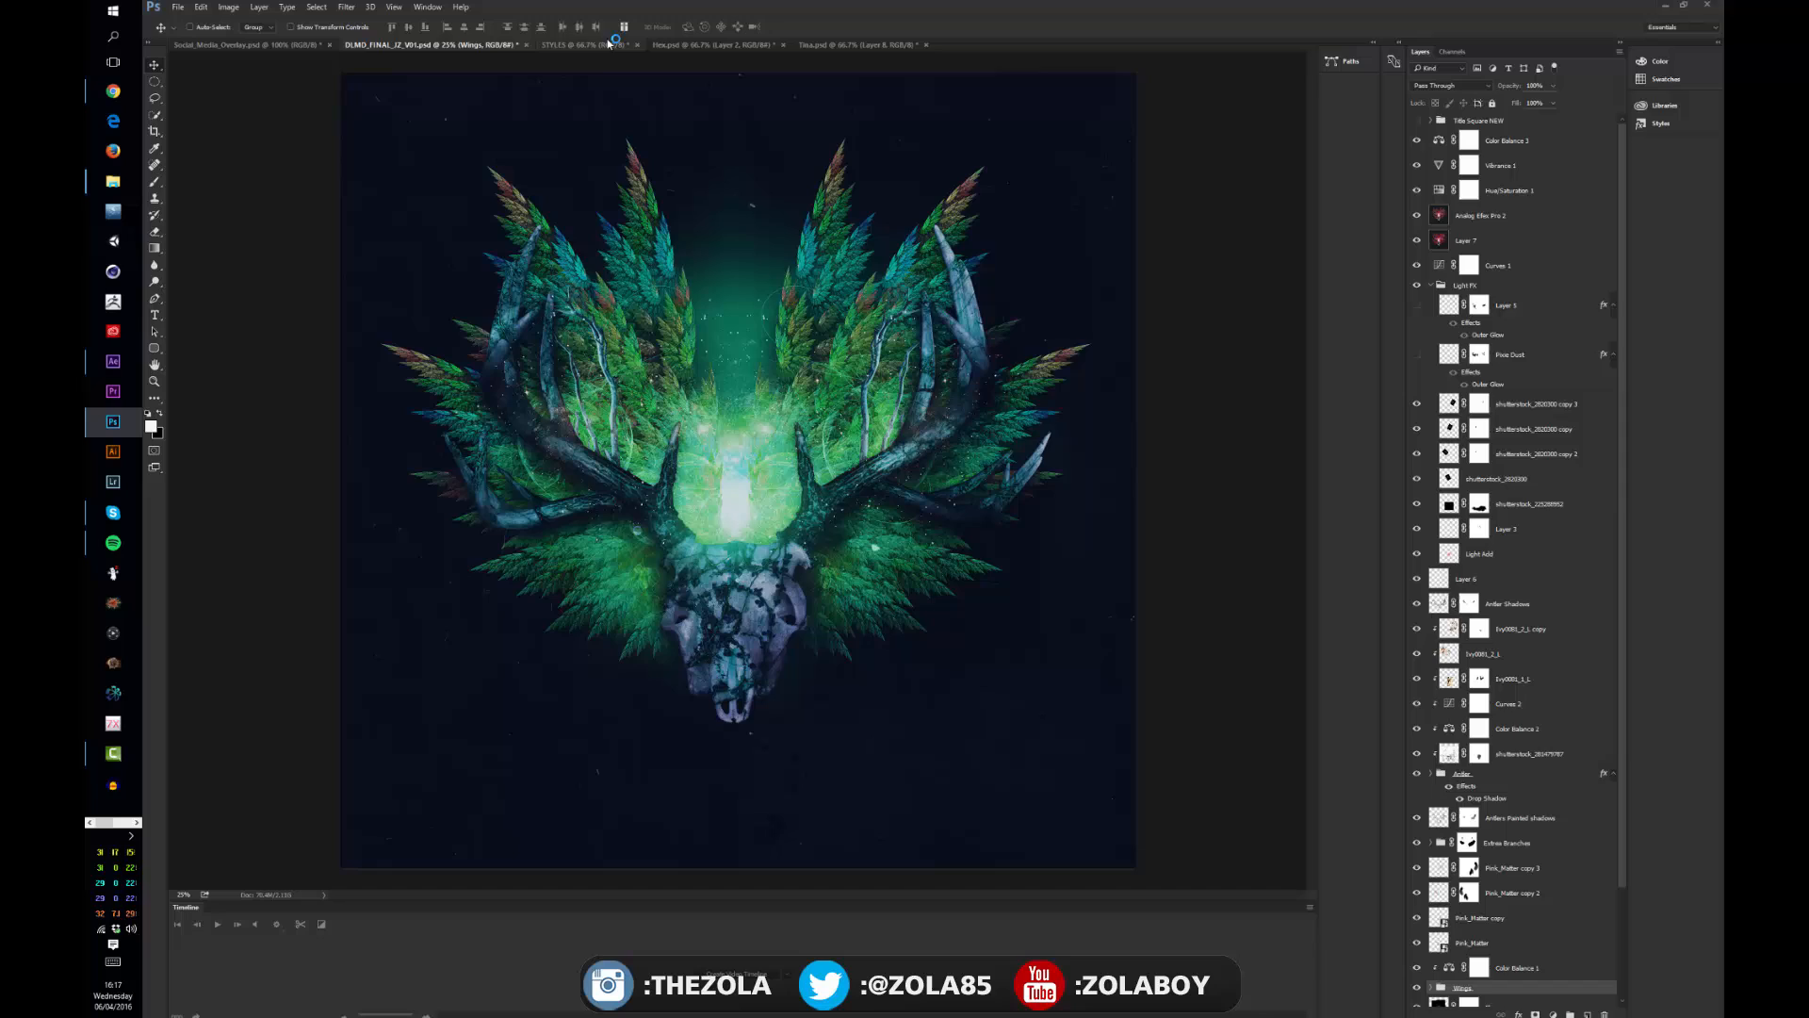
# Select the HELLO text layer in the STYLES document and apply a gold metallic preset style
pyautogui.click(565, 45)
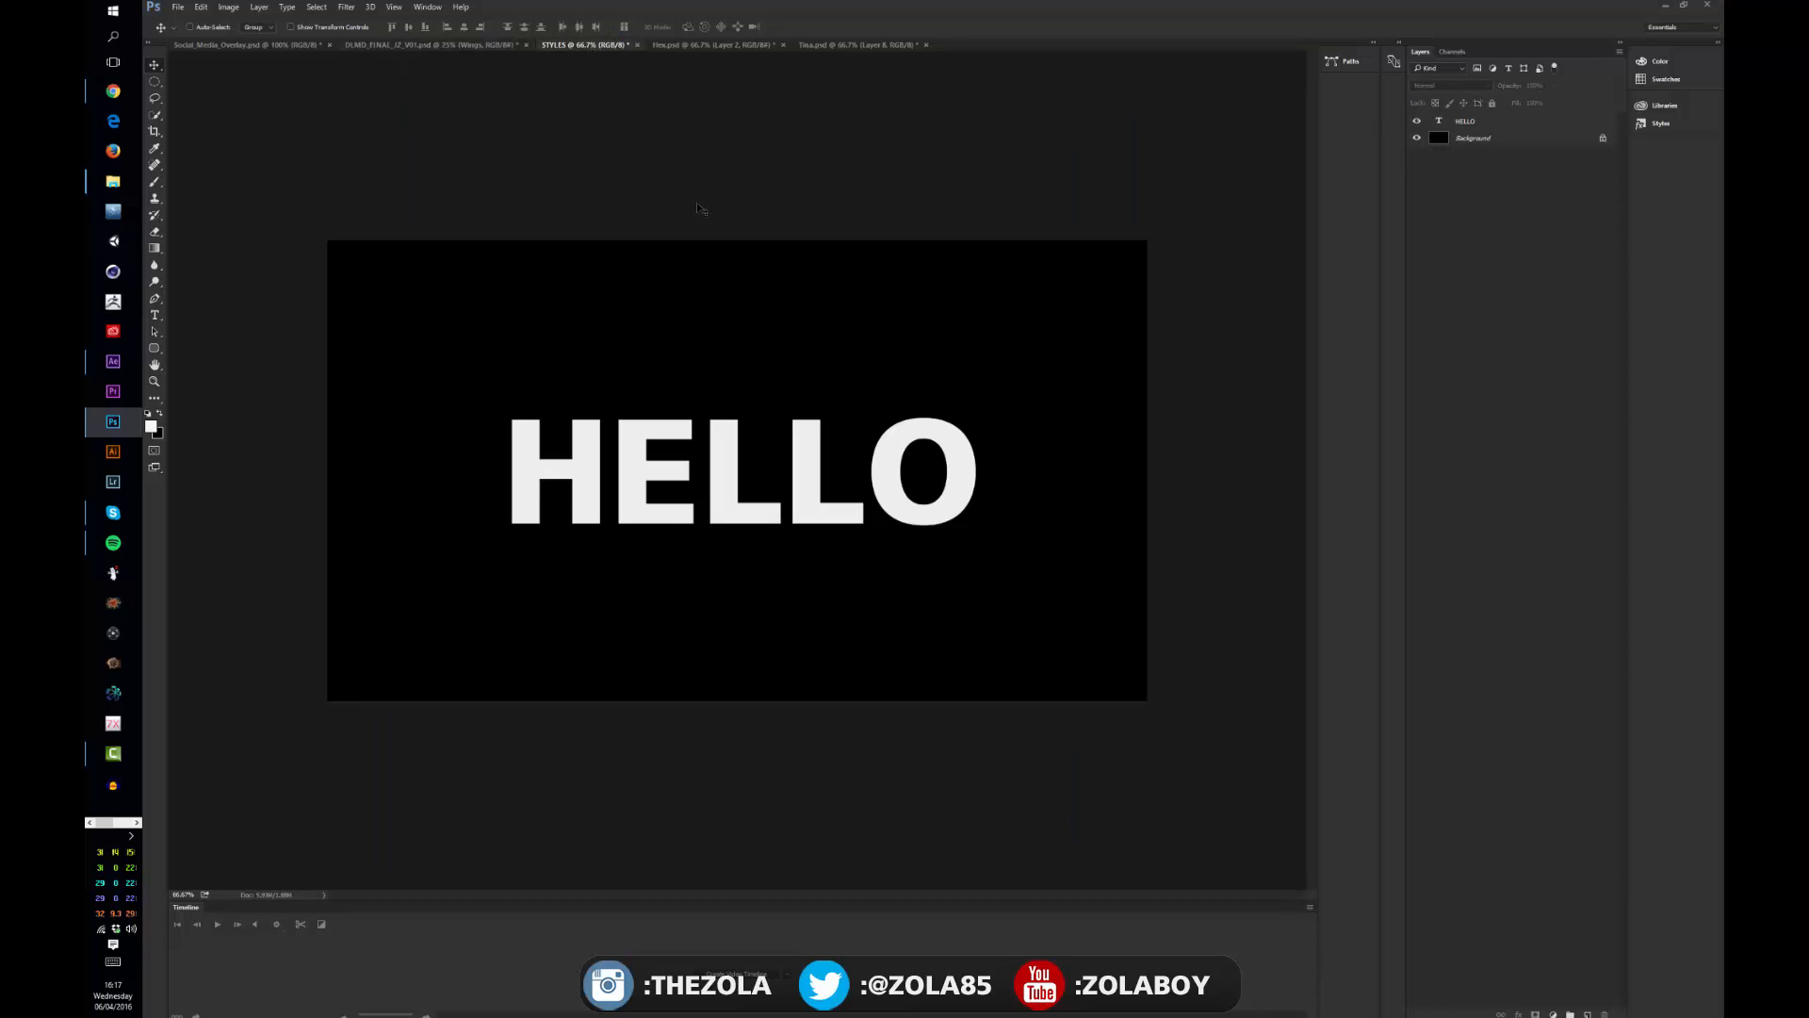
pyautogui.moveTo(1347, 327)
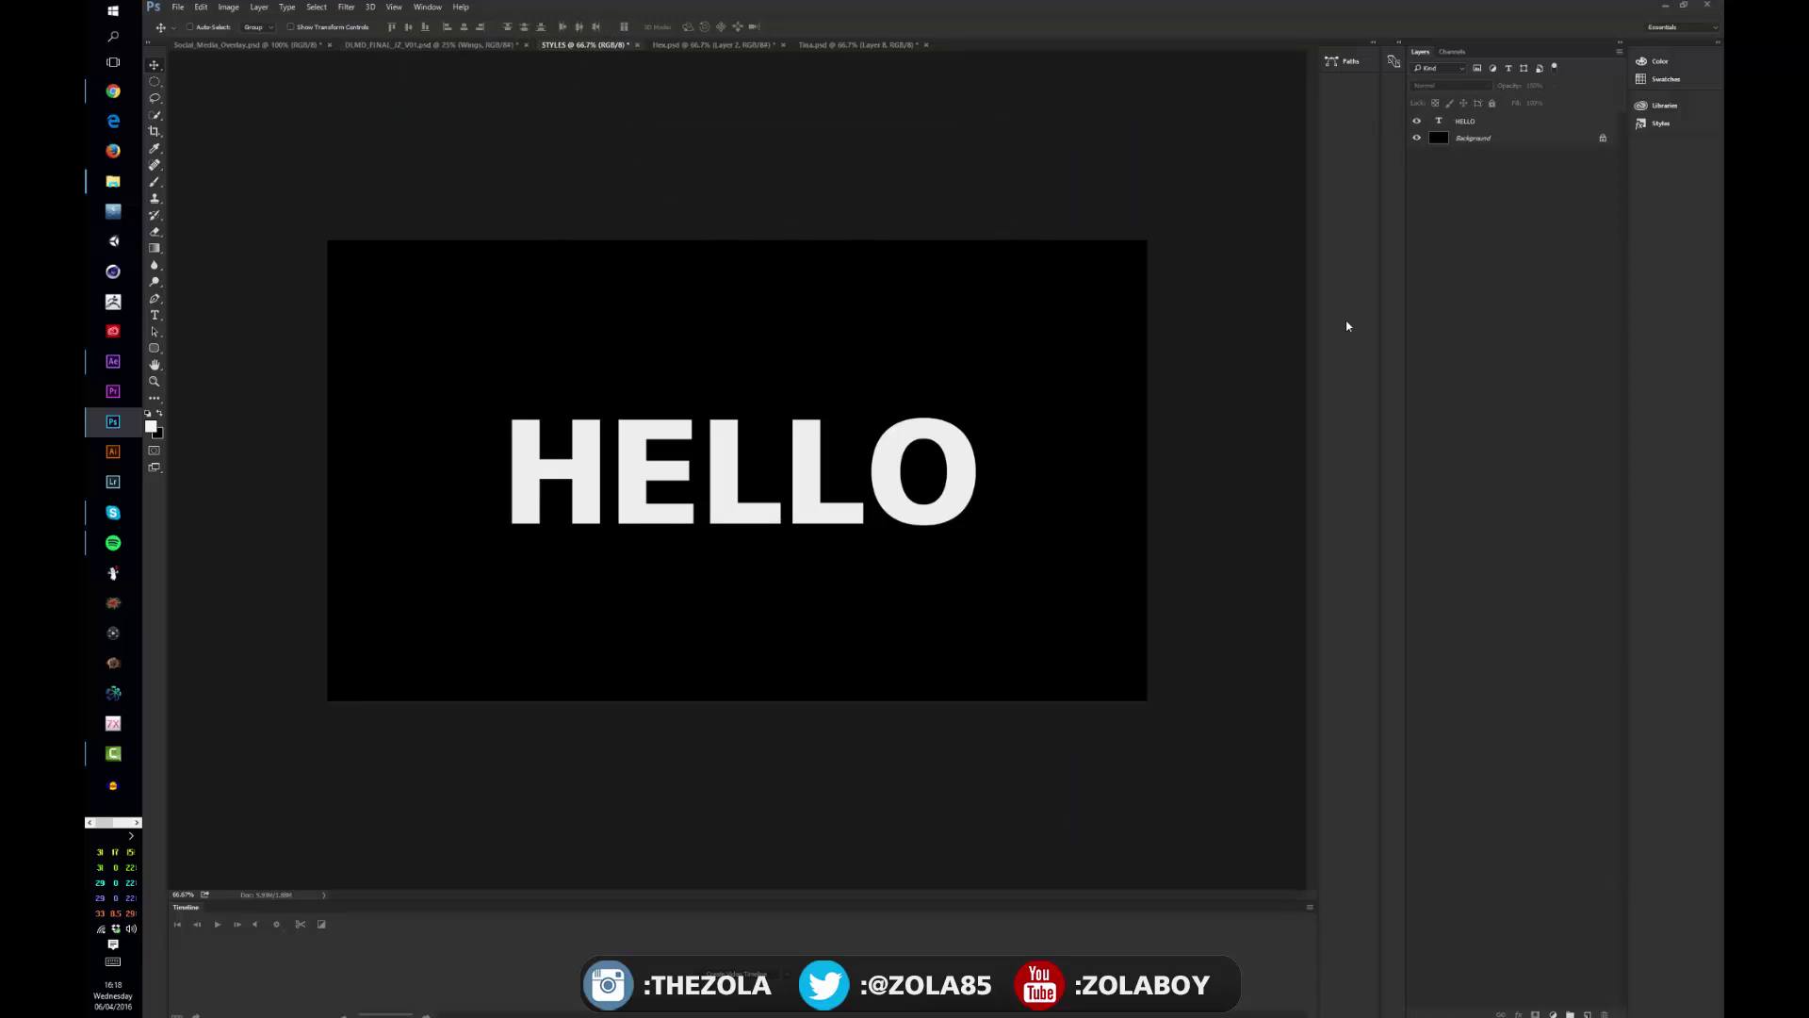
pyautogui.click(1477, 138)
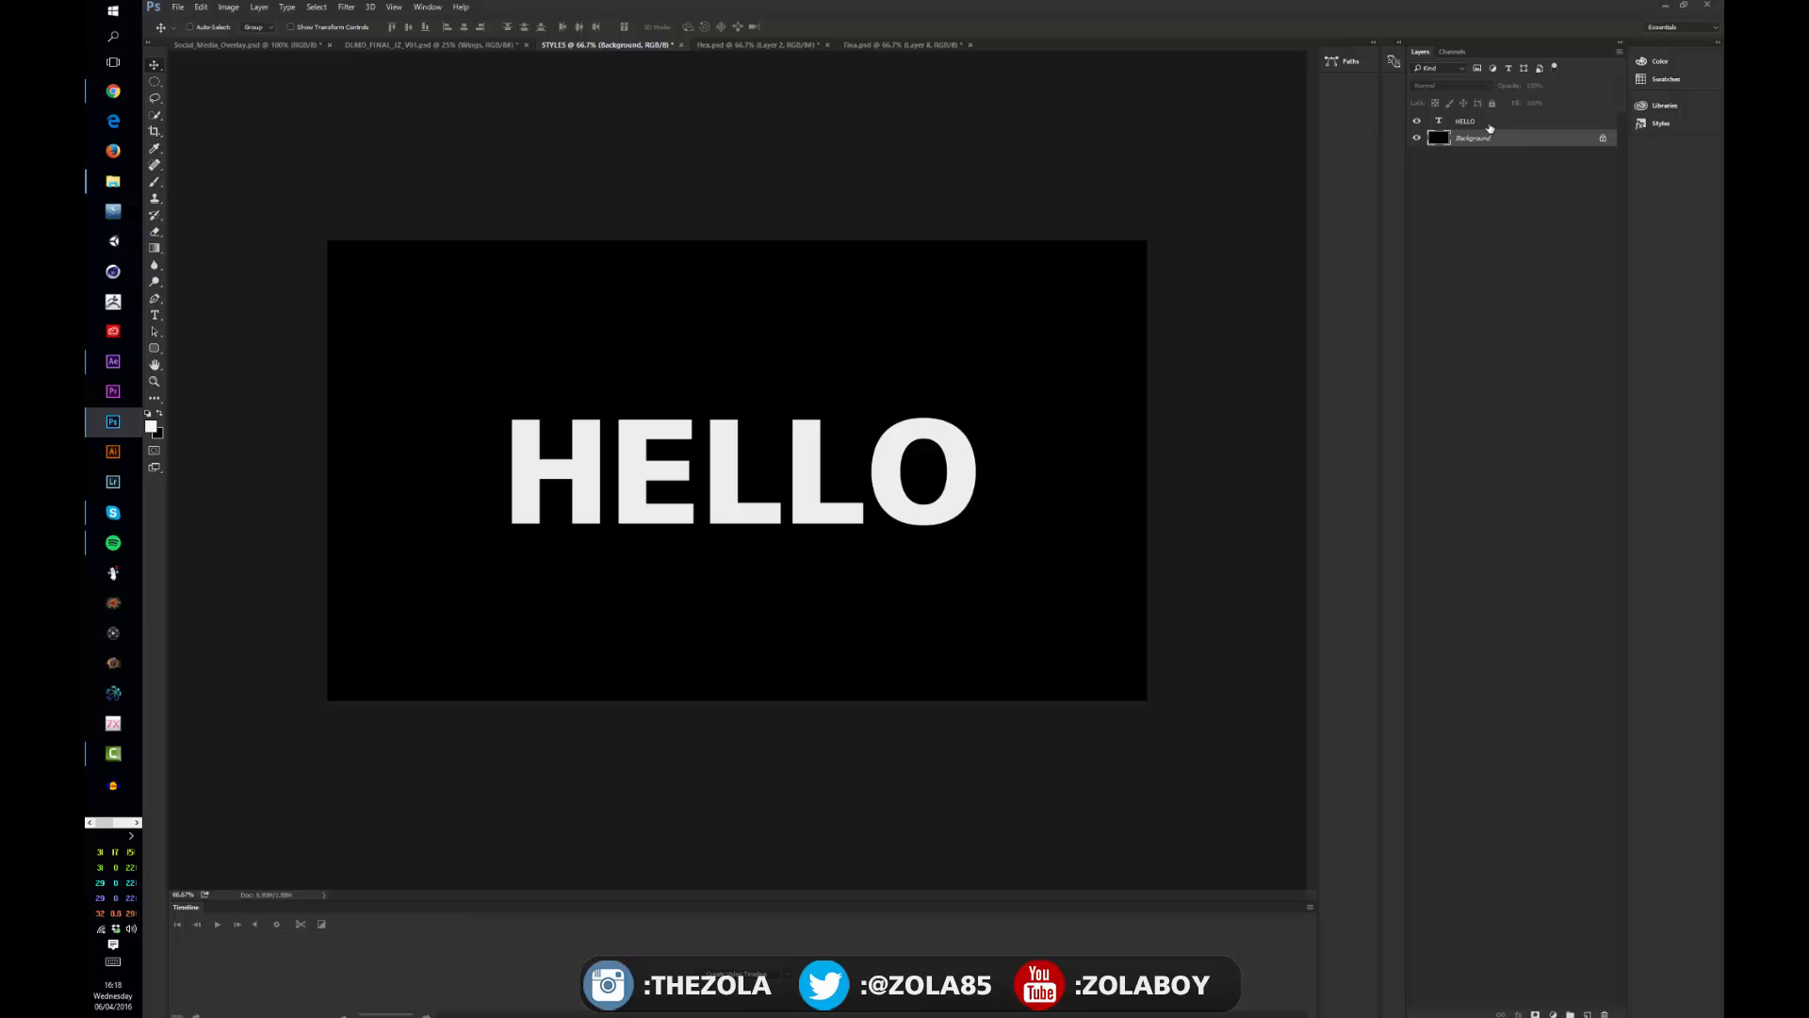
pyautogui.click(1466, 121)
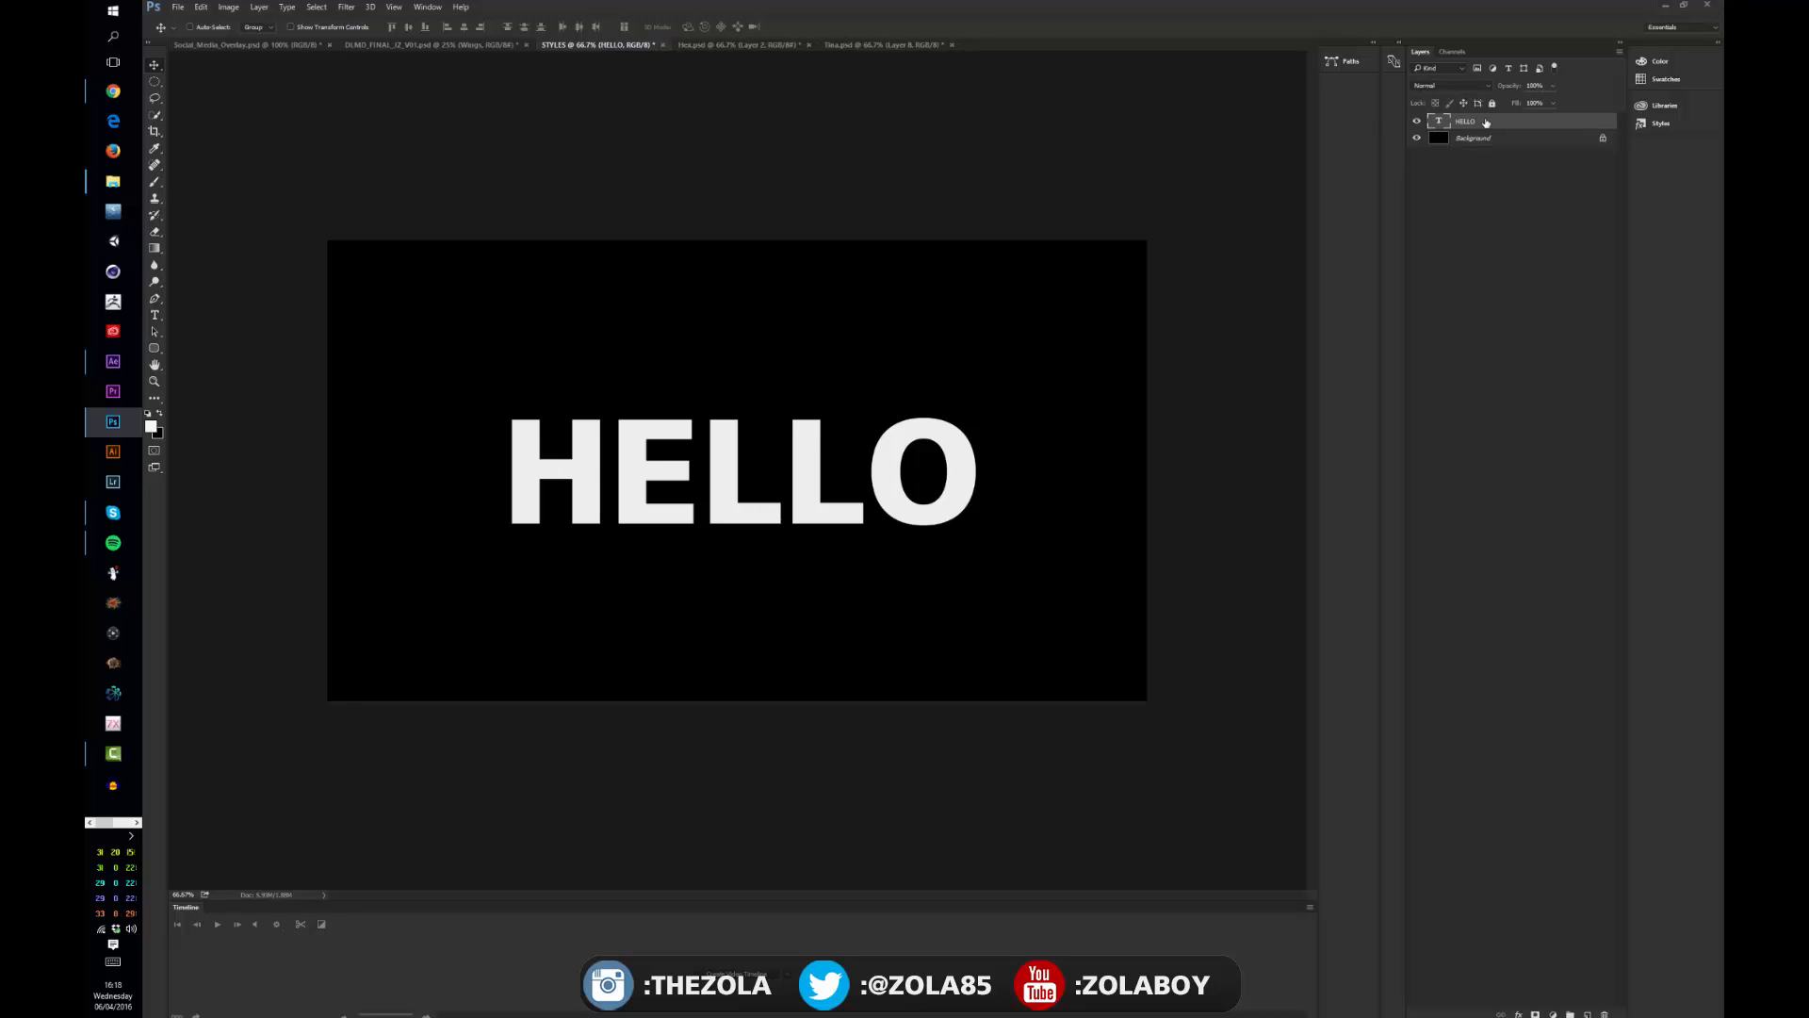
pyautogui.click(1474, 138)
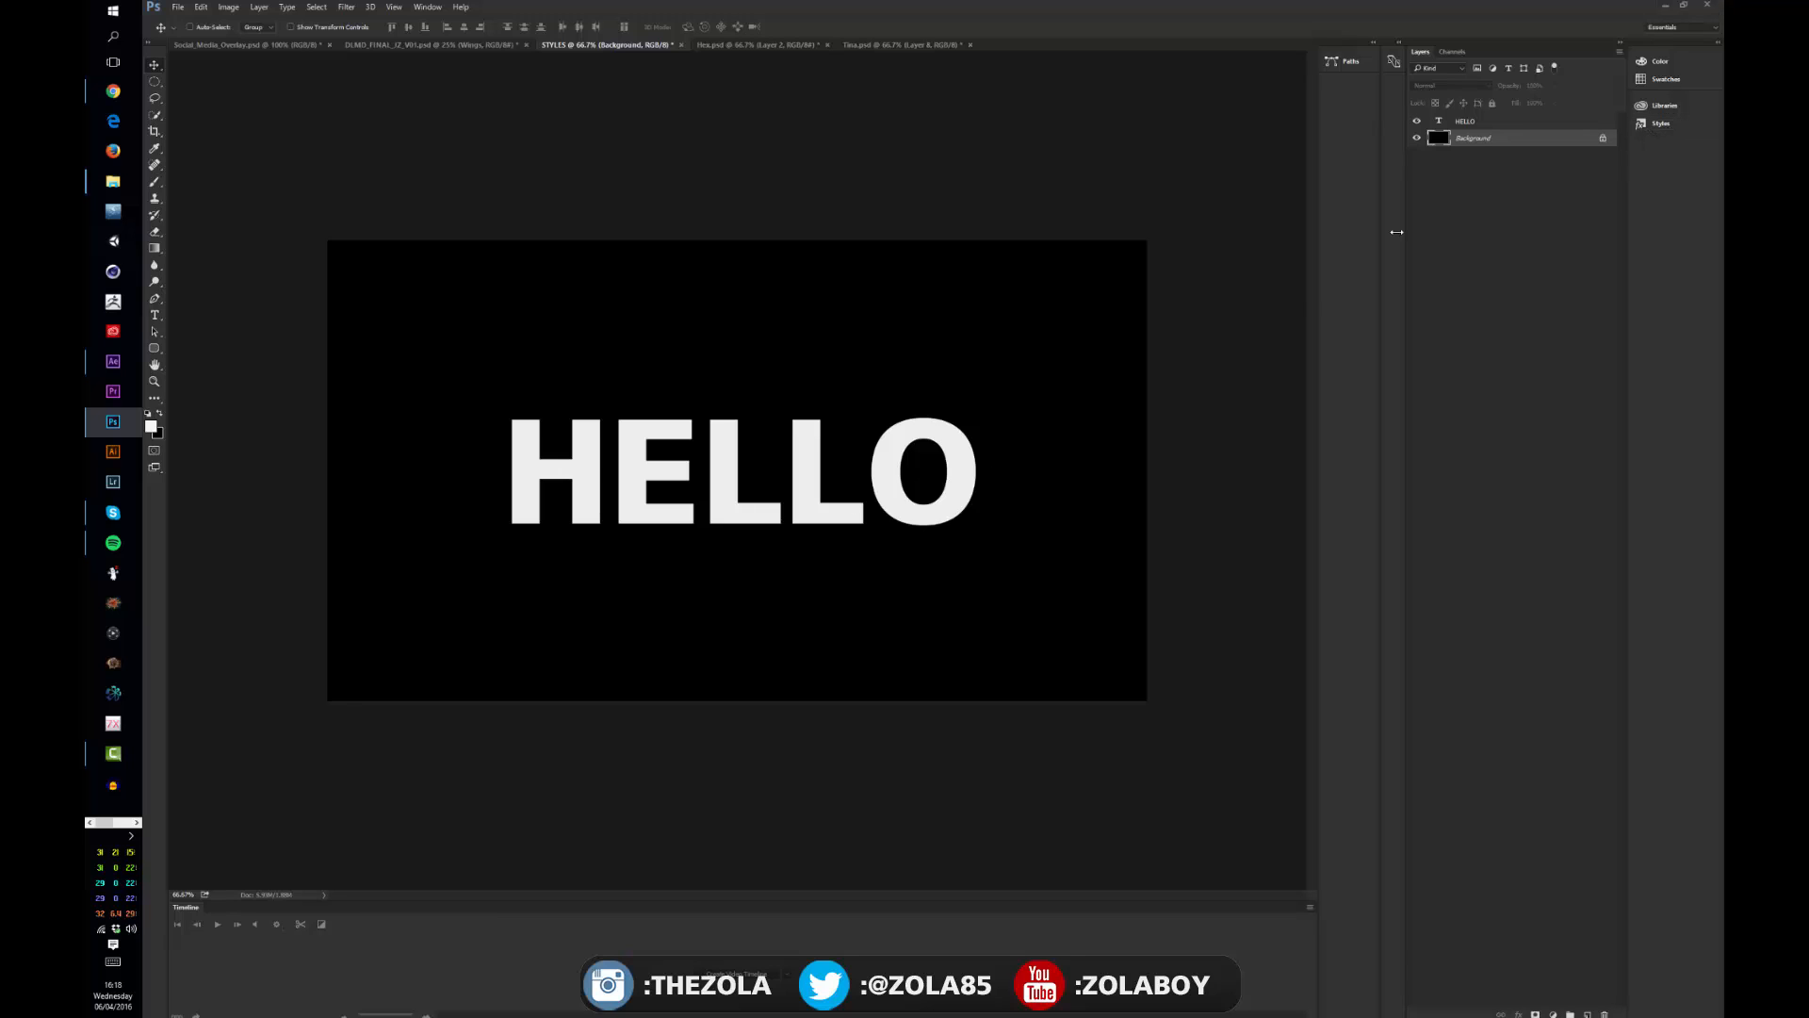
pyautogui.click(1465, 120)
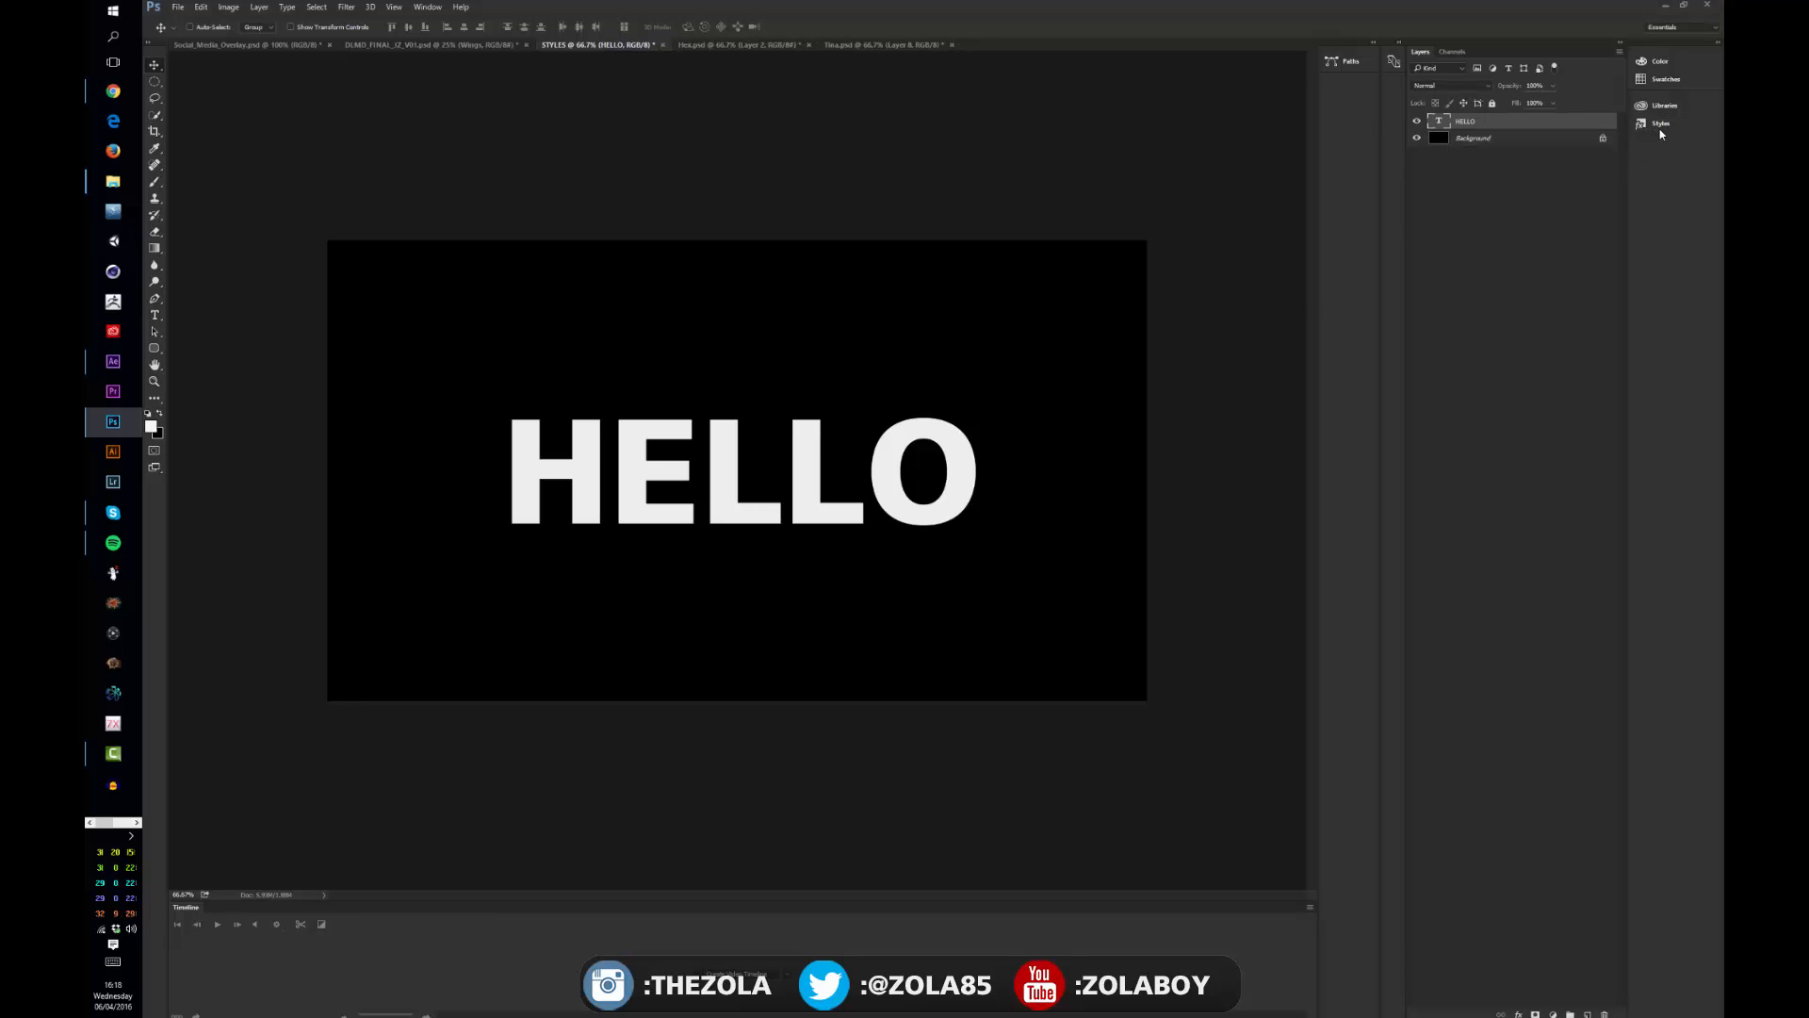
pyautogui.click(1661, 124)
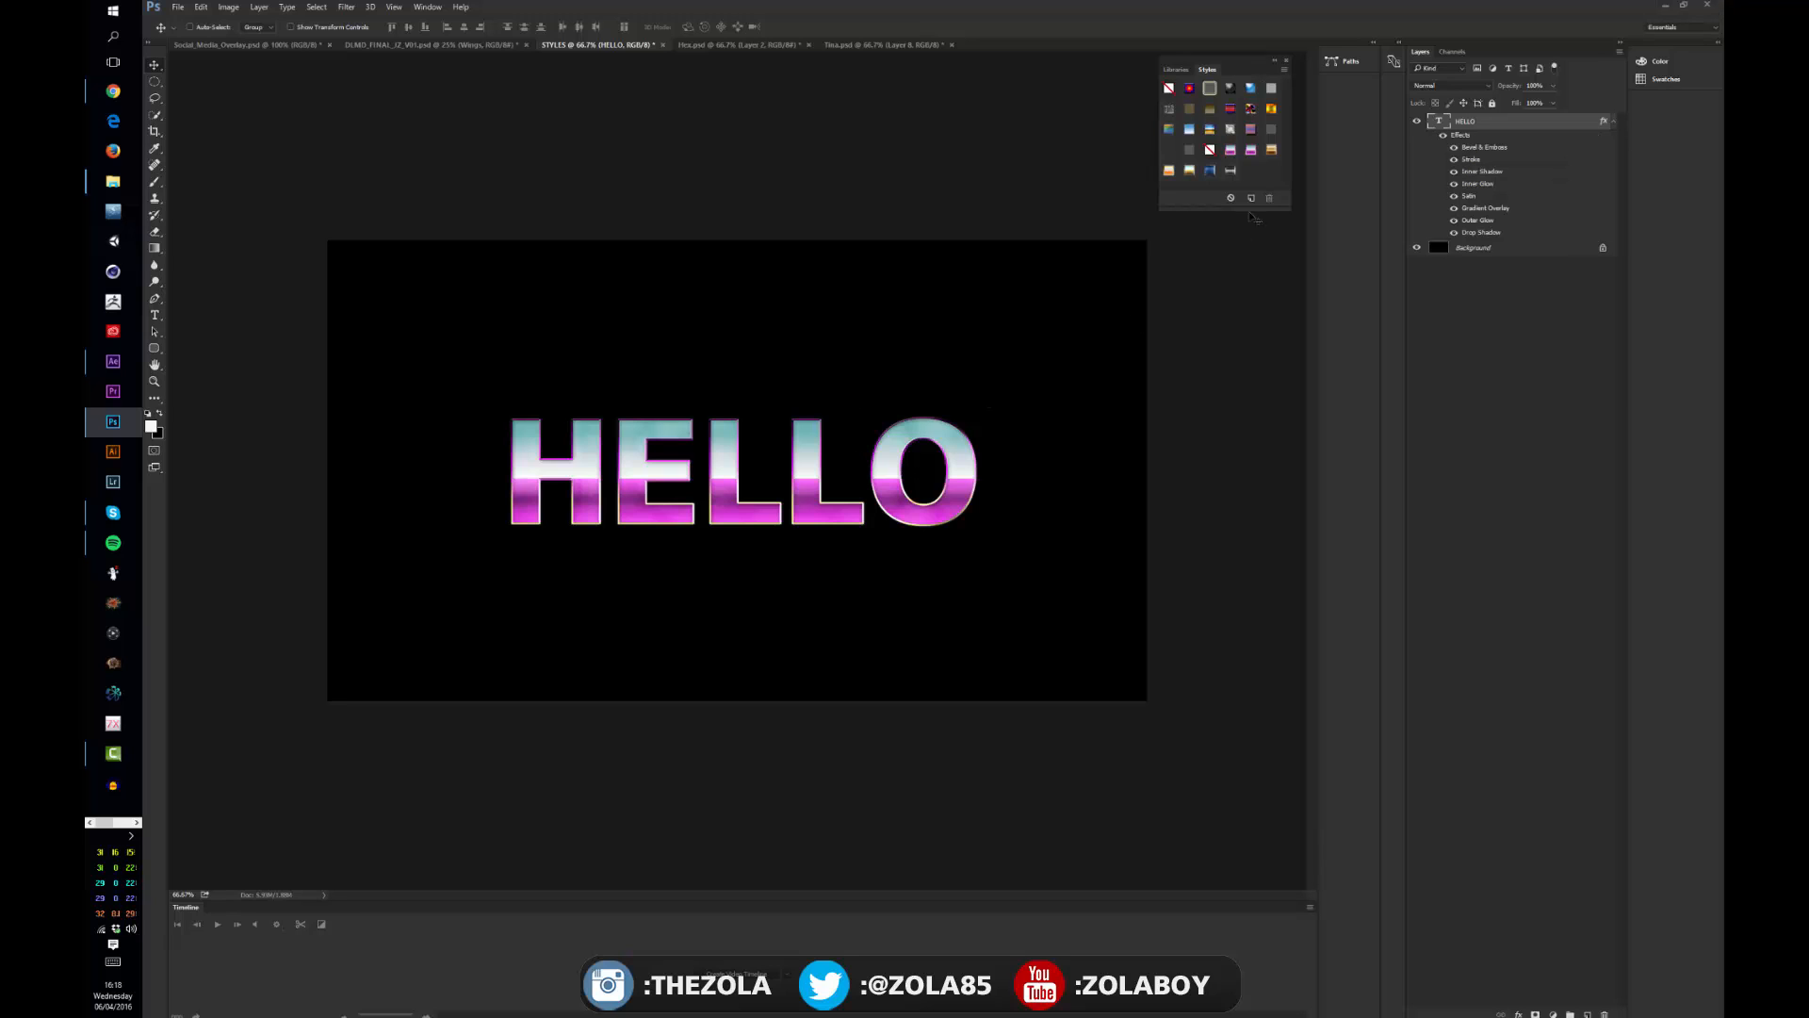
pyautogui.click(1271, 149)
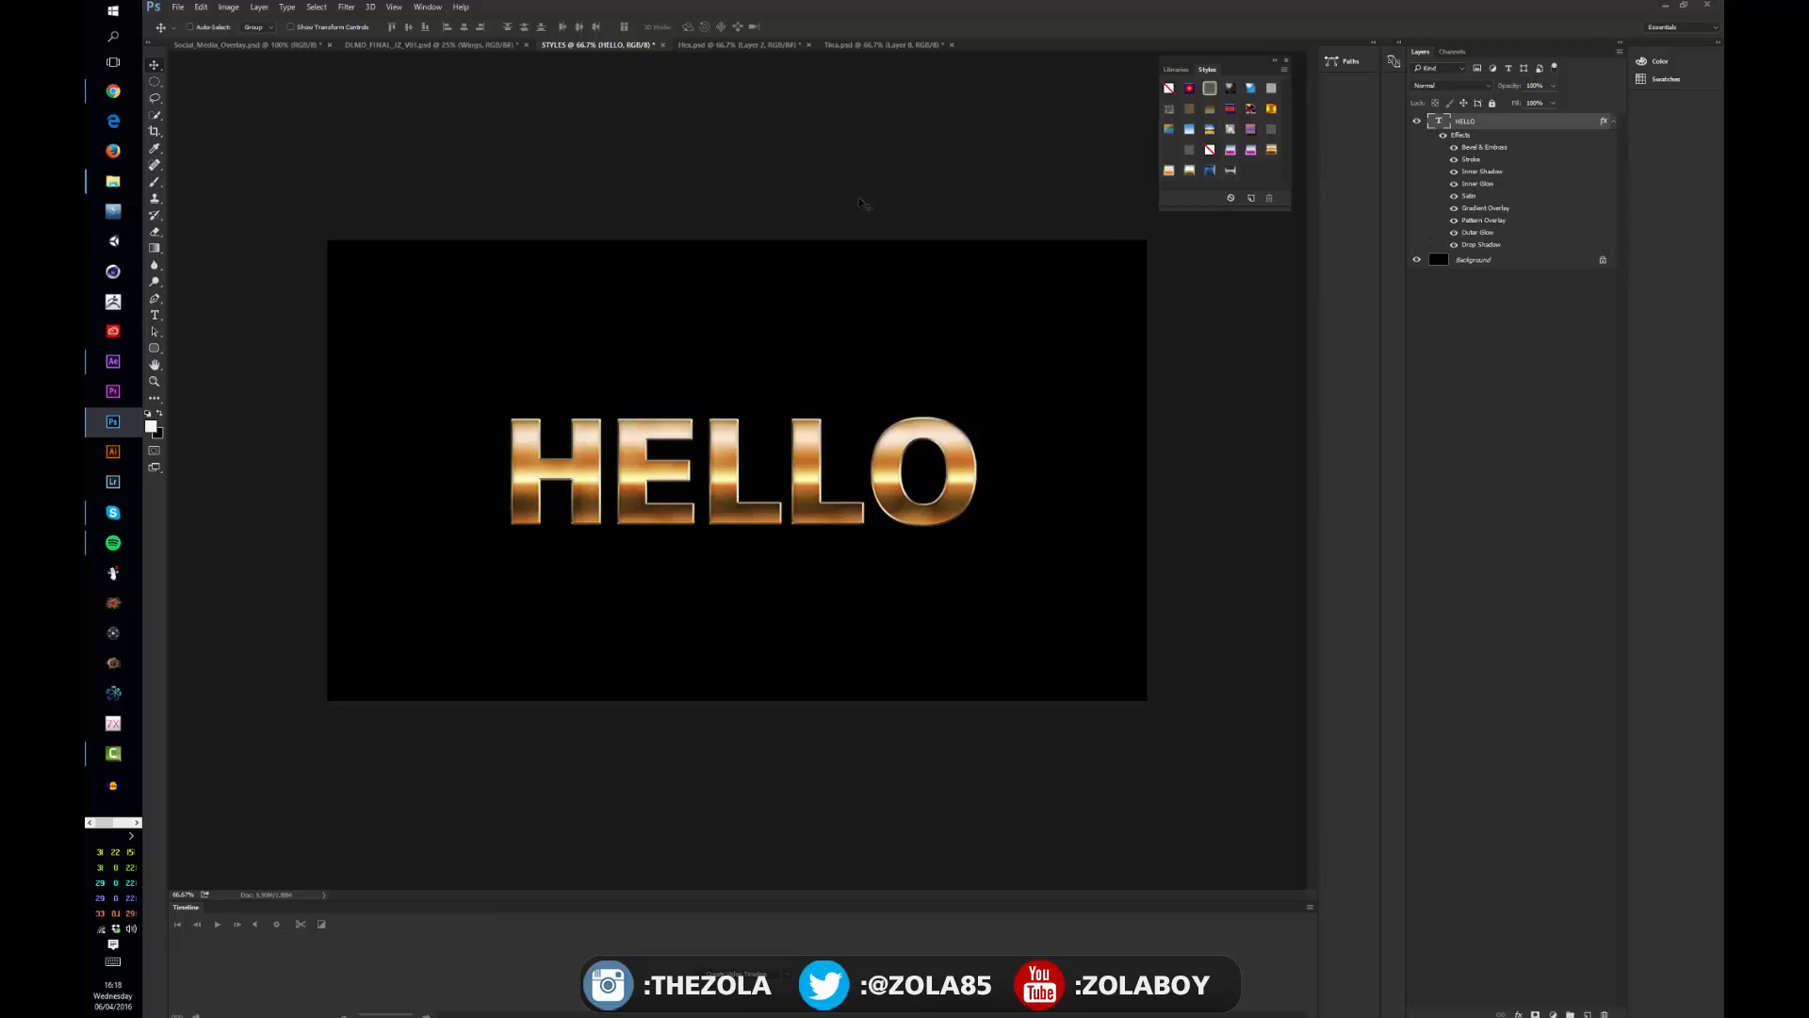
# Change HELLO to a wider, heavier typeface, then bring up the purple fractal document
pyautogui.click(154, 313)
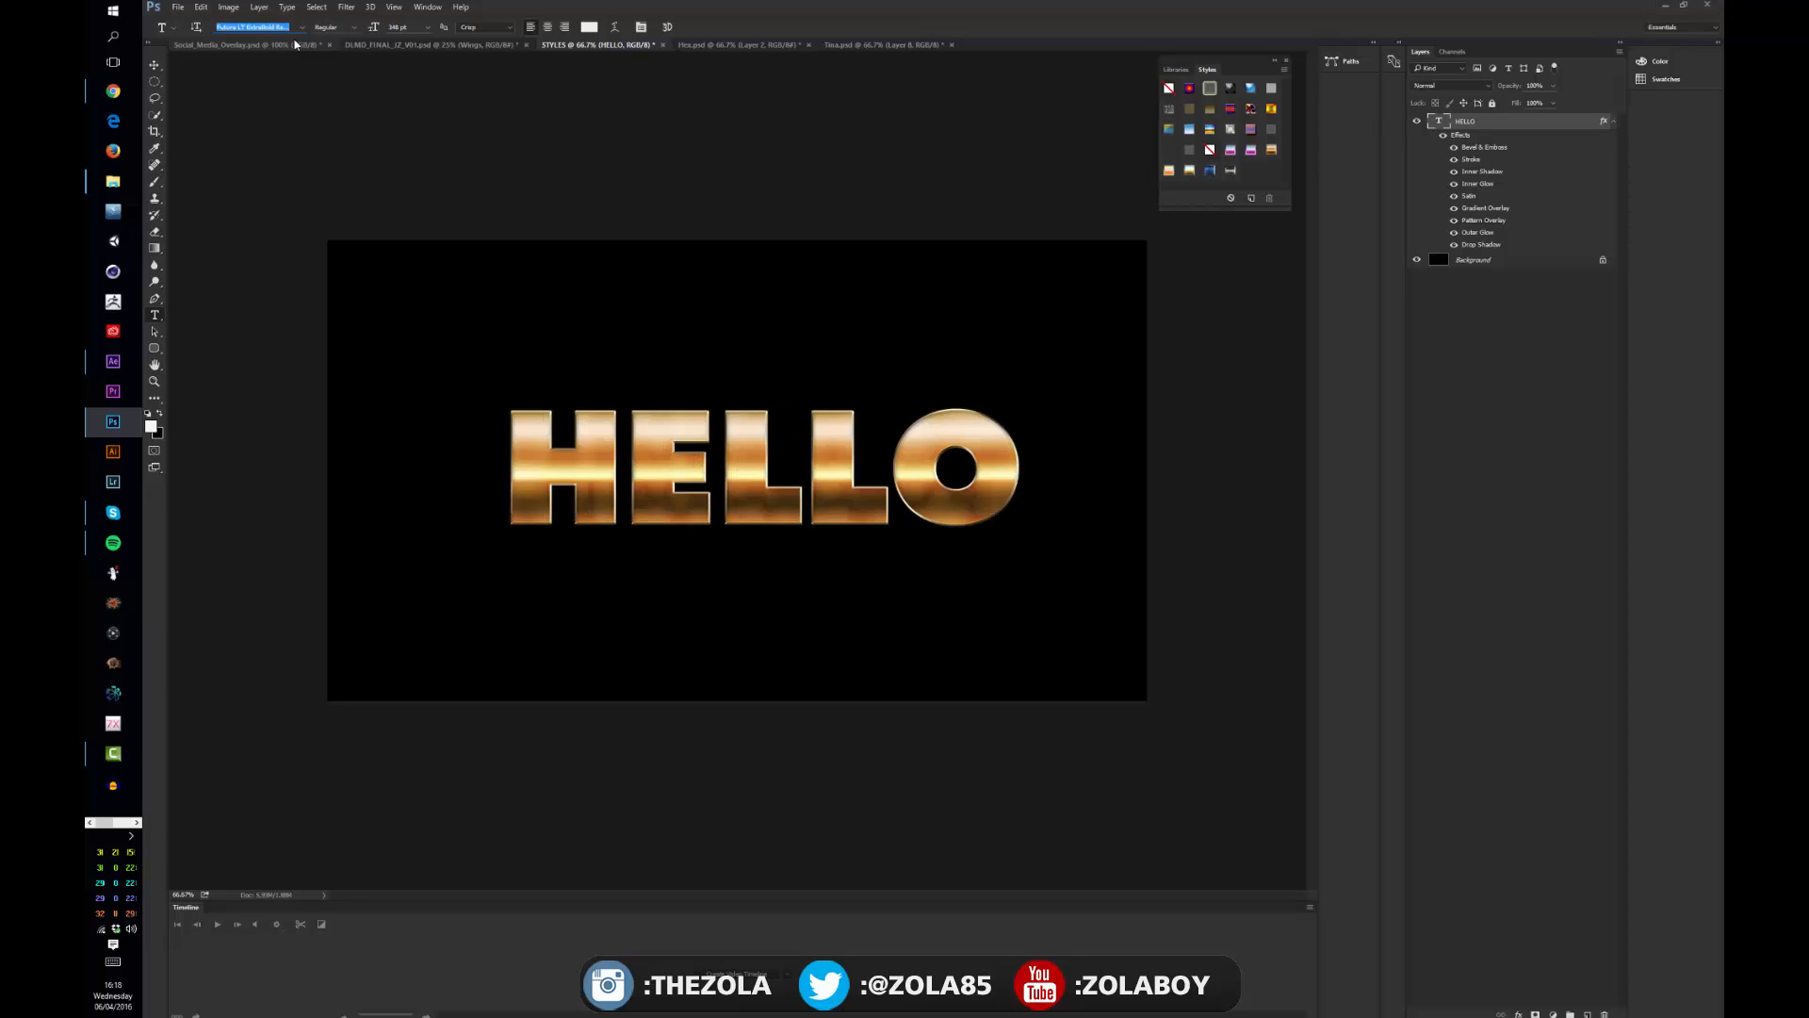
pyautogui.click(153, 65)
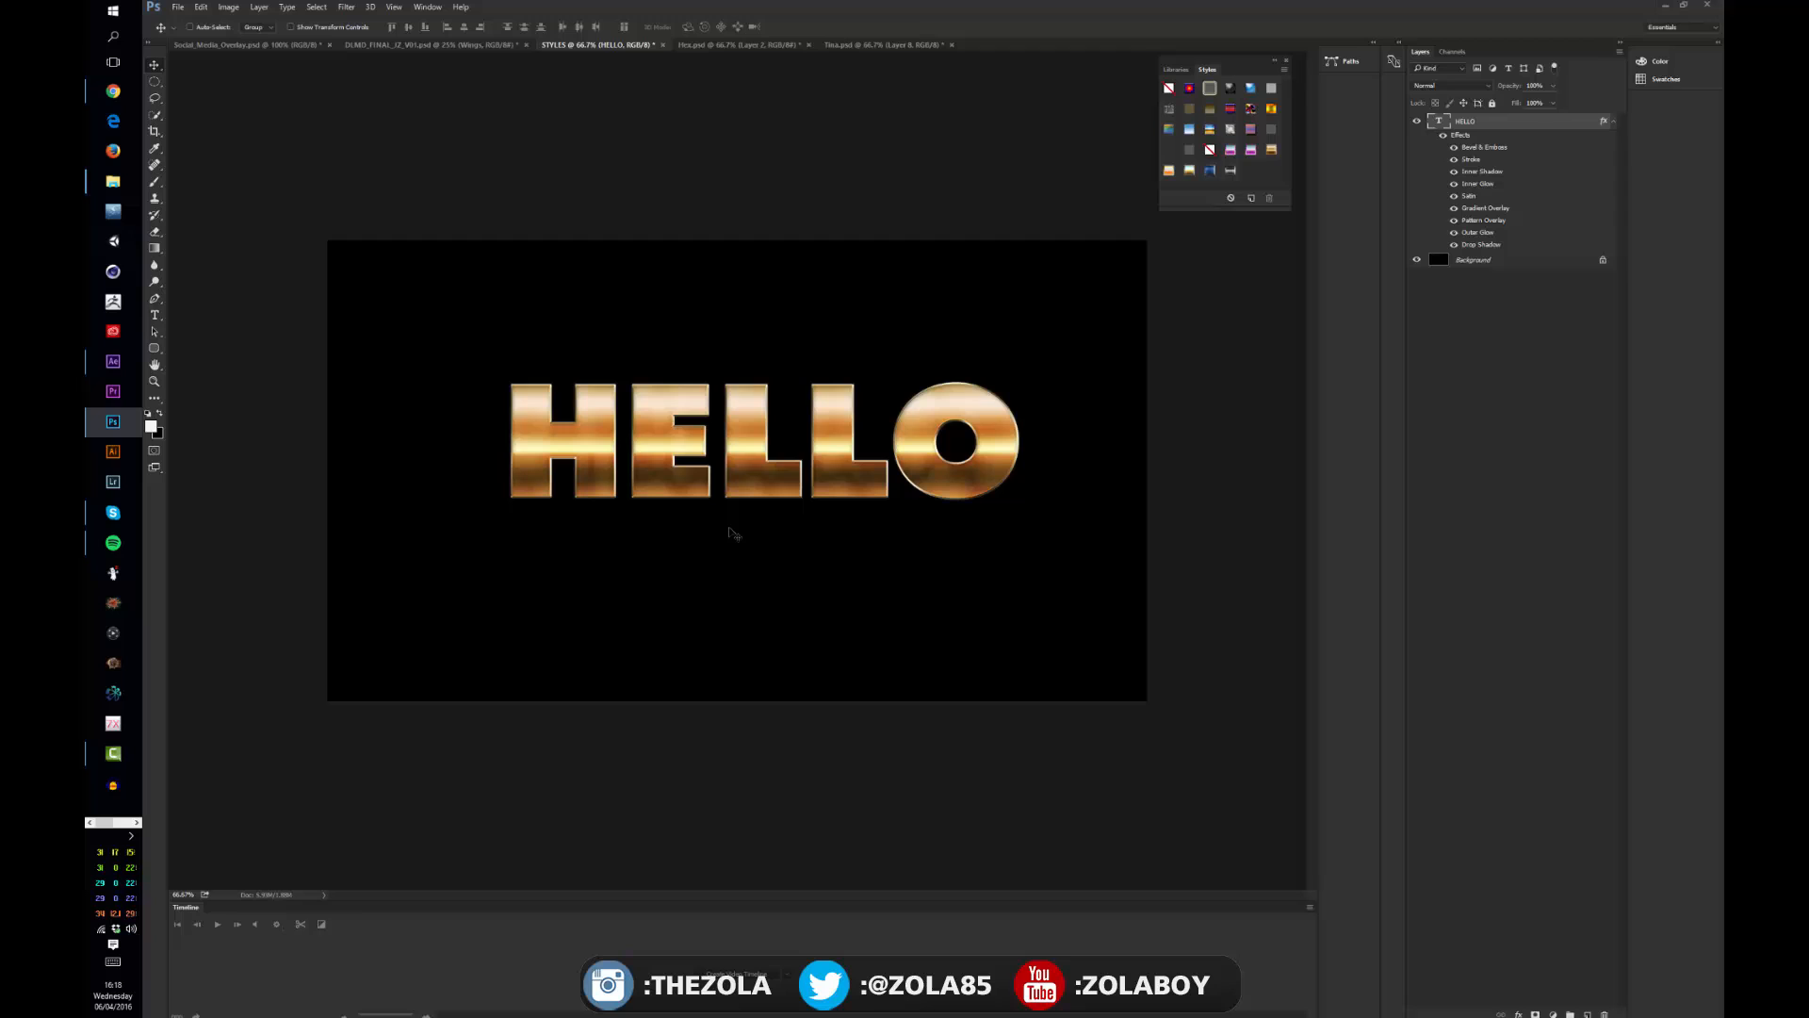
pyautogui.moveTo(724, 533)
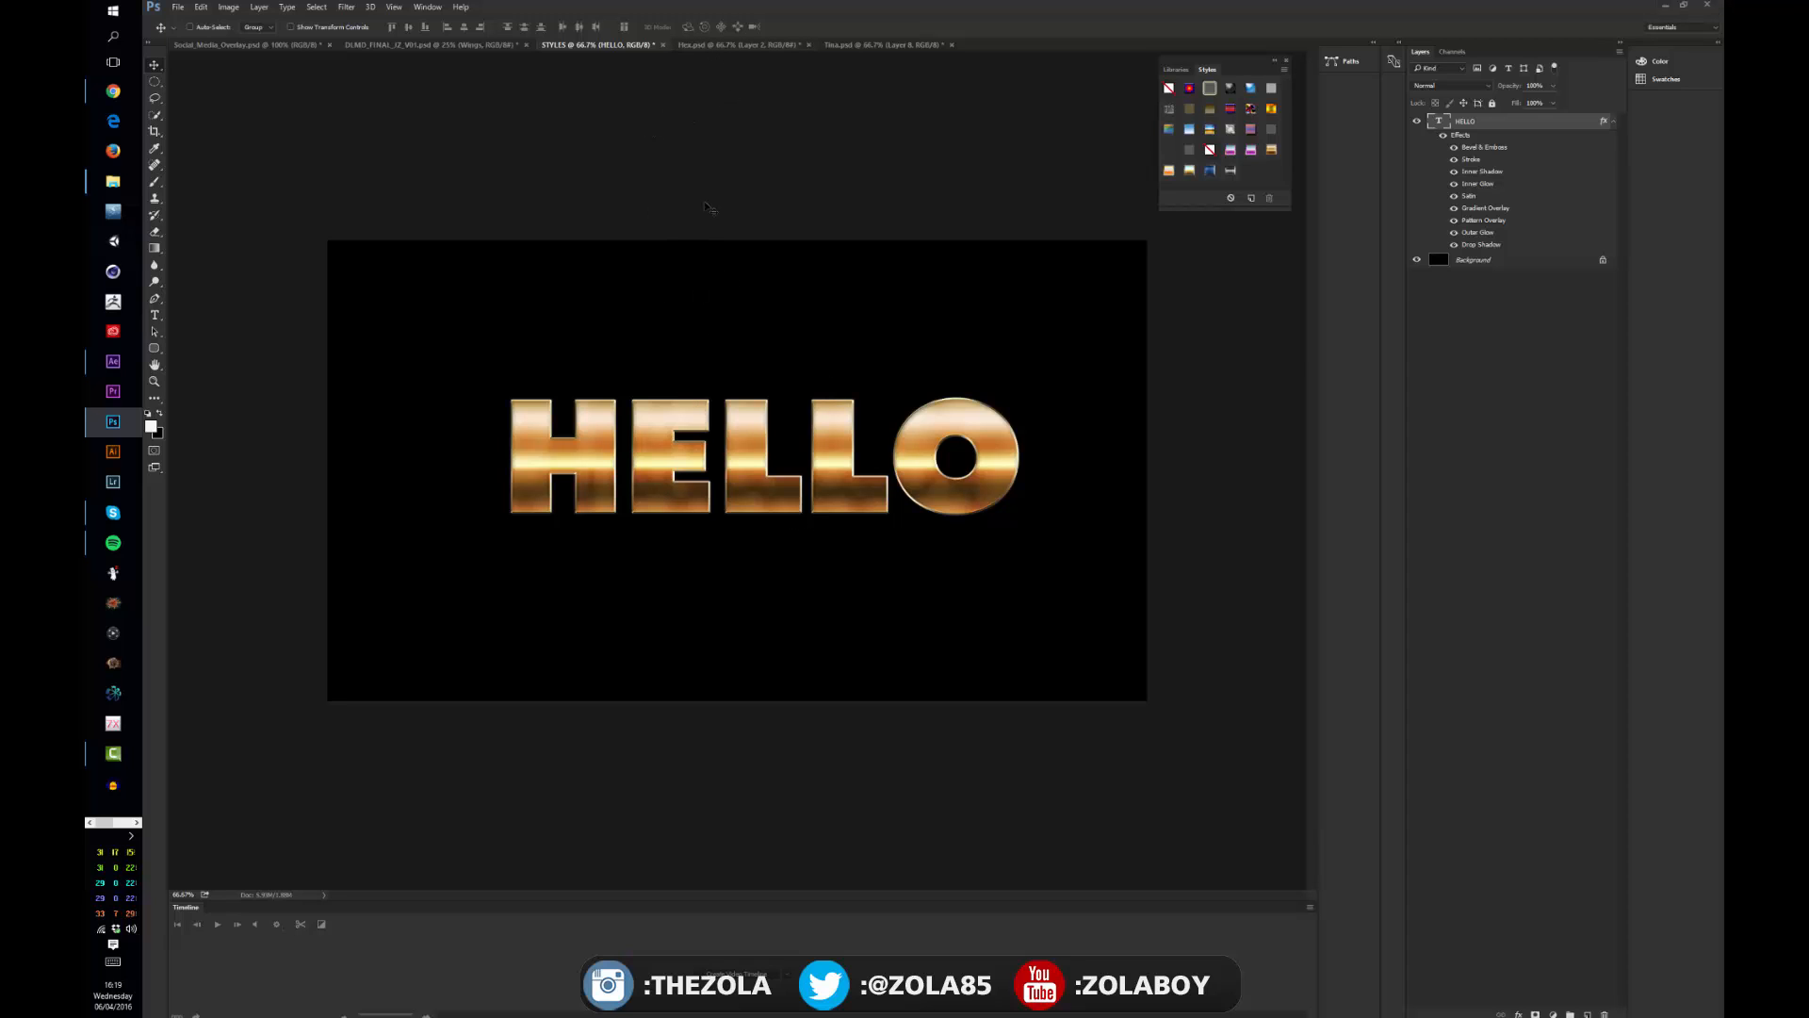
pyautogui.click(726, 45)
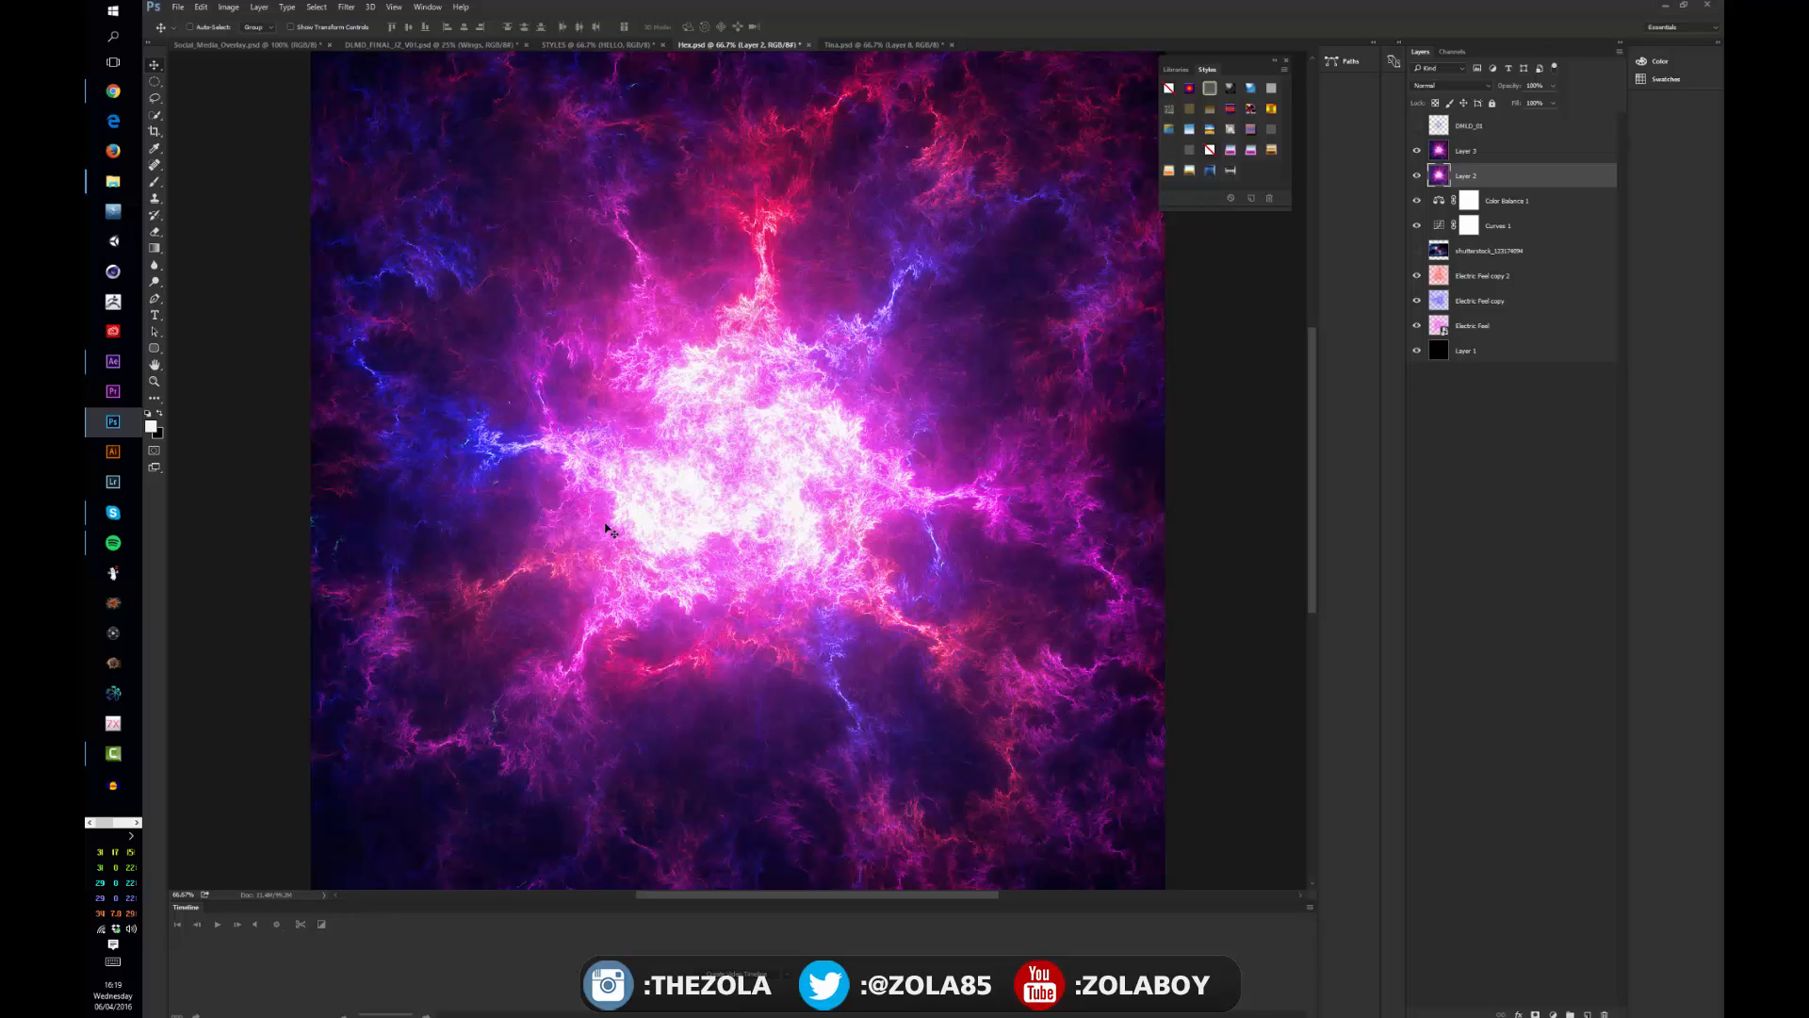
pyautogui.moveTo(646, 291)
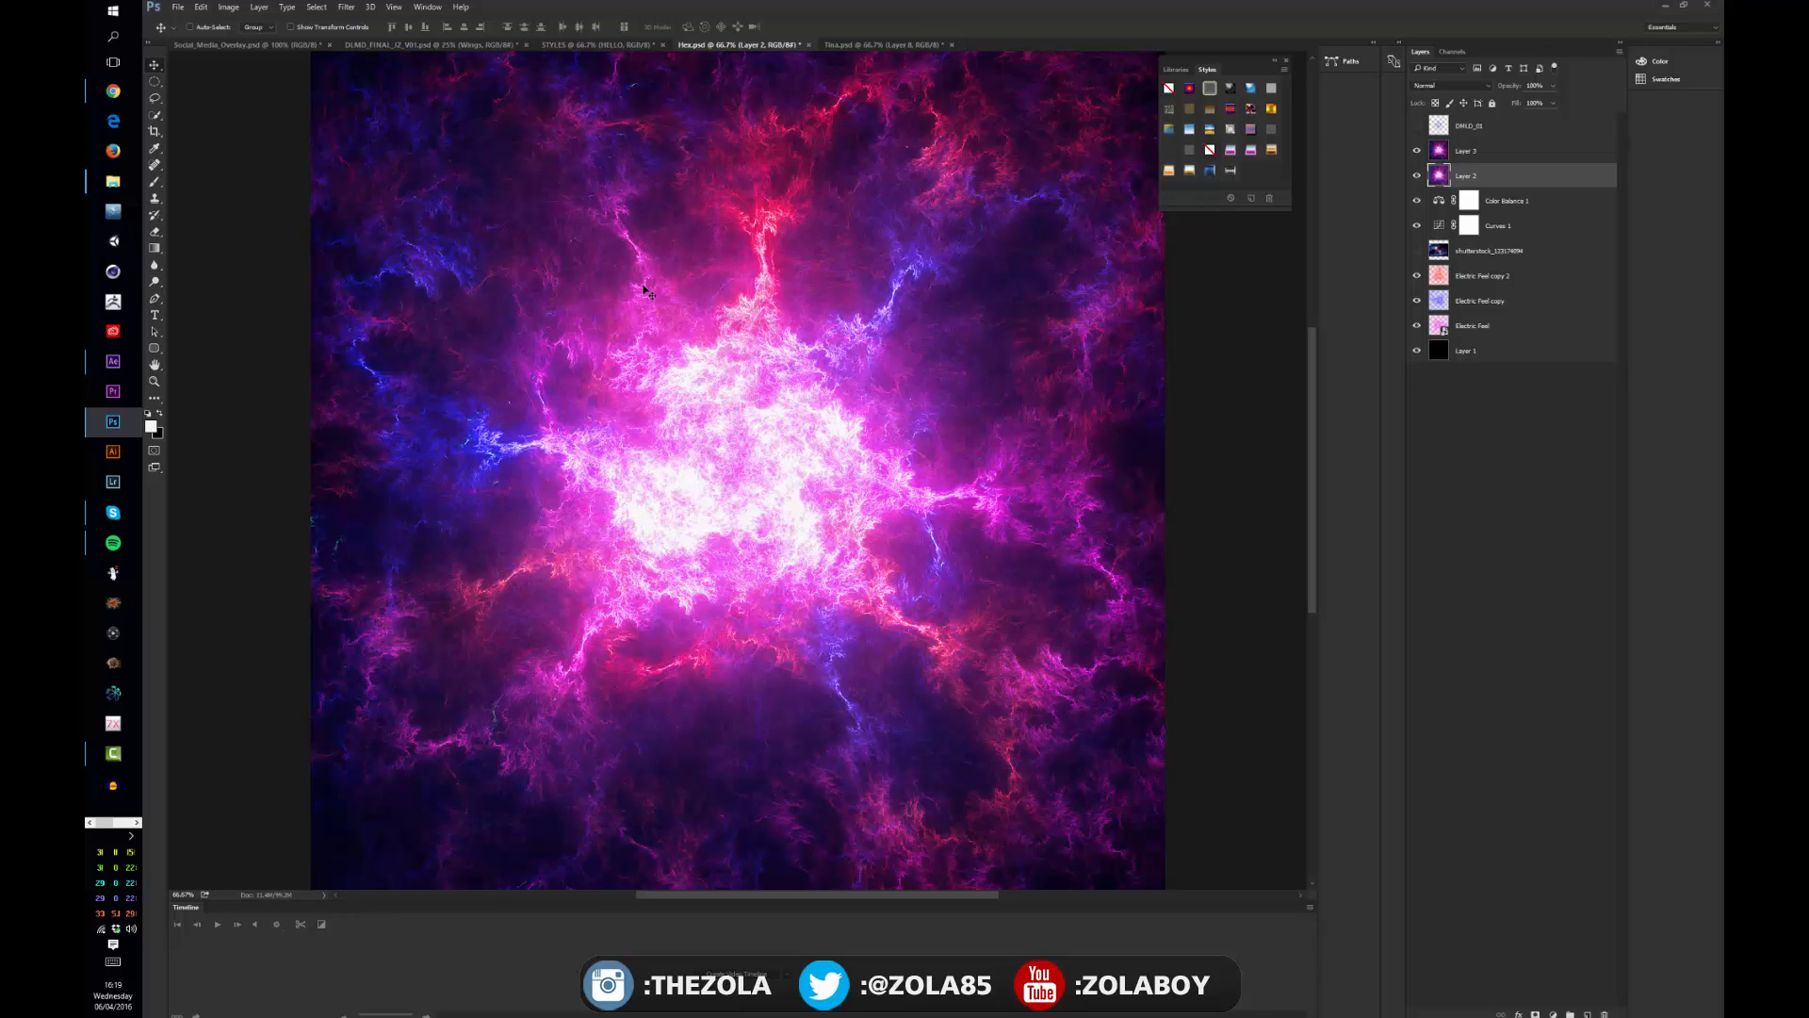
pyautogui.moveTo(587, 367)
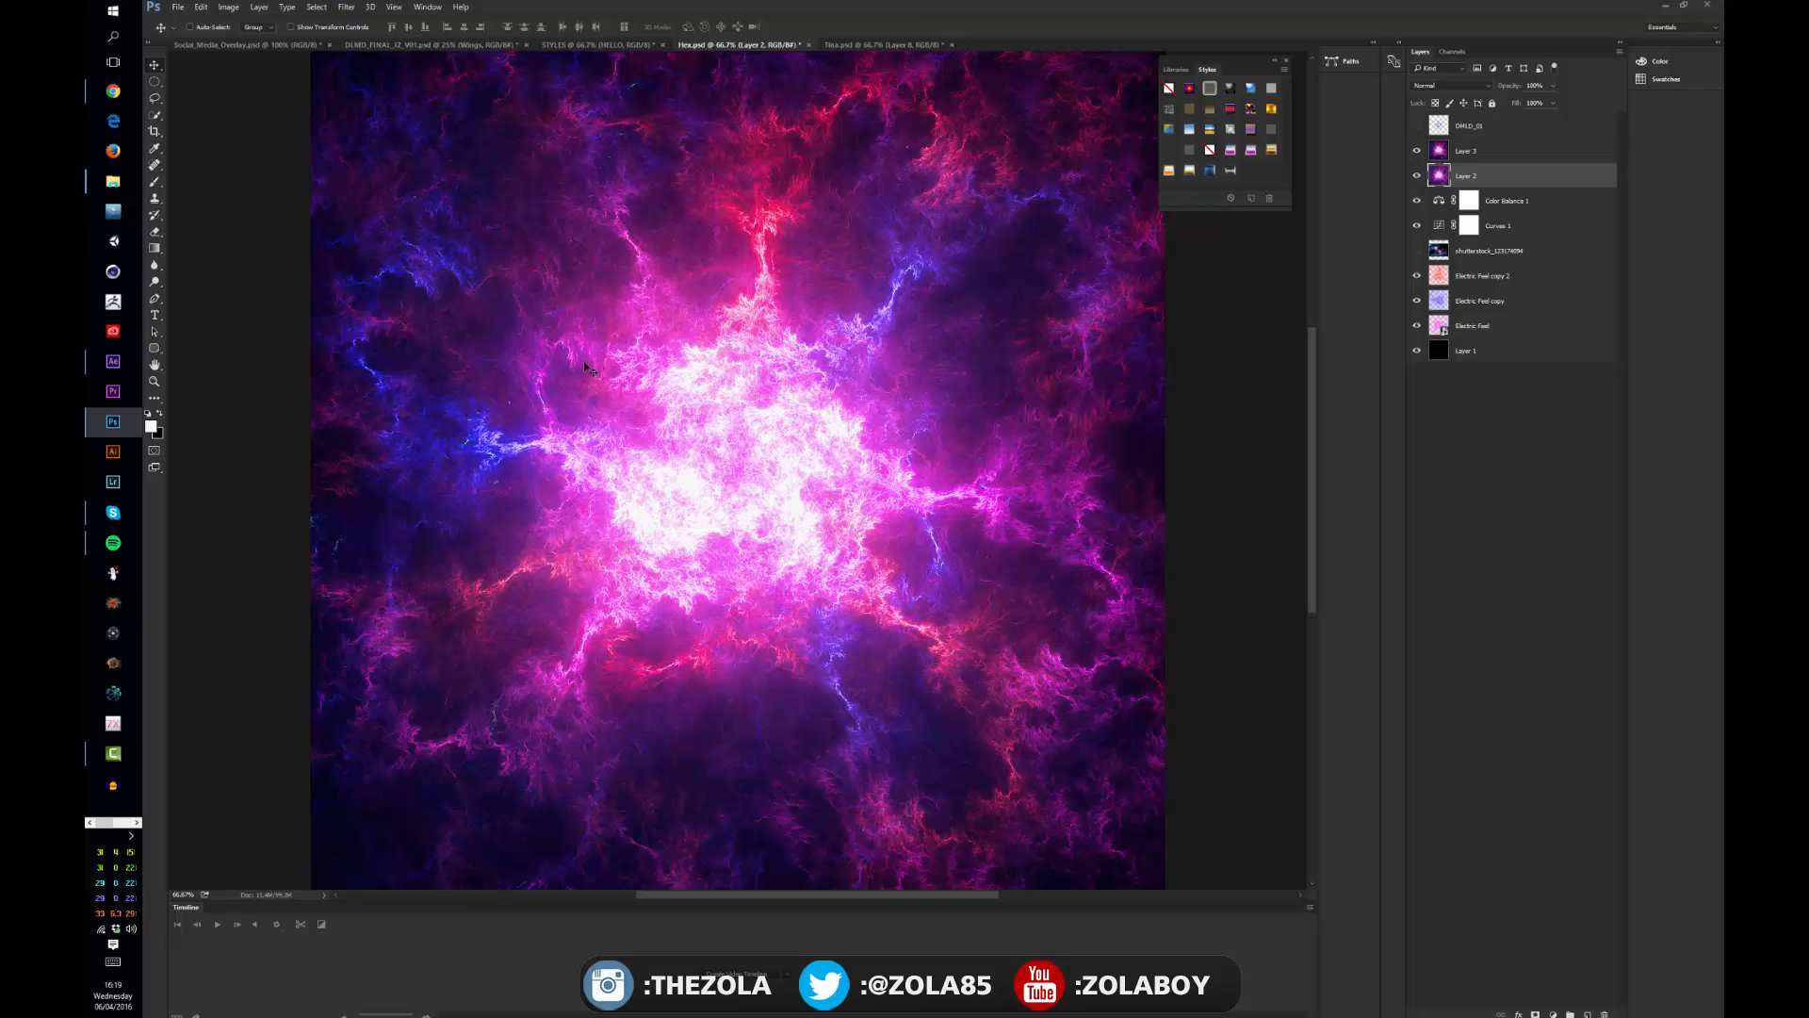
pyautogui.moveTo(580, 220)
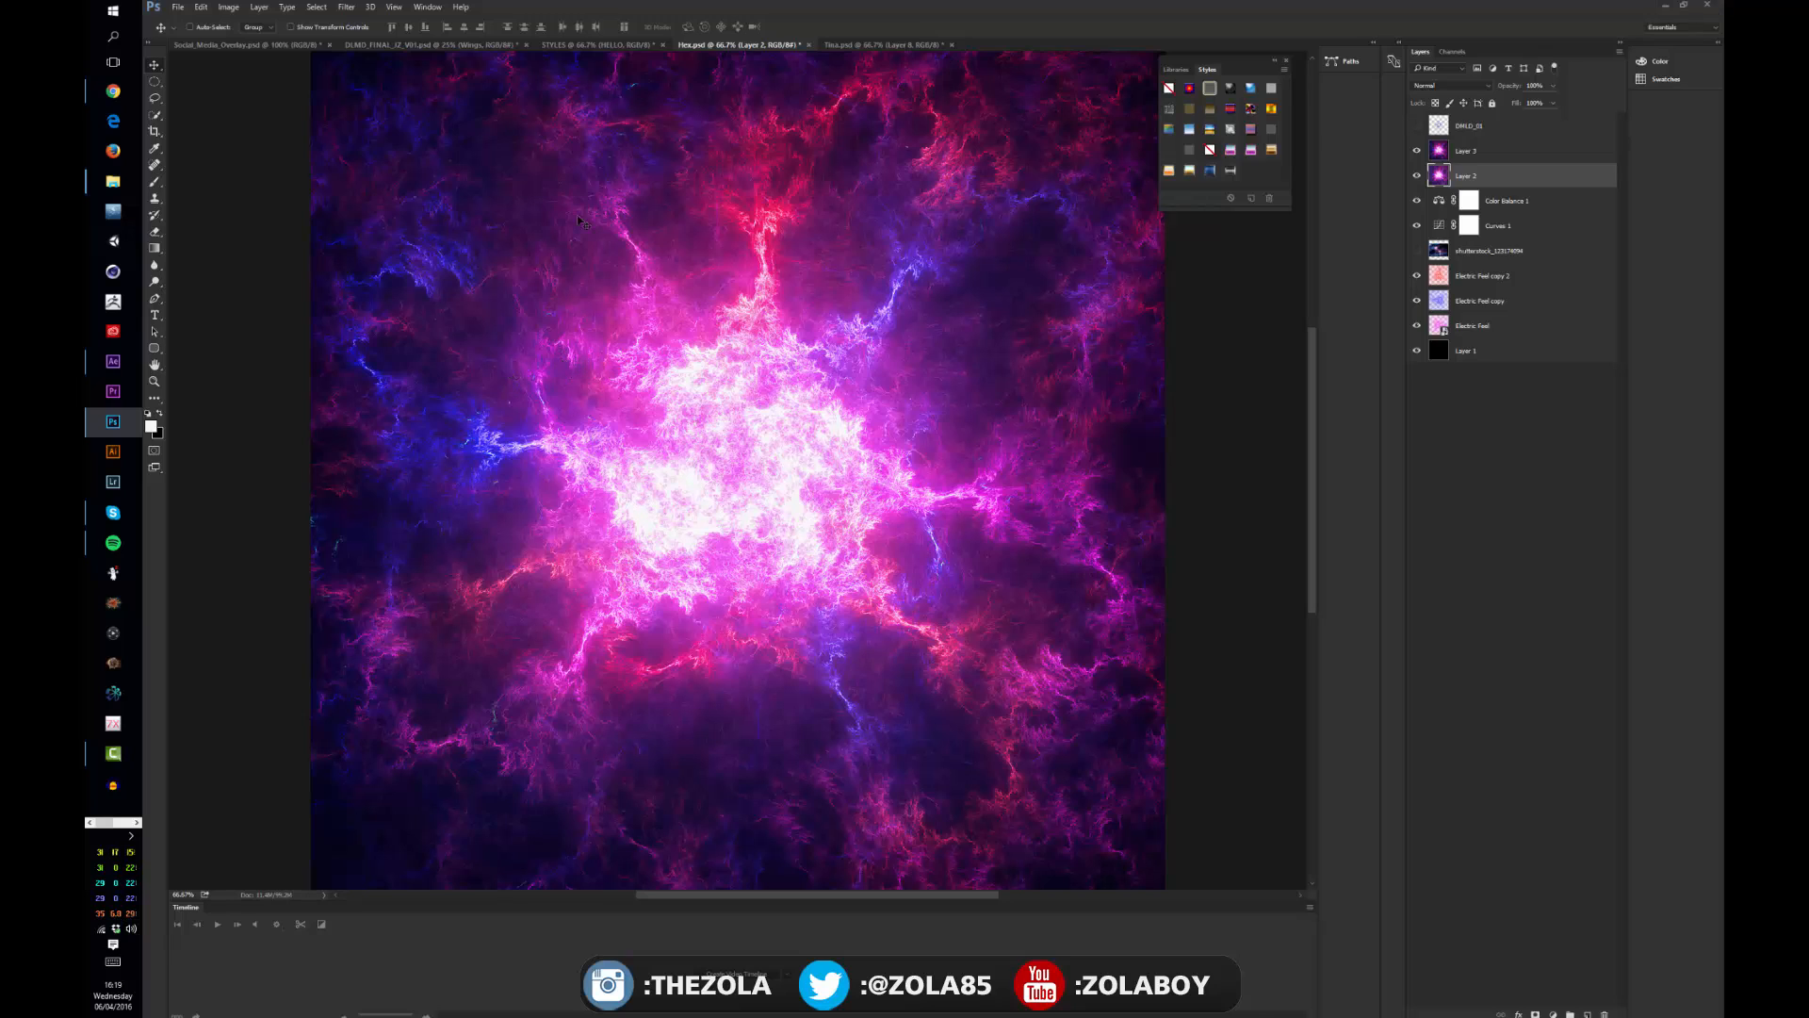
pyautogui.moveTo(747, 267)
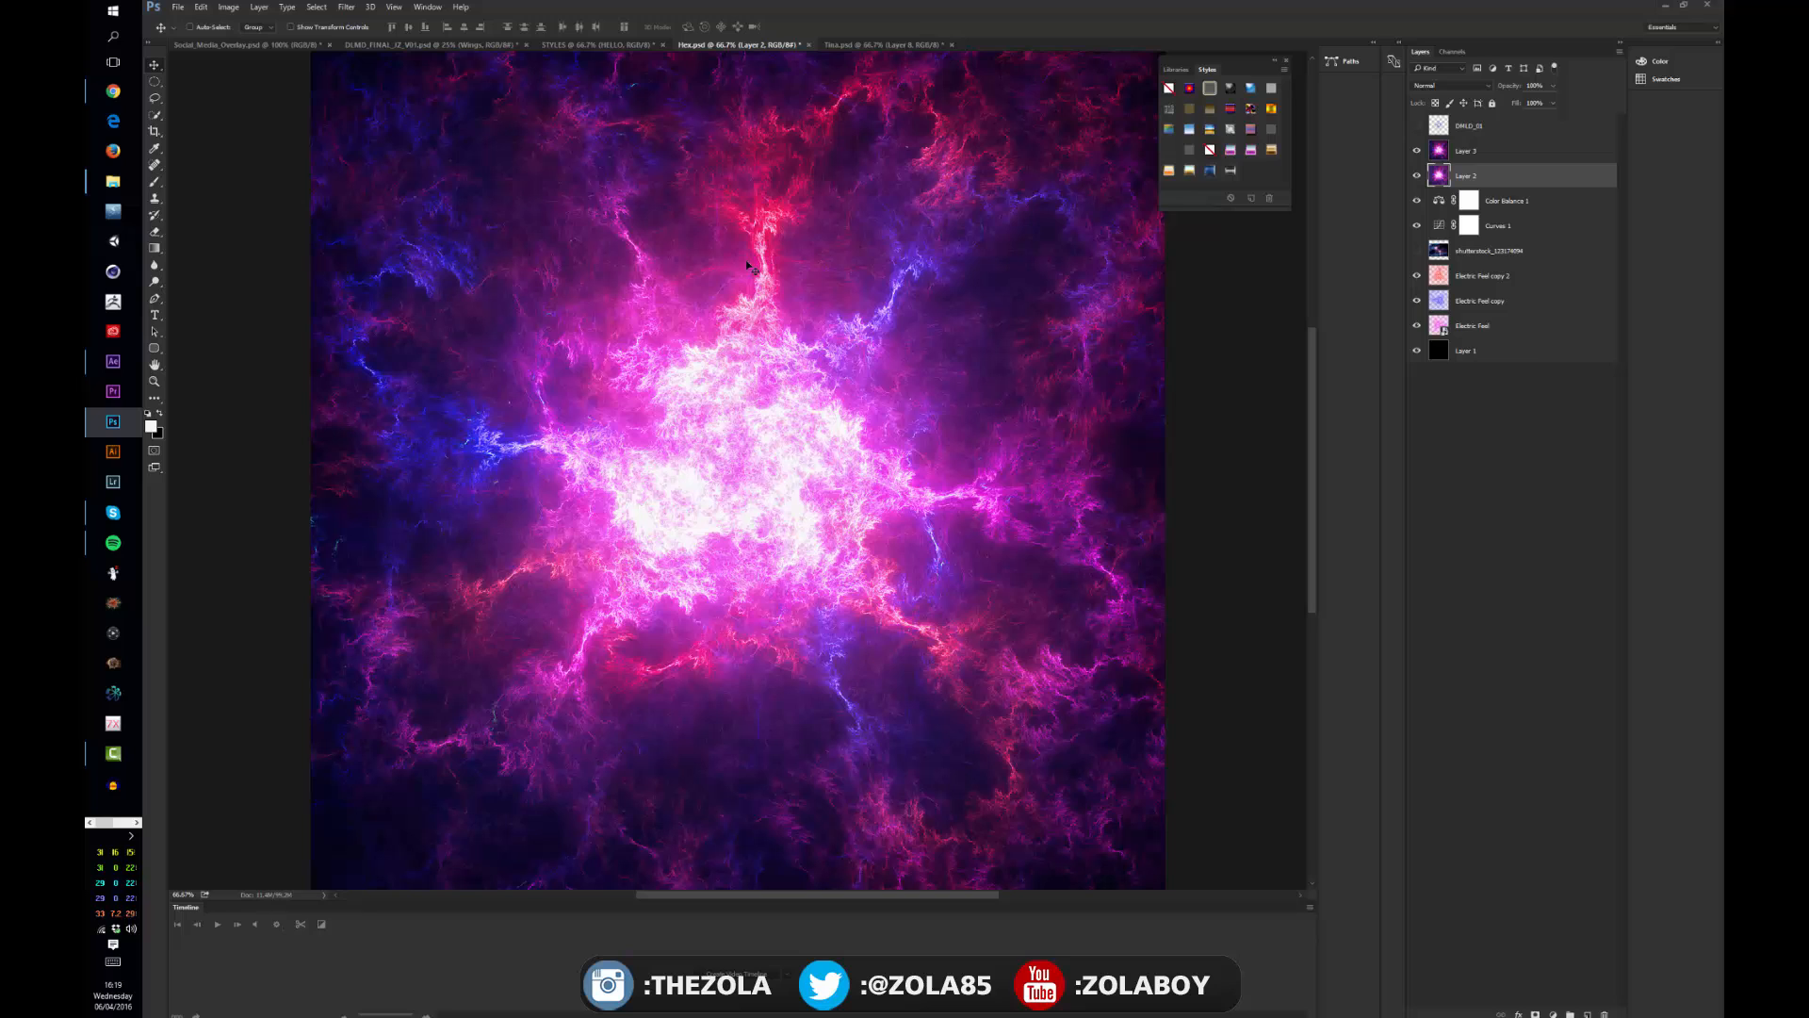
pyautogui.moveTo(574, 330)
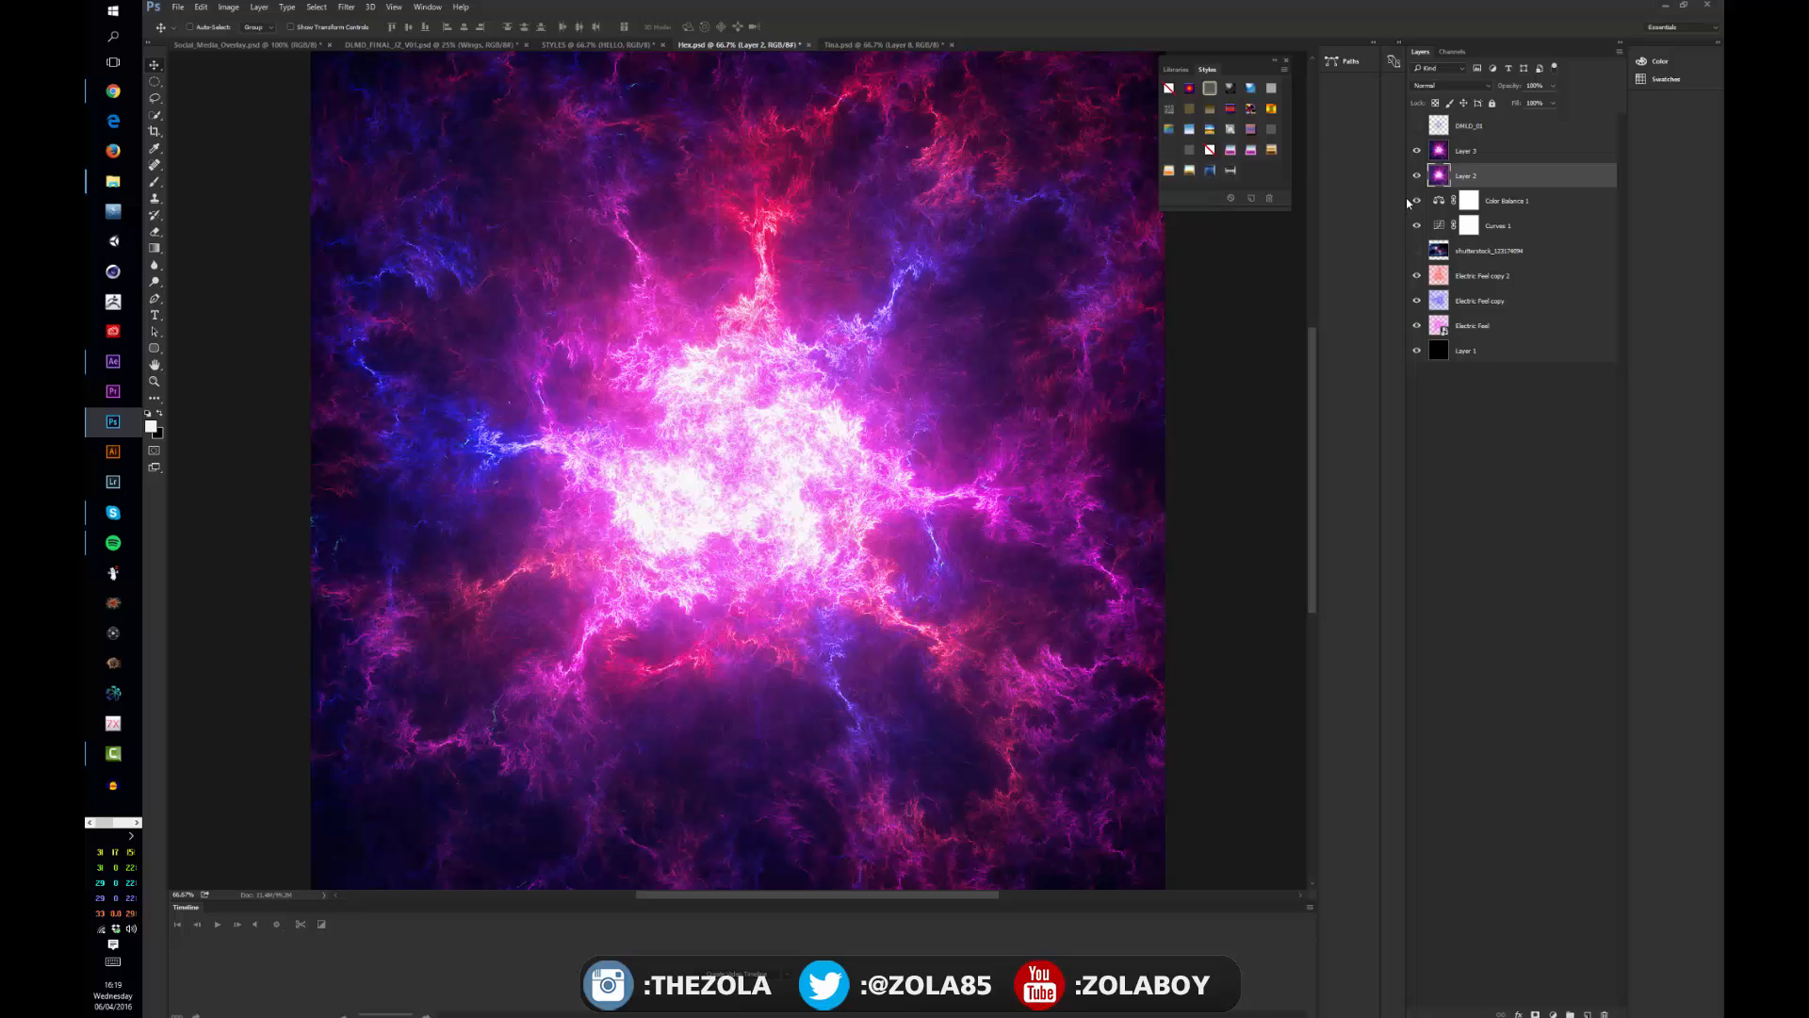
# Shift-select the adjustment and fractal layers across the layer stack
pyautogui.click(1417, 350)
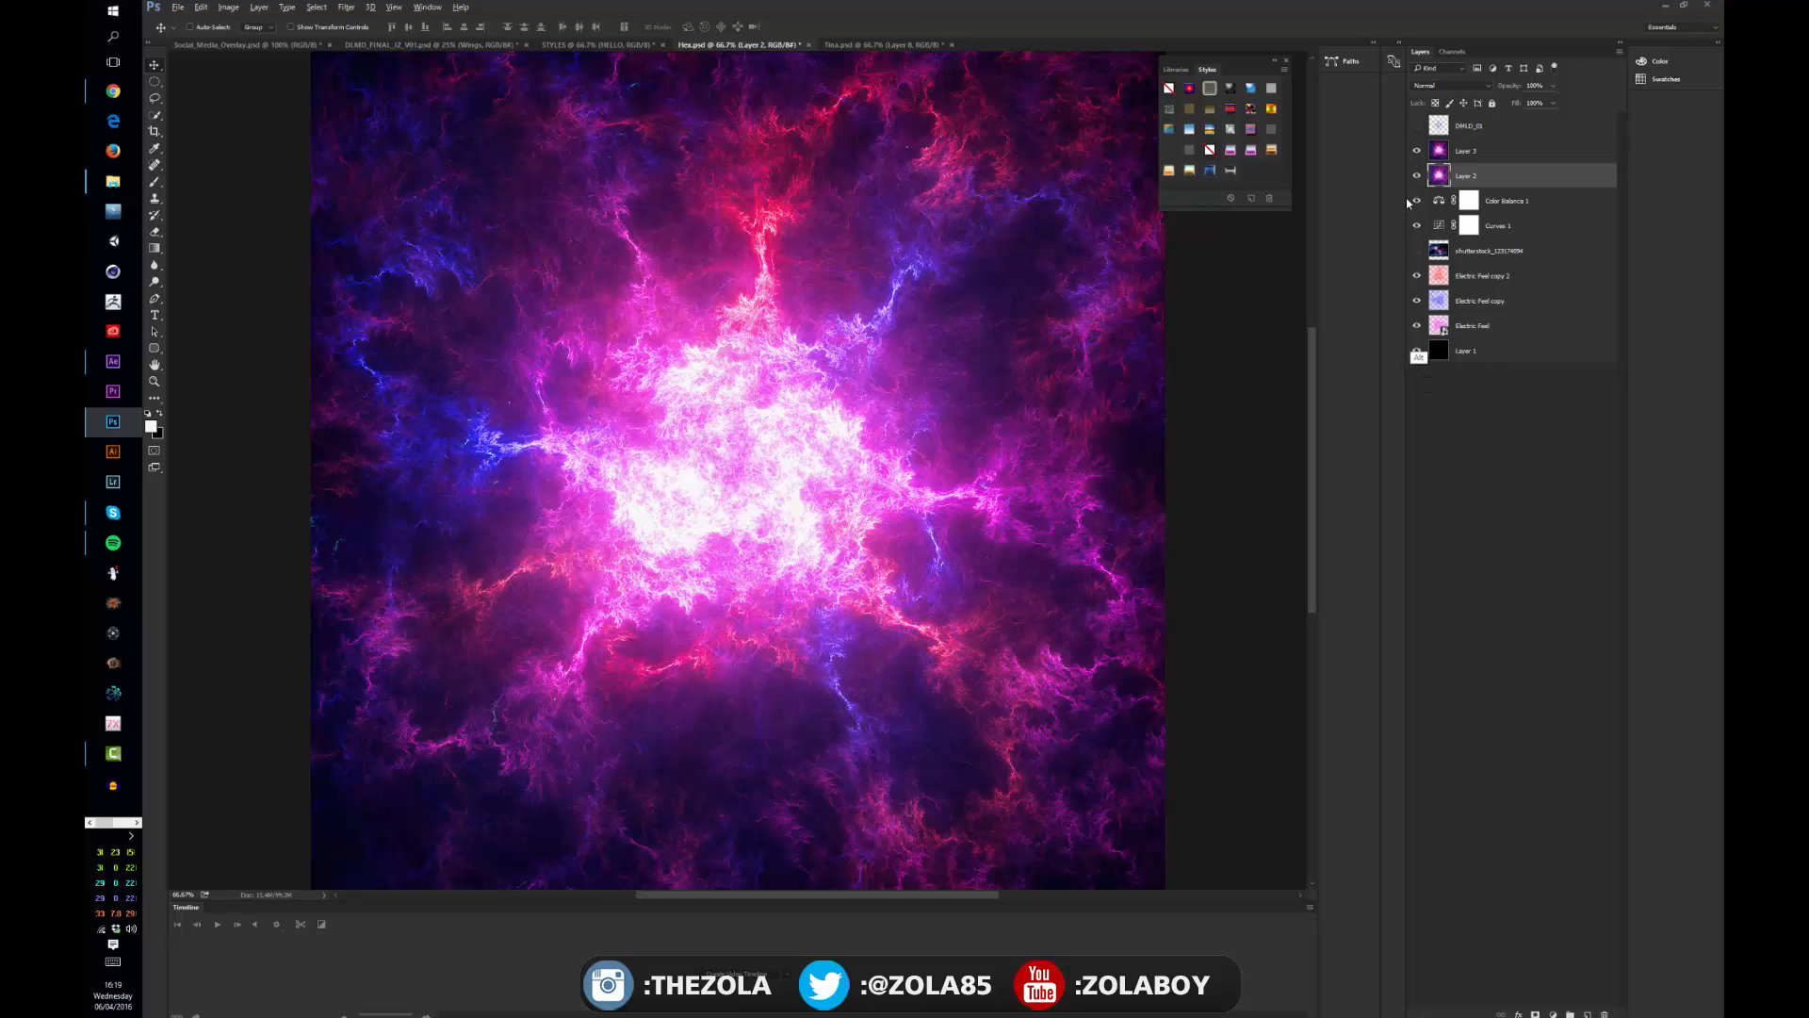
pyautogui.click(1480, 300)
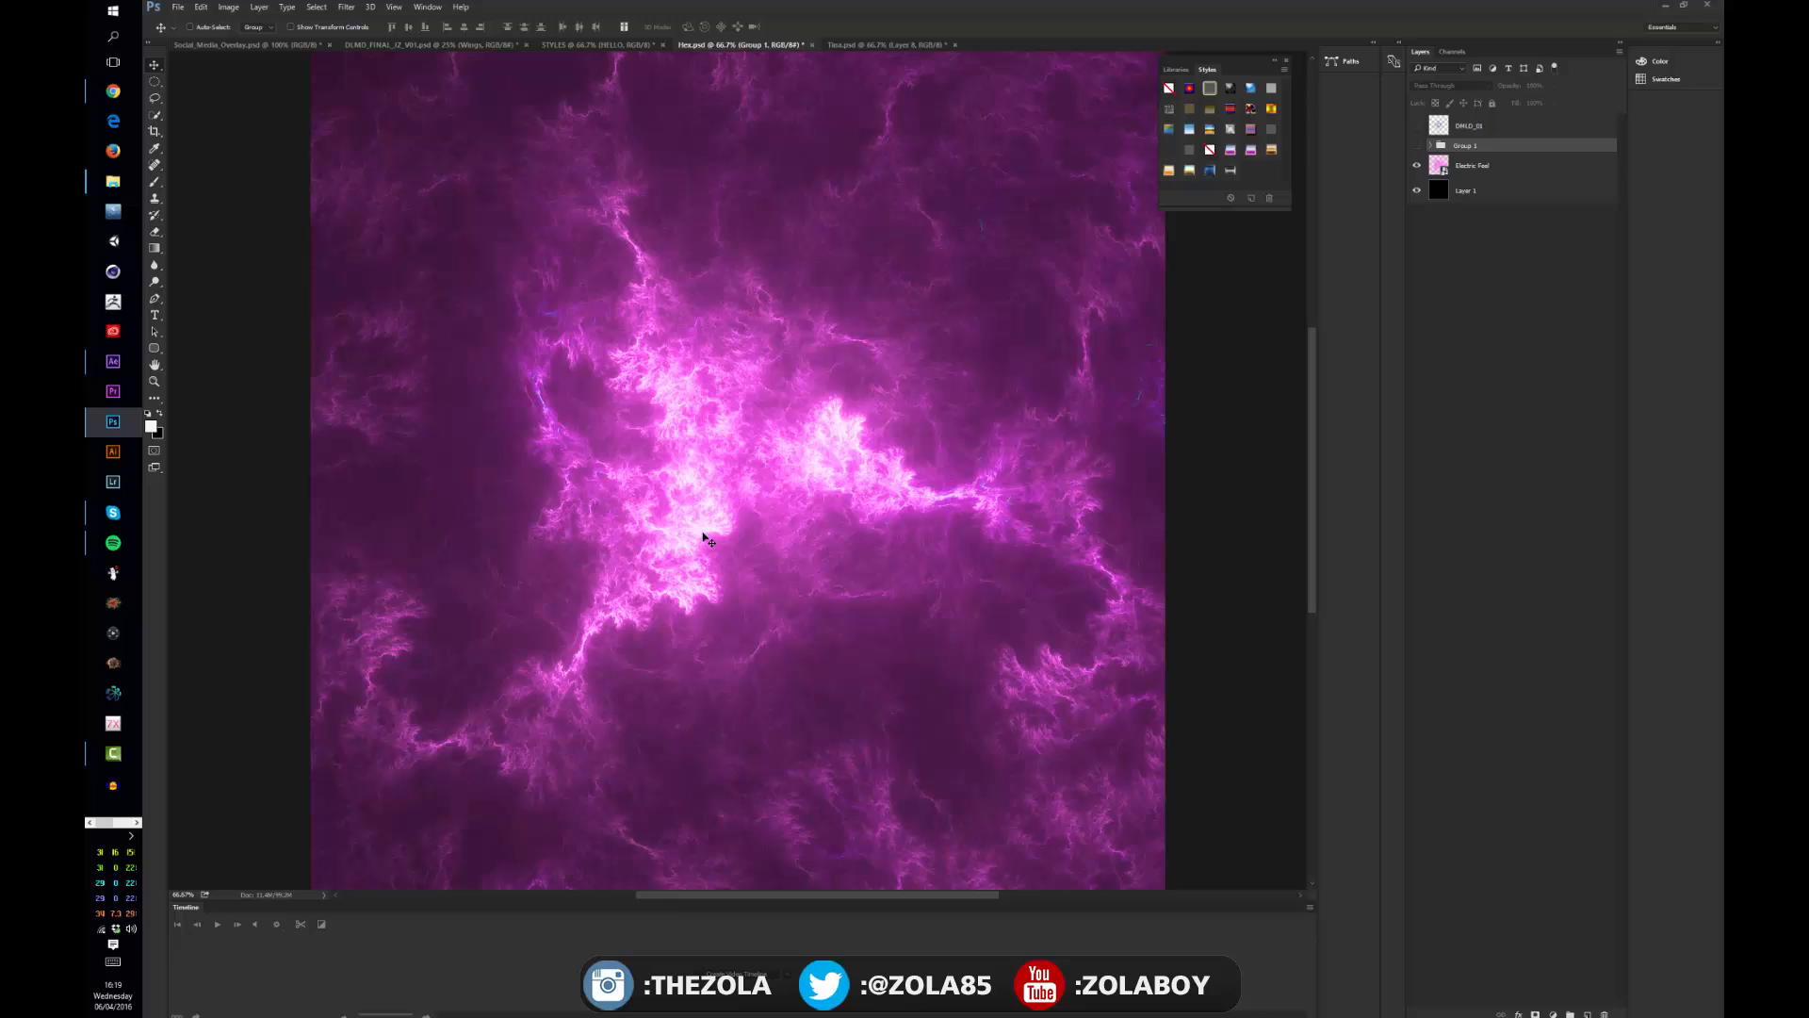
pyautogui.moveTo(1407, 214)
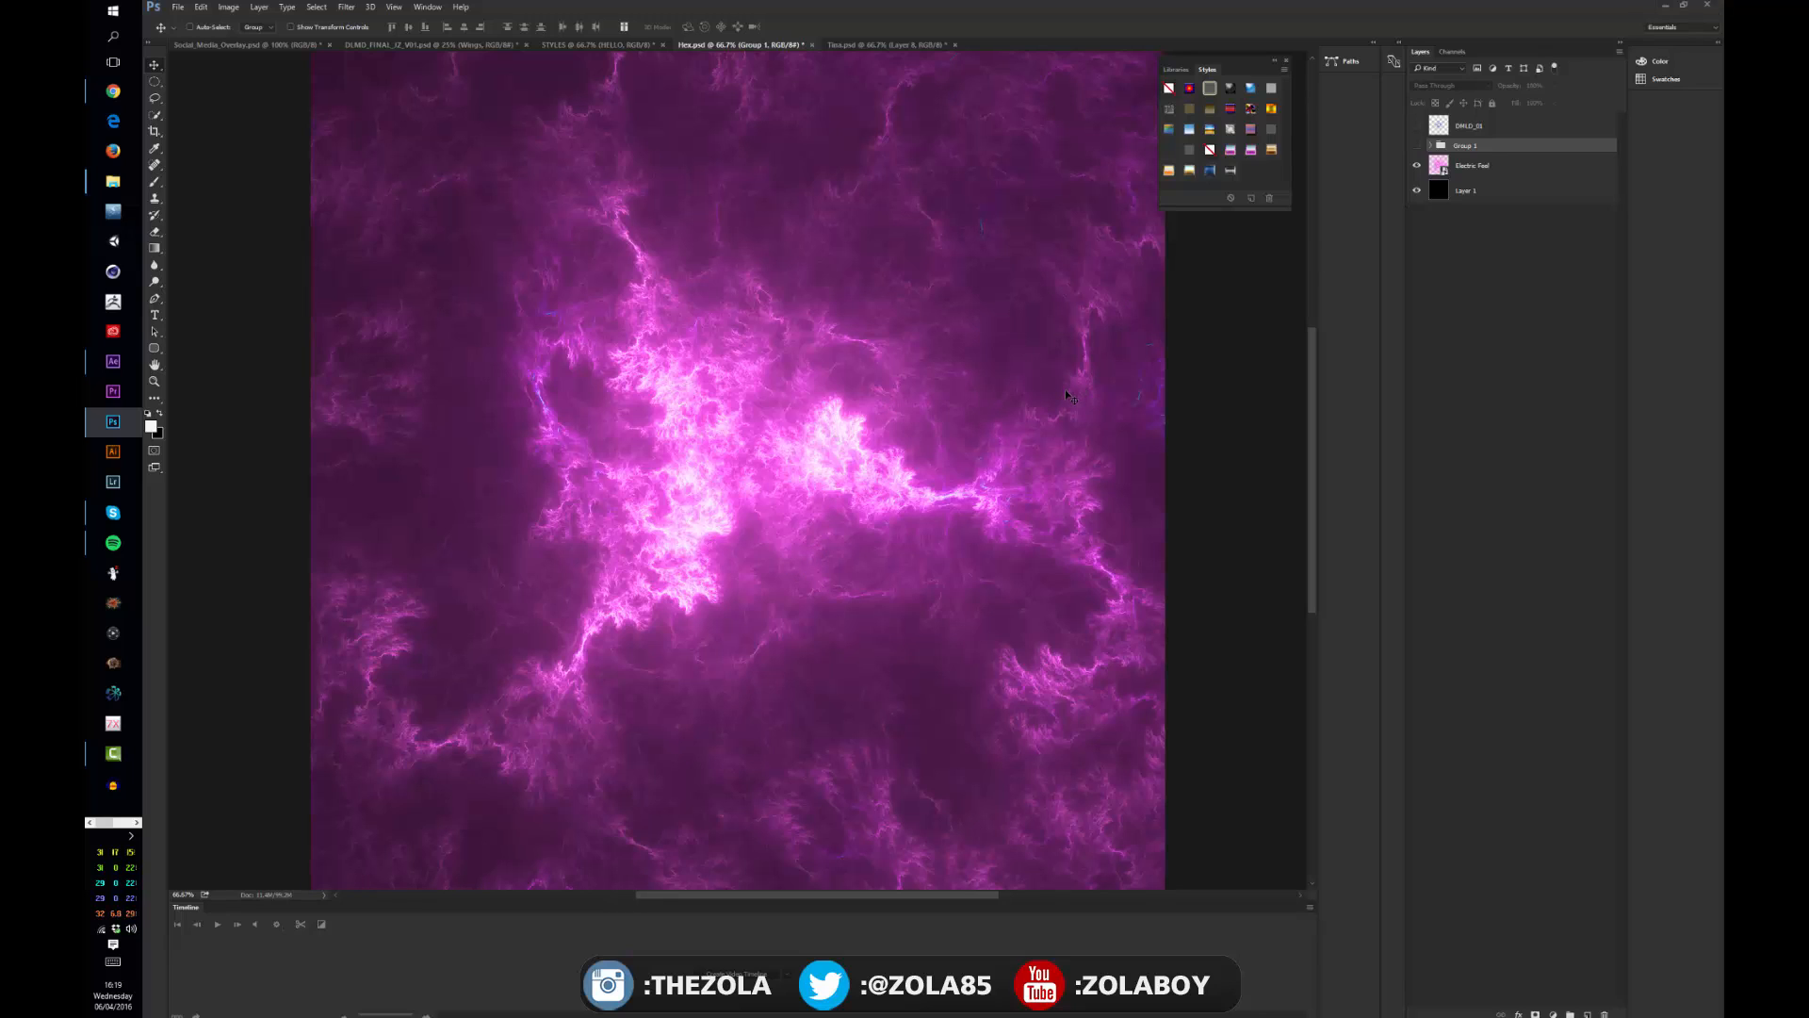
pyautogui.moveTo(1108, 284)
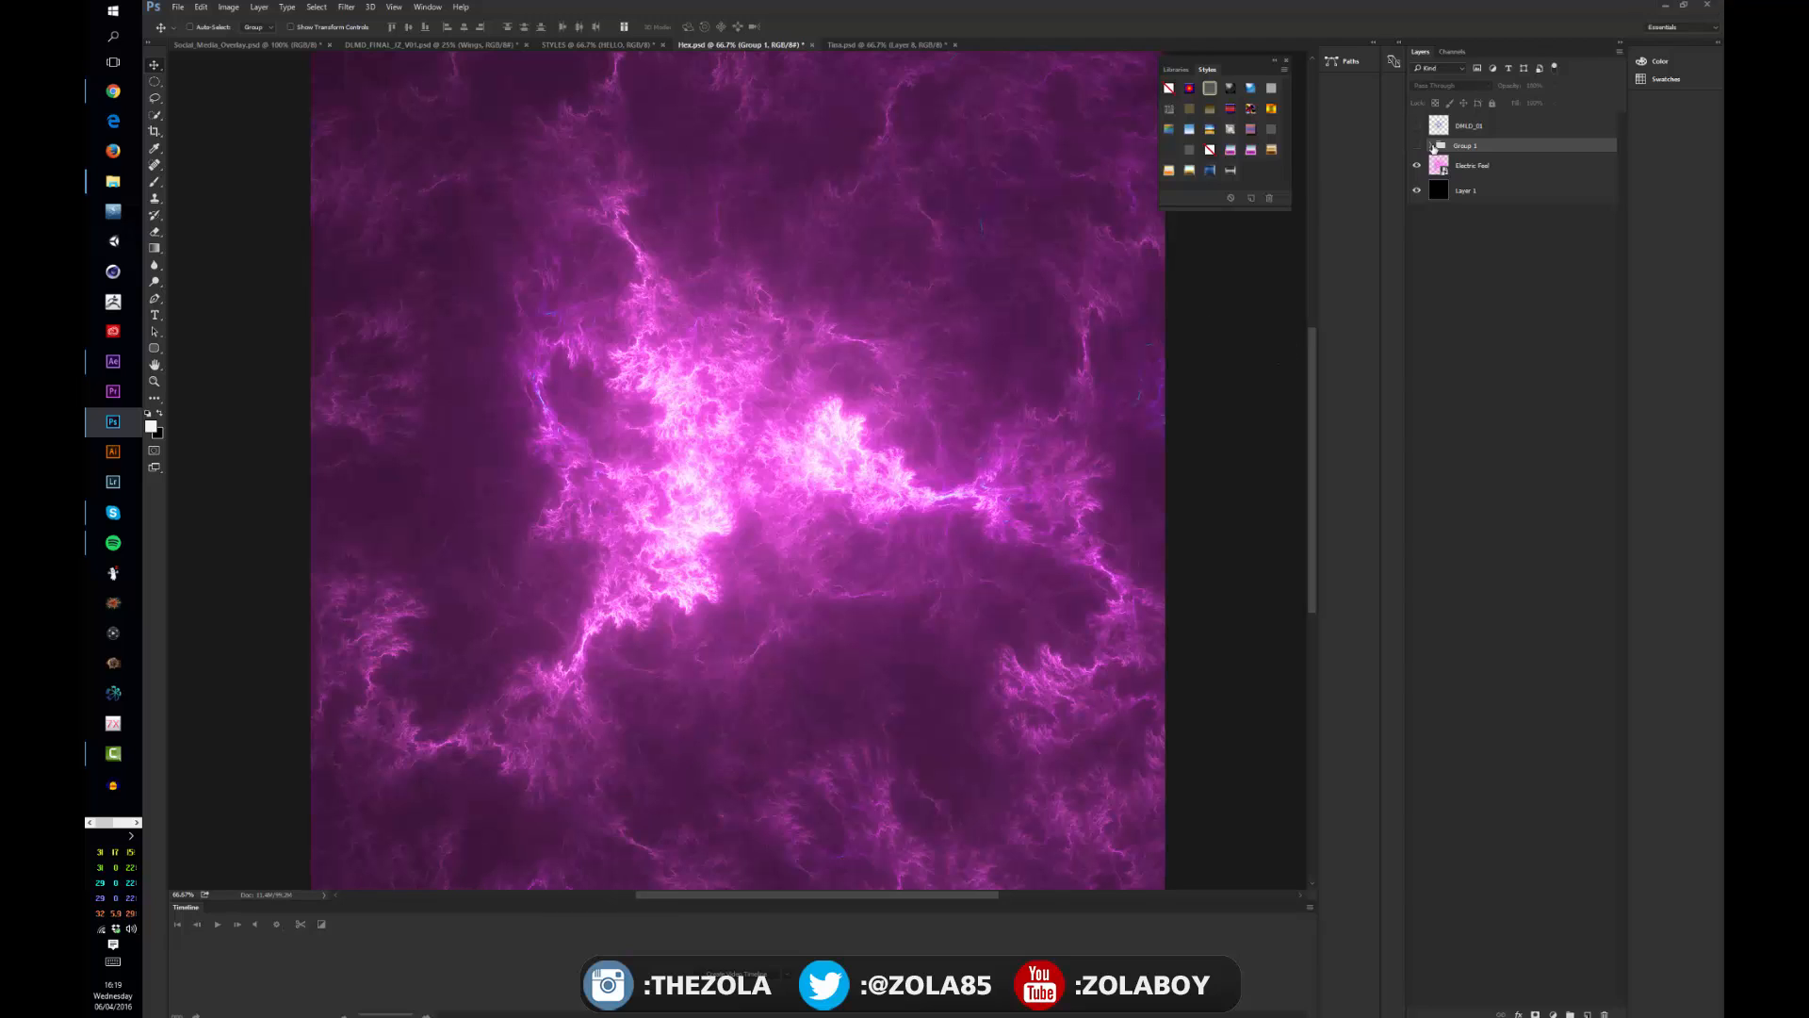
pyautogui.click(1425, 145)
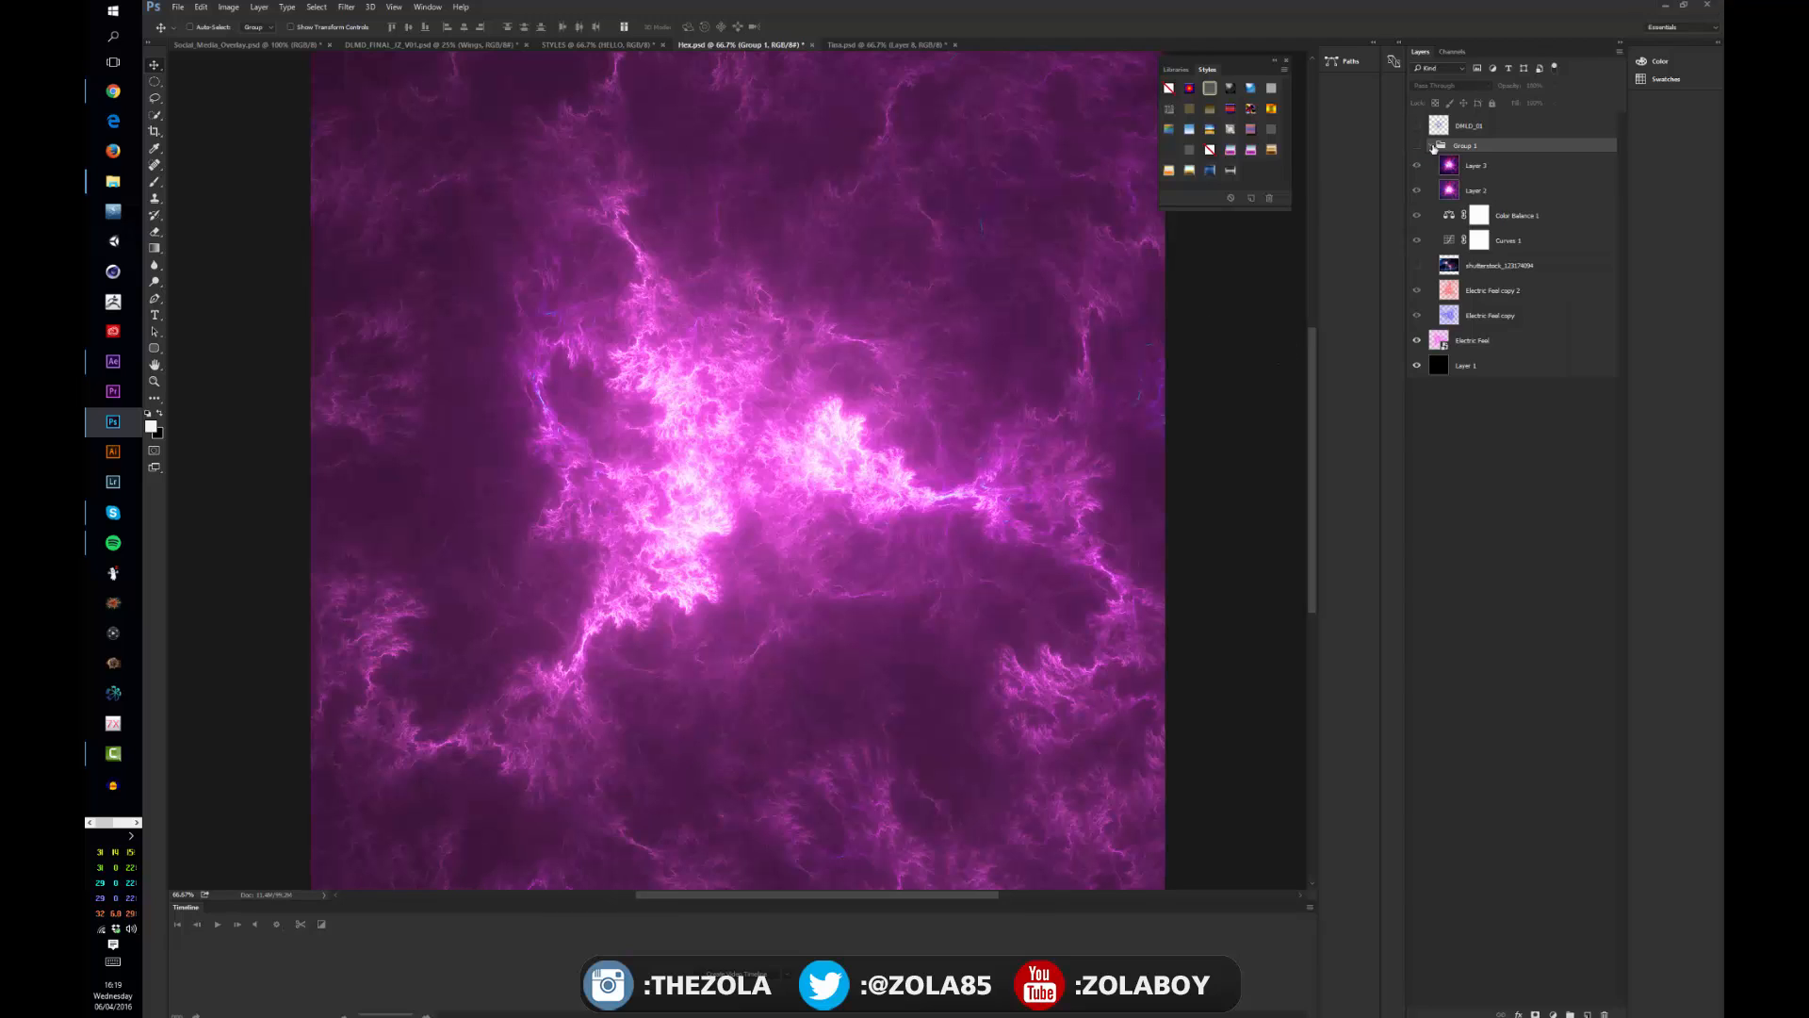
pyautogui.click(1417, 145)
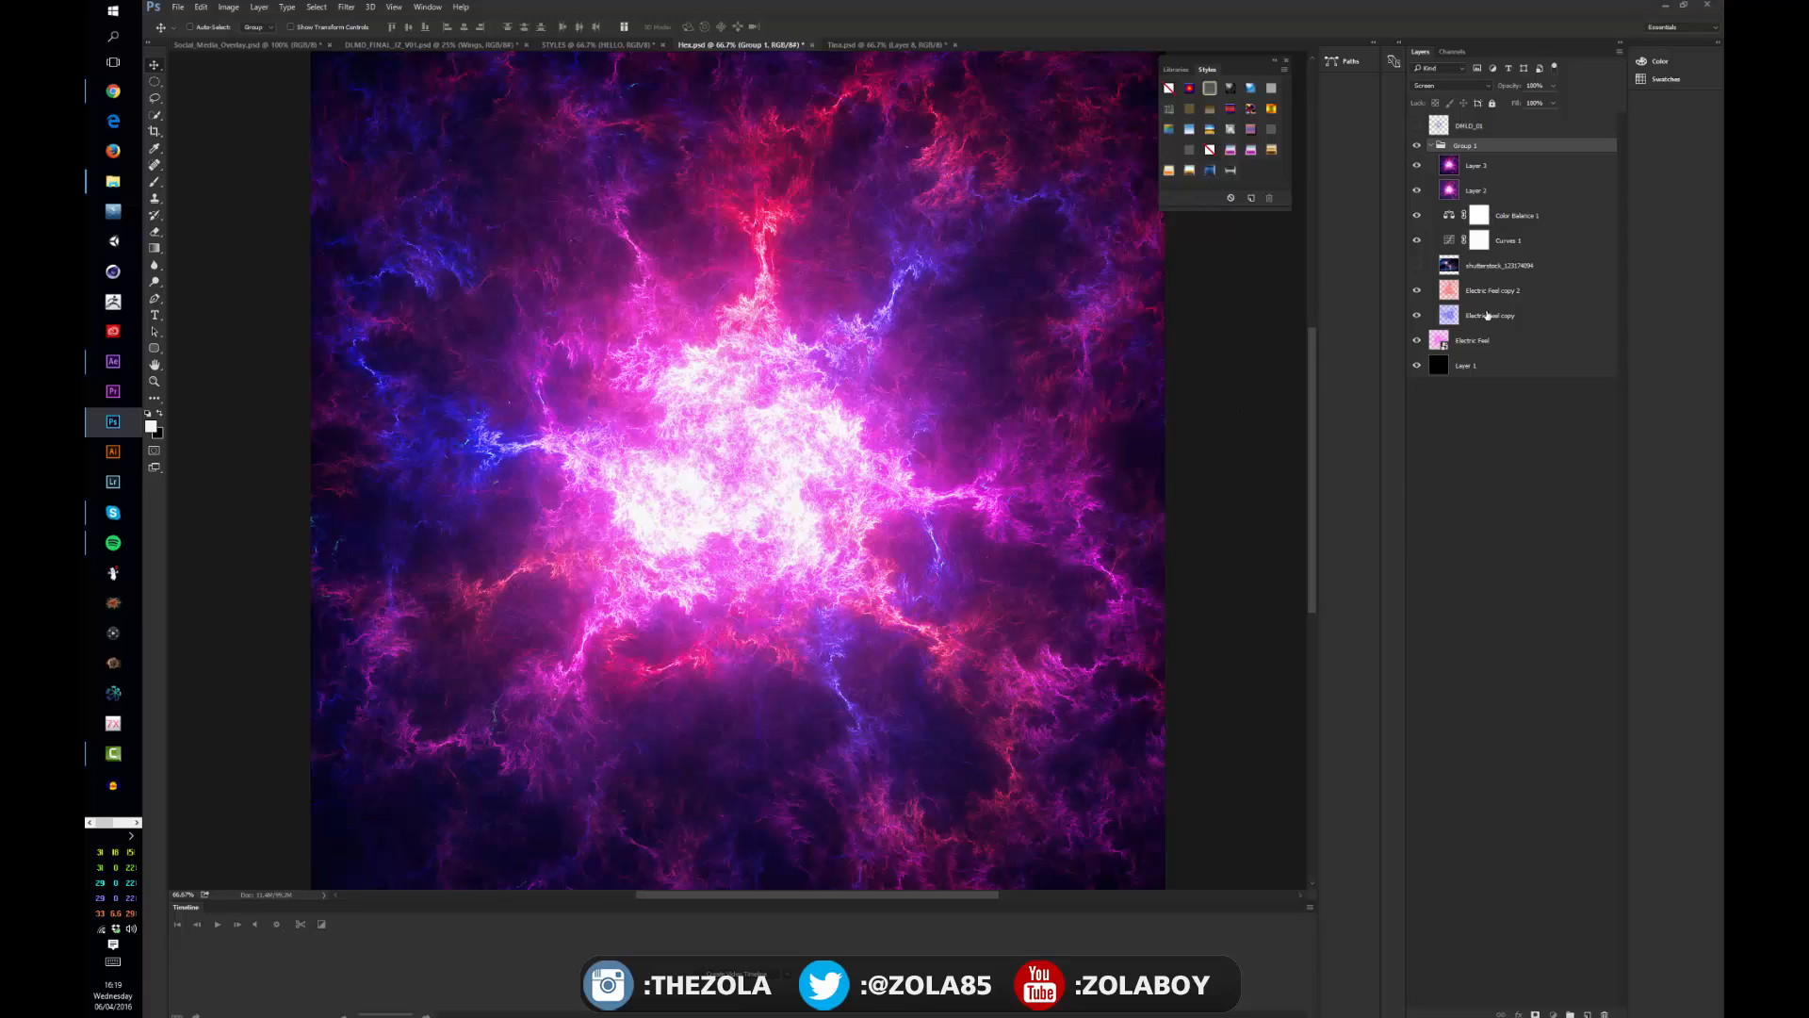
pyautogui.click(1489, 314)
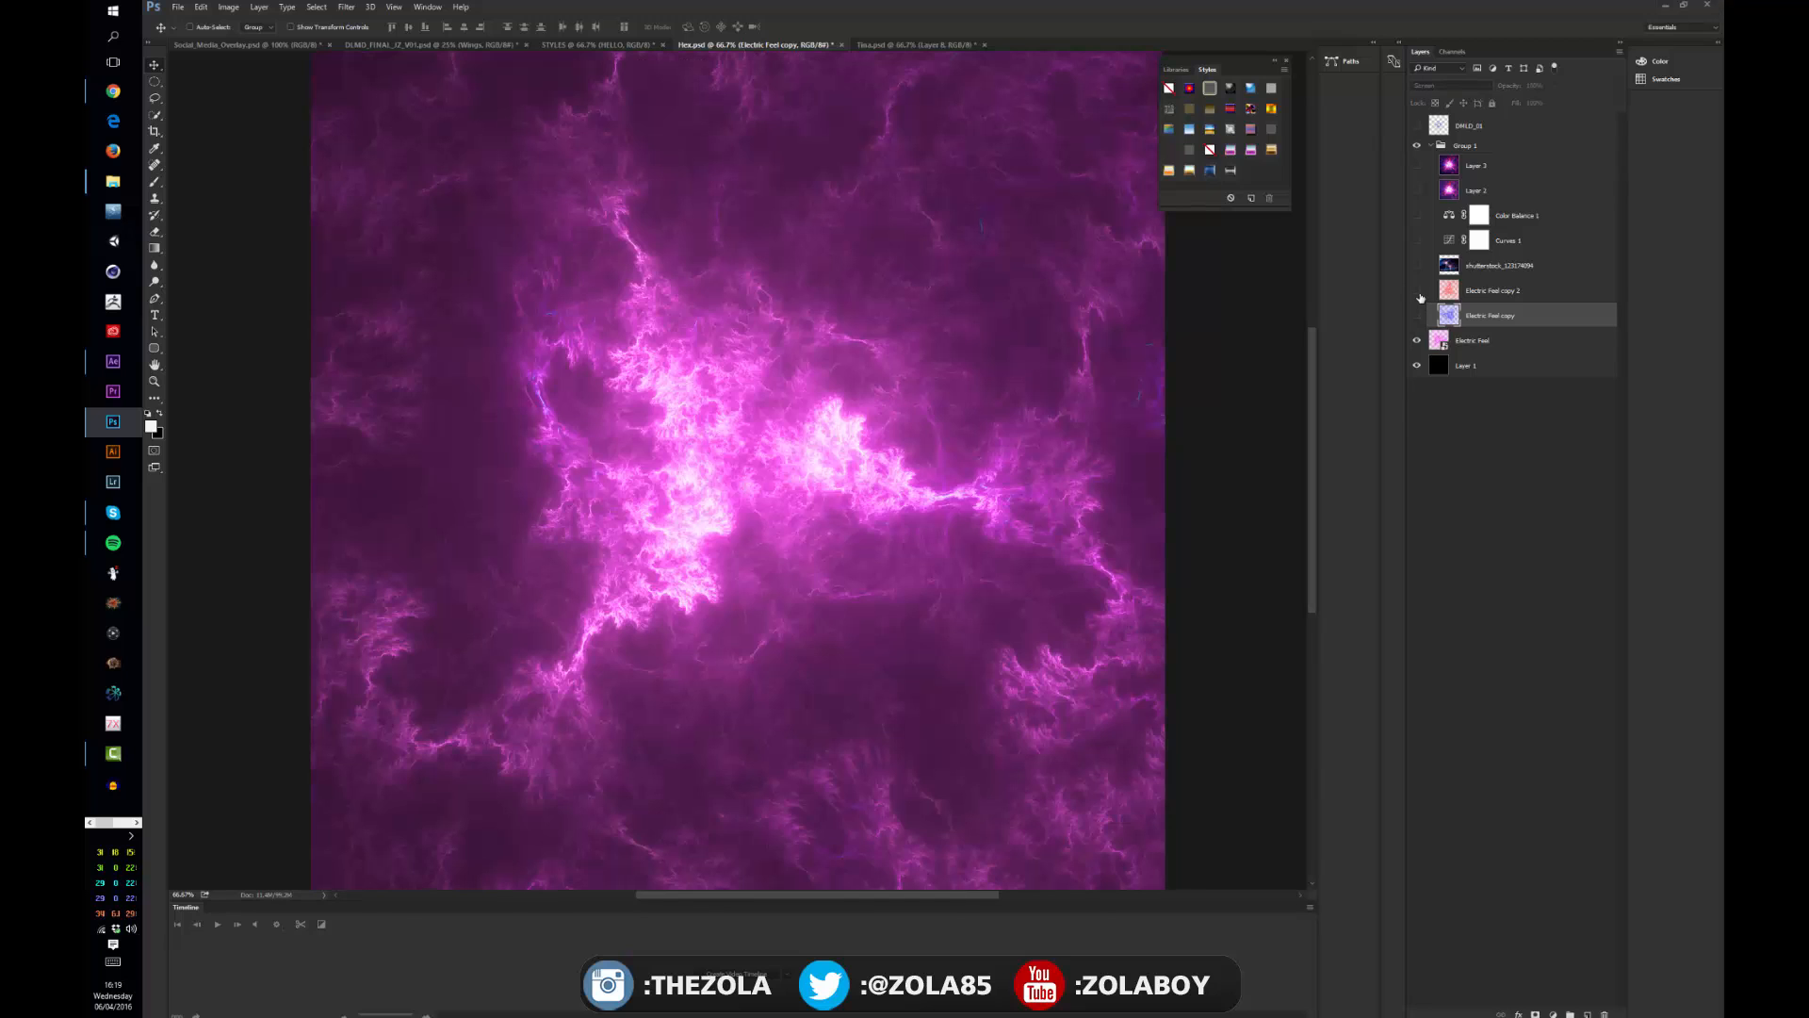
pyautogui.click(1417, 315)
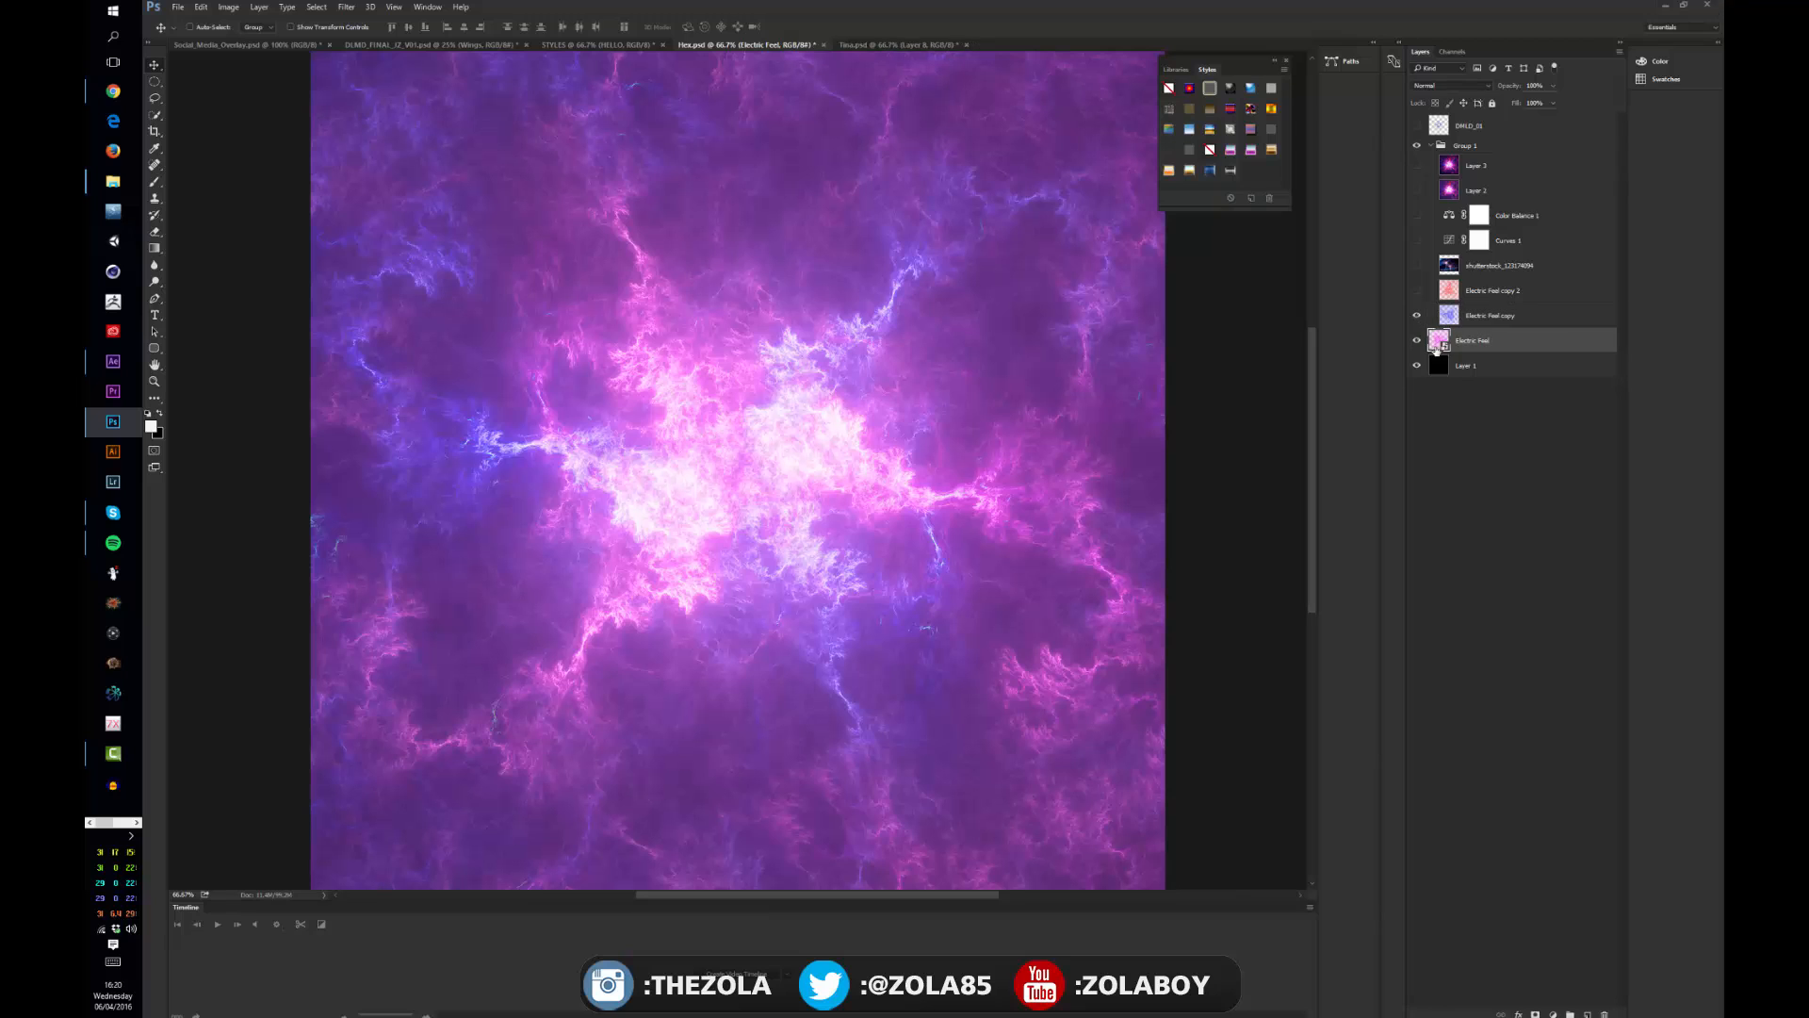
pyautogui.click(1490, 315)
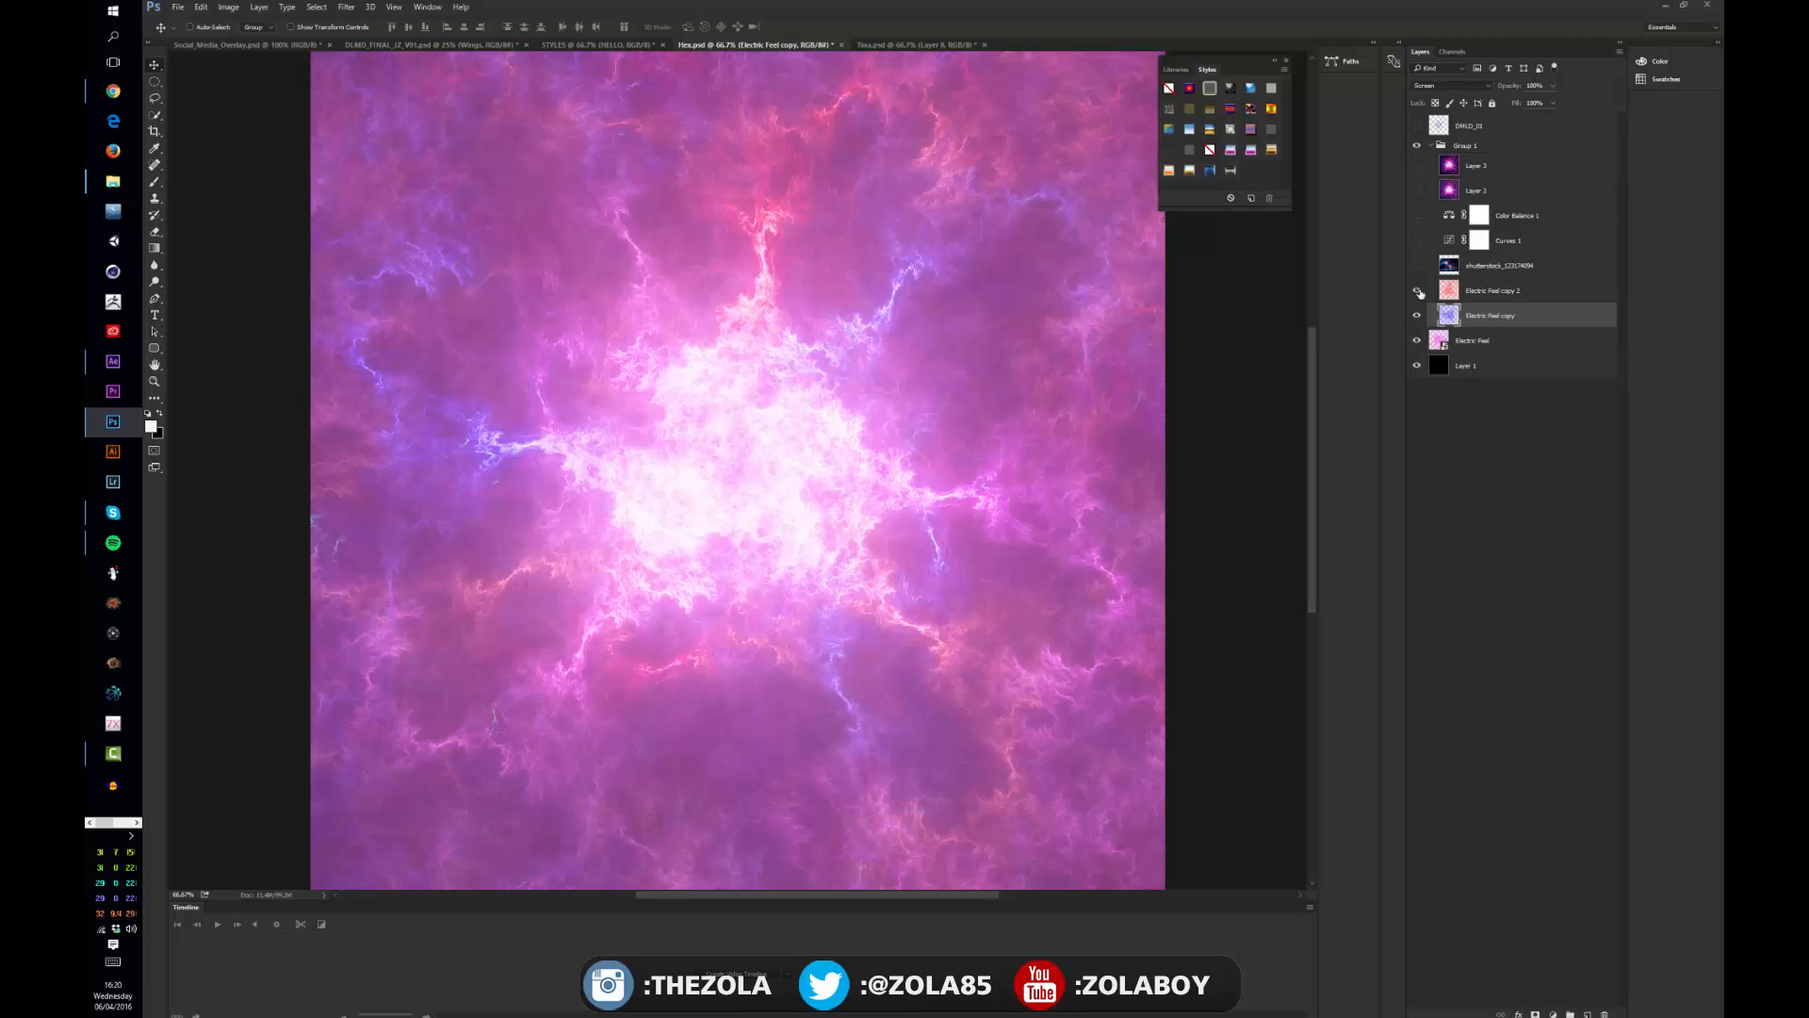
pyautogui.click(1417, 241)
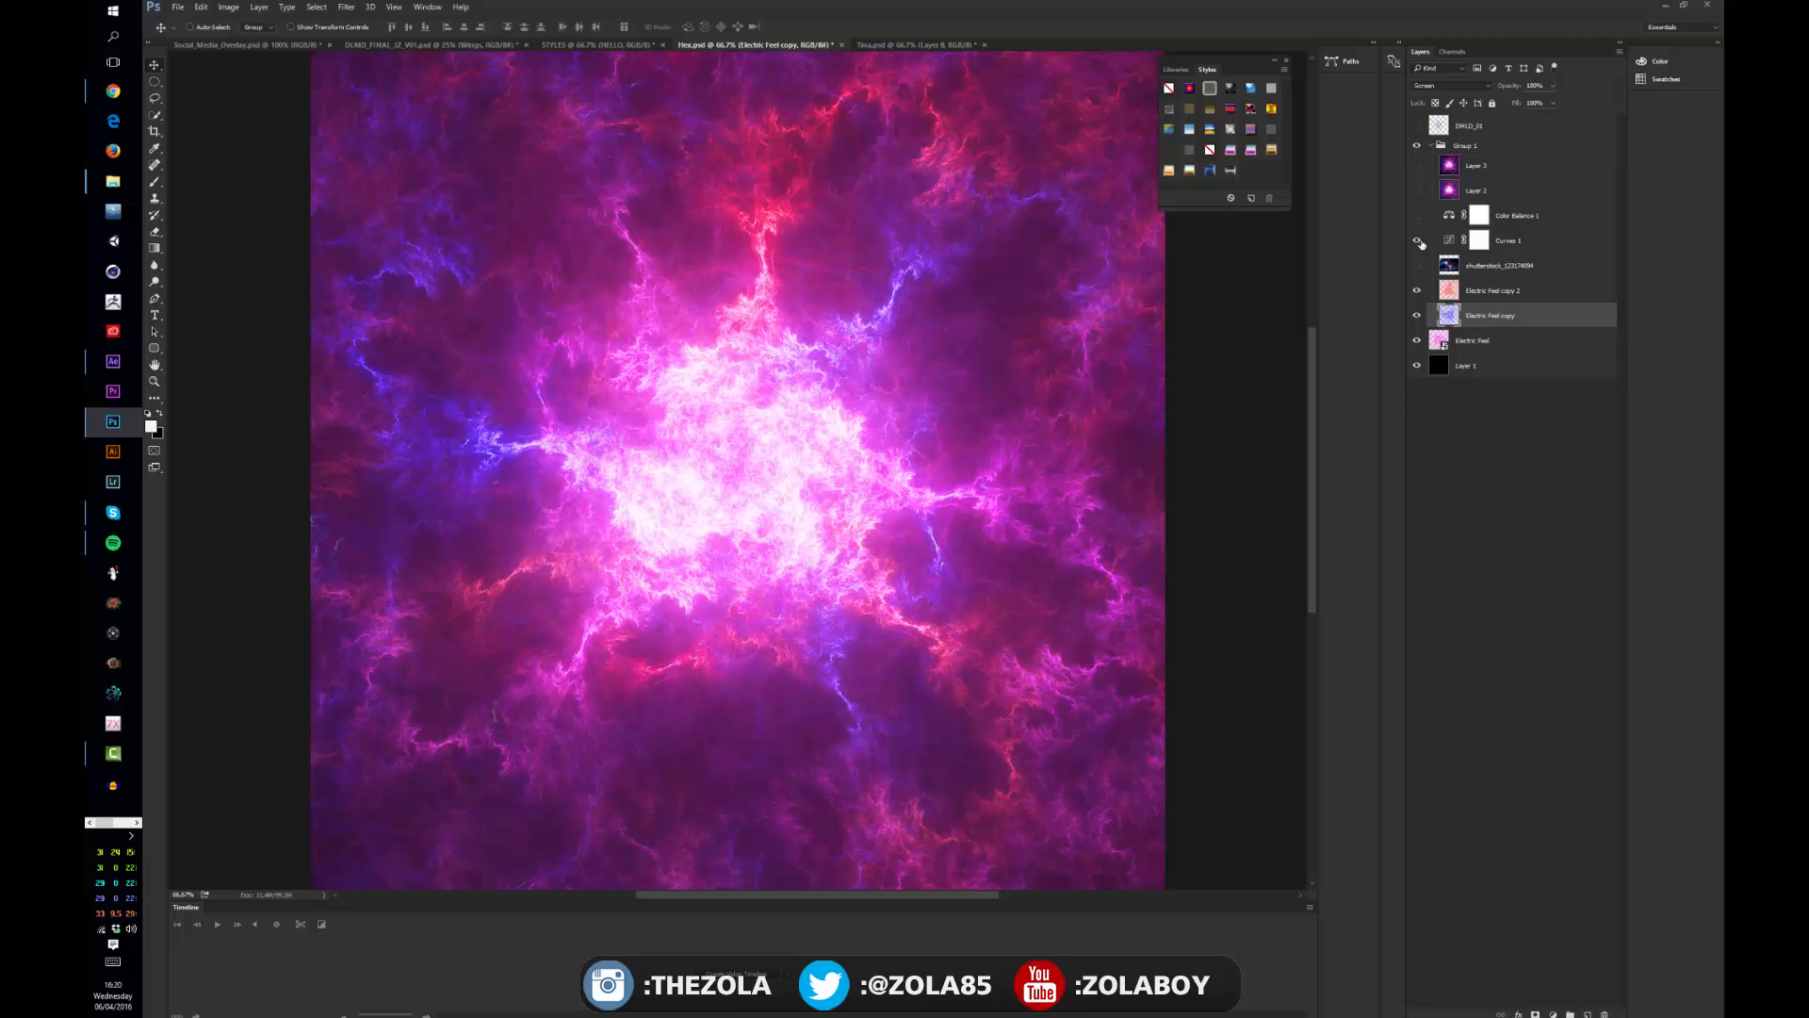
pyautogui.click(1417, 240)
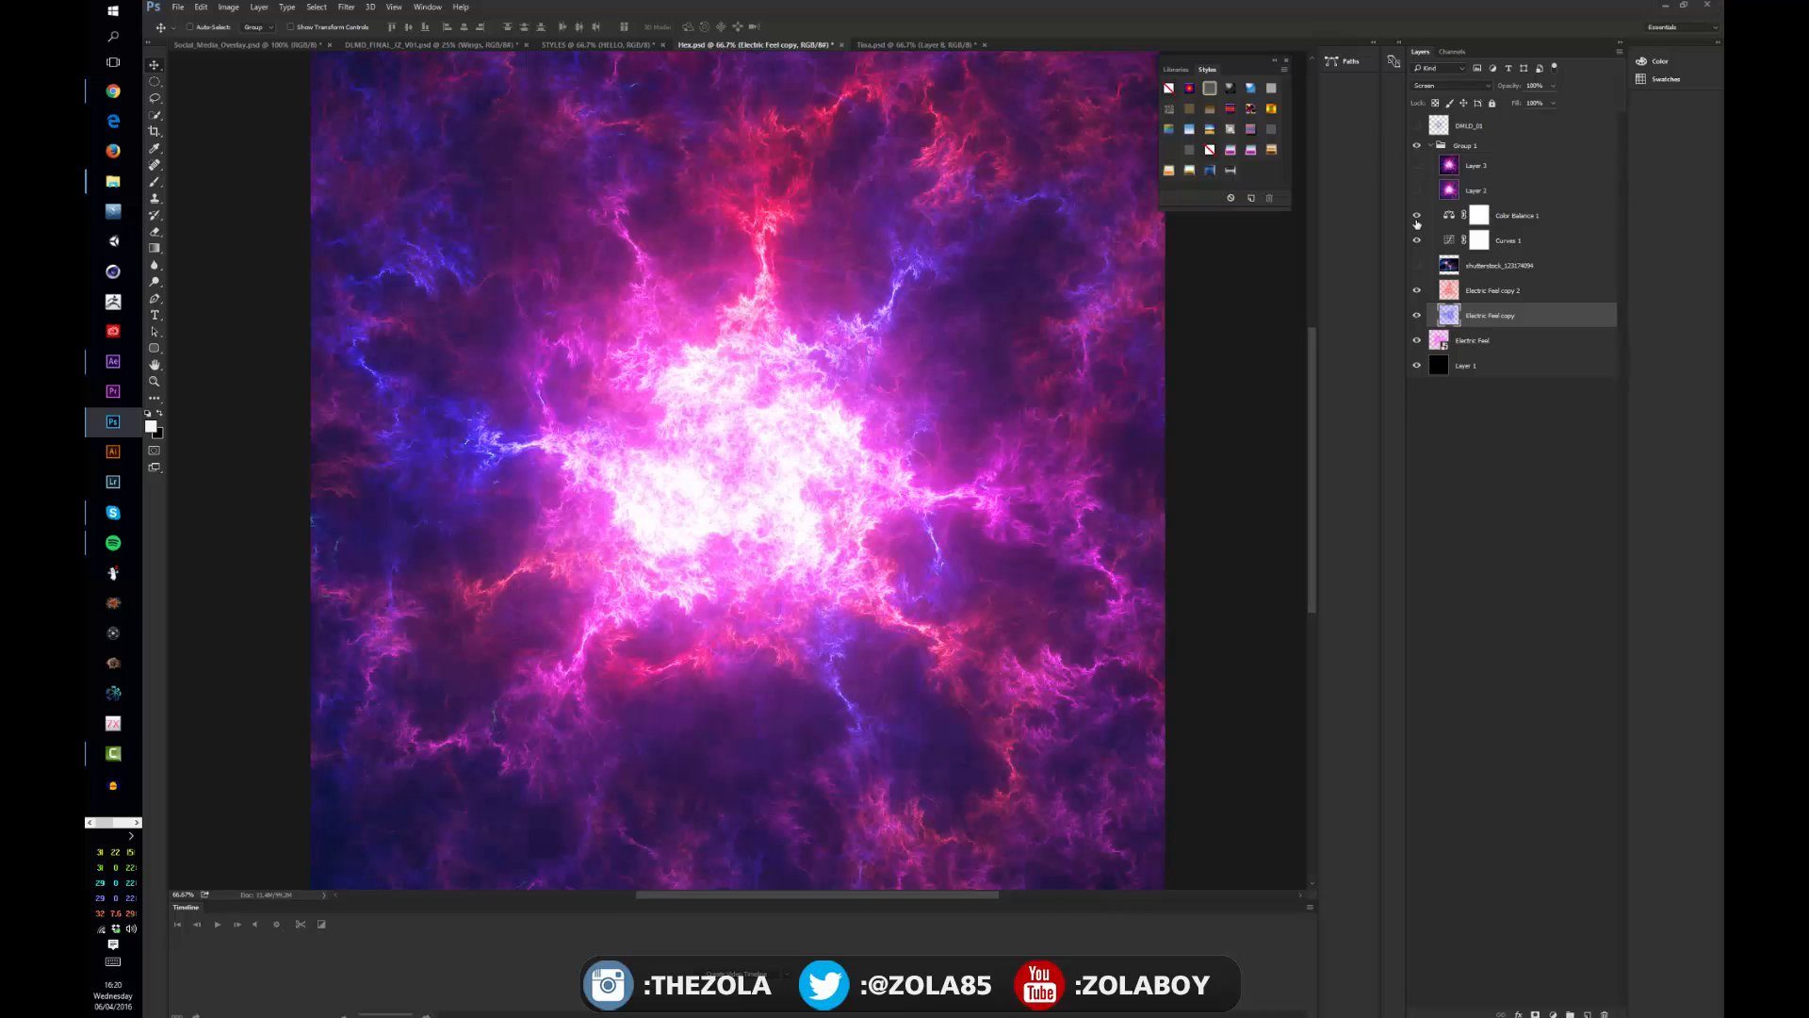
pyautogui.click(1416, 190)
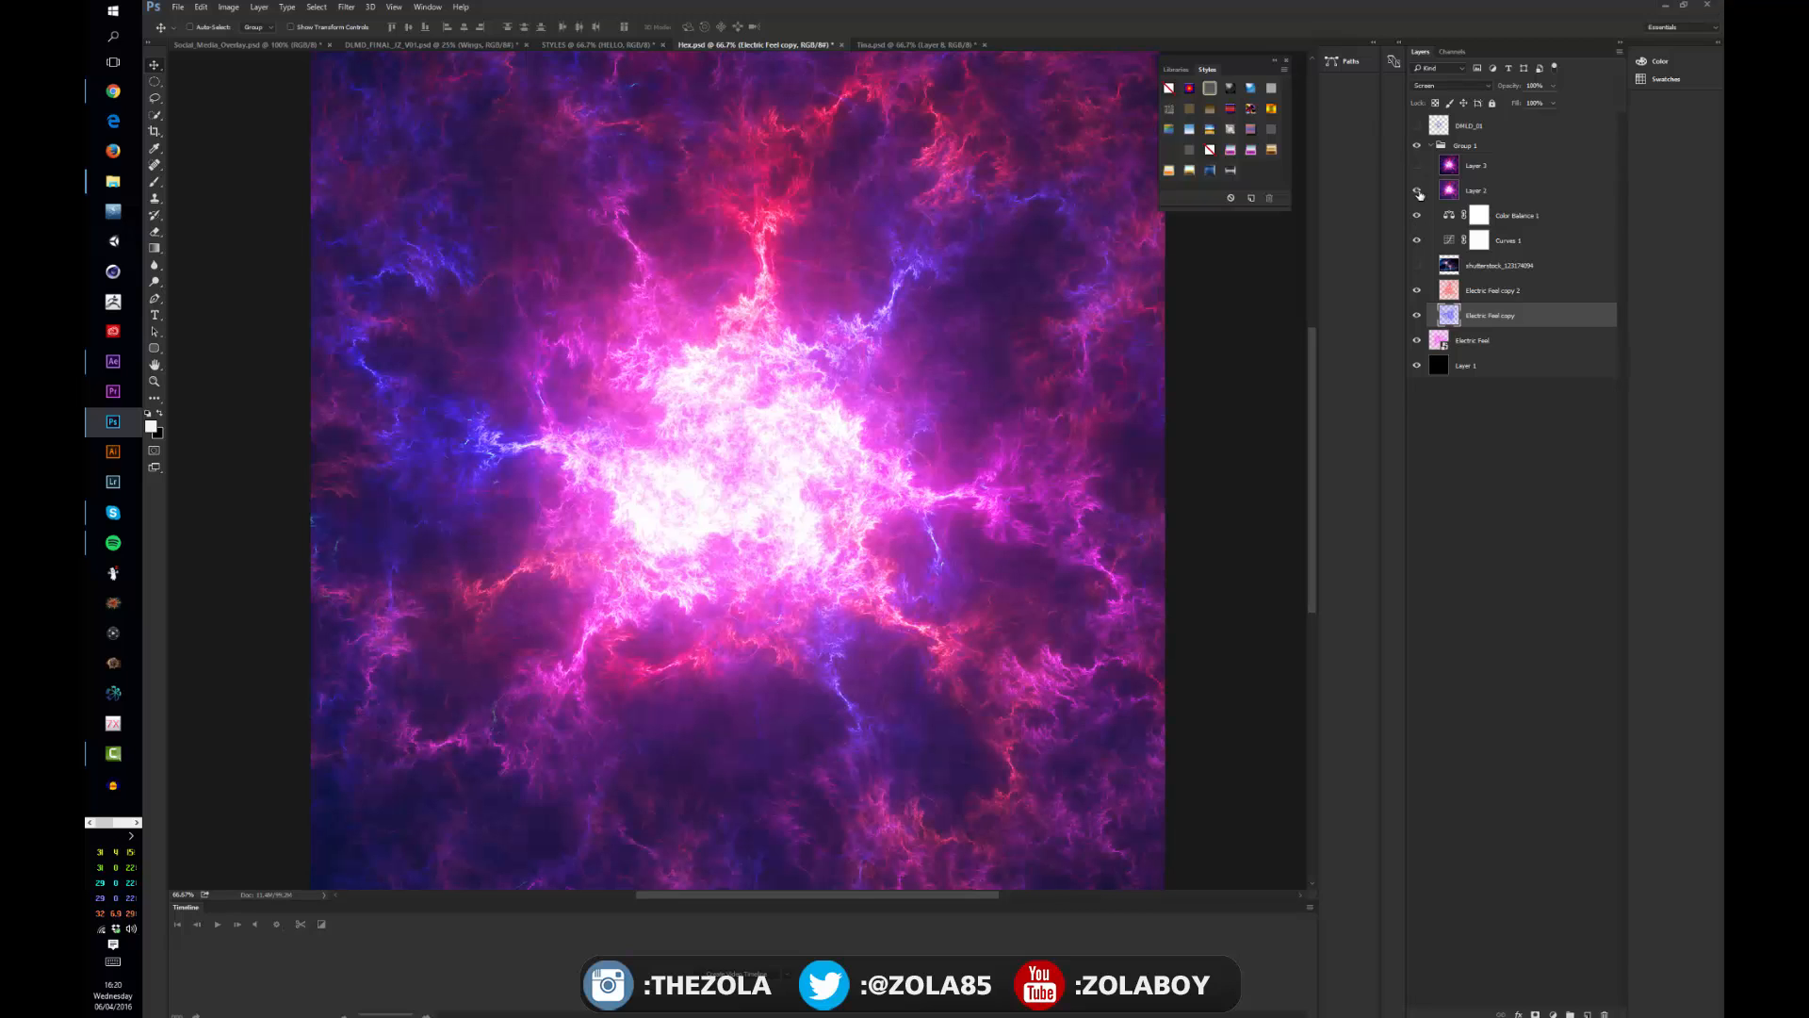
pyautogui.click(1417, 190)
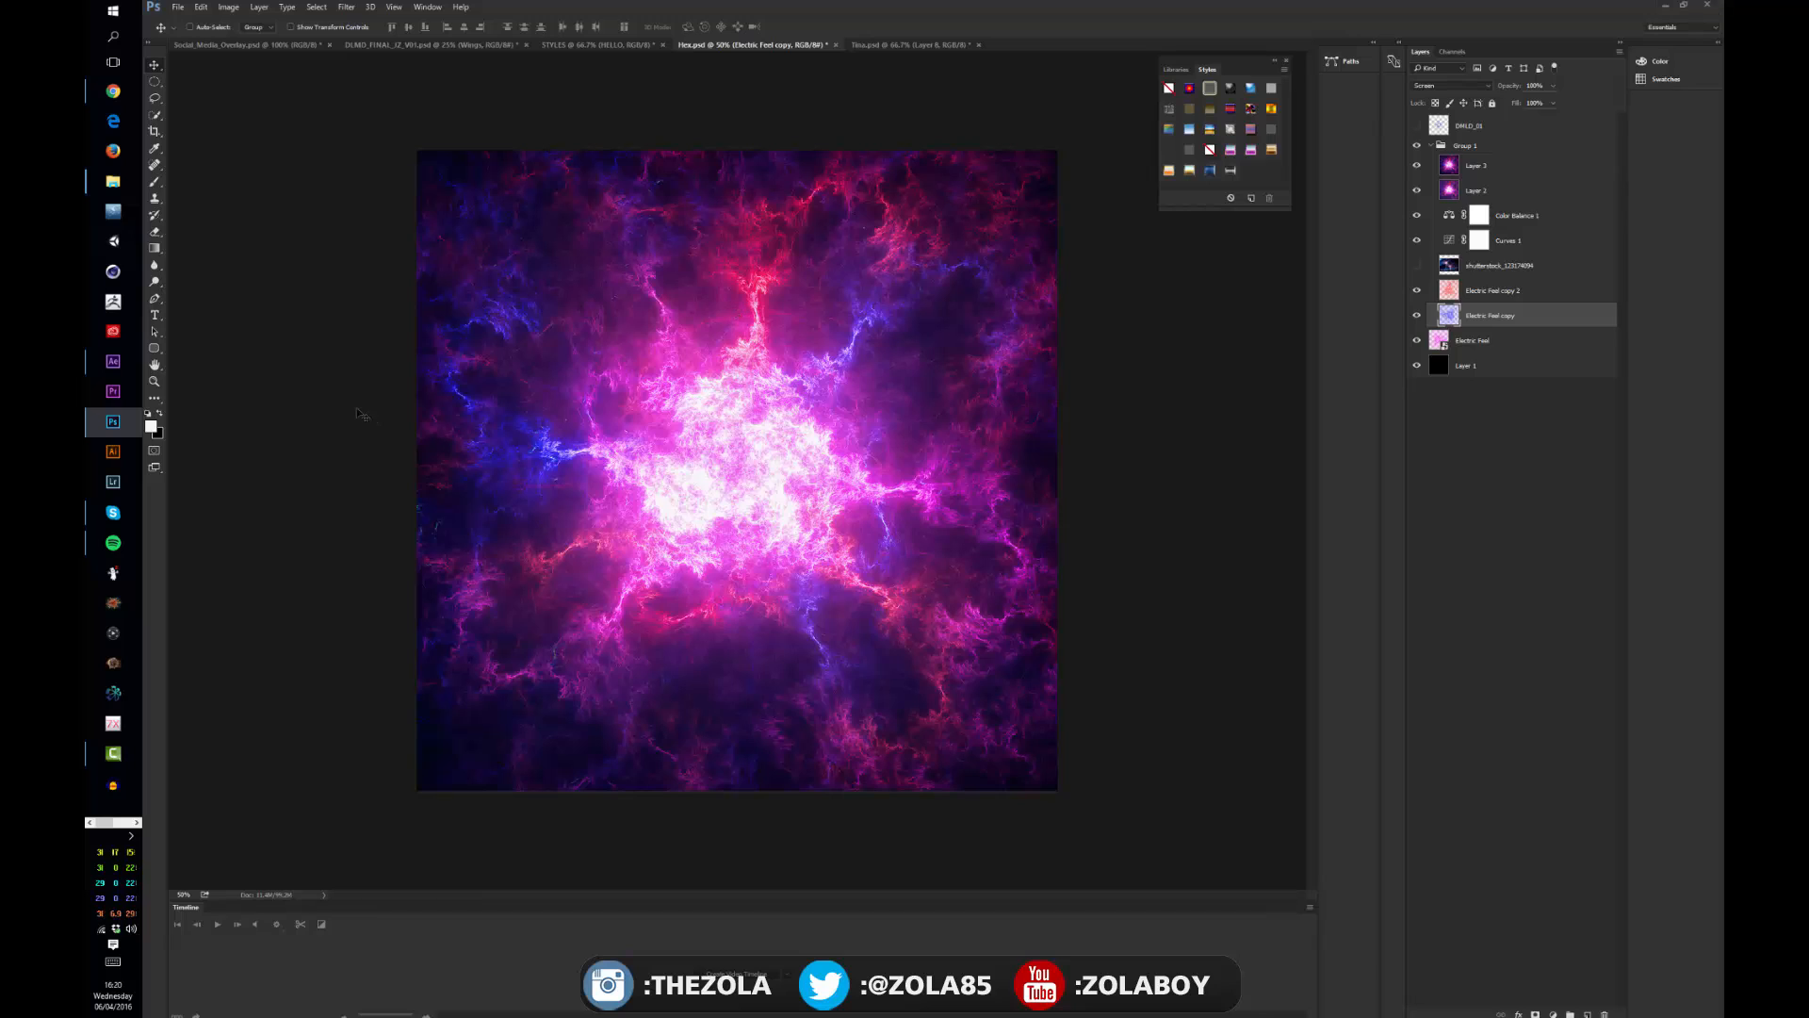
pyautogui.moveTo(611, 528)
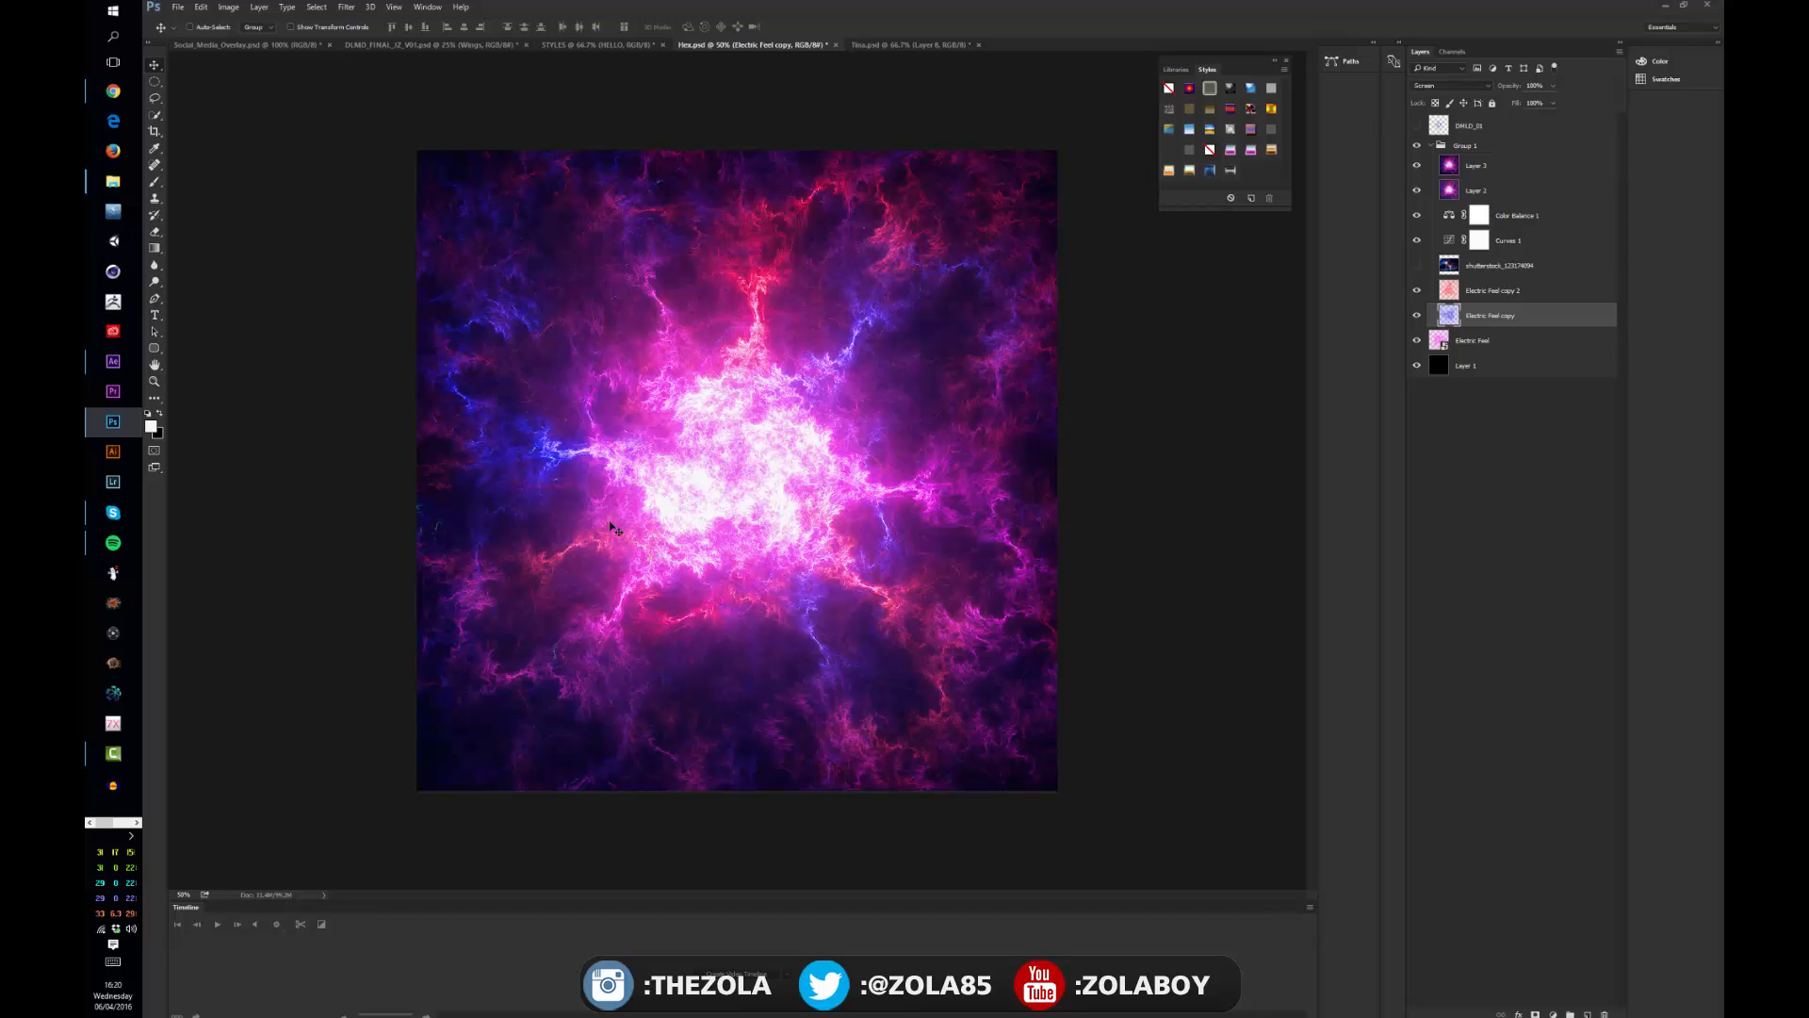
pyautogui.moveTo(822, 484)
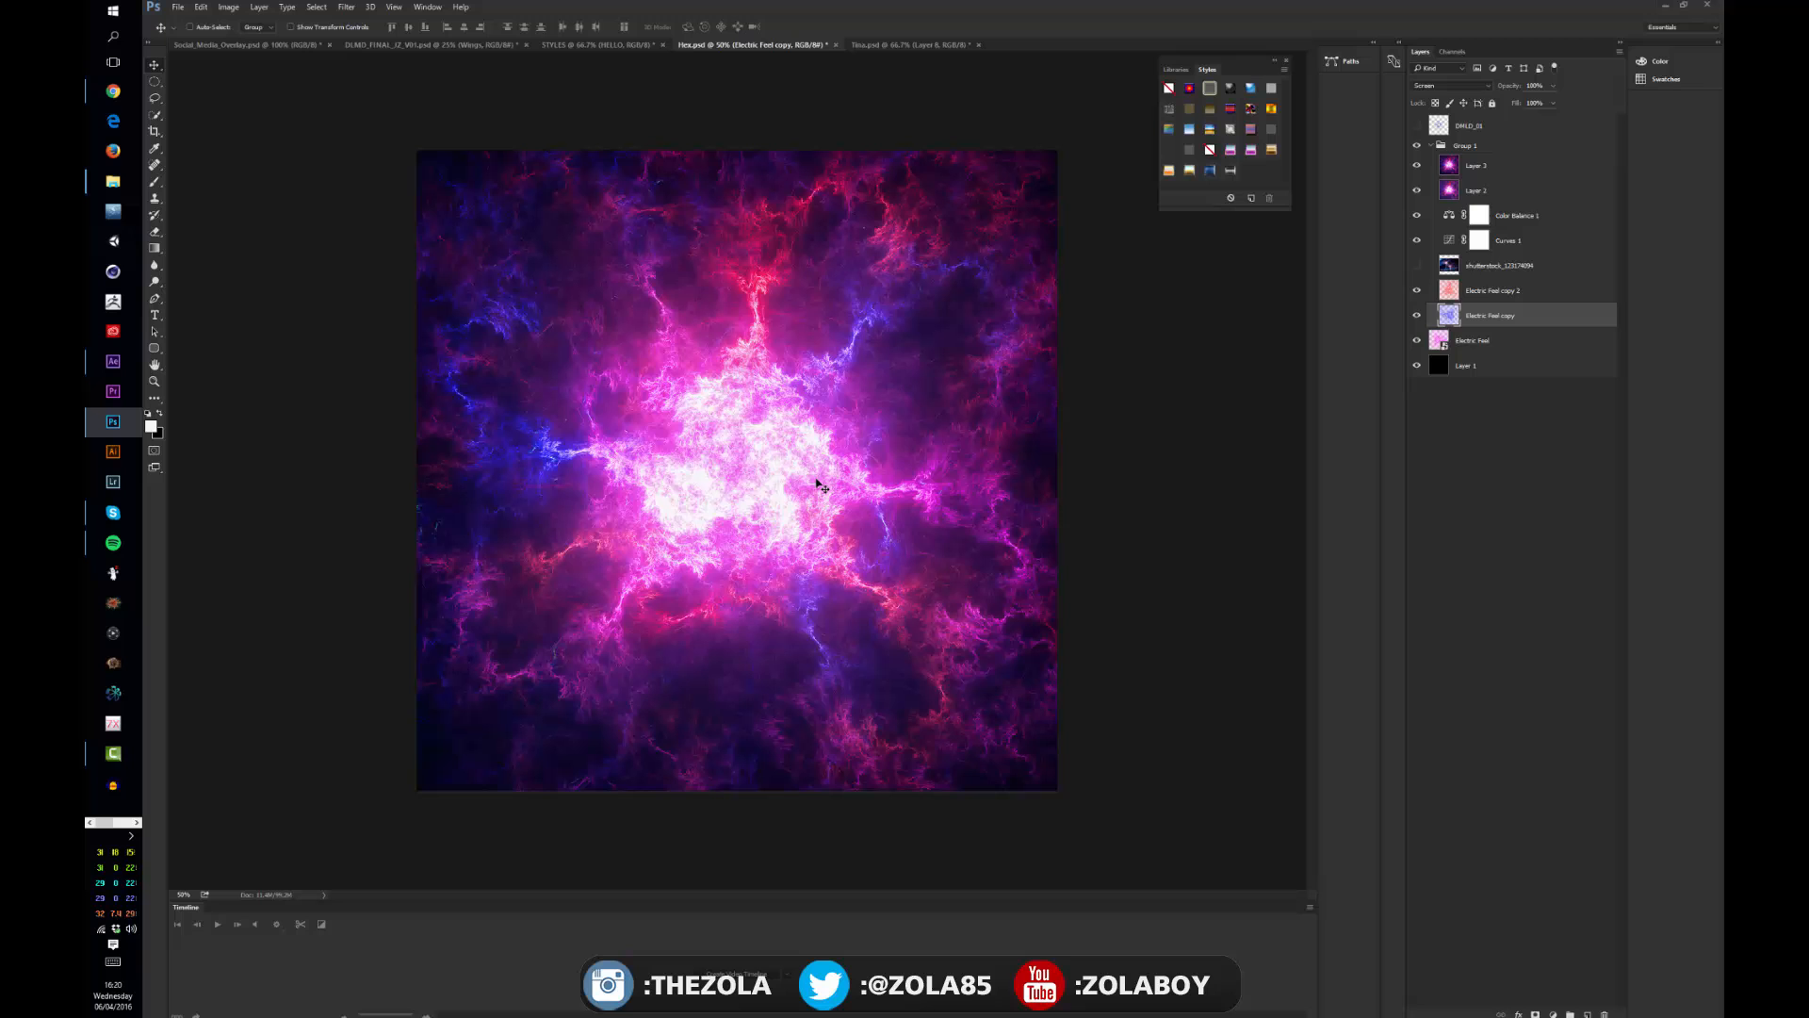
pyautogui.moveTo(652, 479)
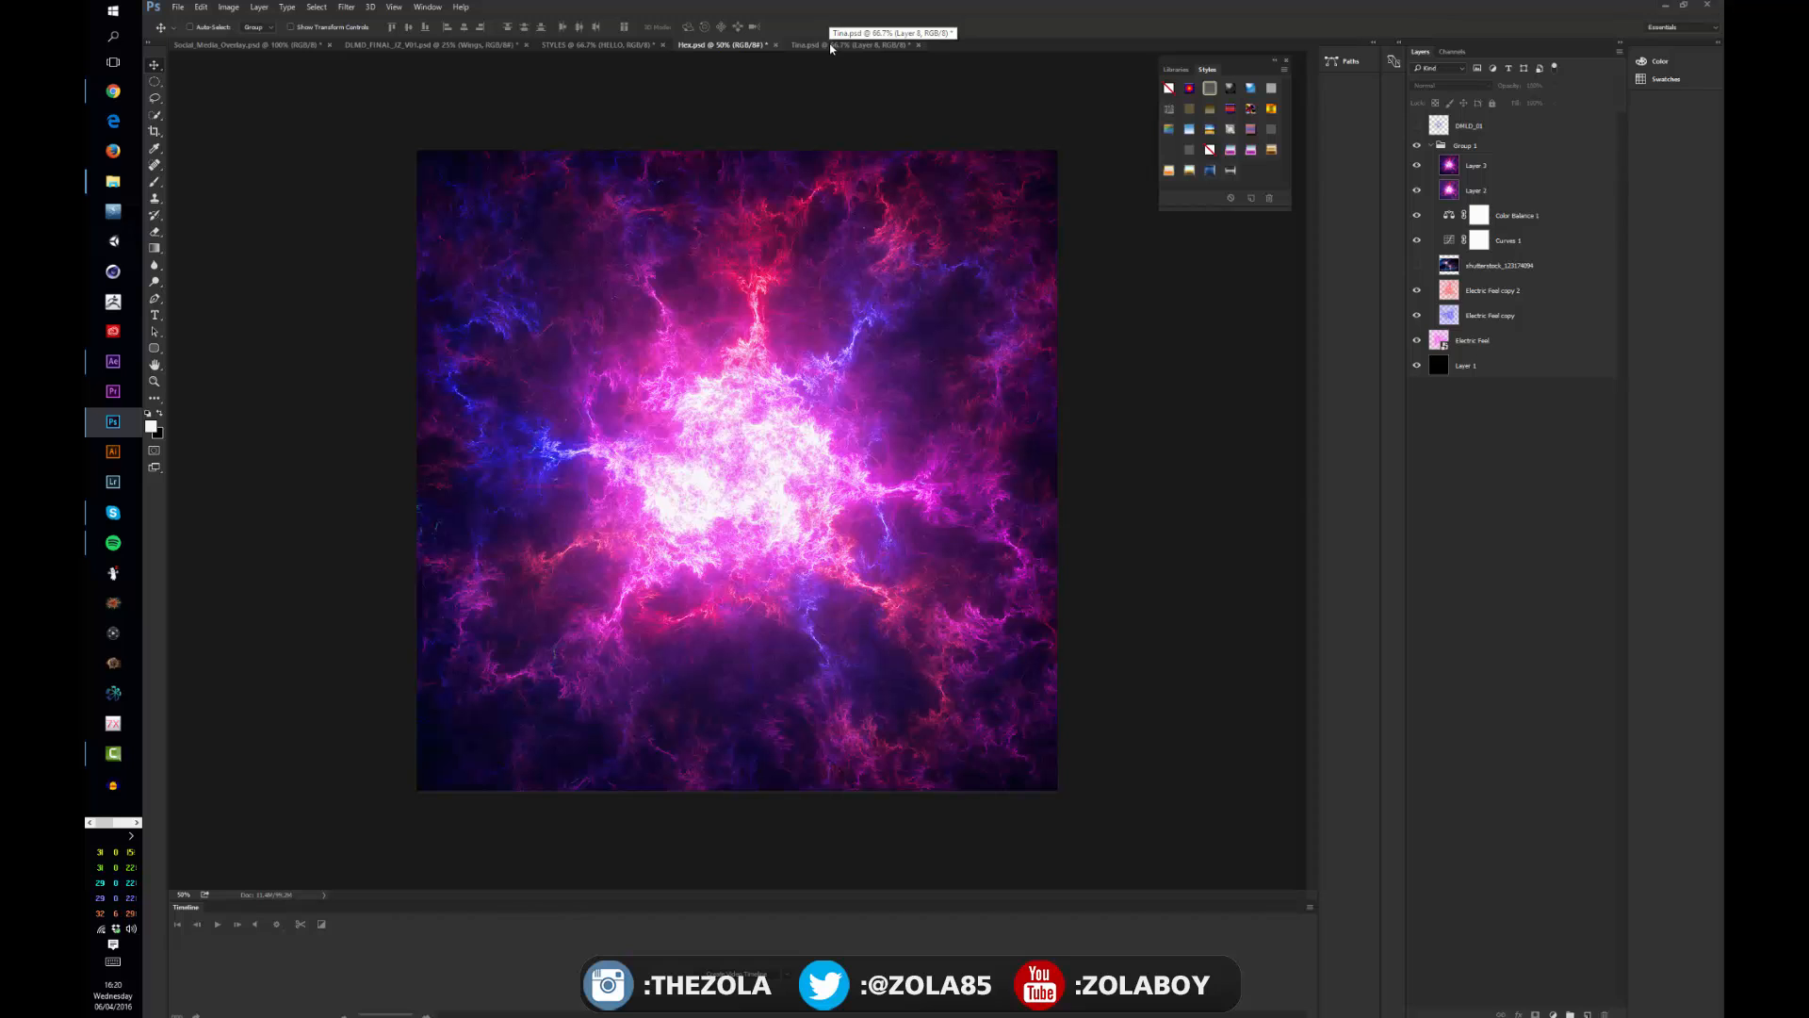
# On the Tess portrait, try feather, pine-tree, bird and figure brushes, then return to the antler artwork
pyautogui.click(849, 45)
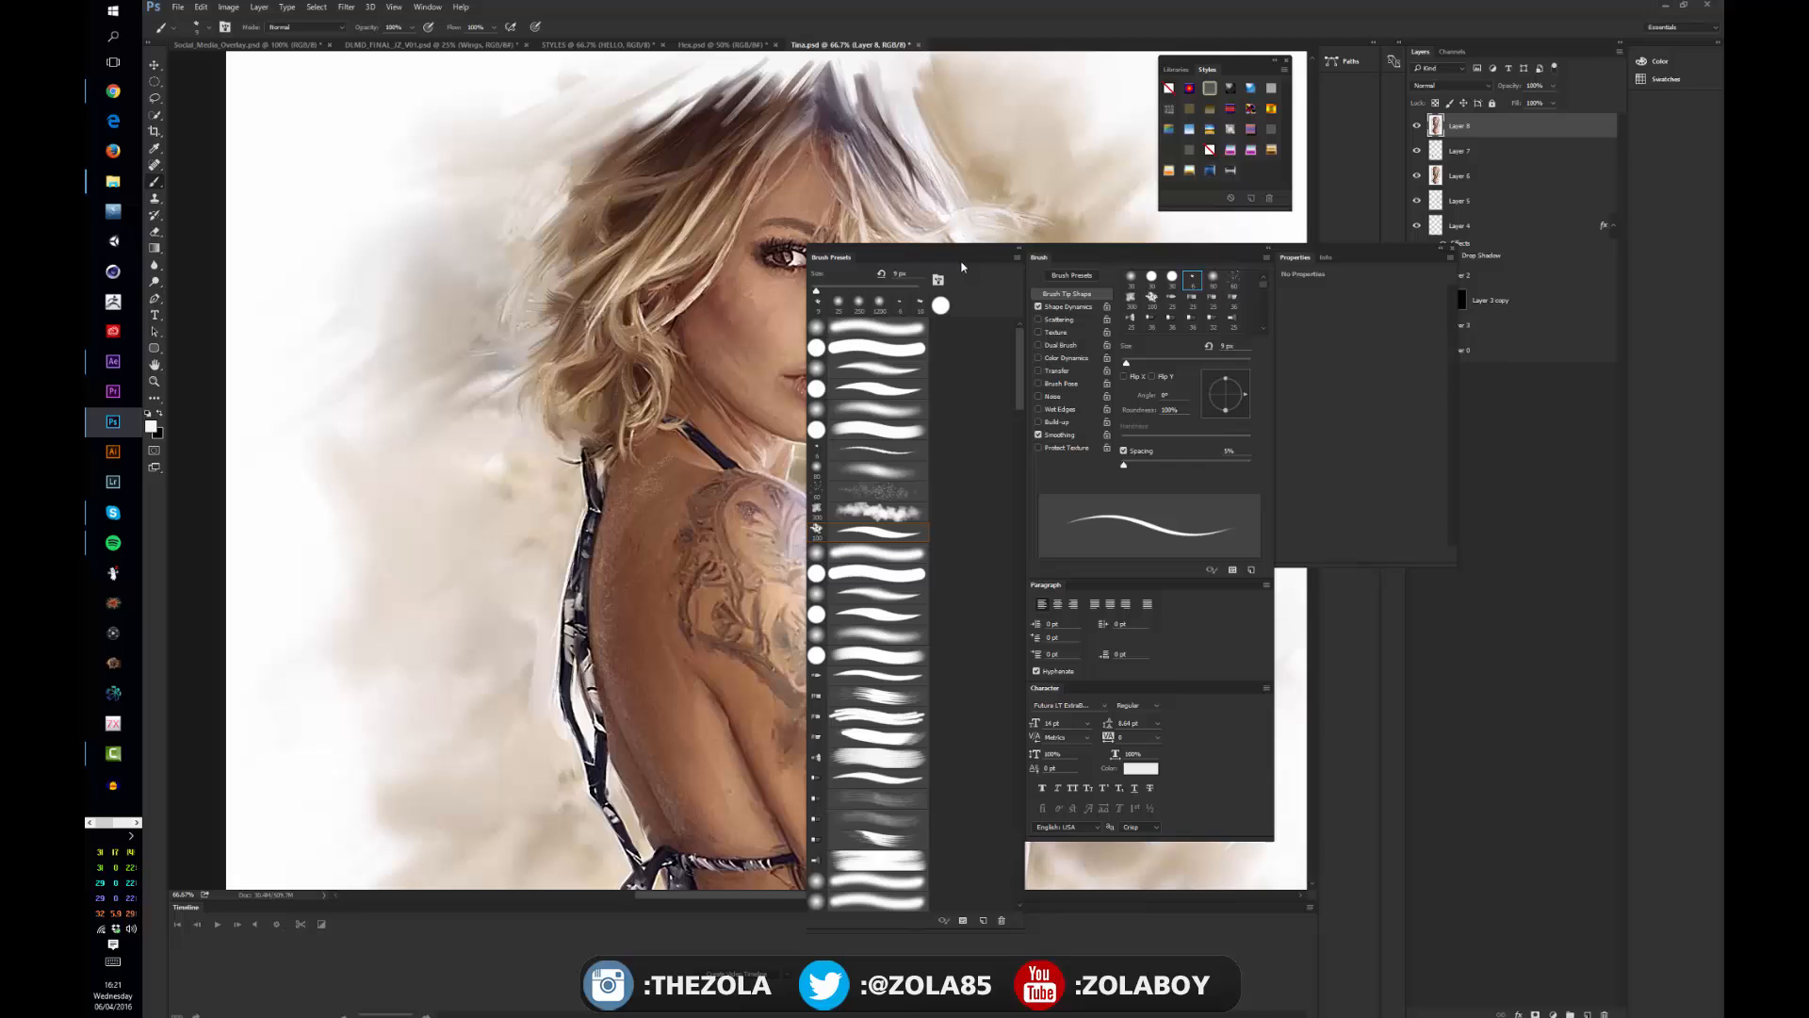
pyautogui.moveTo(1020, 324)
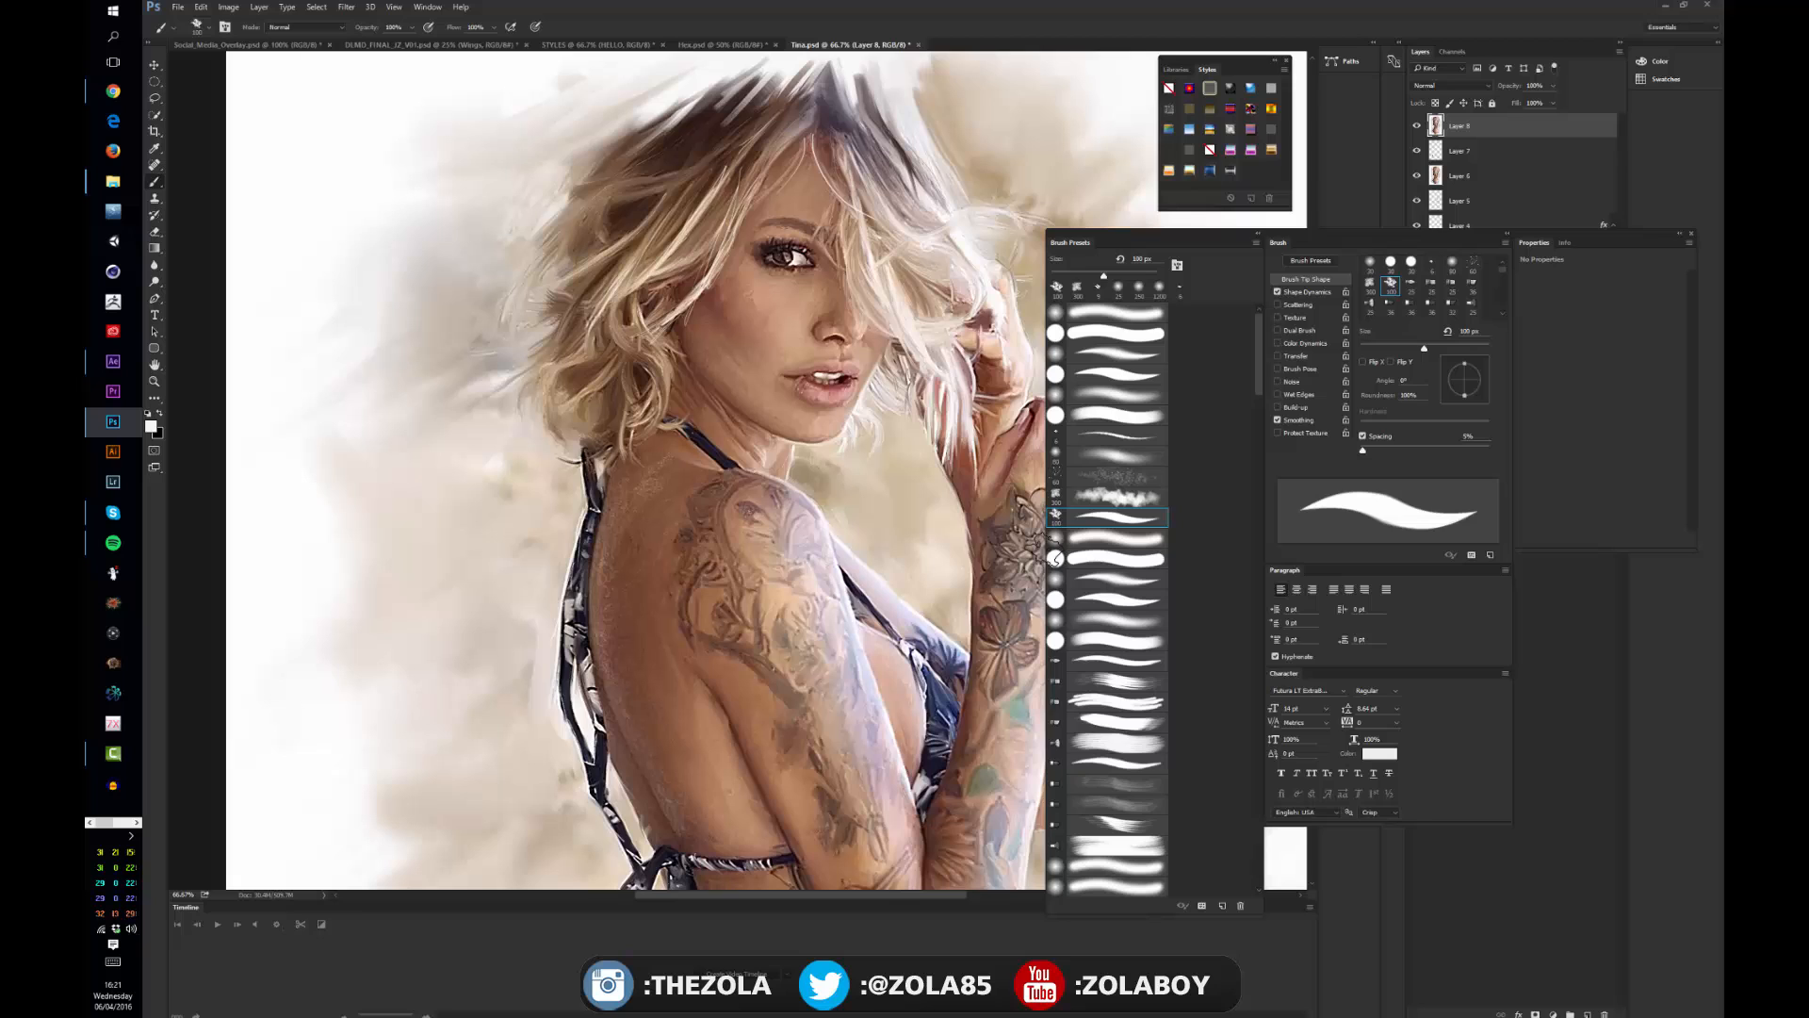
pyautogui.scroll(-3)
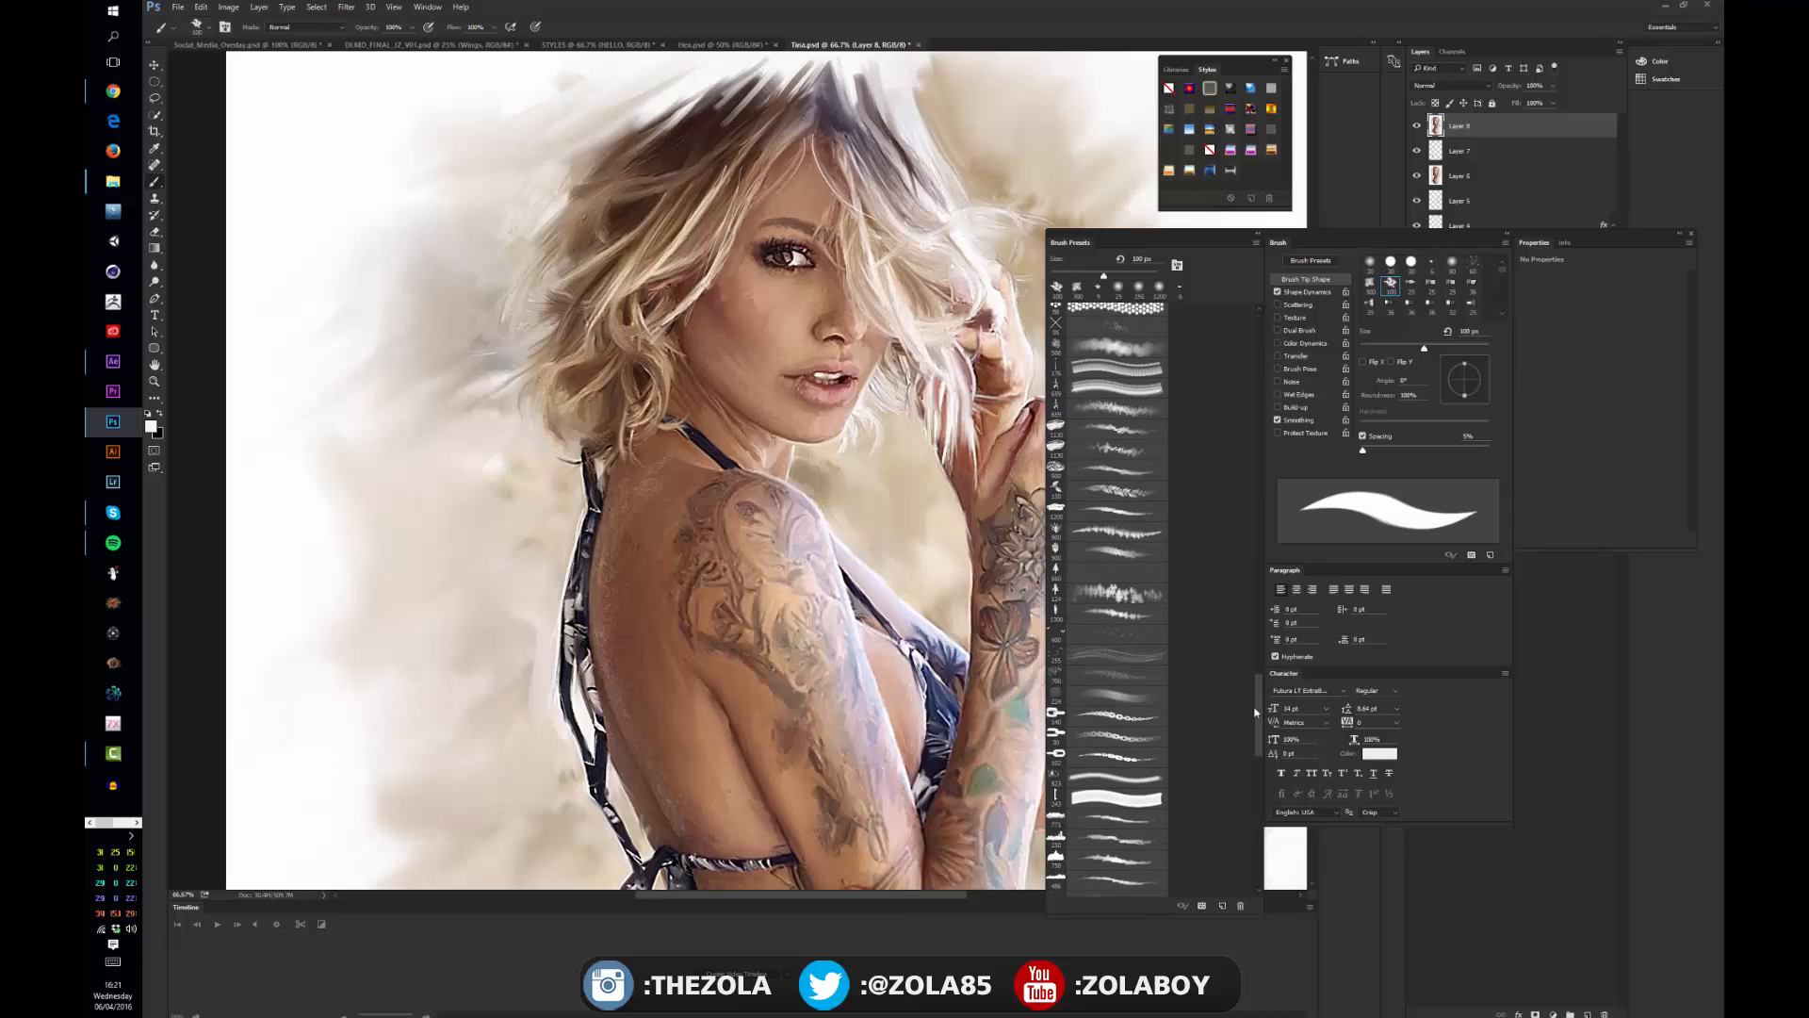
pyautogui.click(1114, 489)
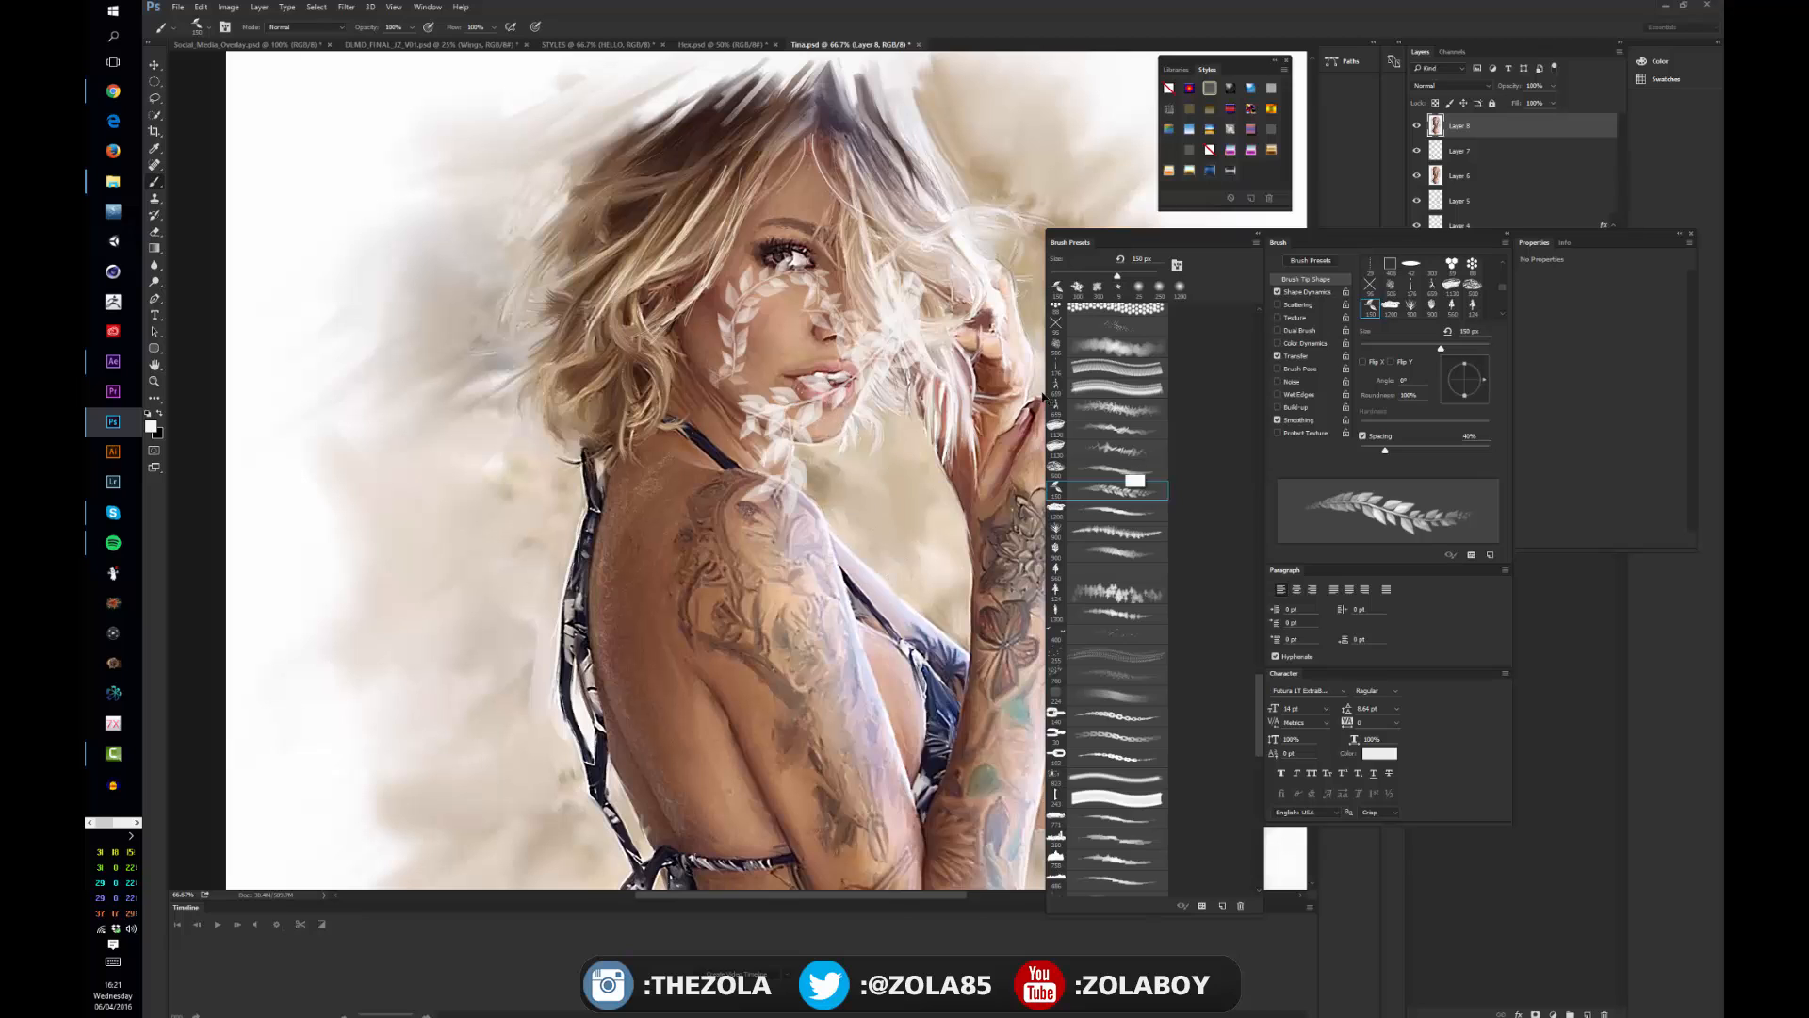
pyautogui.click(1114, 531)
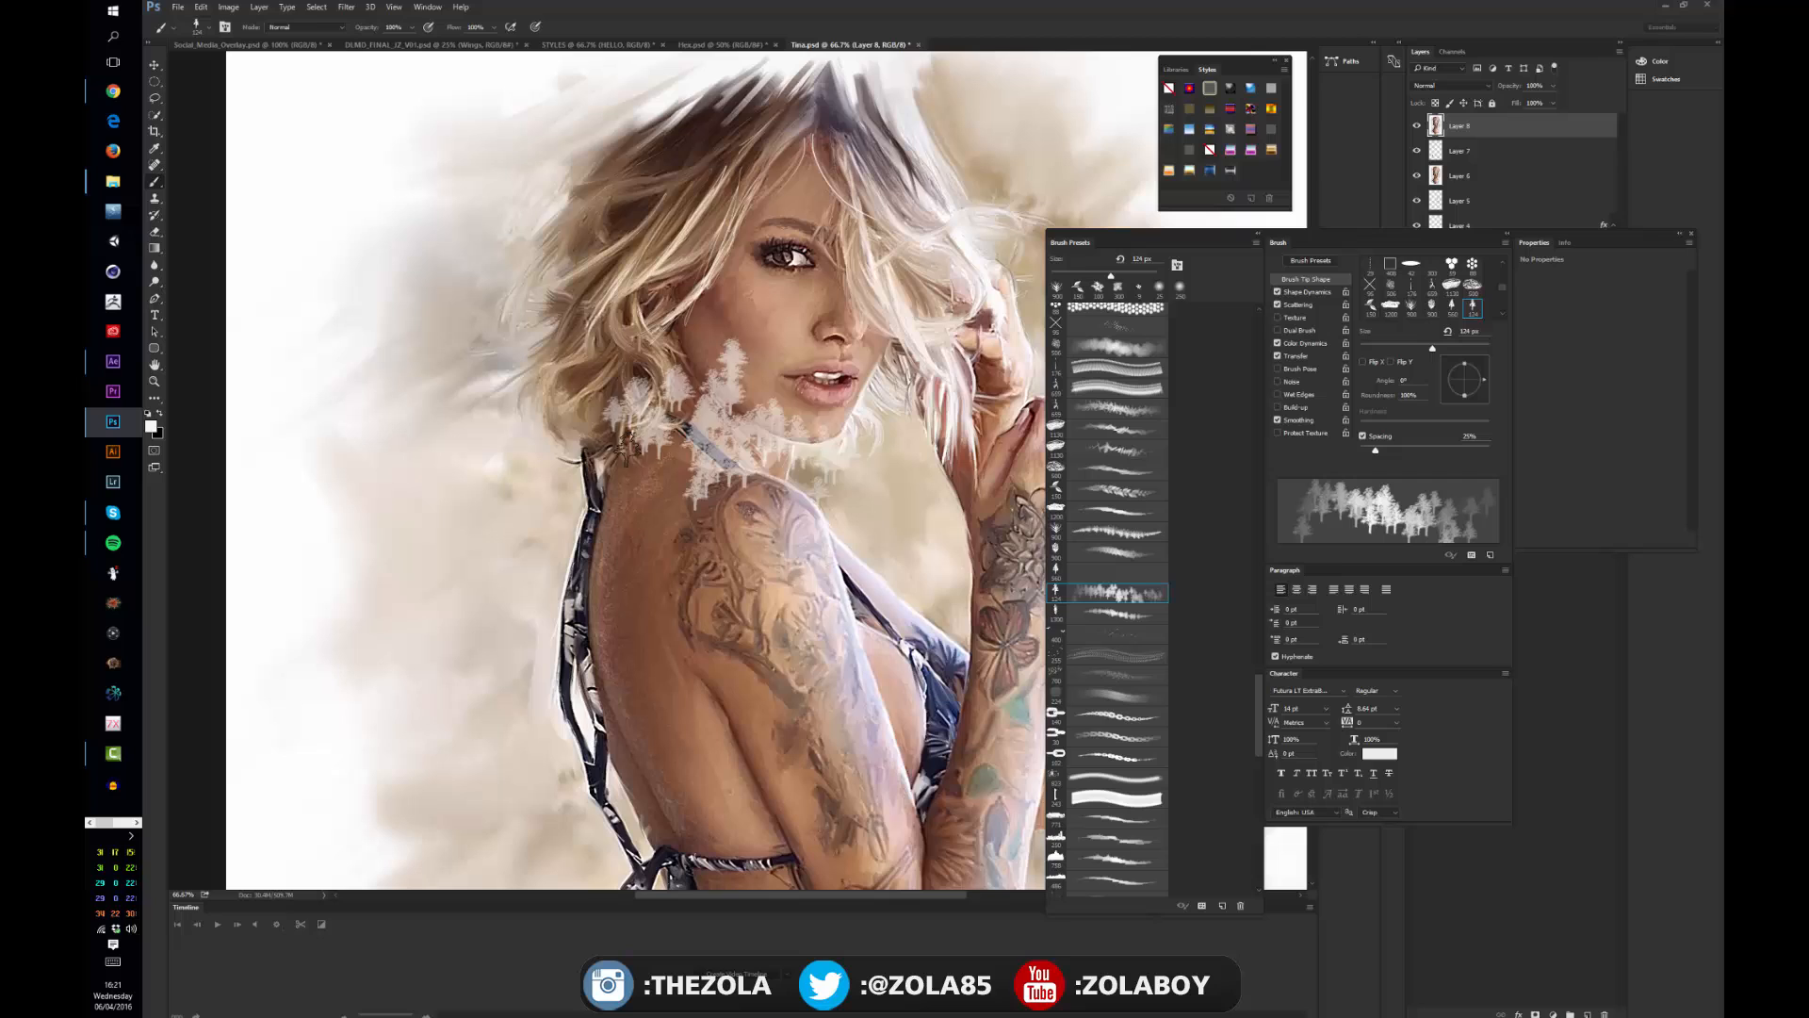
pyautogui.scroll(-3)
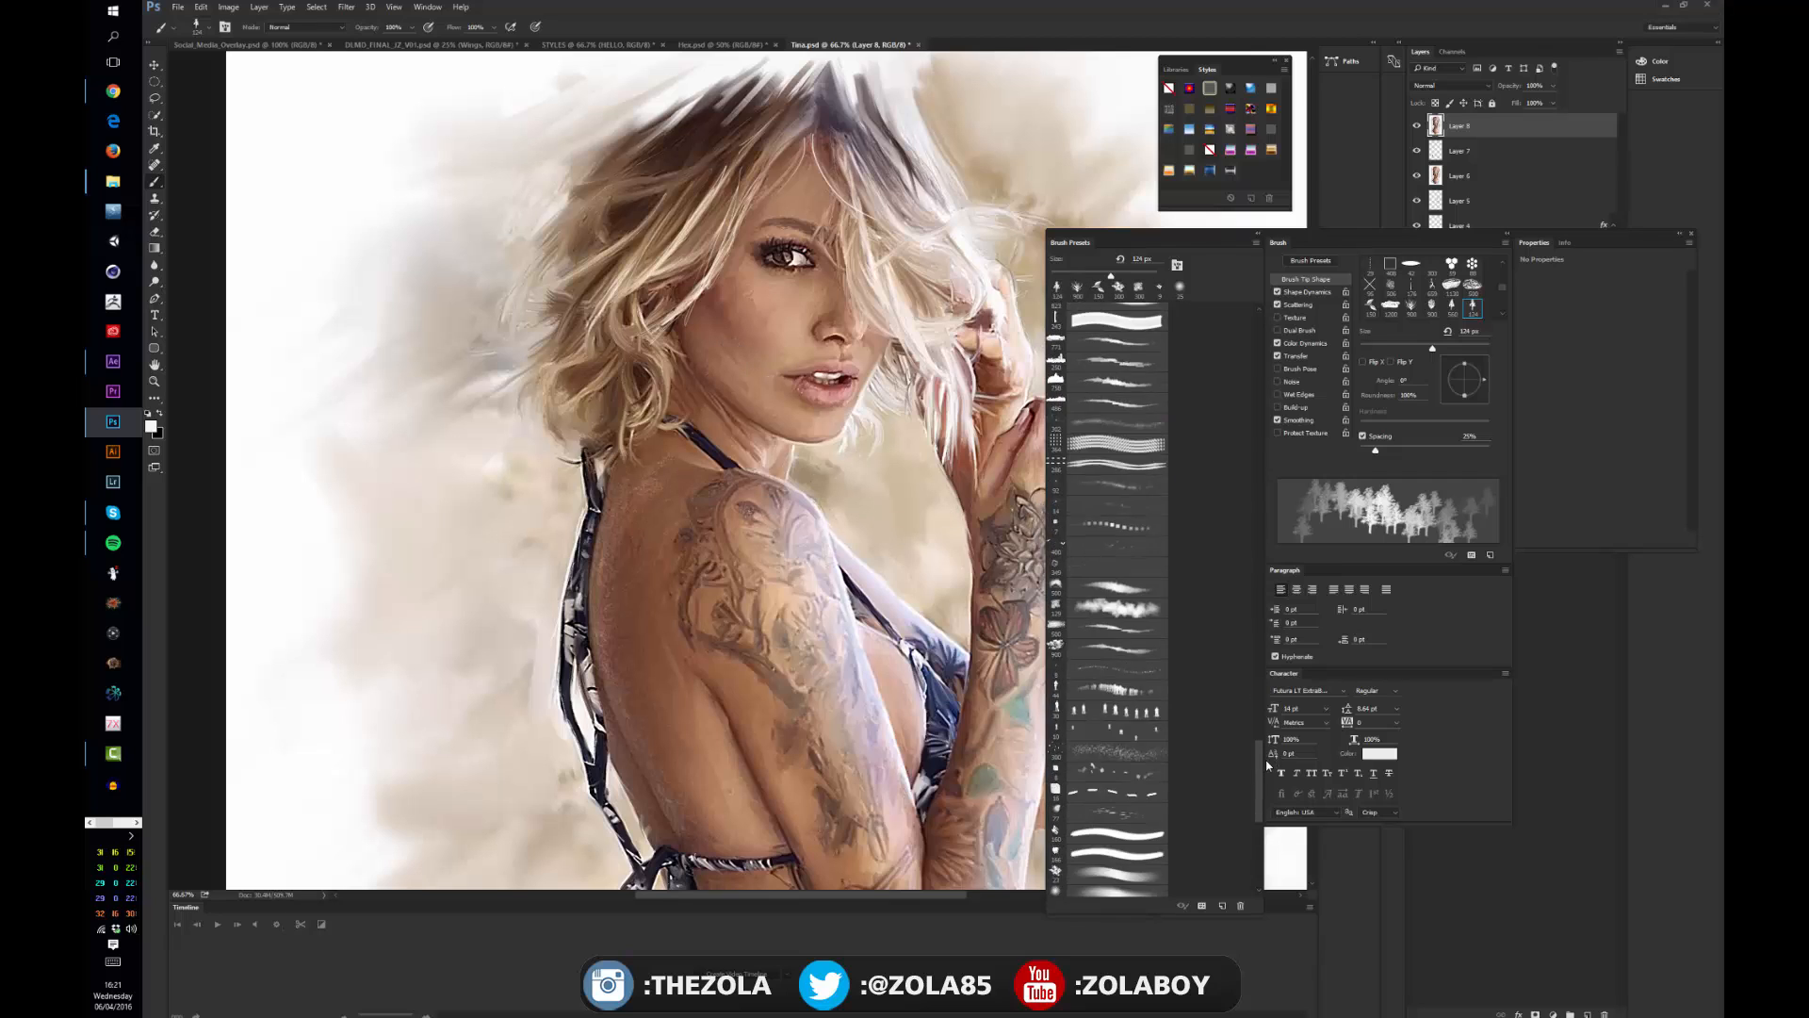
pyautogui.click(1111, 510)
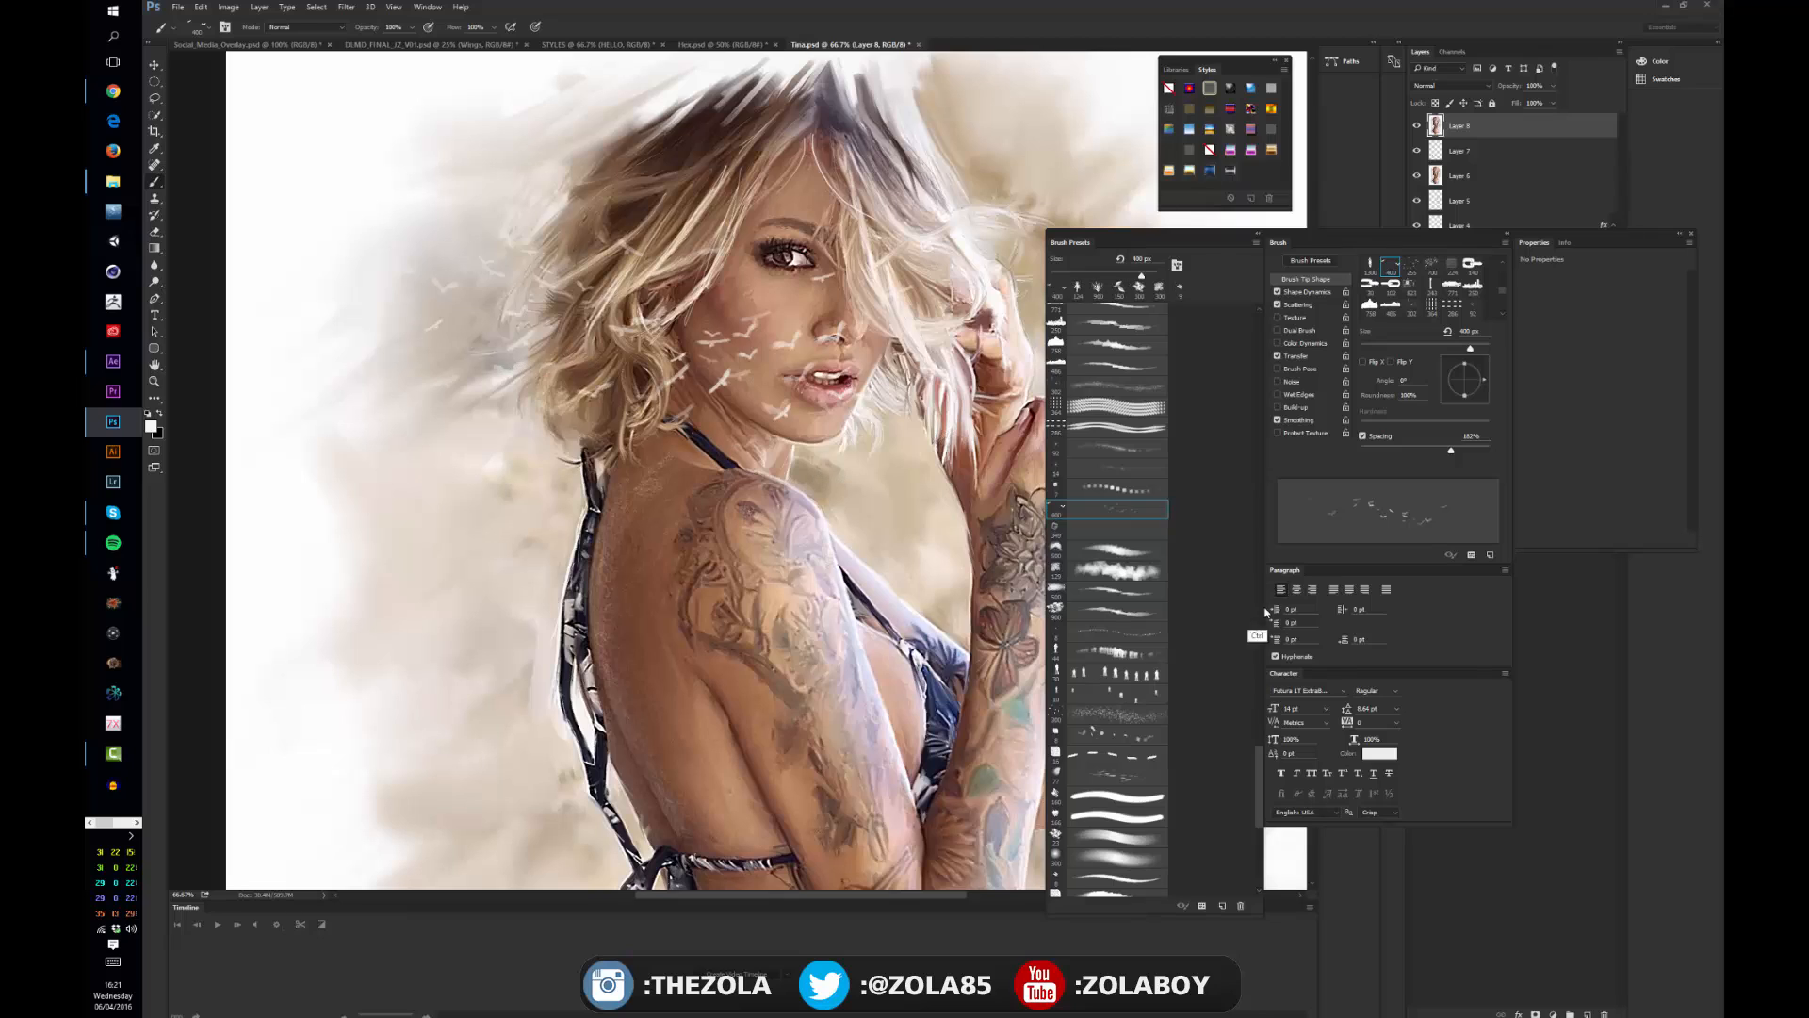
pyautogui.click(1119, 673)
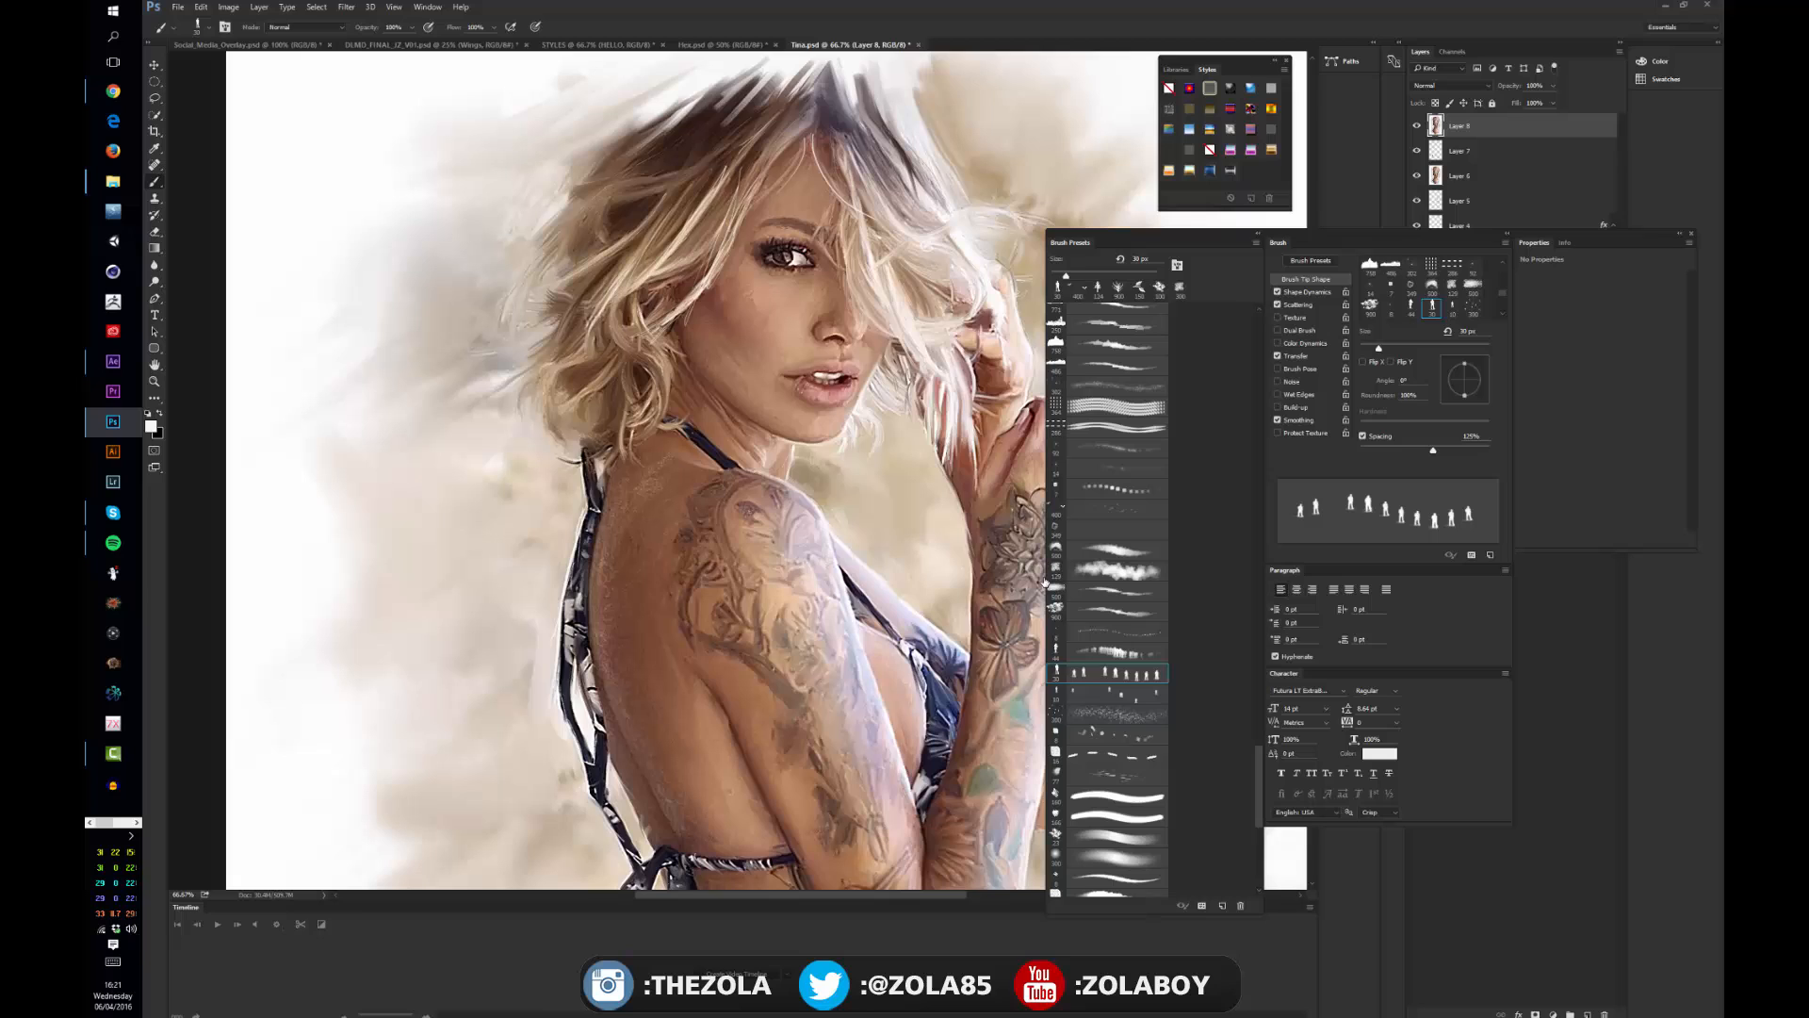
pyautogui.moveTo(1296, 239)
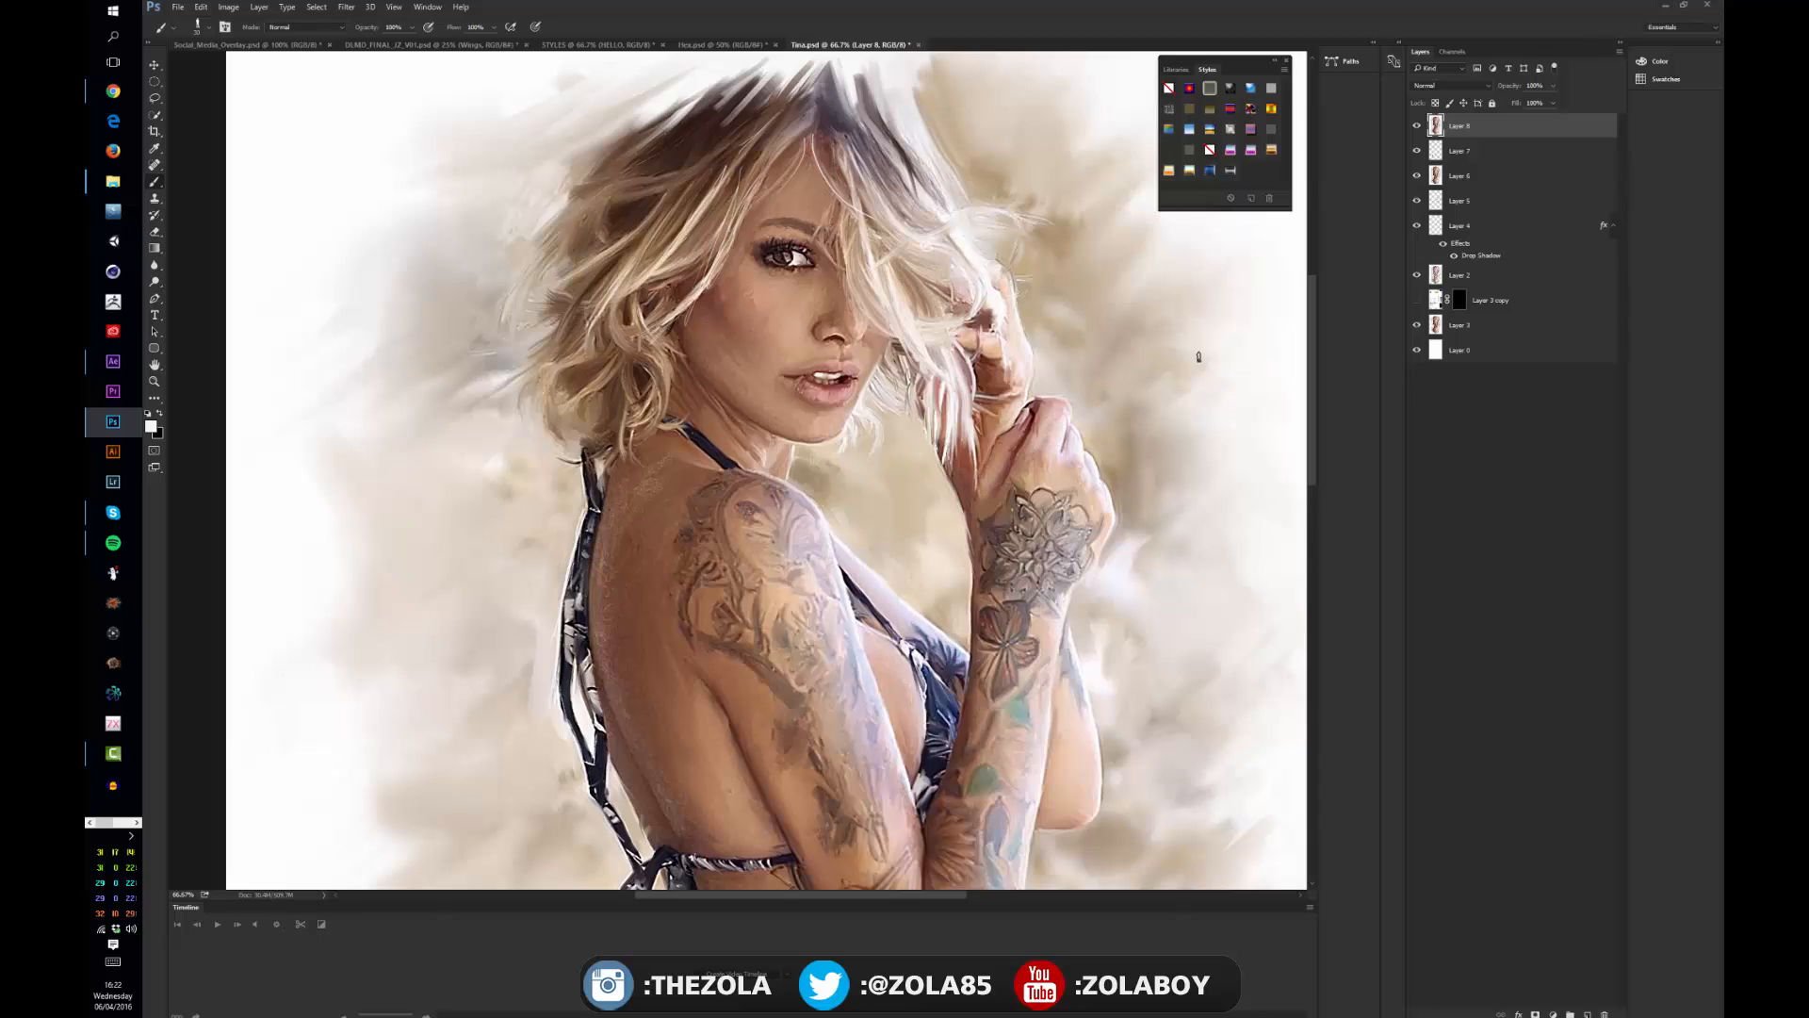
pyautogui.click(427, 44)
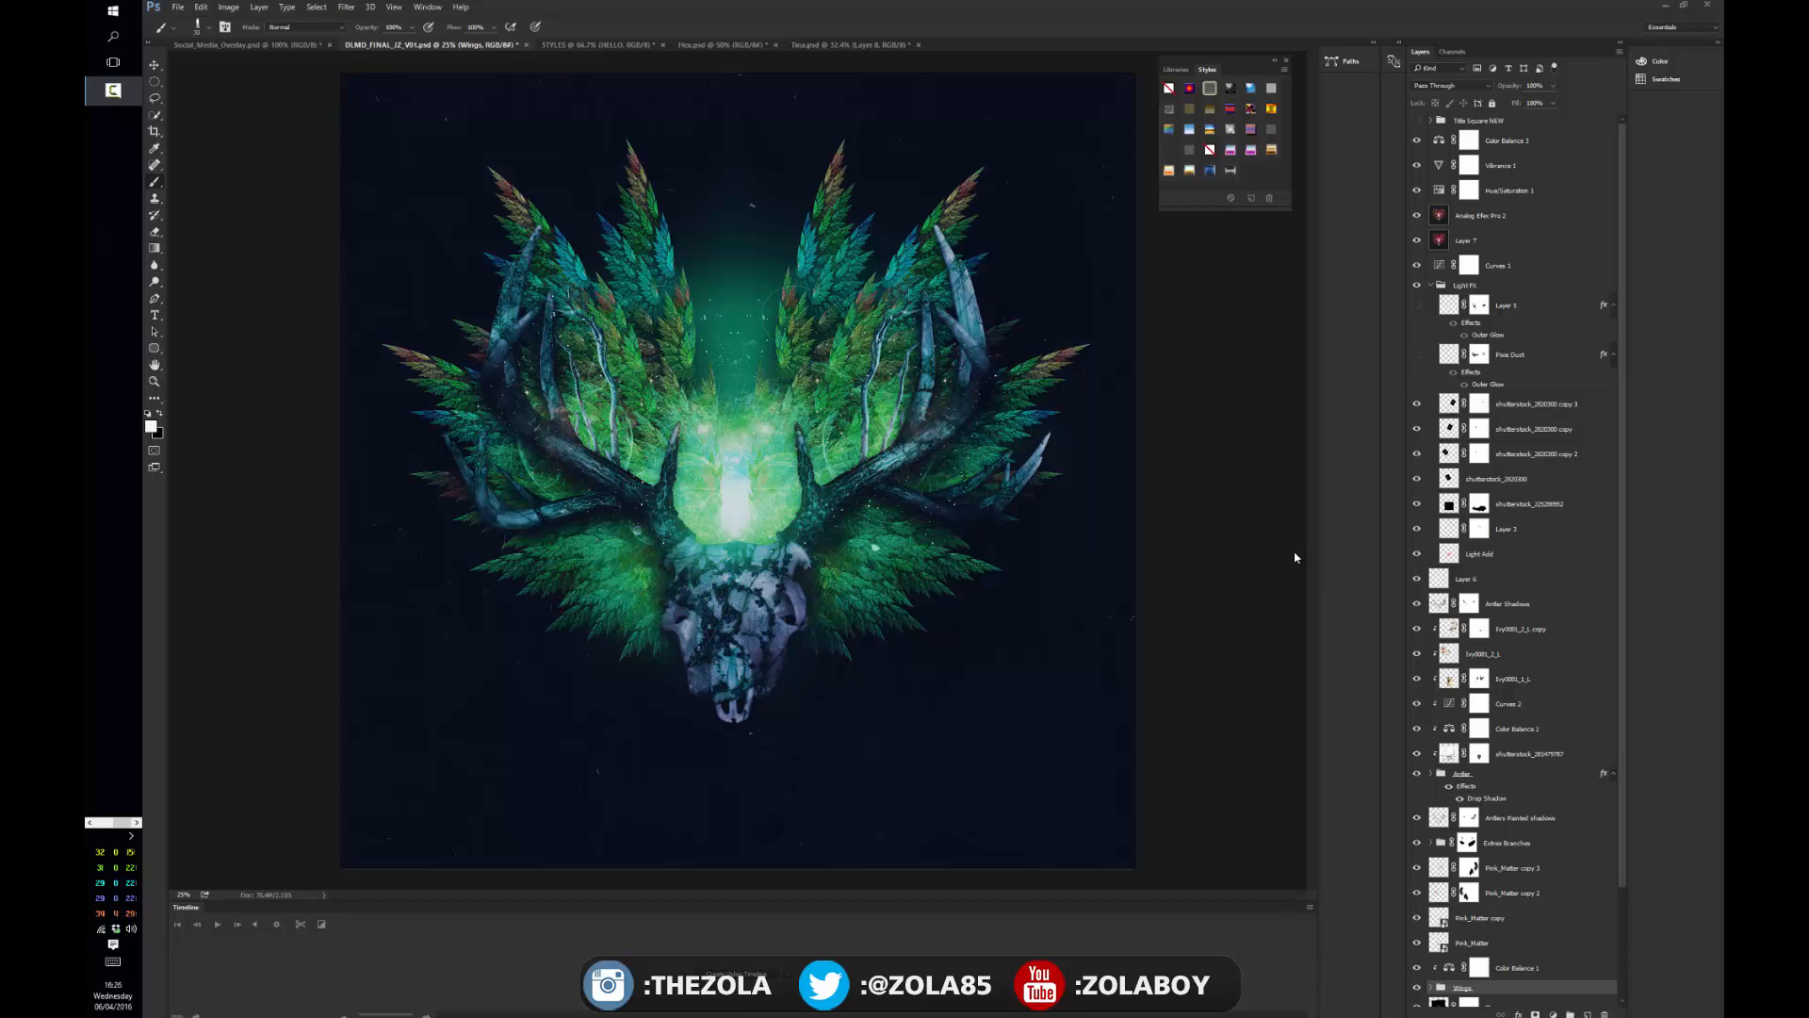
pyautogui.click(176, 7)
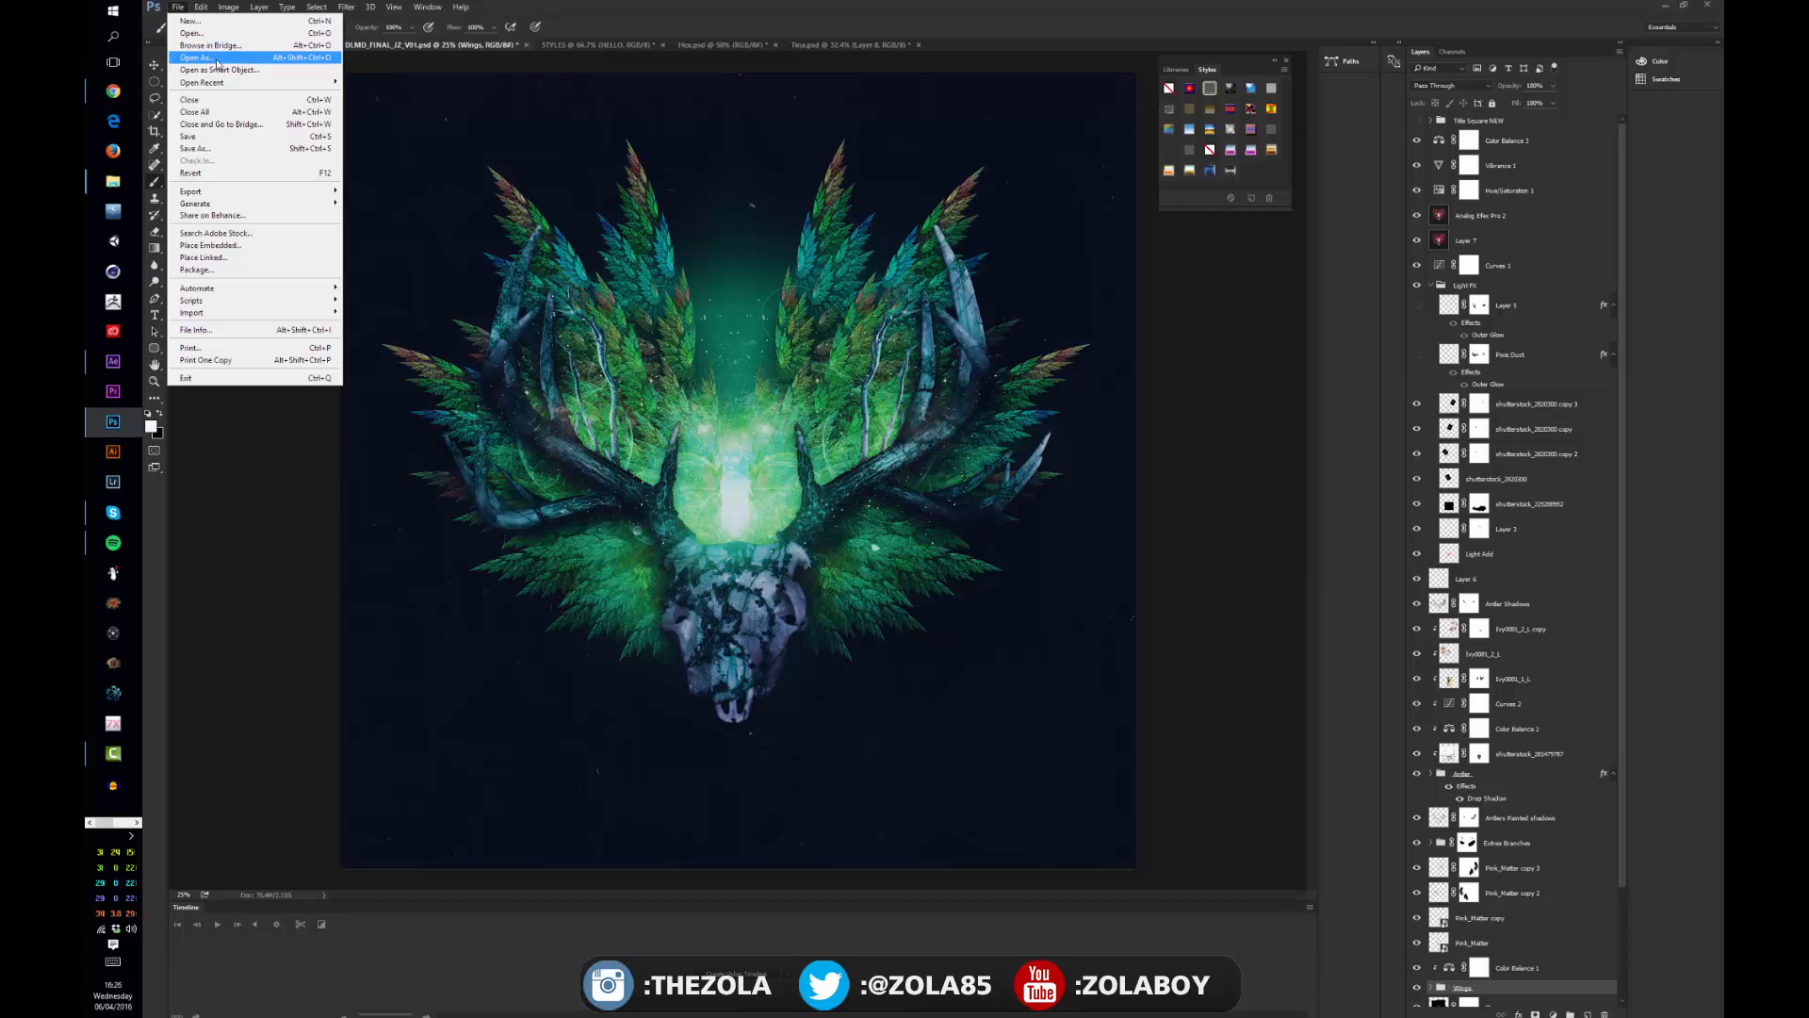
# Open the RAW photo IMG_3318 from the OVERVIEW folder with File > Open As
pyautogui.click(191, 33)
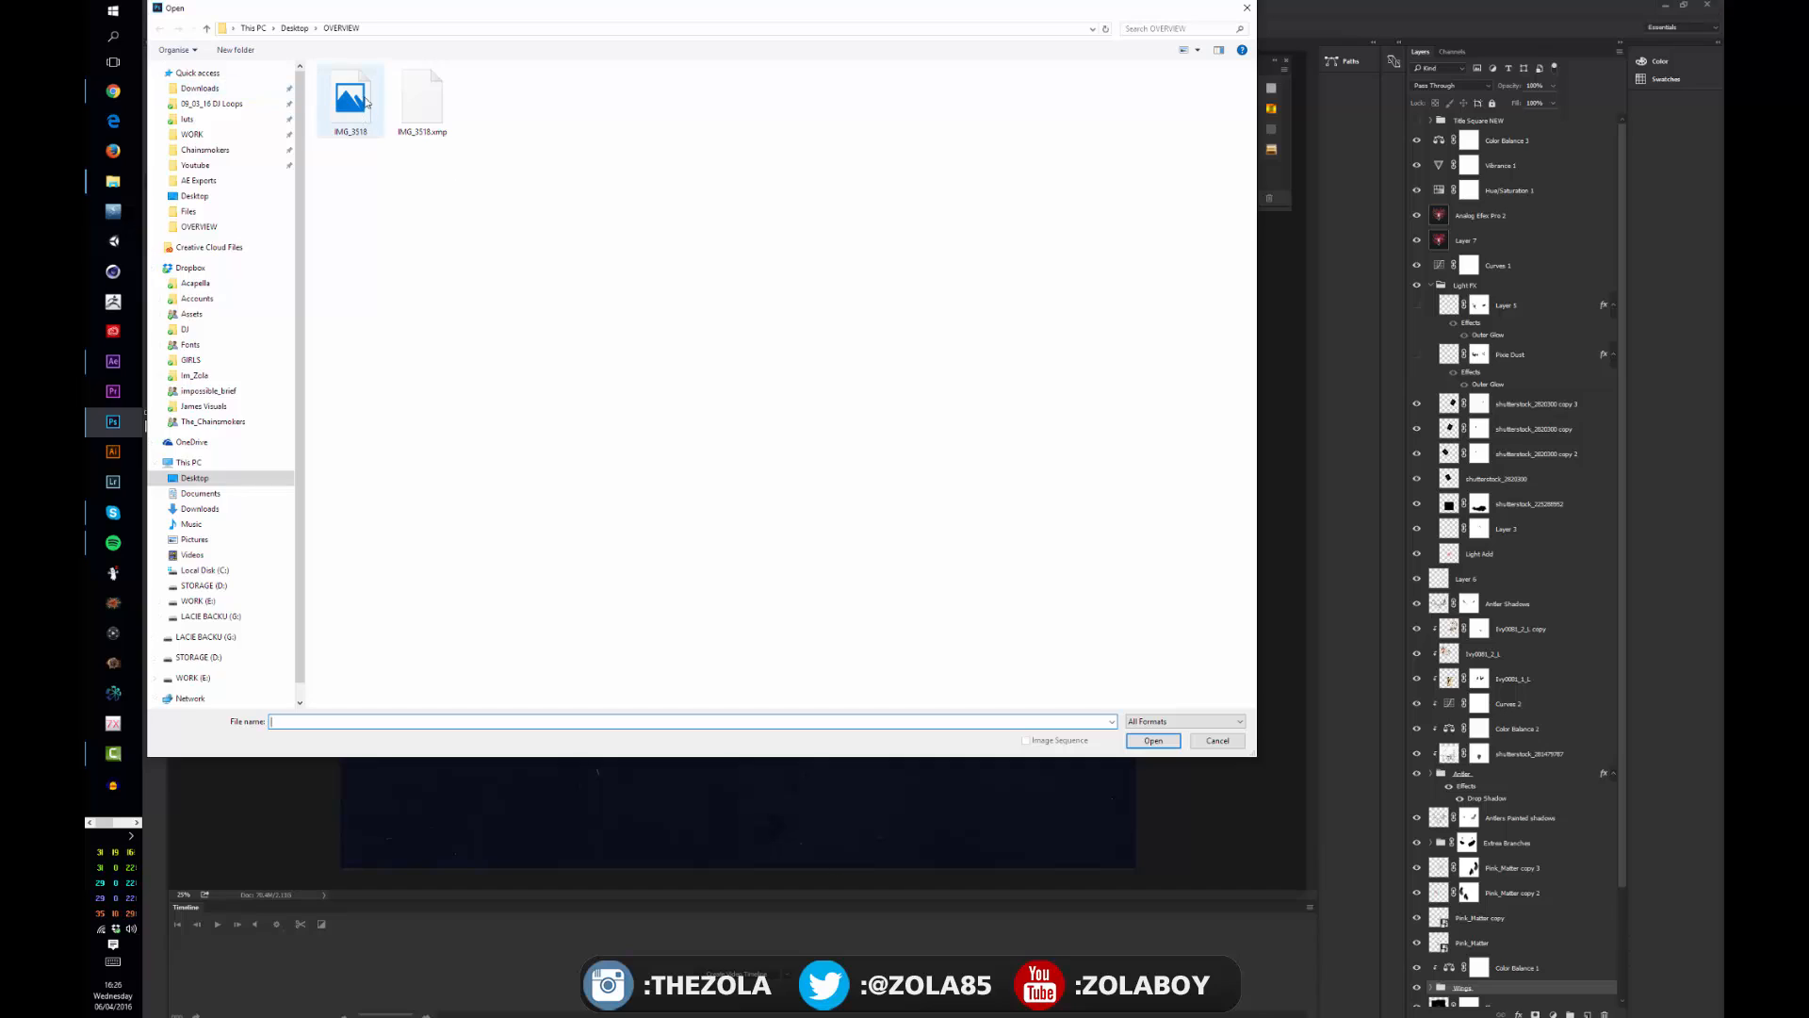
pyautogui.click(350, 98)
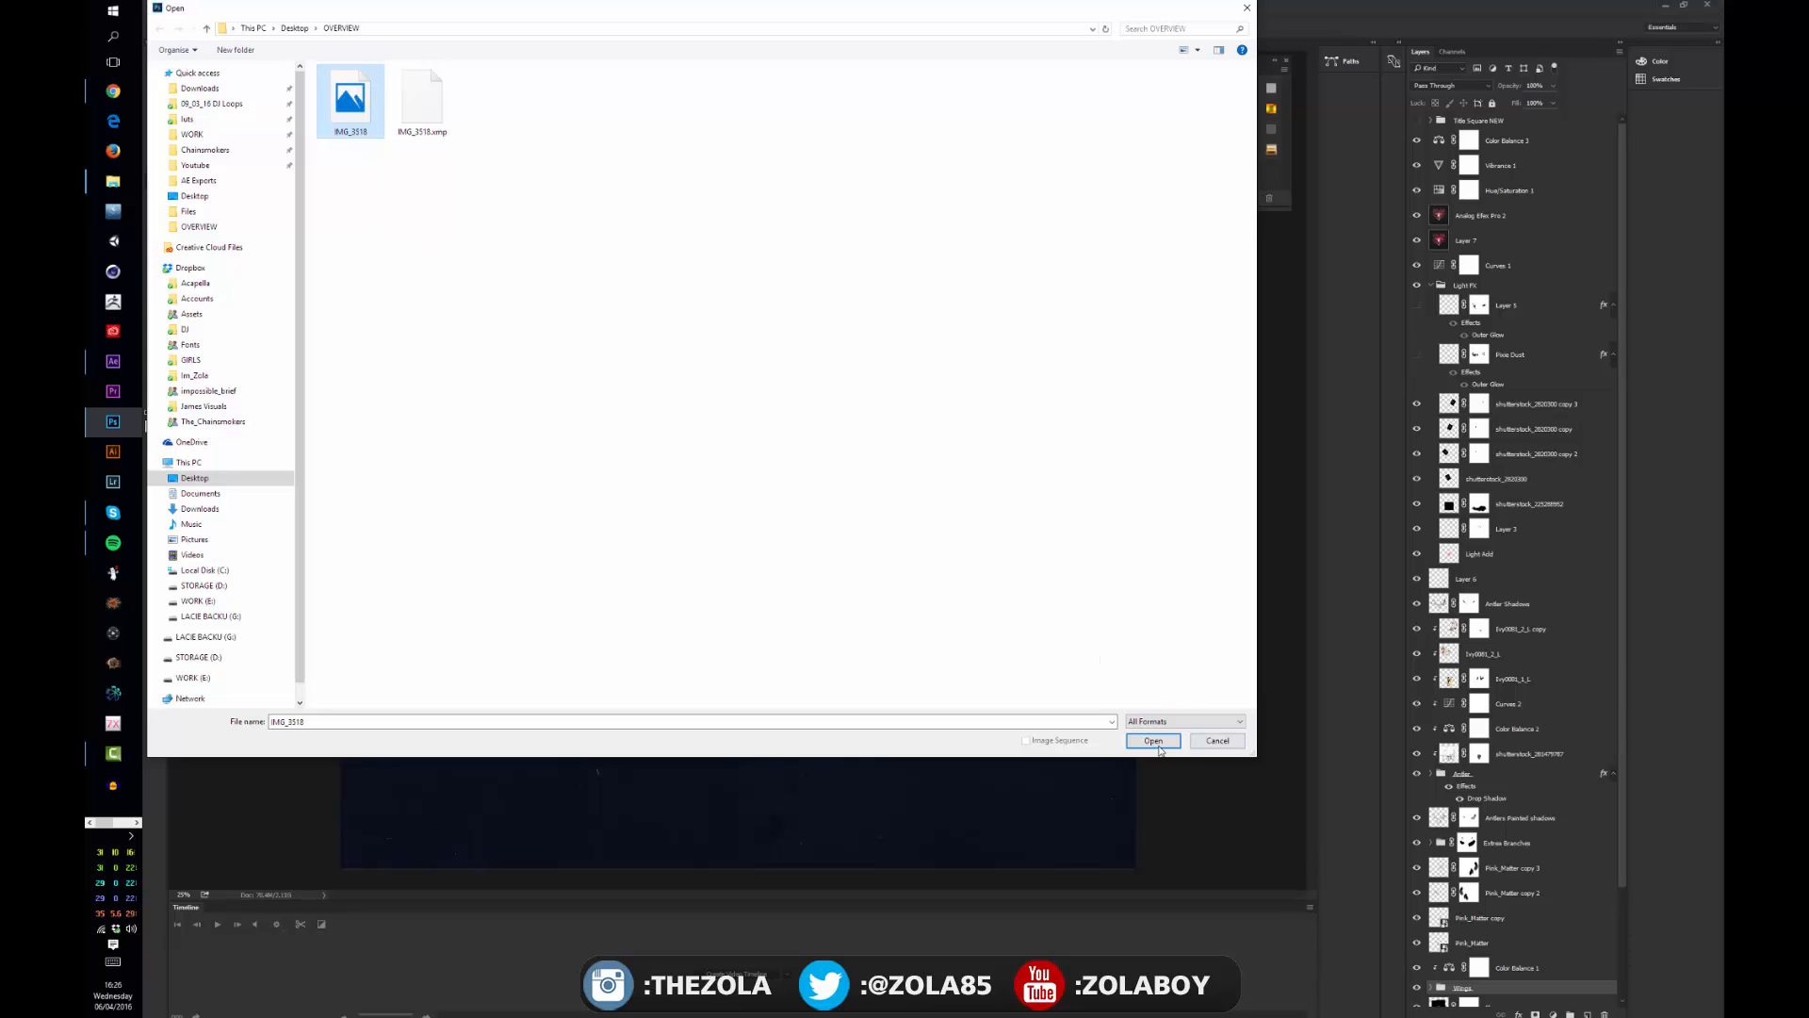
pyautogui.click(1152, 740)
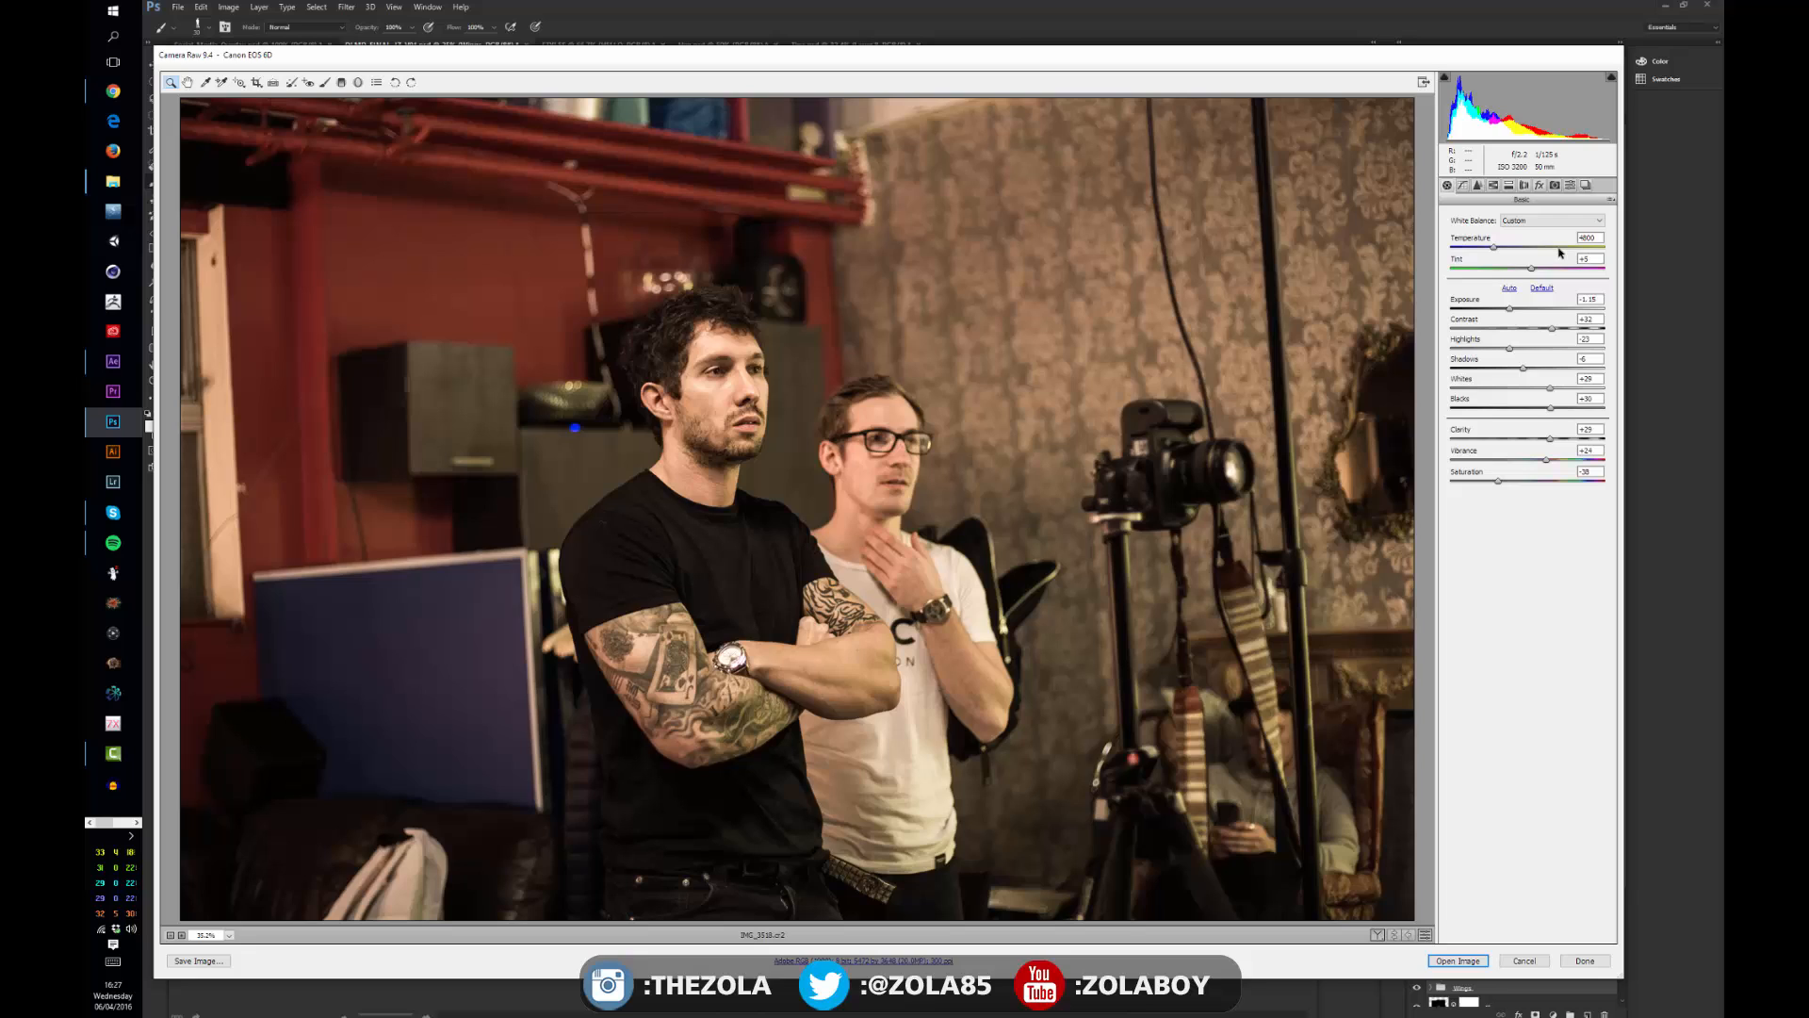
pyautogui.moveTo(1012, 340)
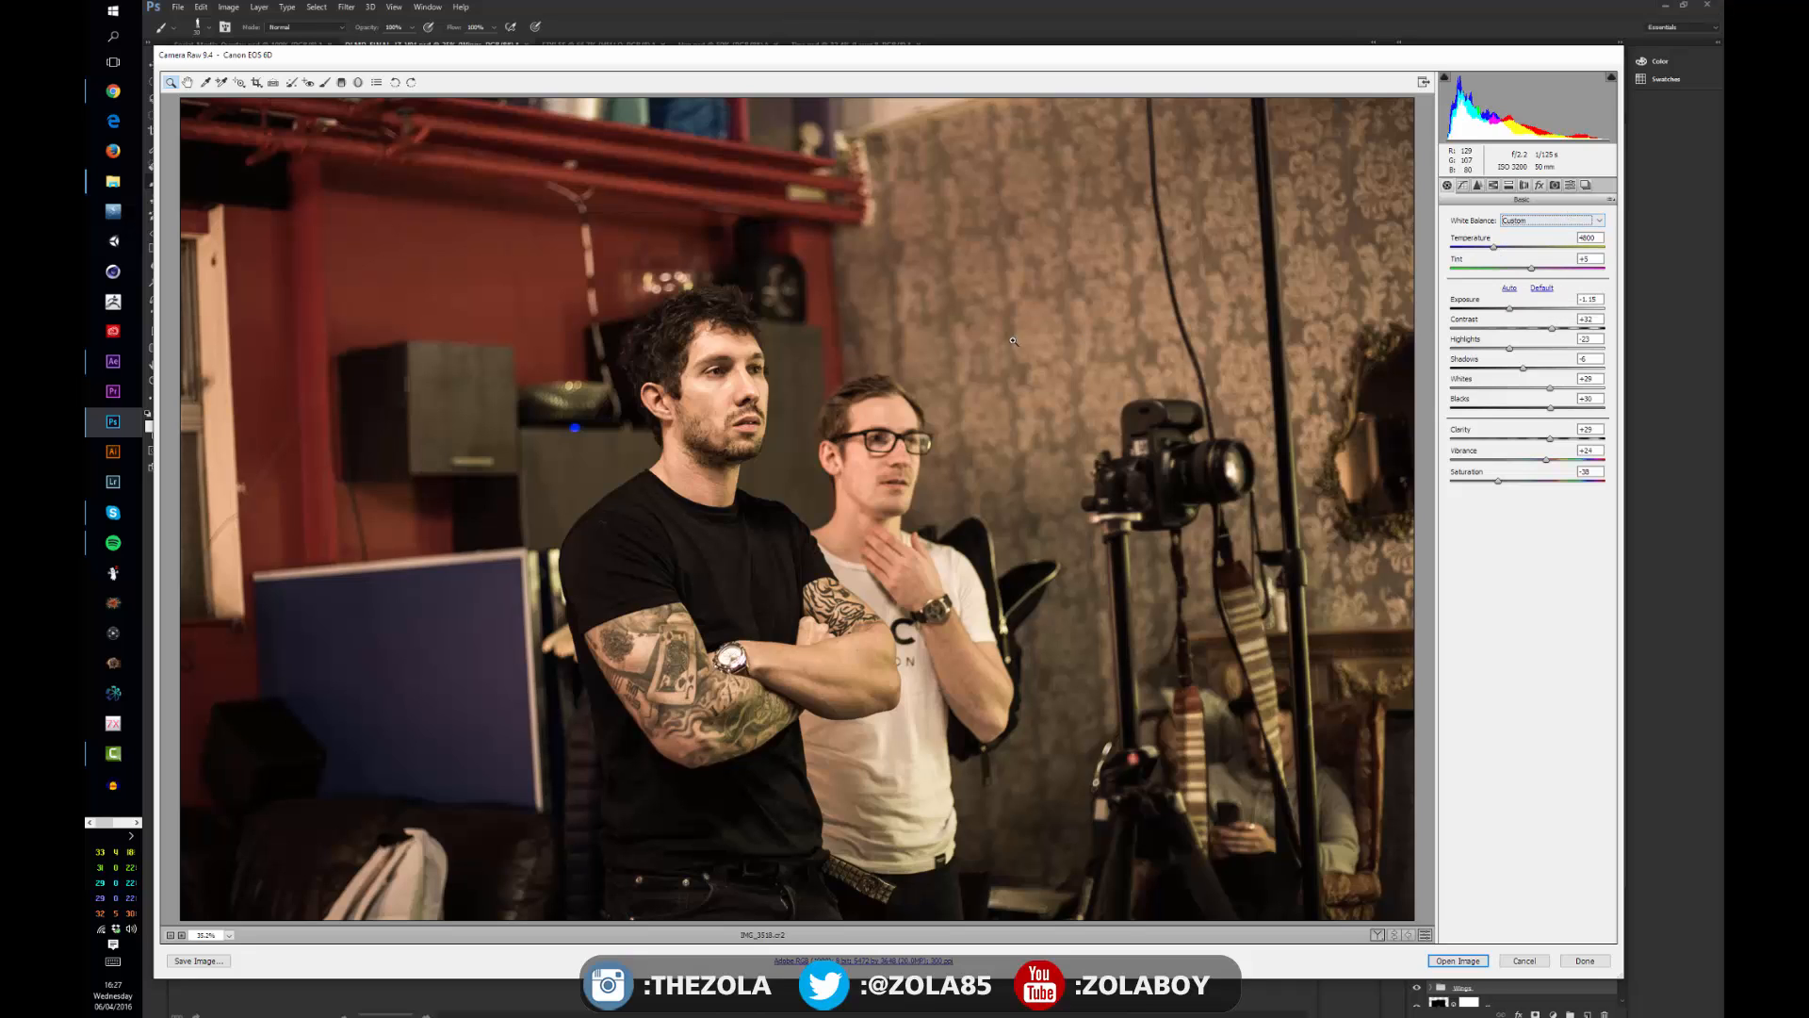
pyautogui.moveTo(684, 373)
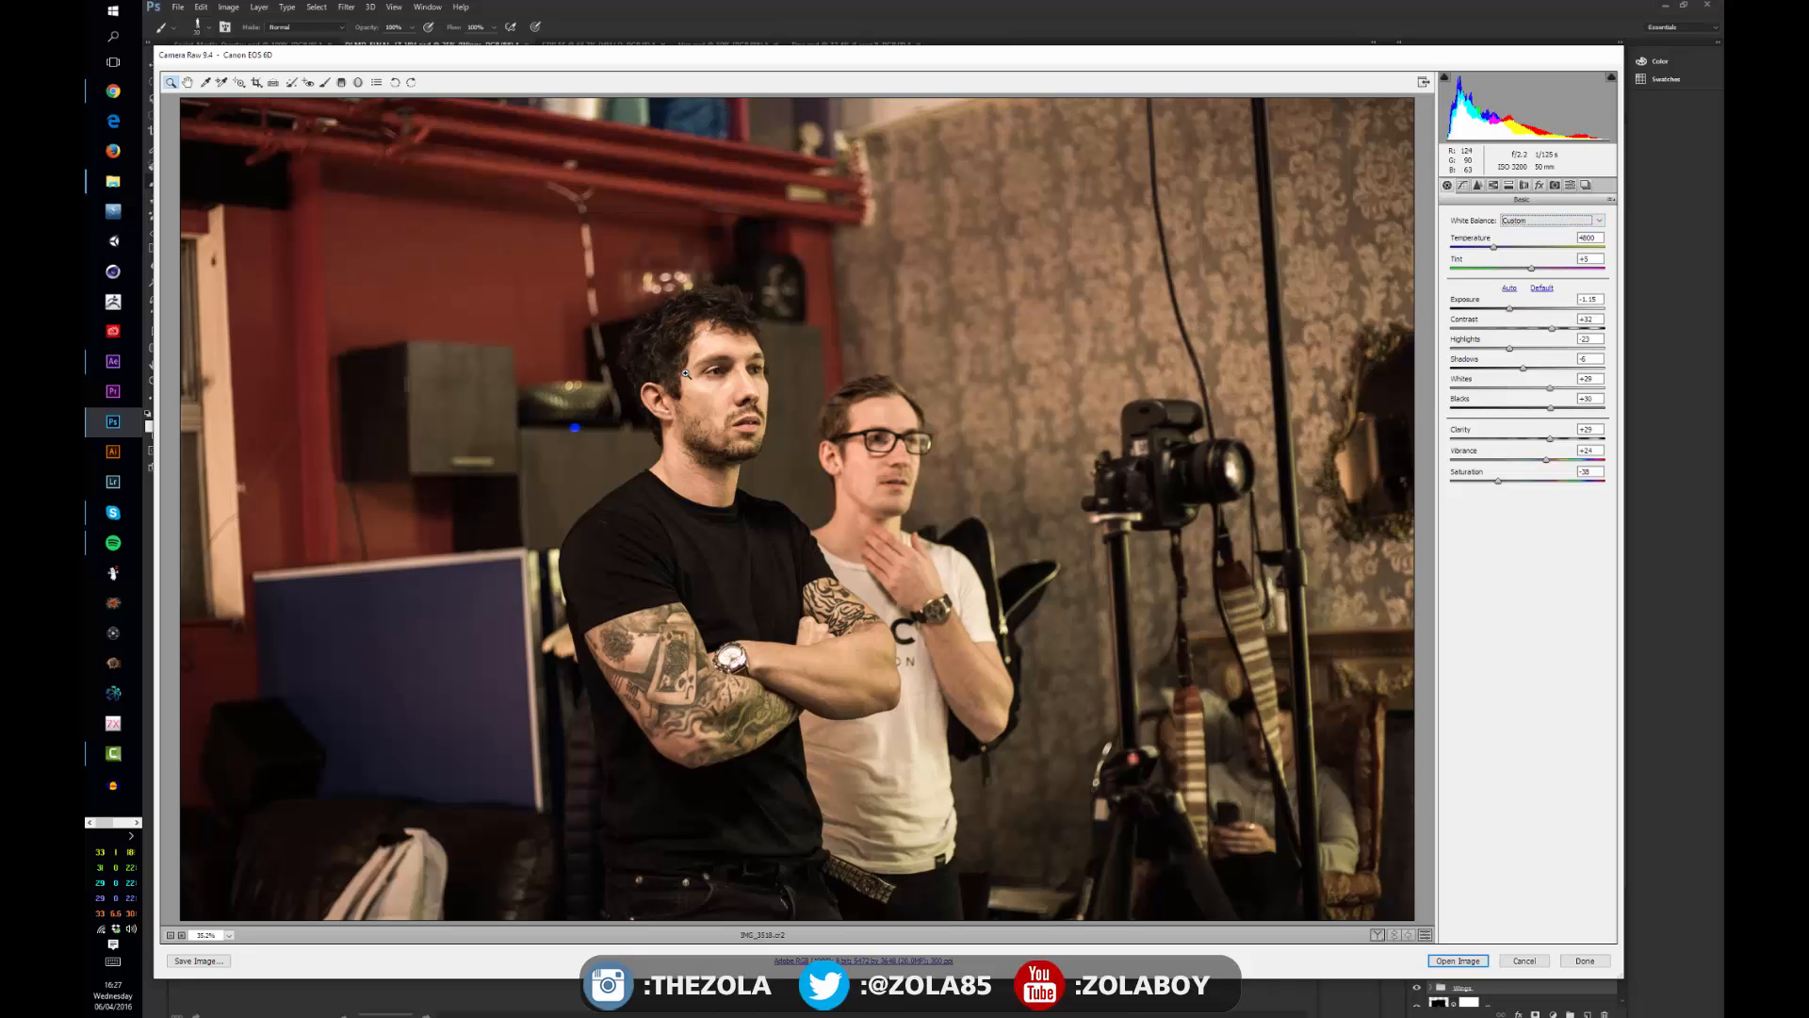
pyautogui.moveTo(1054, 438)
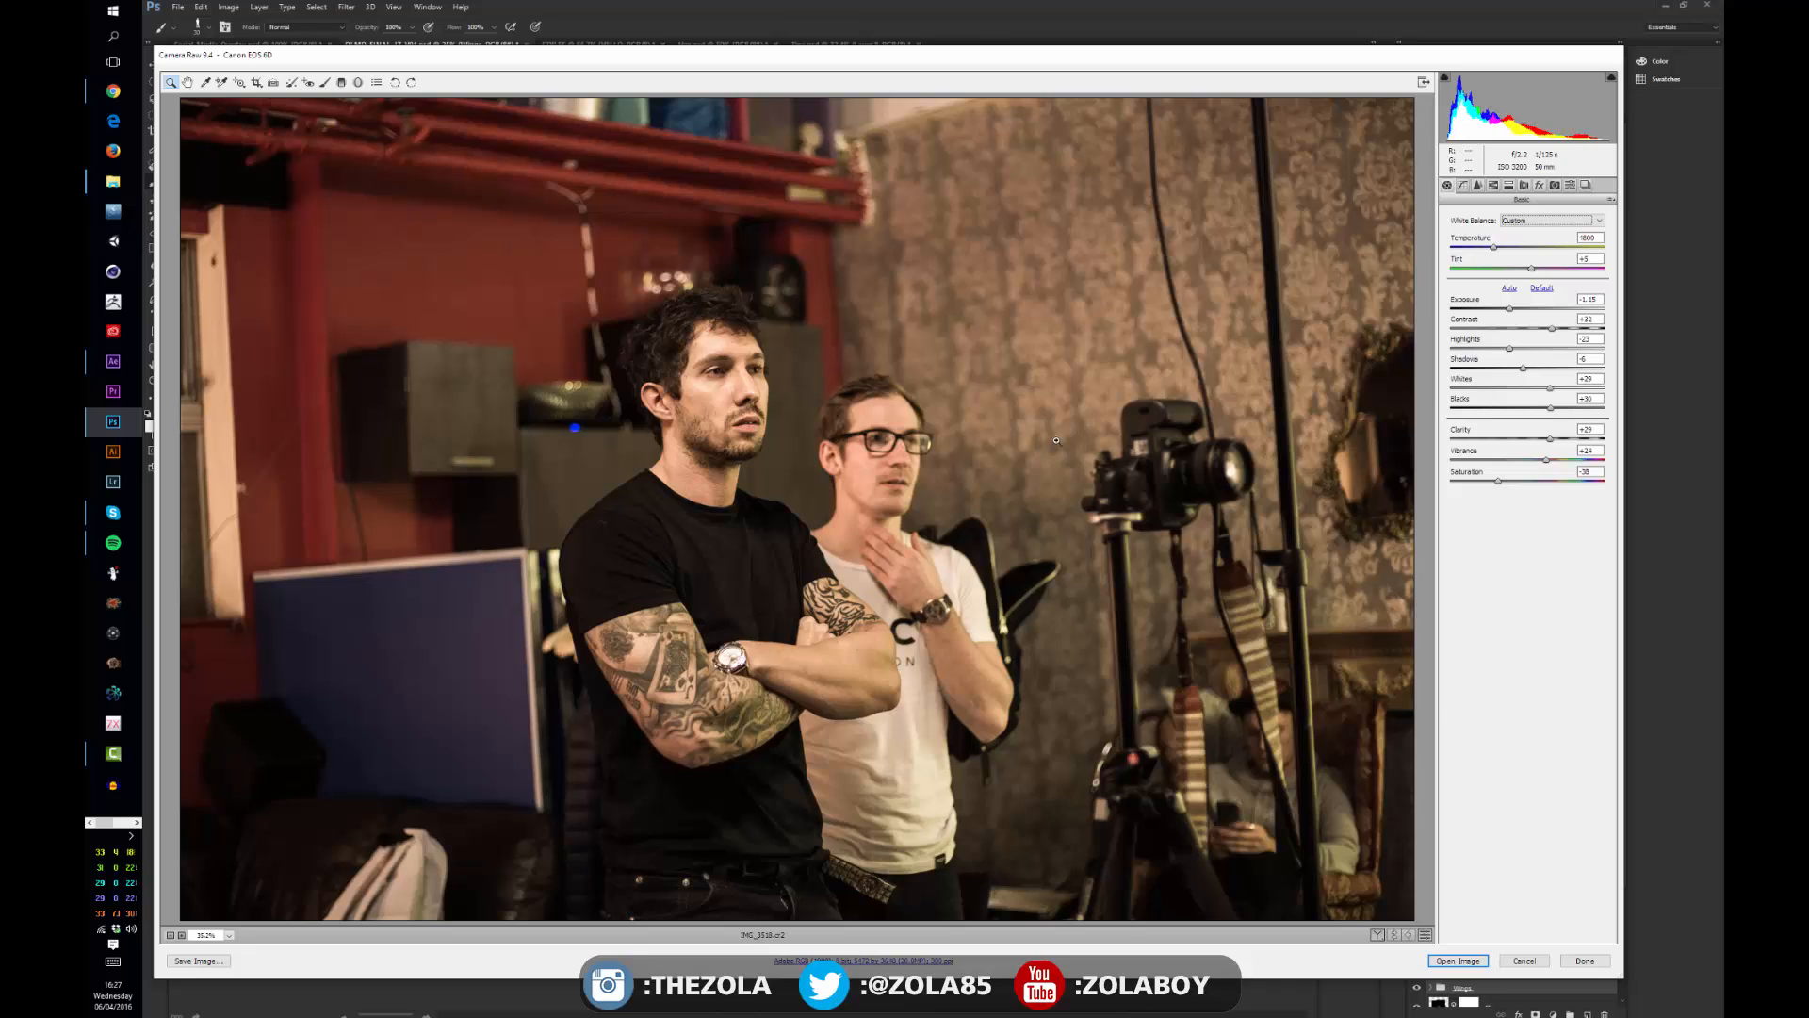
pyautogui.moveTo(1011, 591)
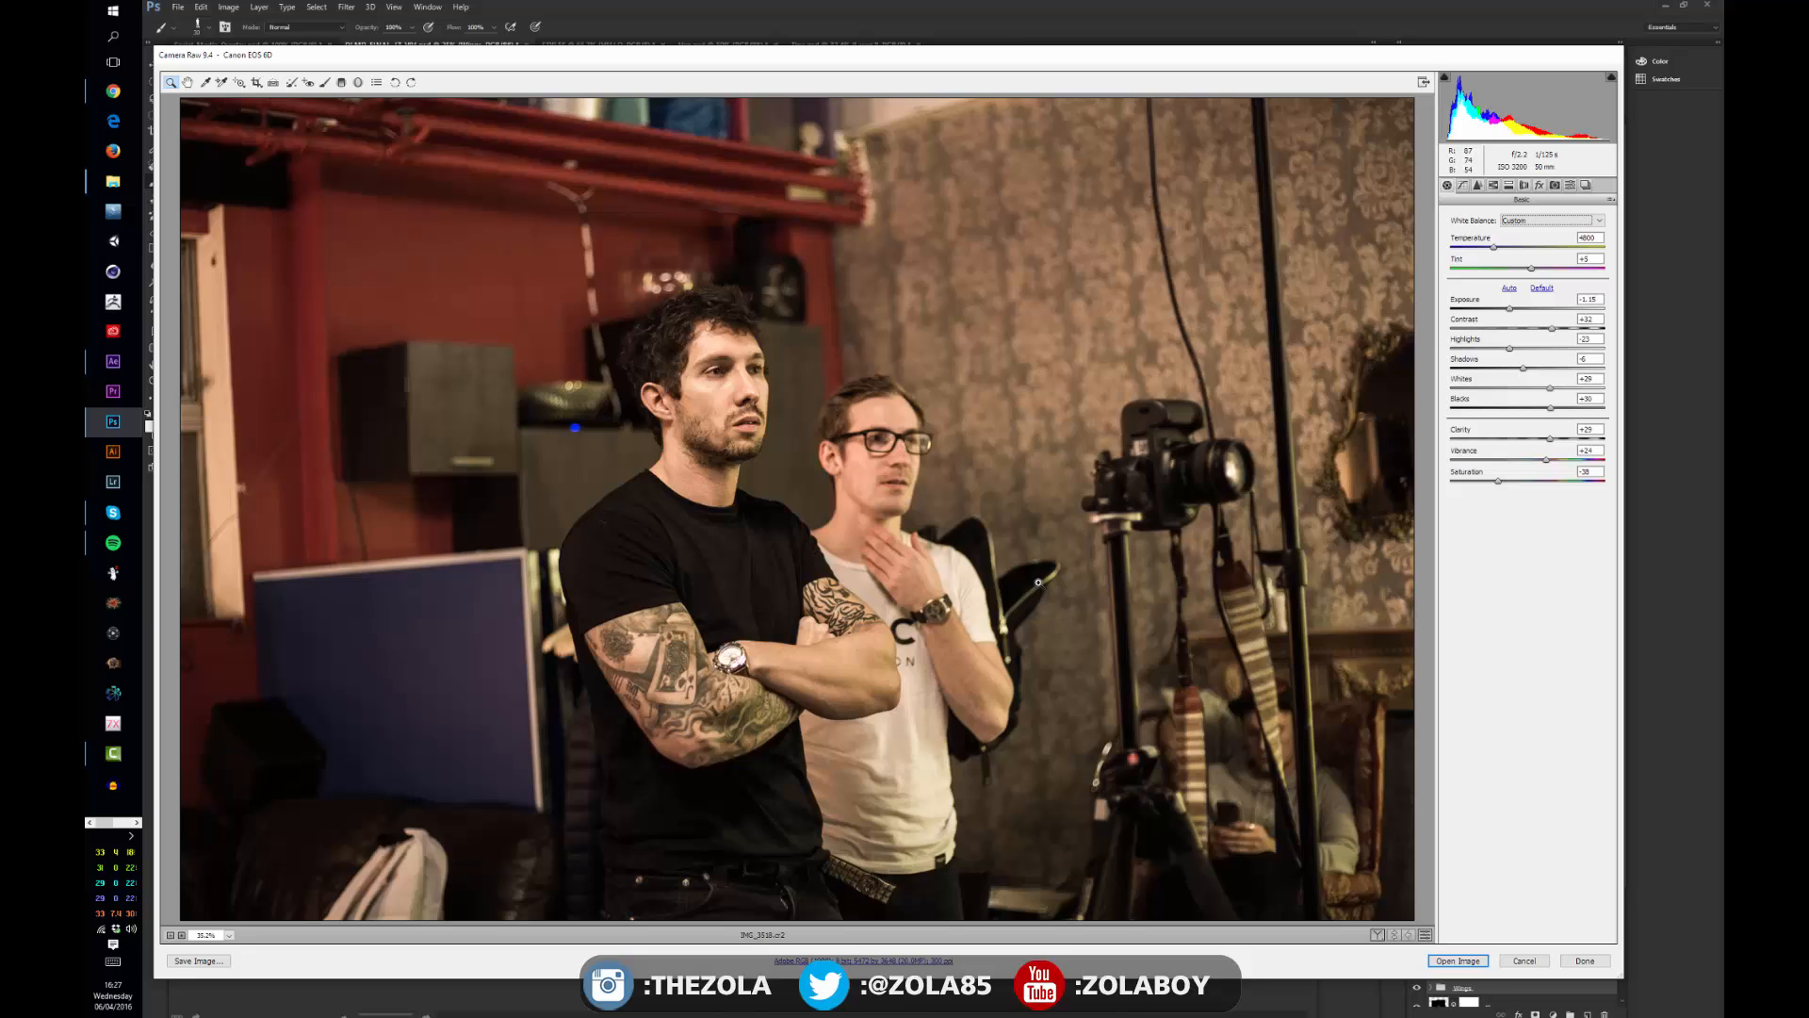
pyautogui.moveTo(755, 500)
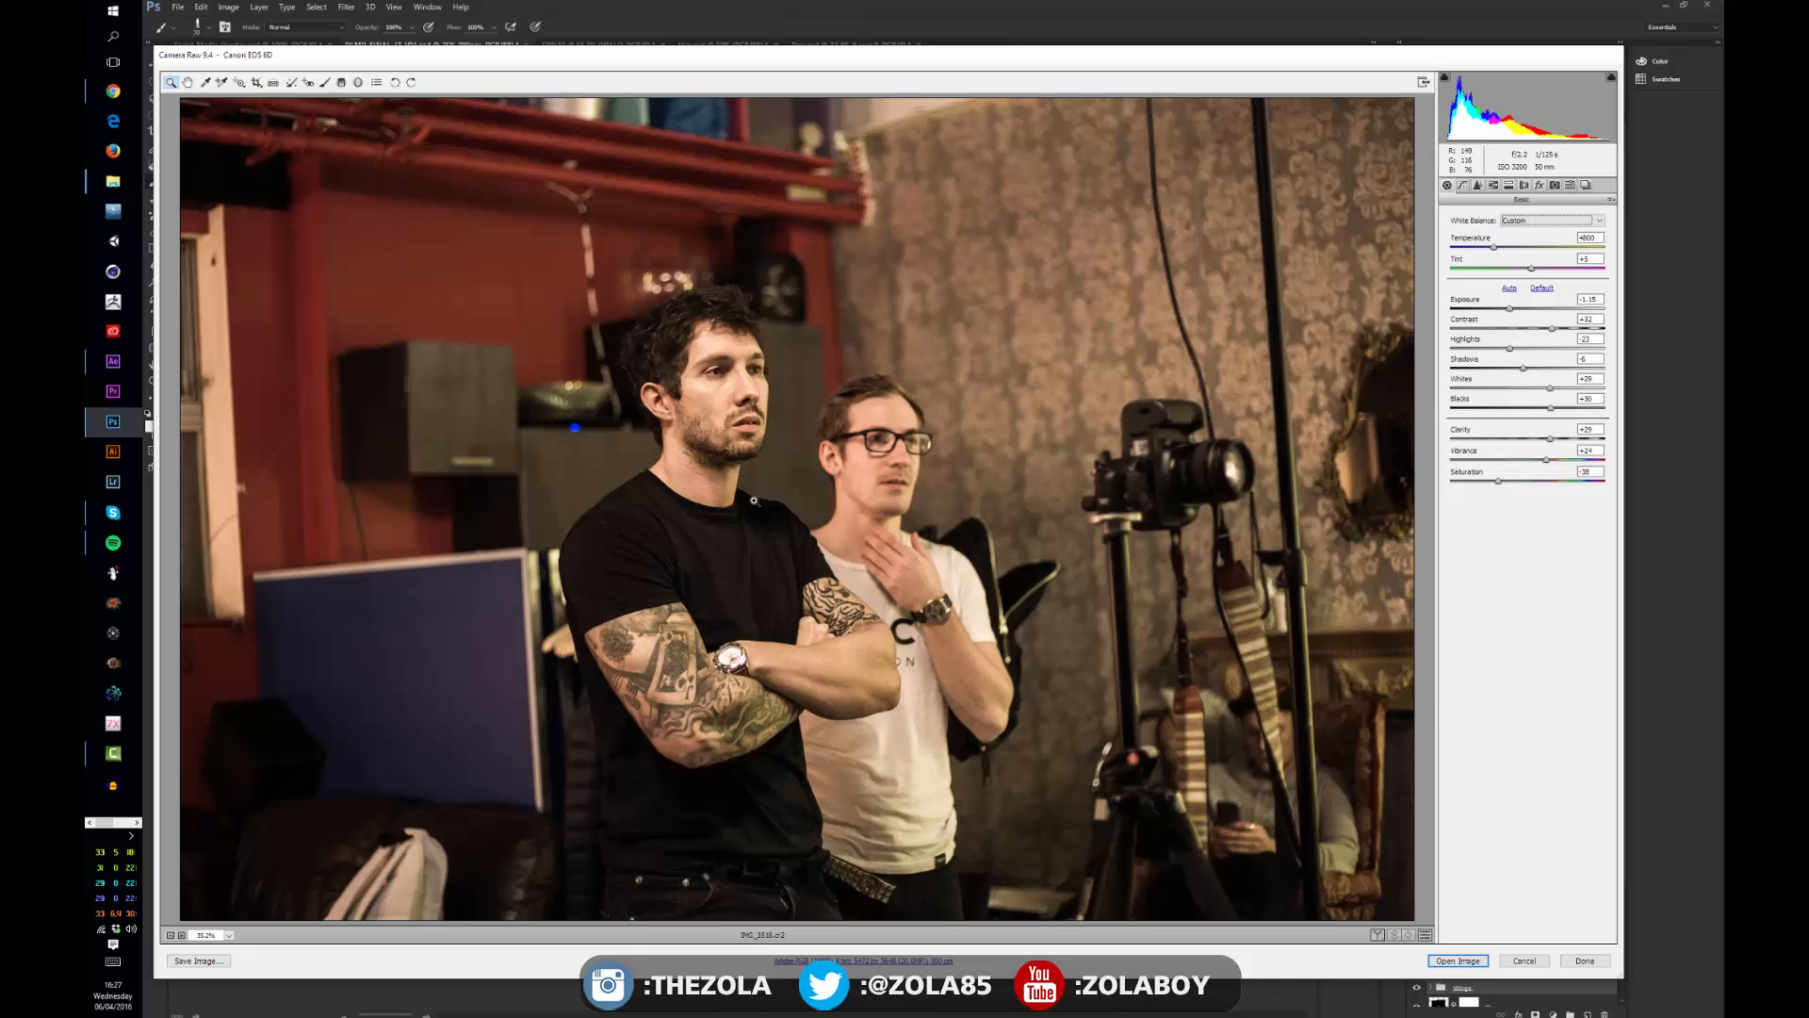
pyautogui.moveTo(862, 375)
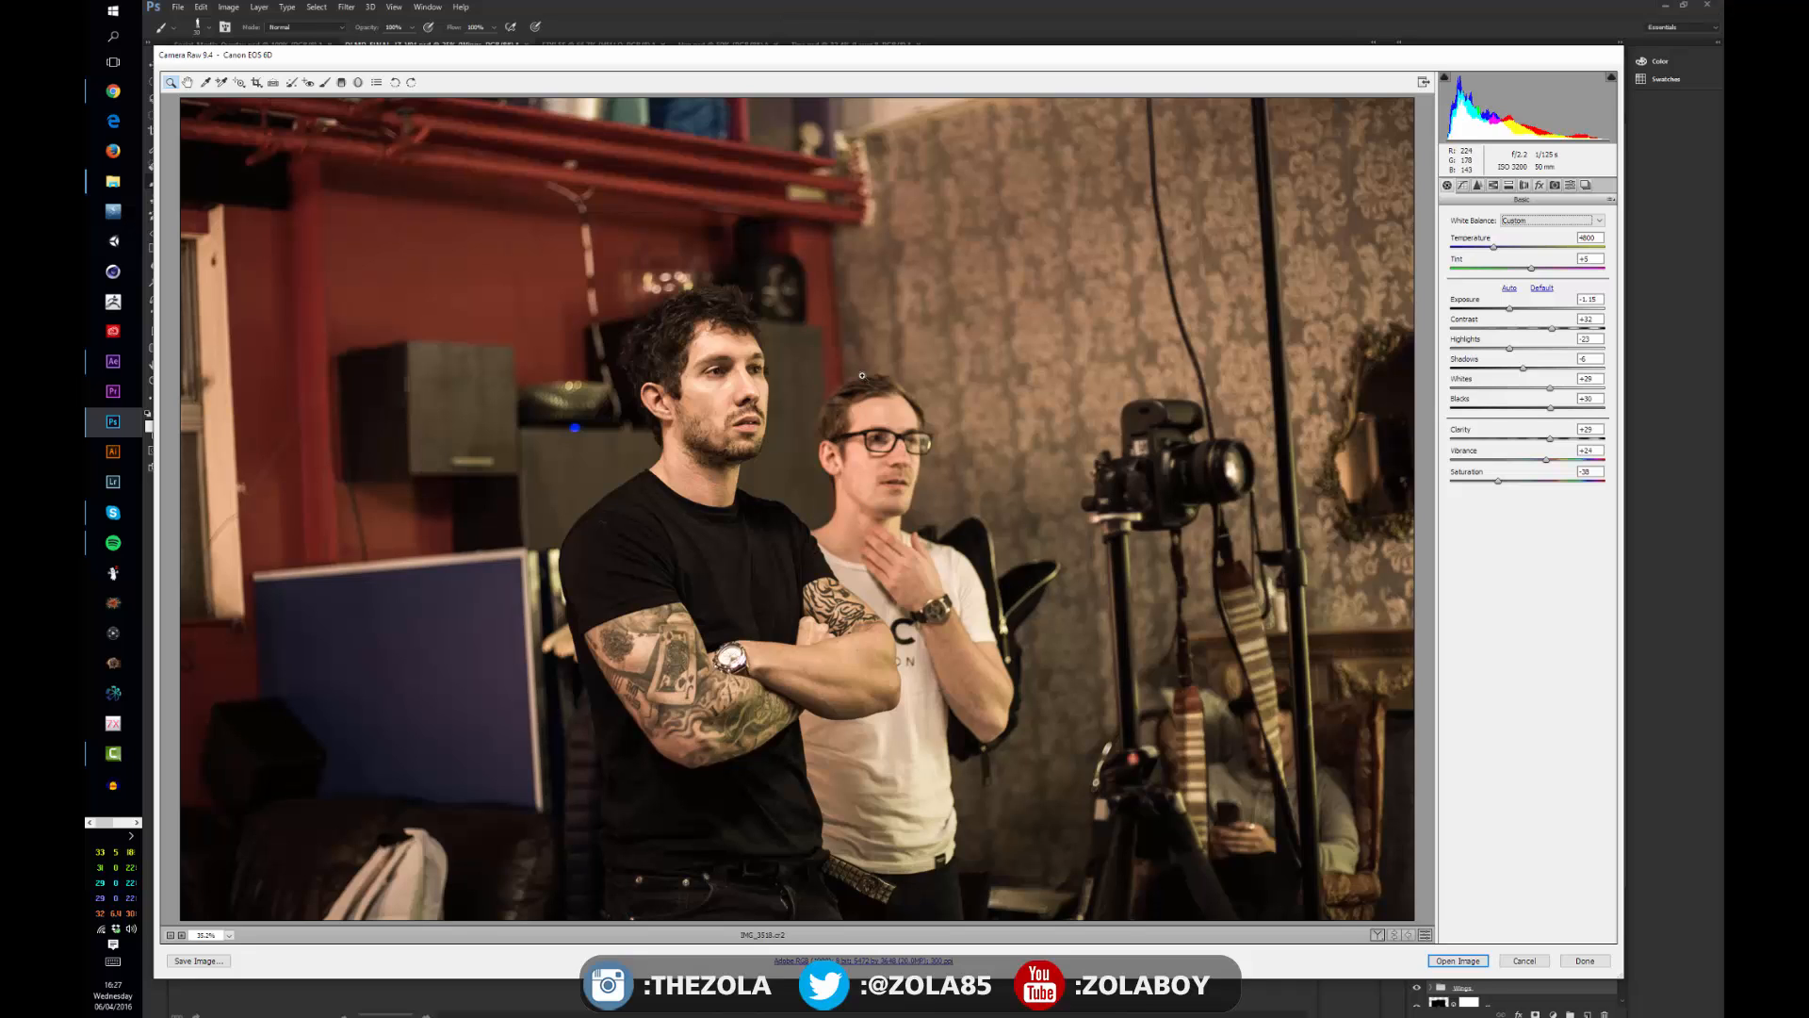
pyautogui.moveTo(874, 418)
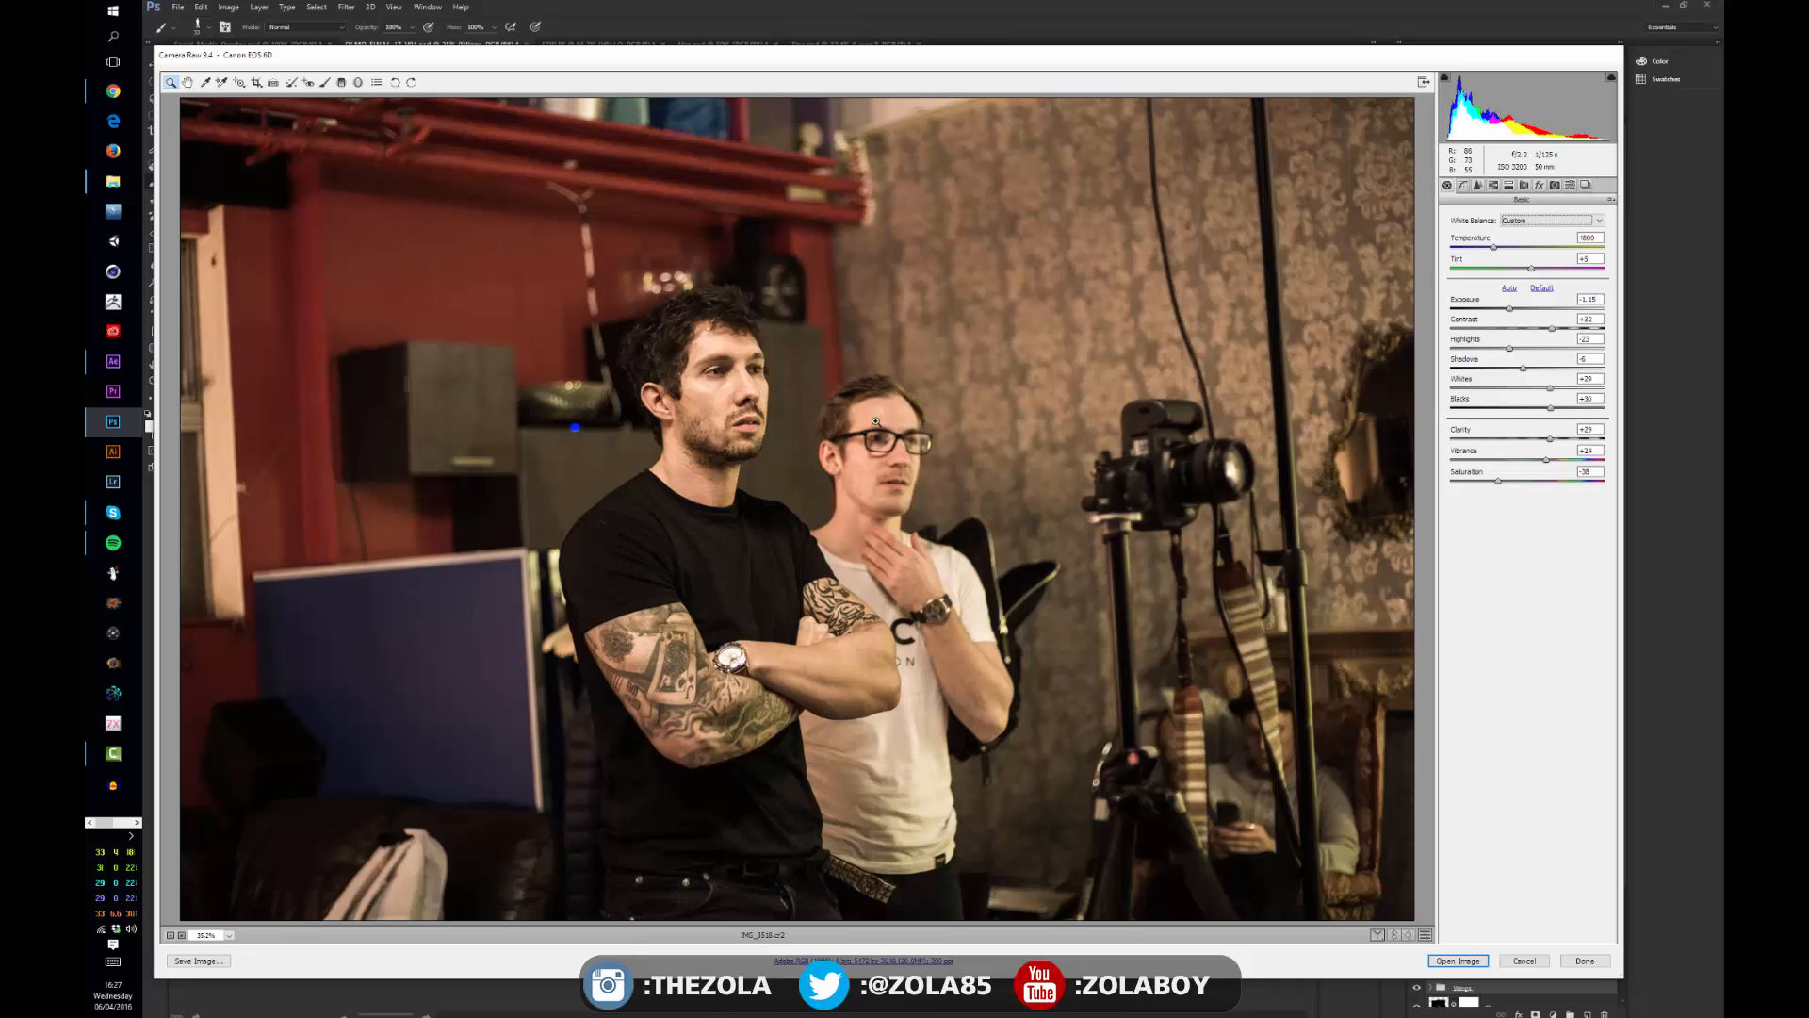
pyautogui.moveTo(975, 216)
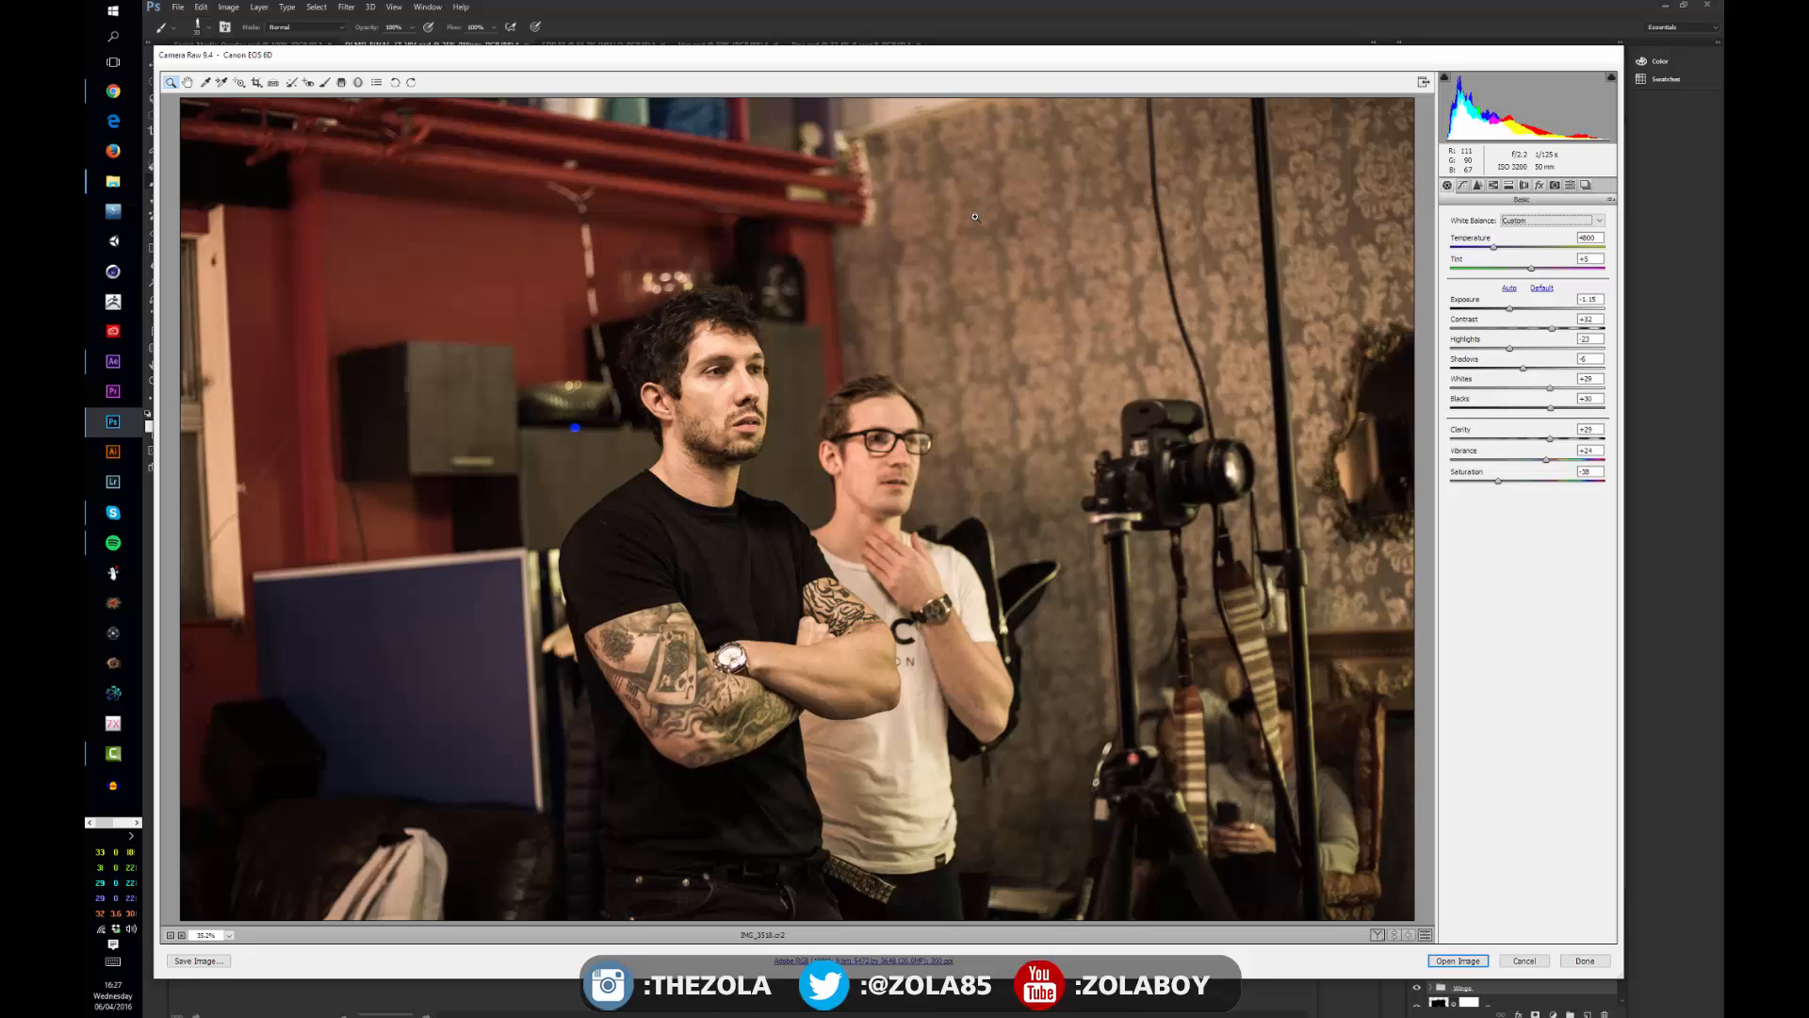
pyautogui.moveTo(883, 458)
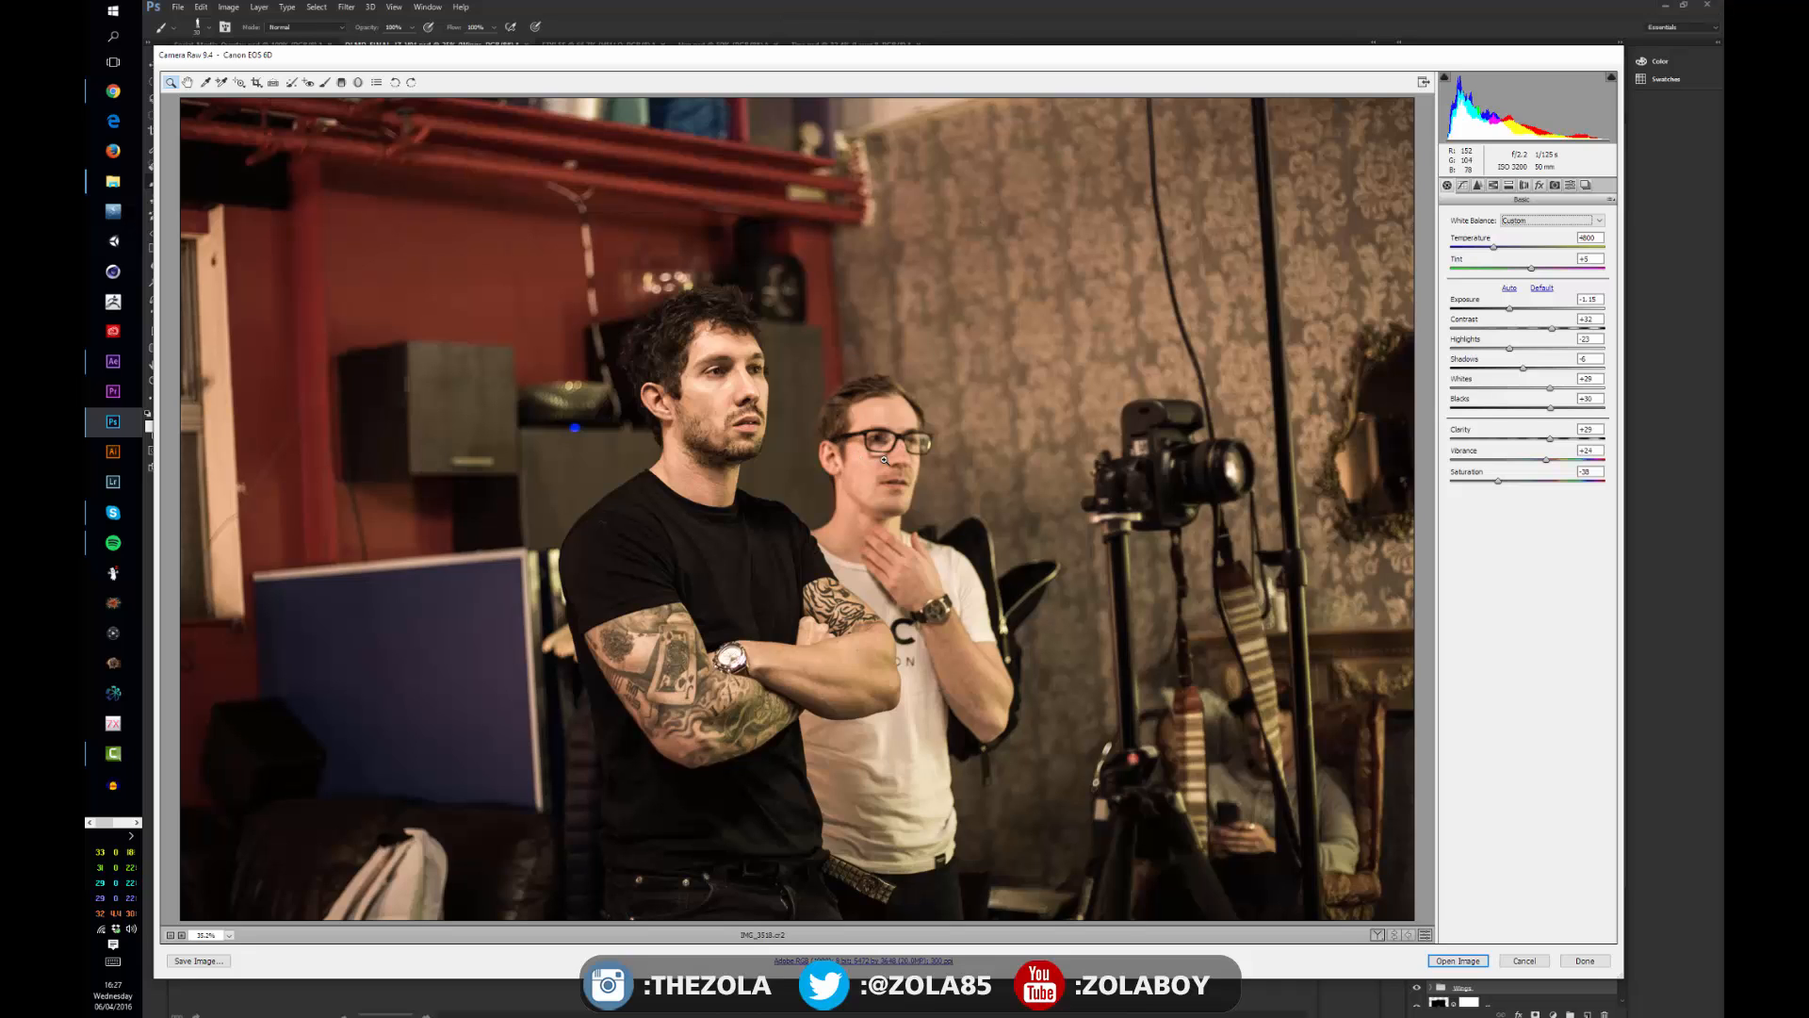
pyautogui.moveTo(877, 419)
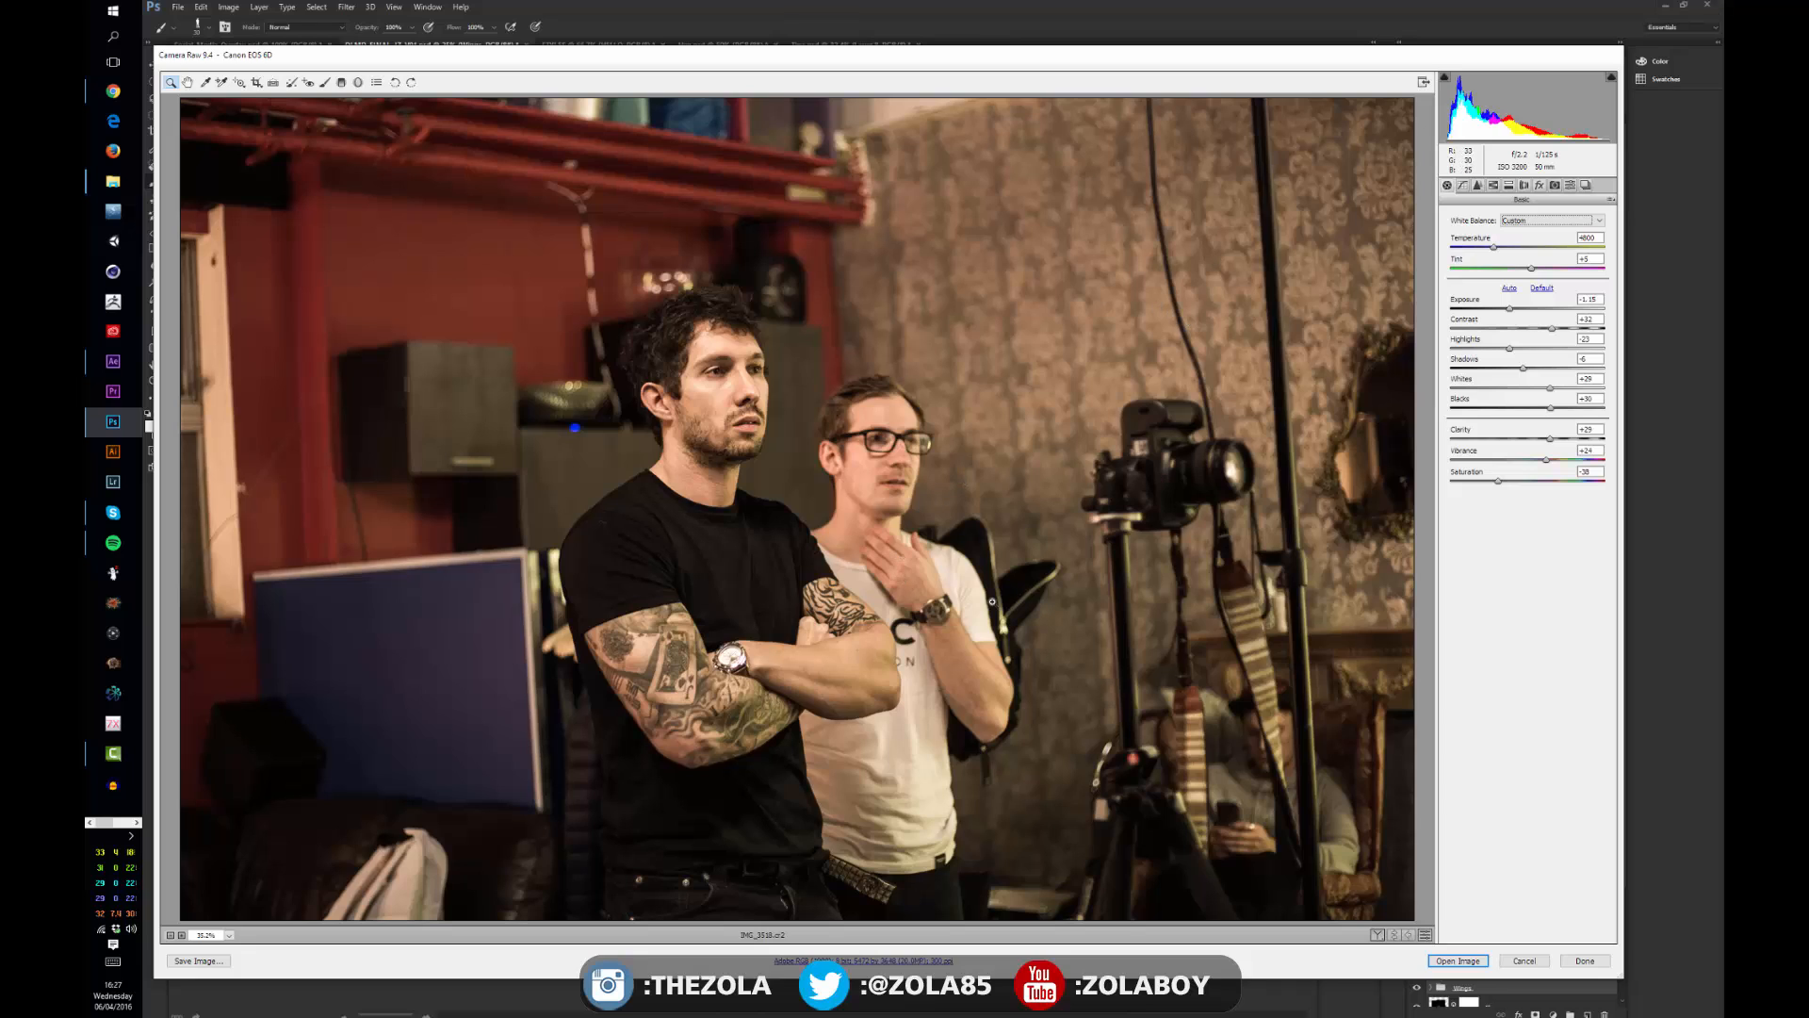
pyautogui.moveTo(1082, 623)
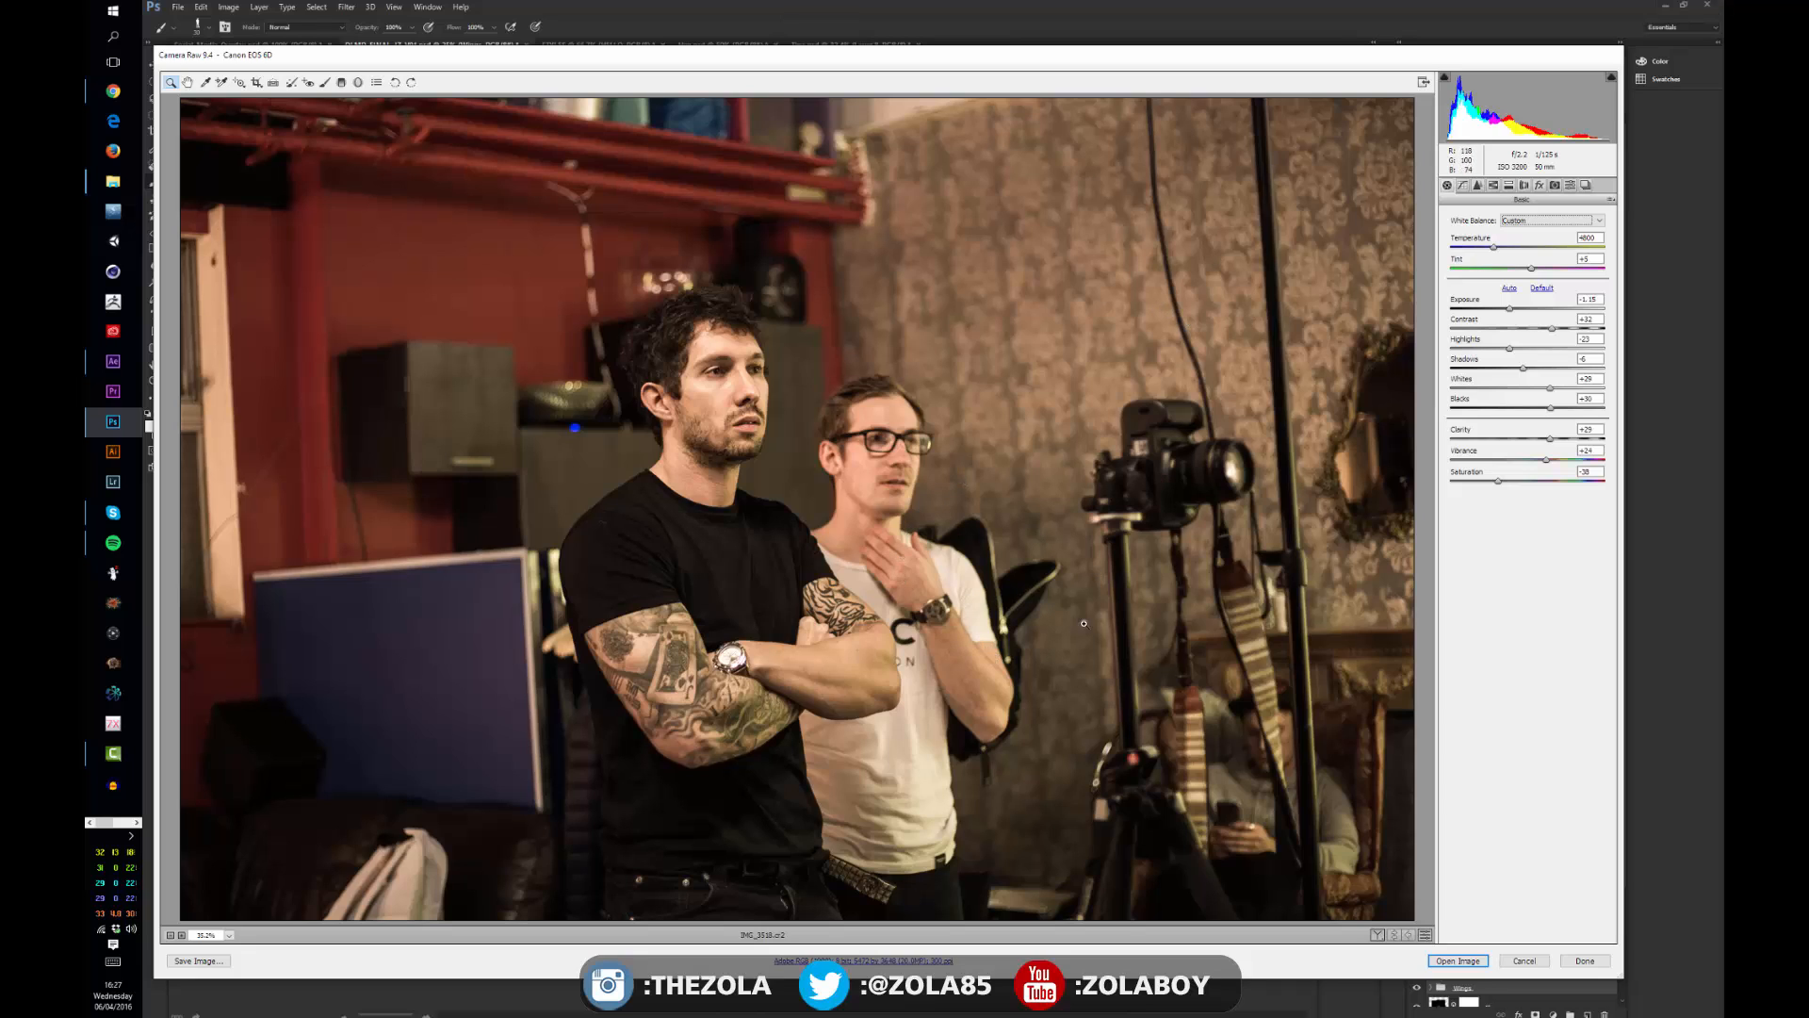
pyautogui.moveTo(987, 687)
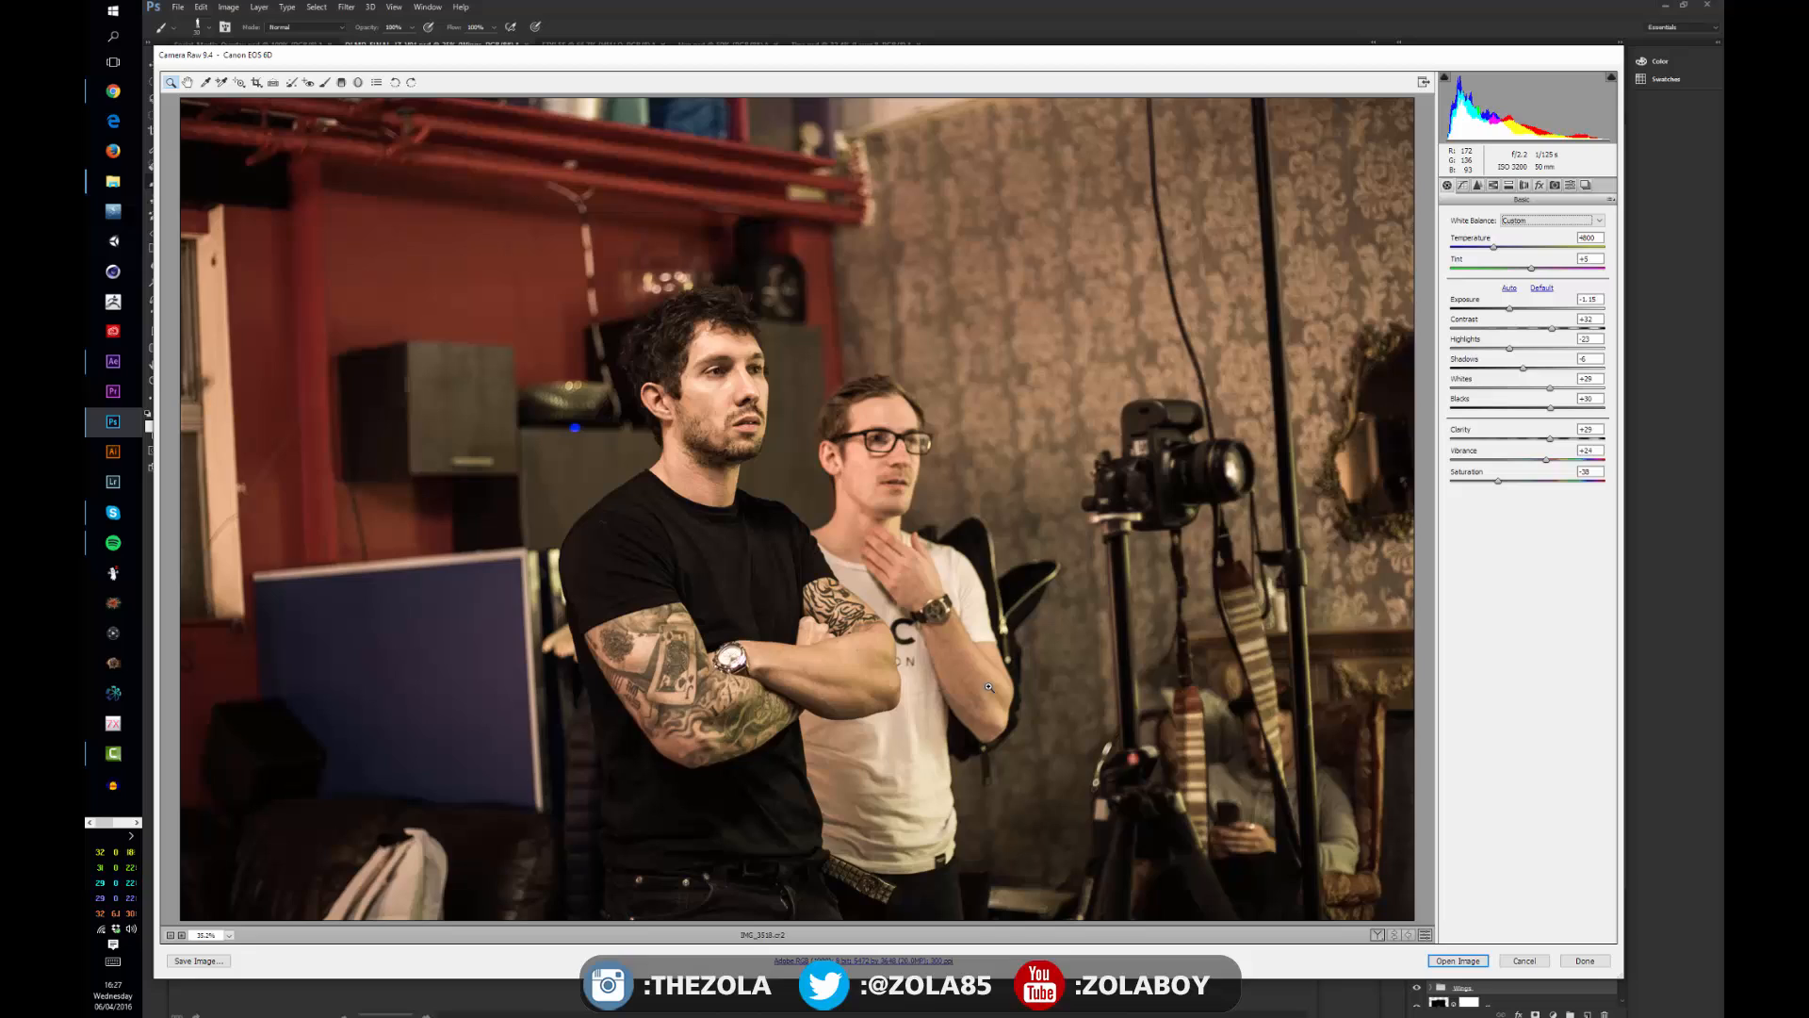
pyautogui.moveTo(1511, 312)
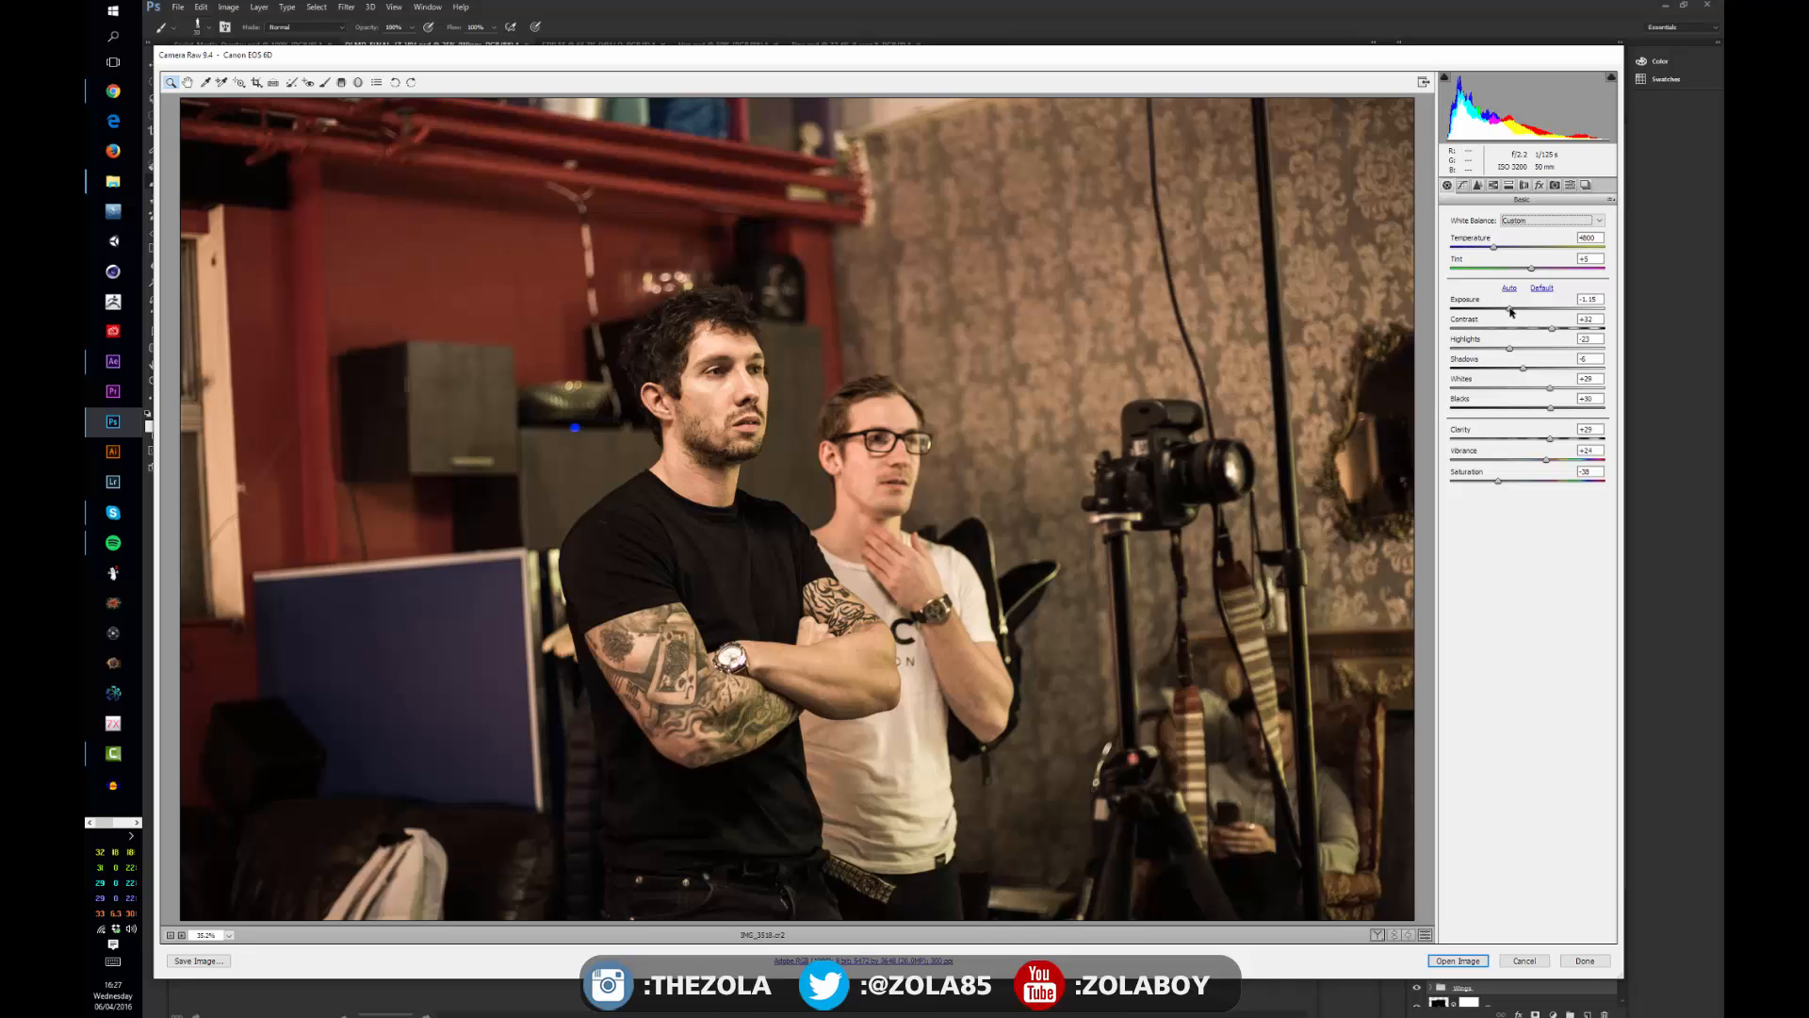
pyautogui.tripleClick(1590, 299)
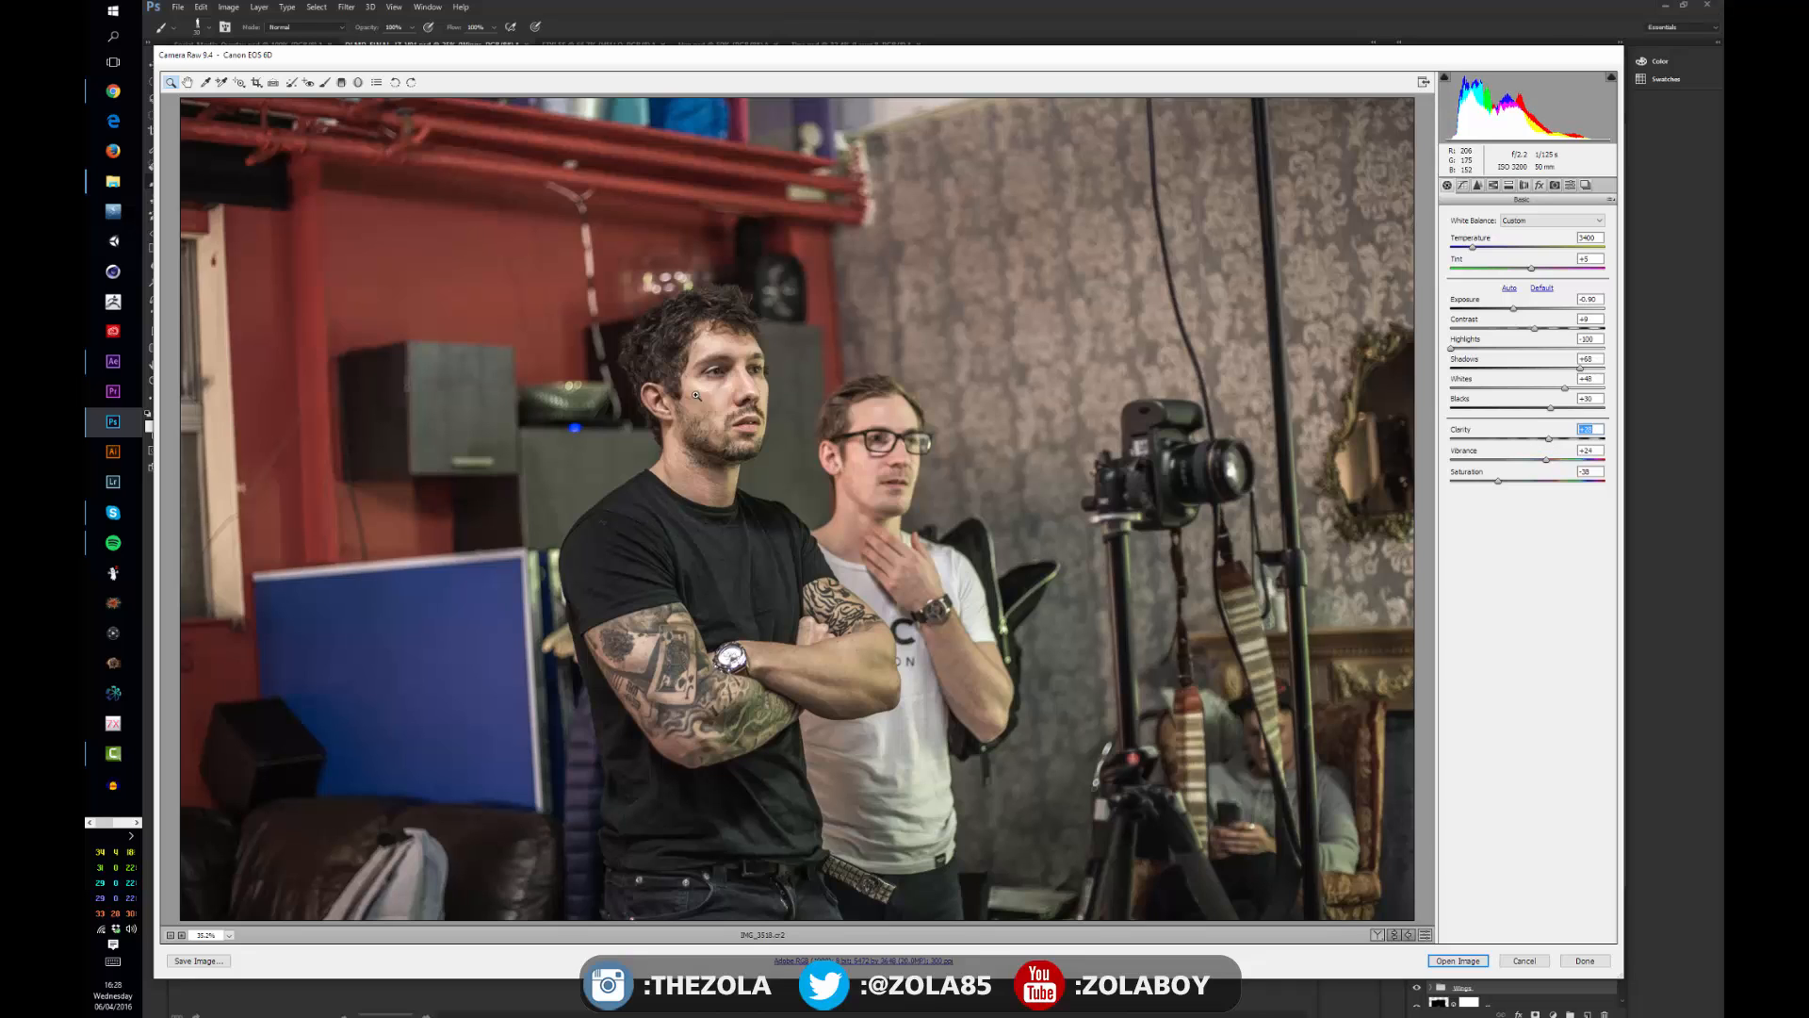
pyautogui.moveTo(678, 304)
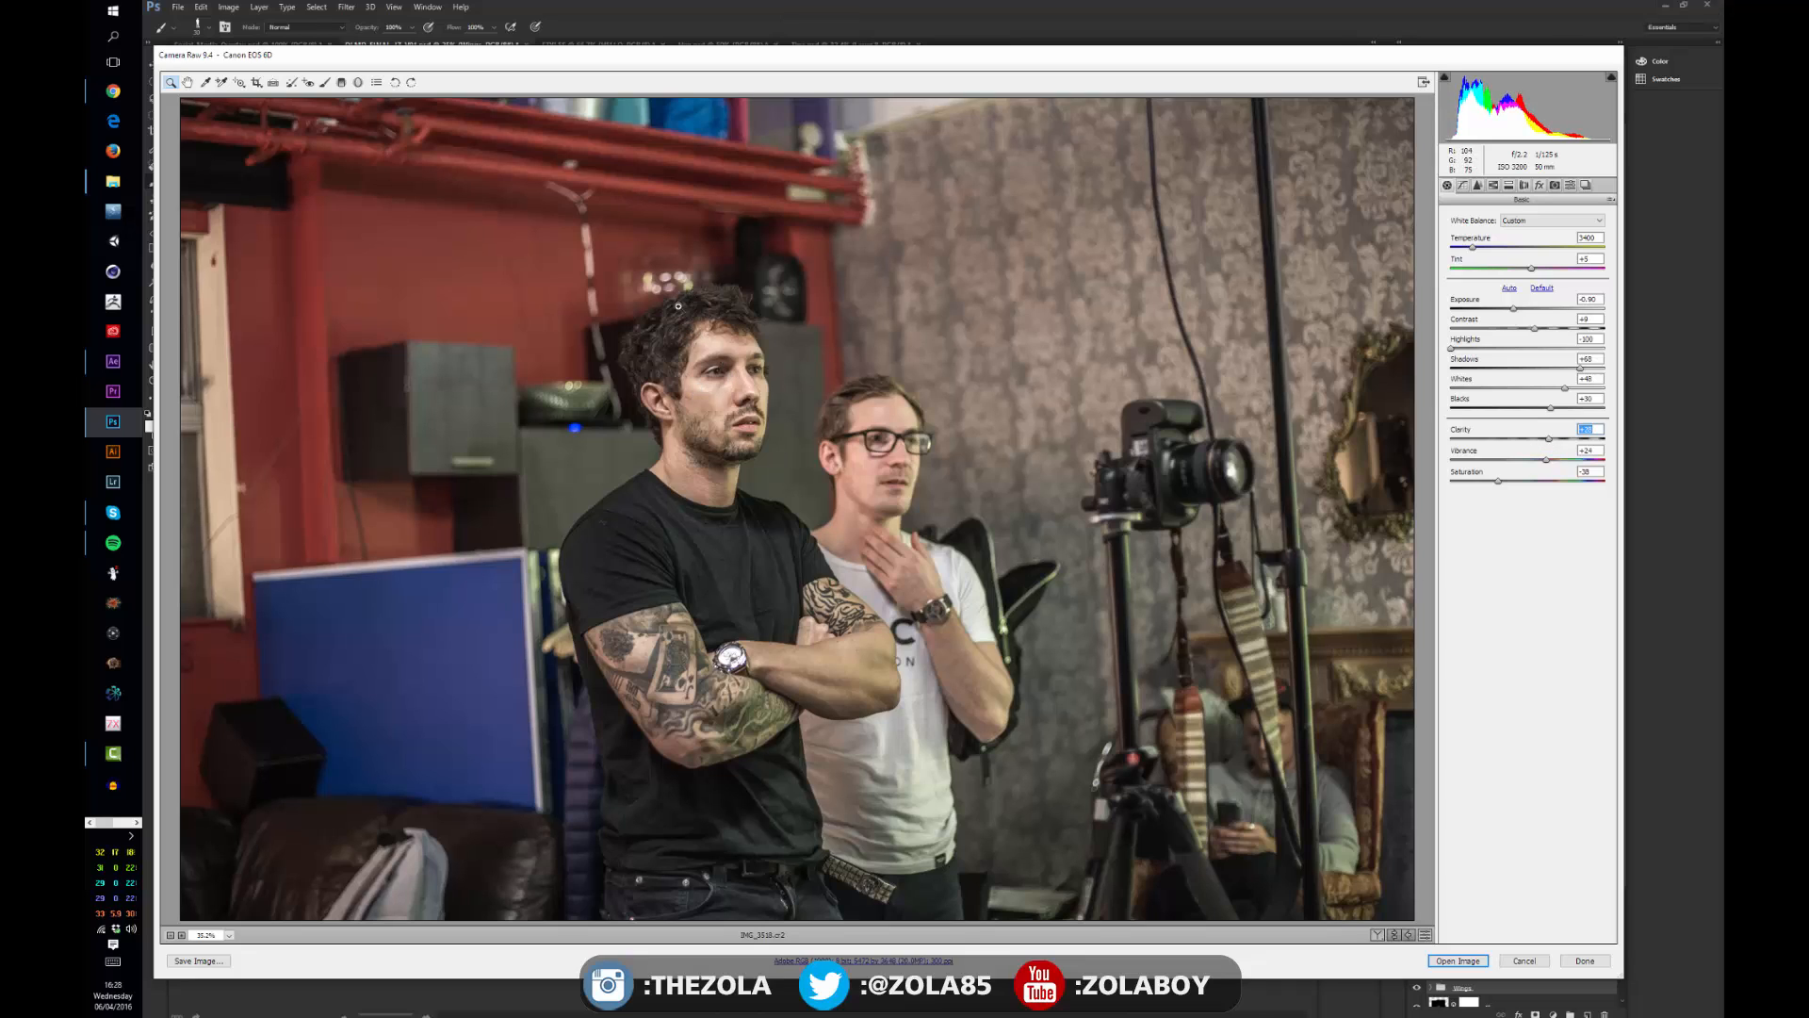
pyautogui.moveTo(1209, 614)
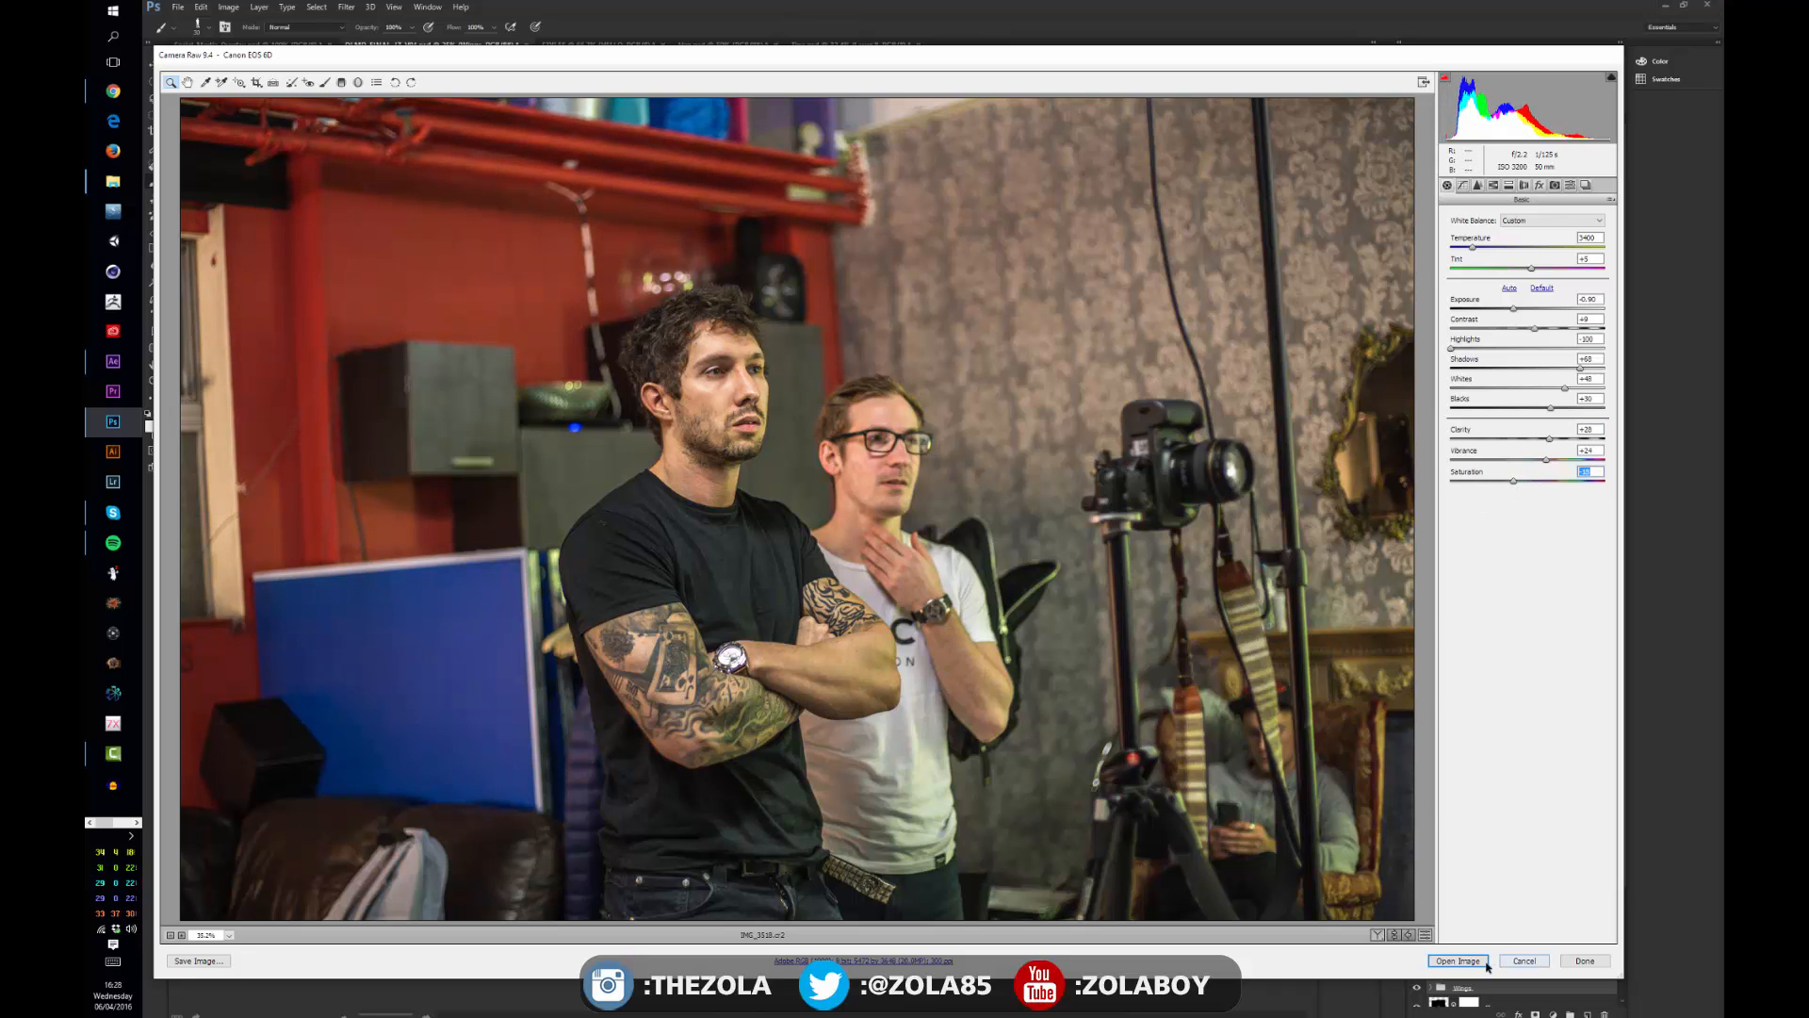
# Open the adjusted RAW photo from Camera Raw as a Photoshop document
pyautogui.click(1458, 960)
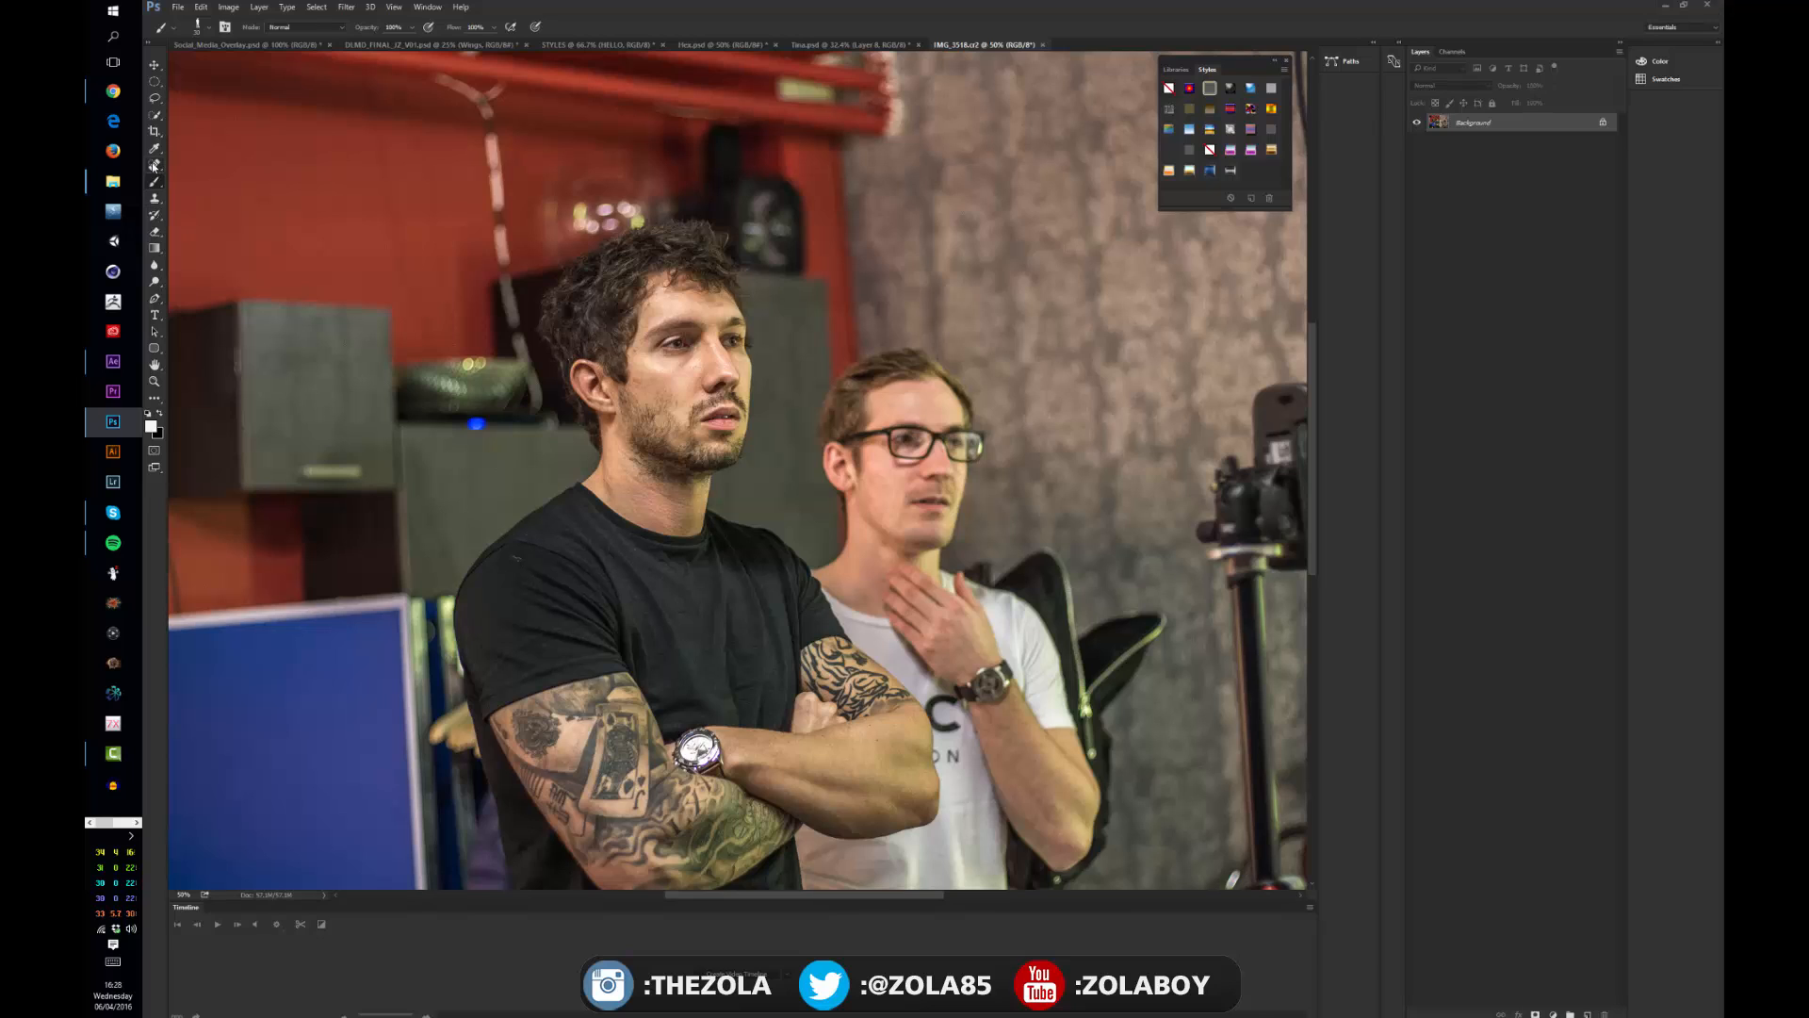
# Take up the Spot Healing Brush for the shirt specks and open the adjustment layer menu
pyautogui.click(154, 182)
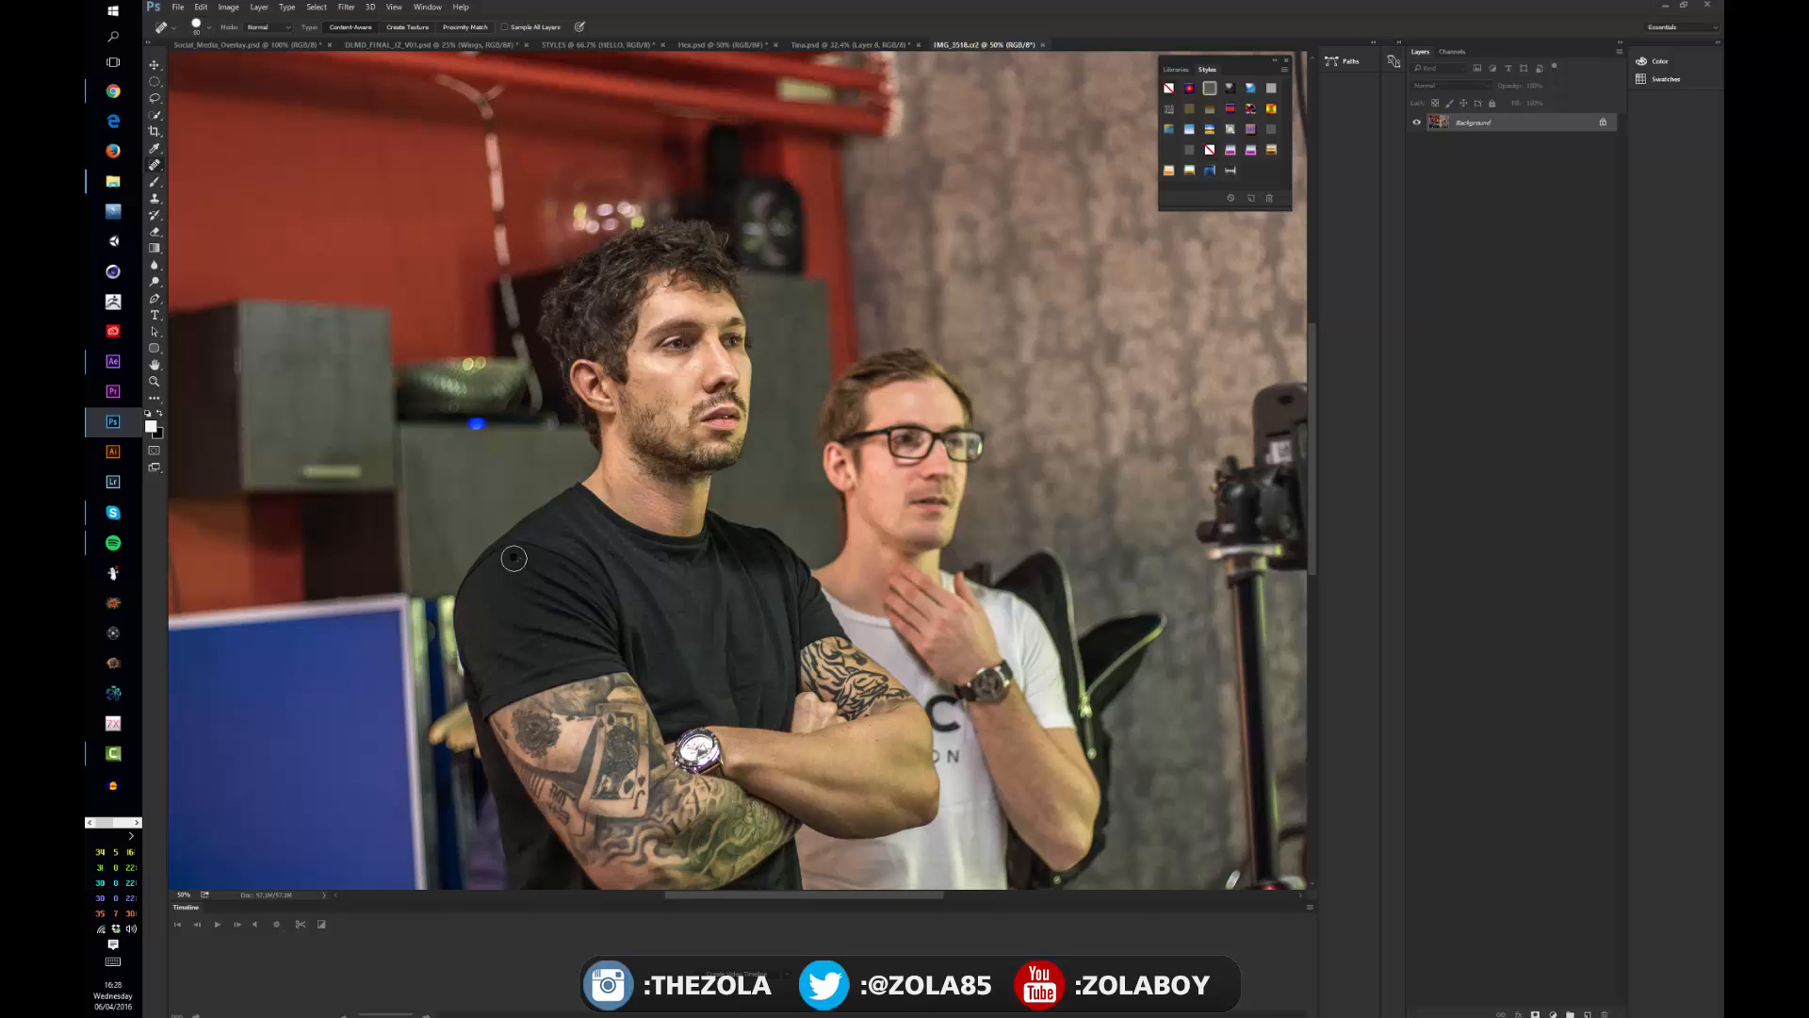
pyautogui.moveTo(631, 564)
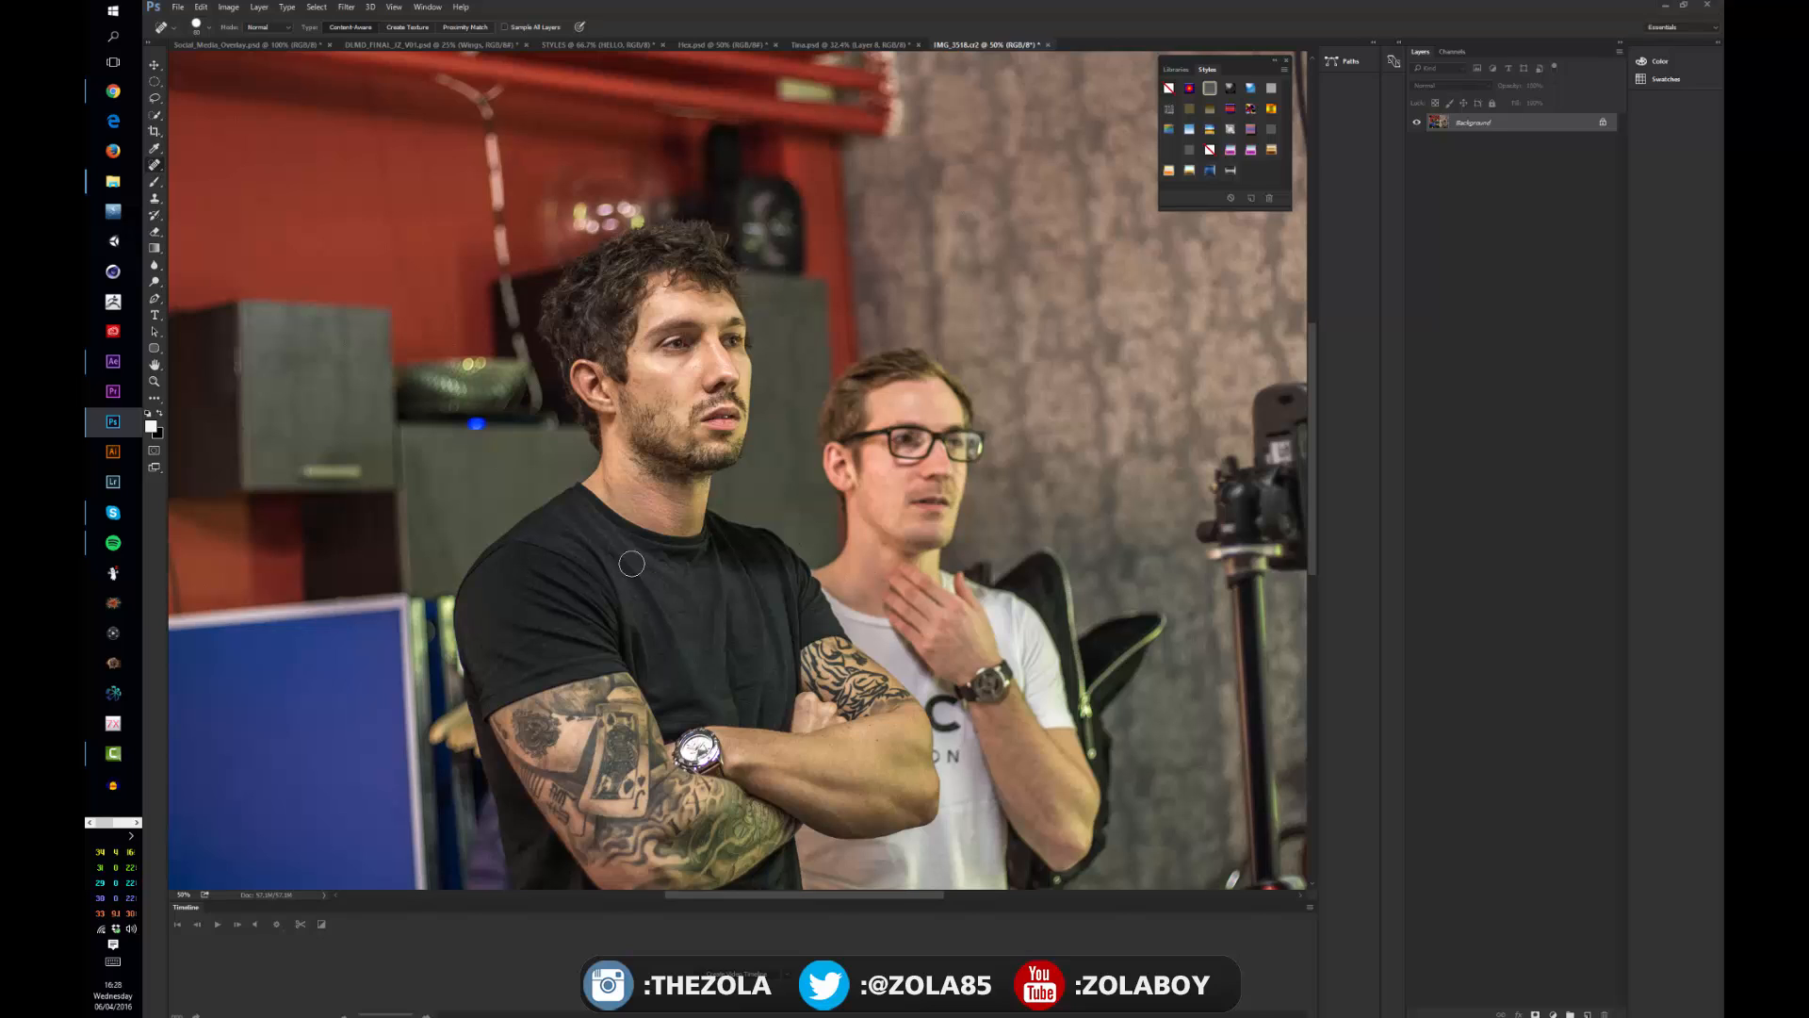
pyautogui.moveTo(687, 588)
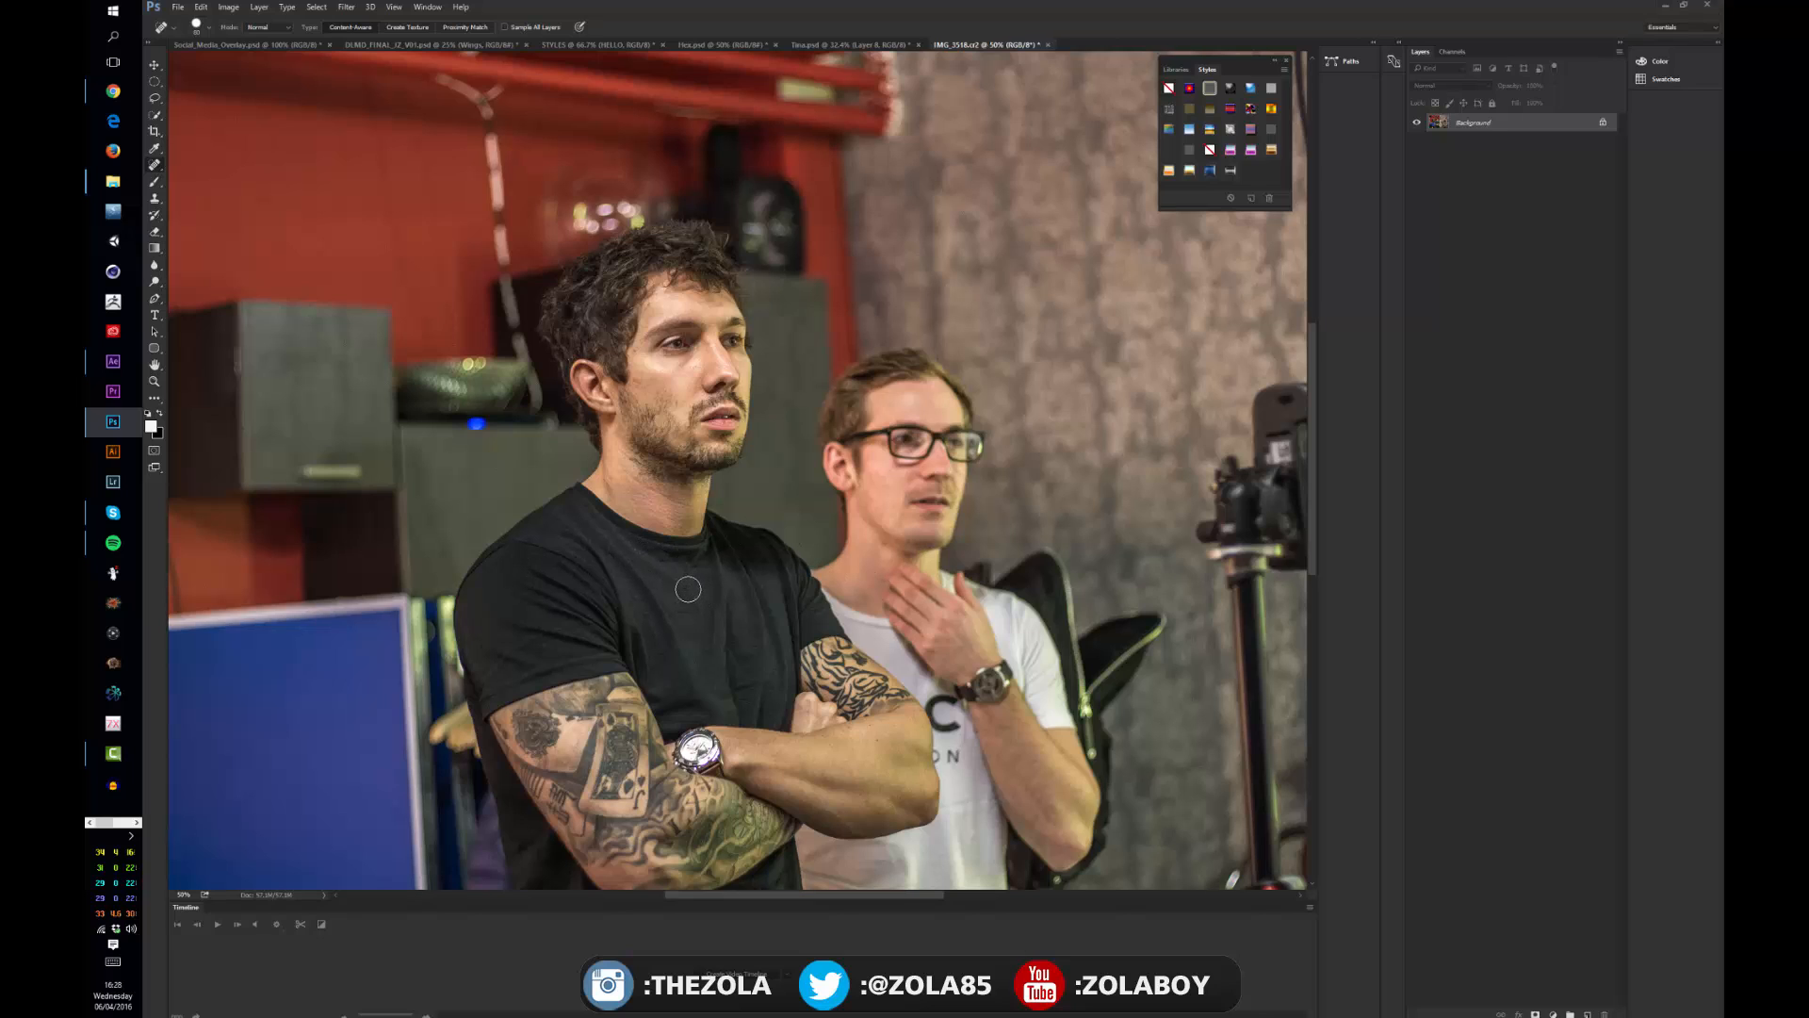
pyautogui.moveTo(623, 548)
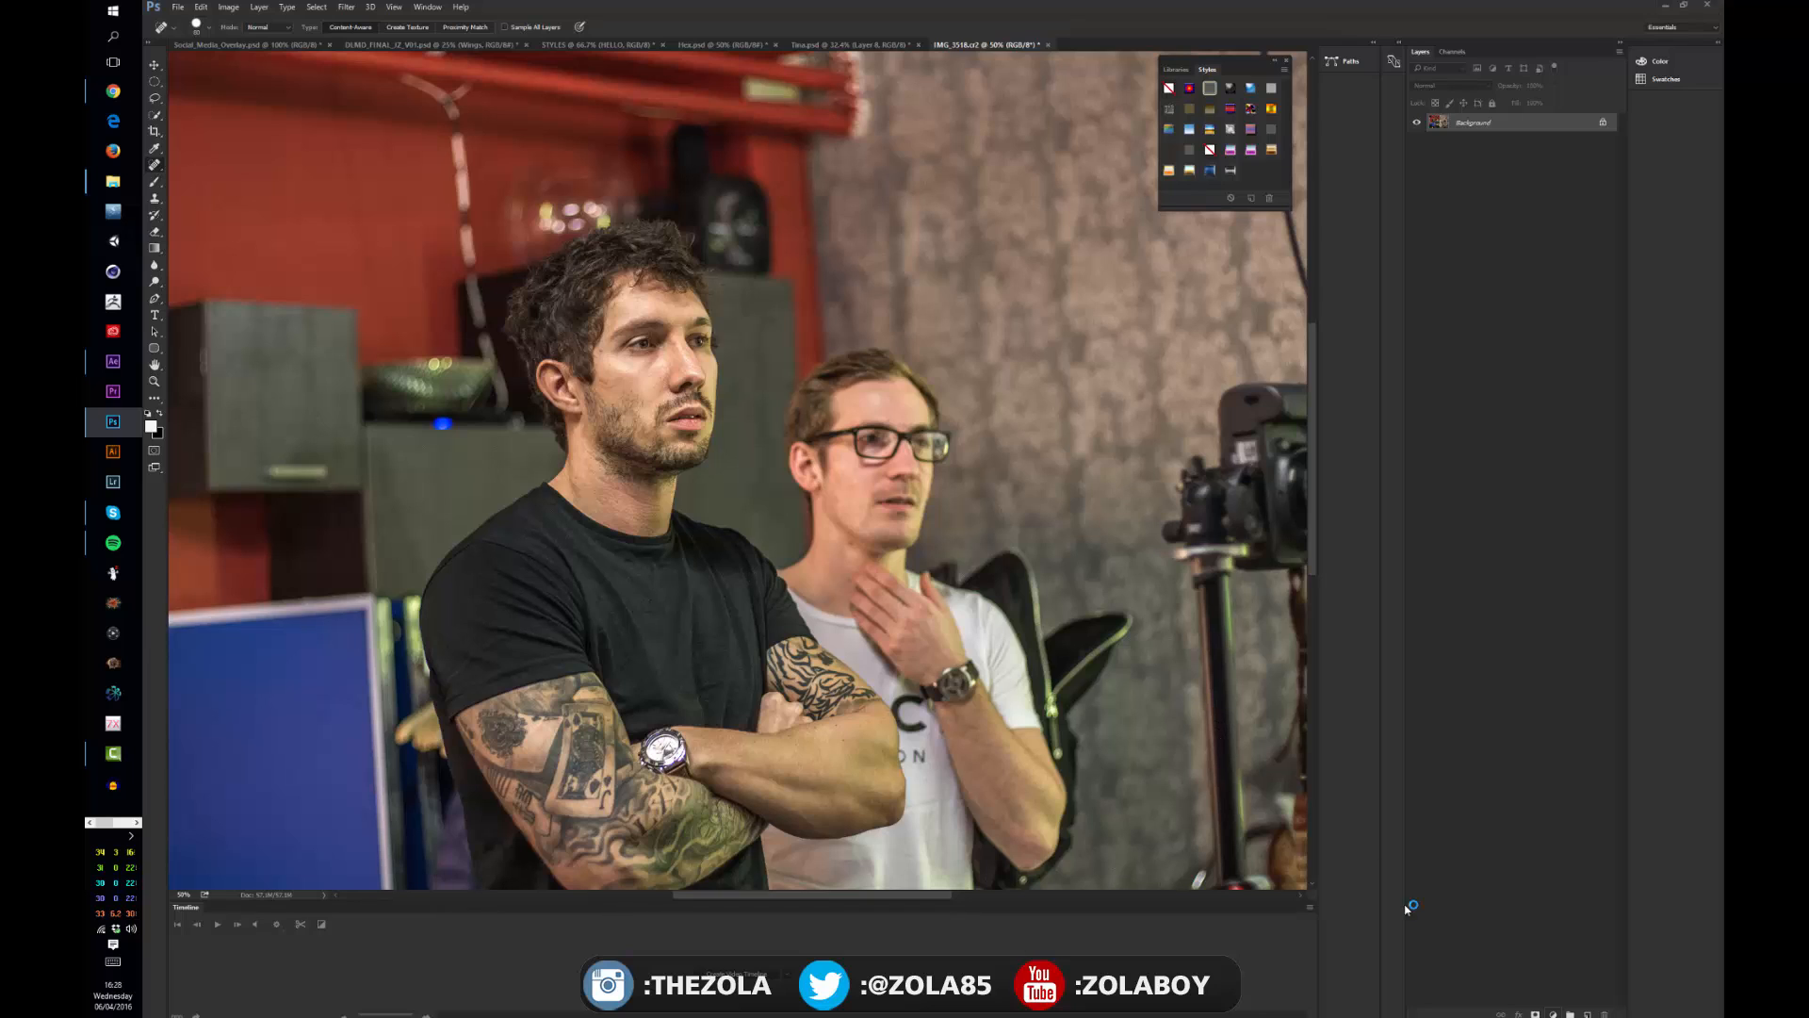
pyautogui.moveTo(1401, 775)
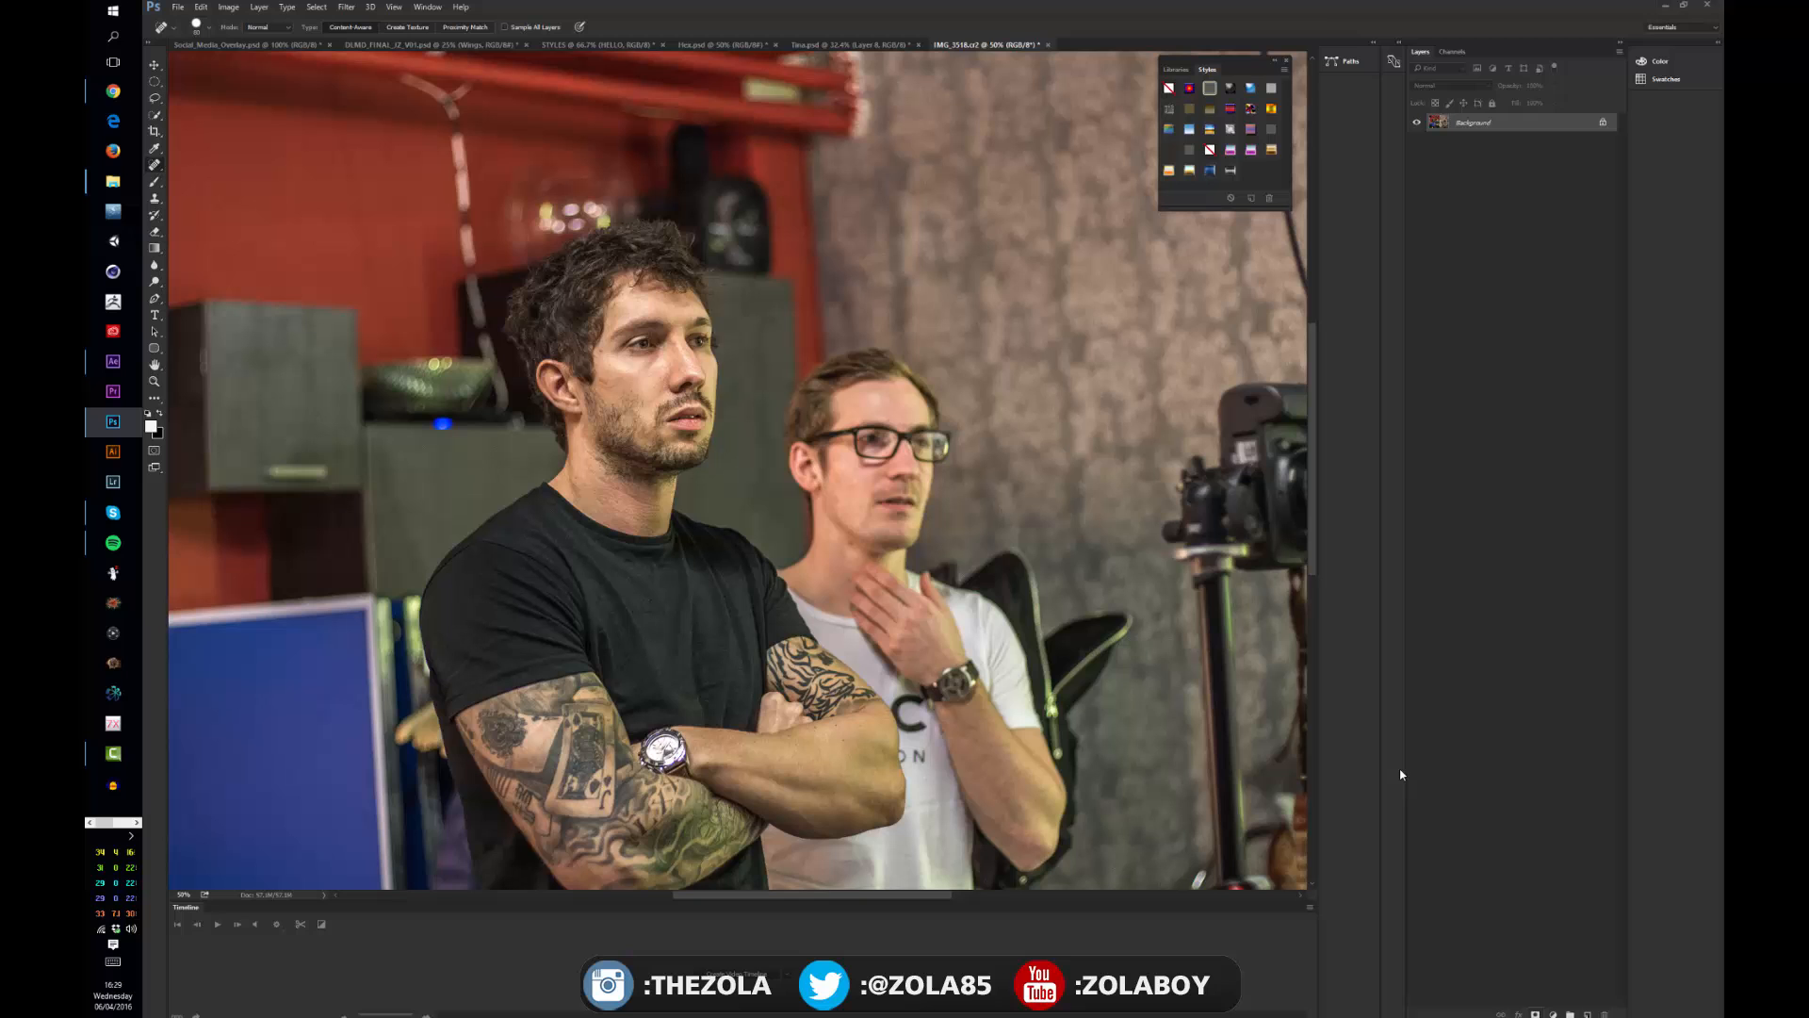
pyautogui.click(1549, 1013)
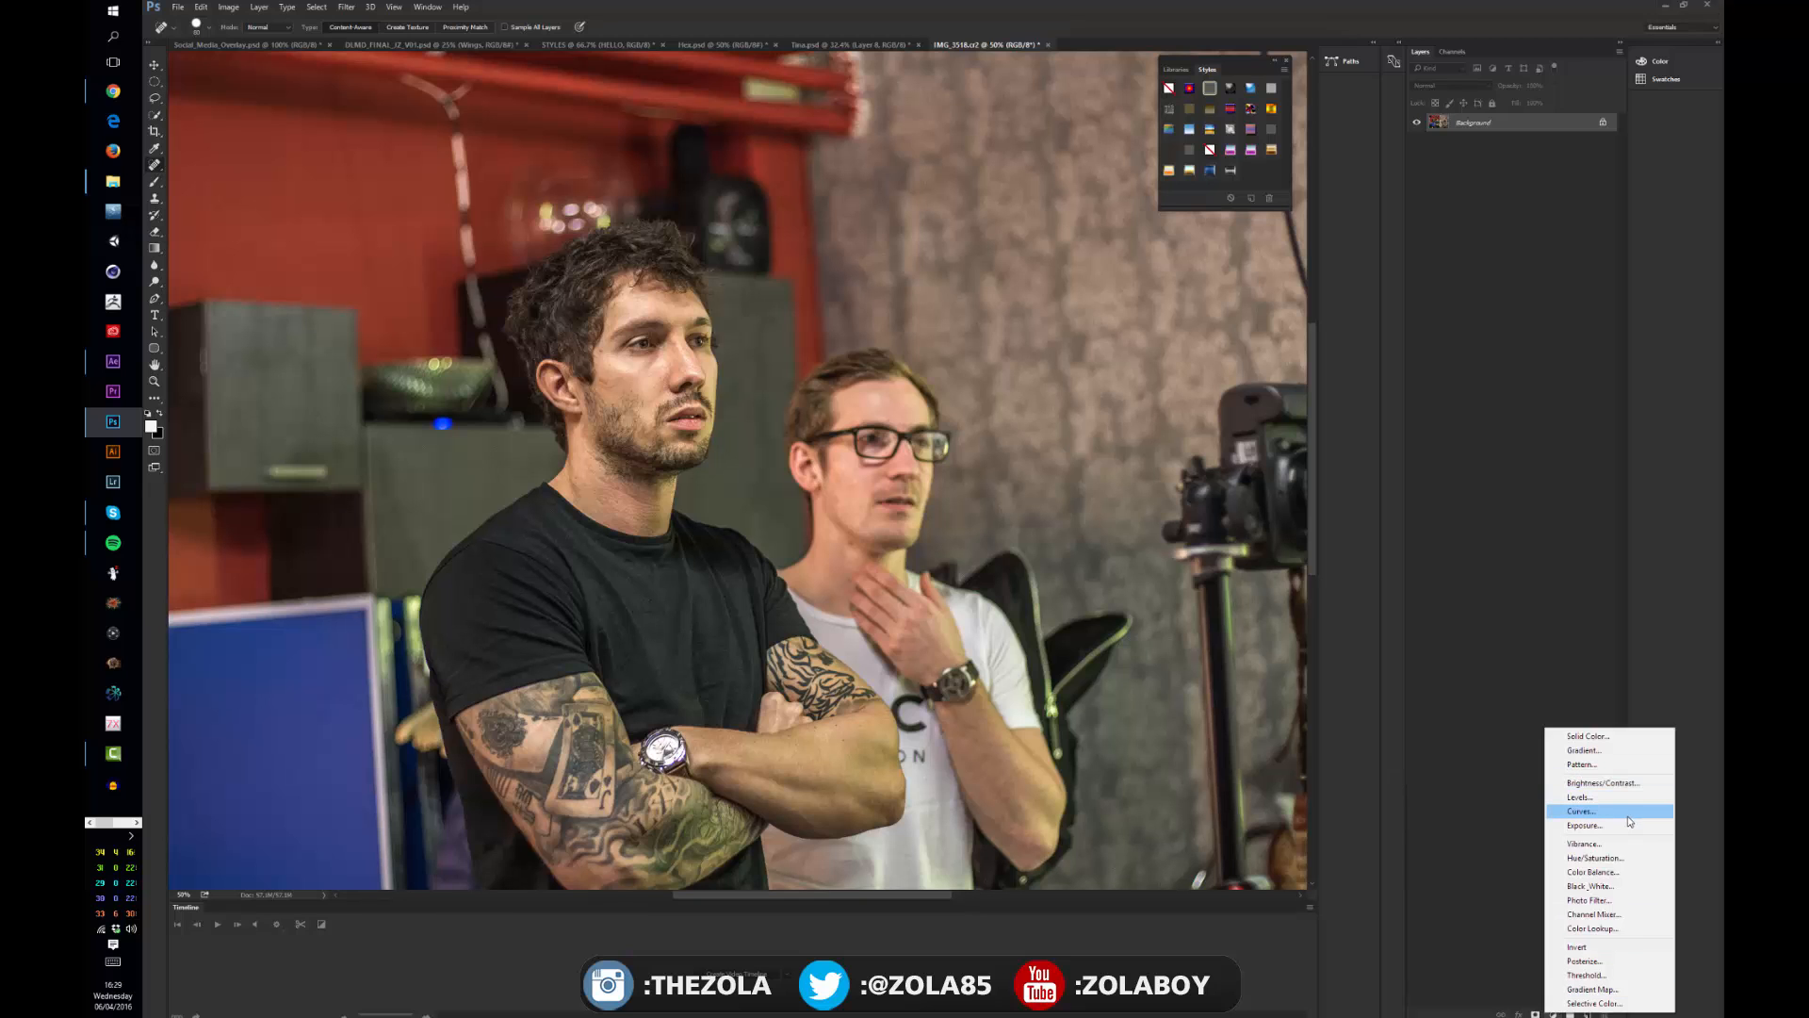
# Add a Curves adjustment layer, then a Black & White adjustment layer
pyautogui.click(1579, 812)
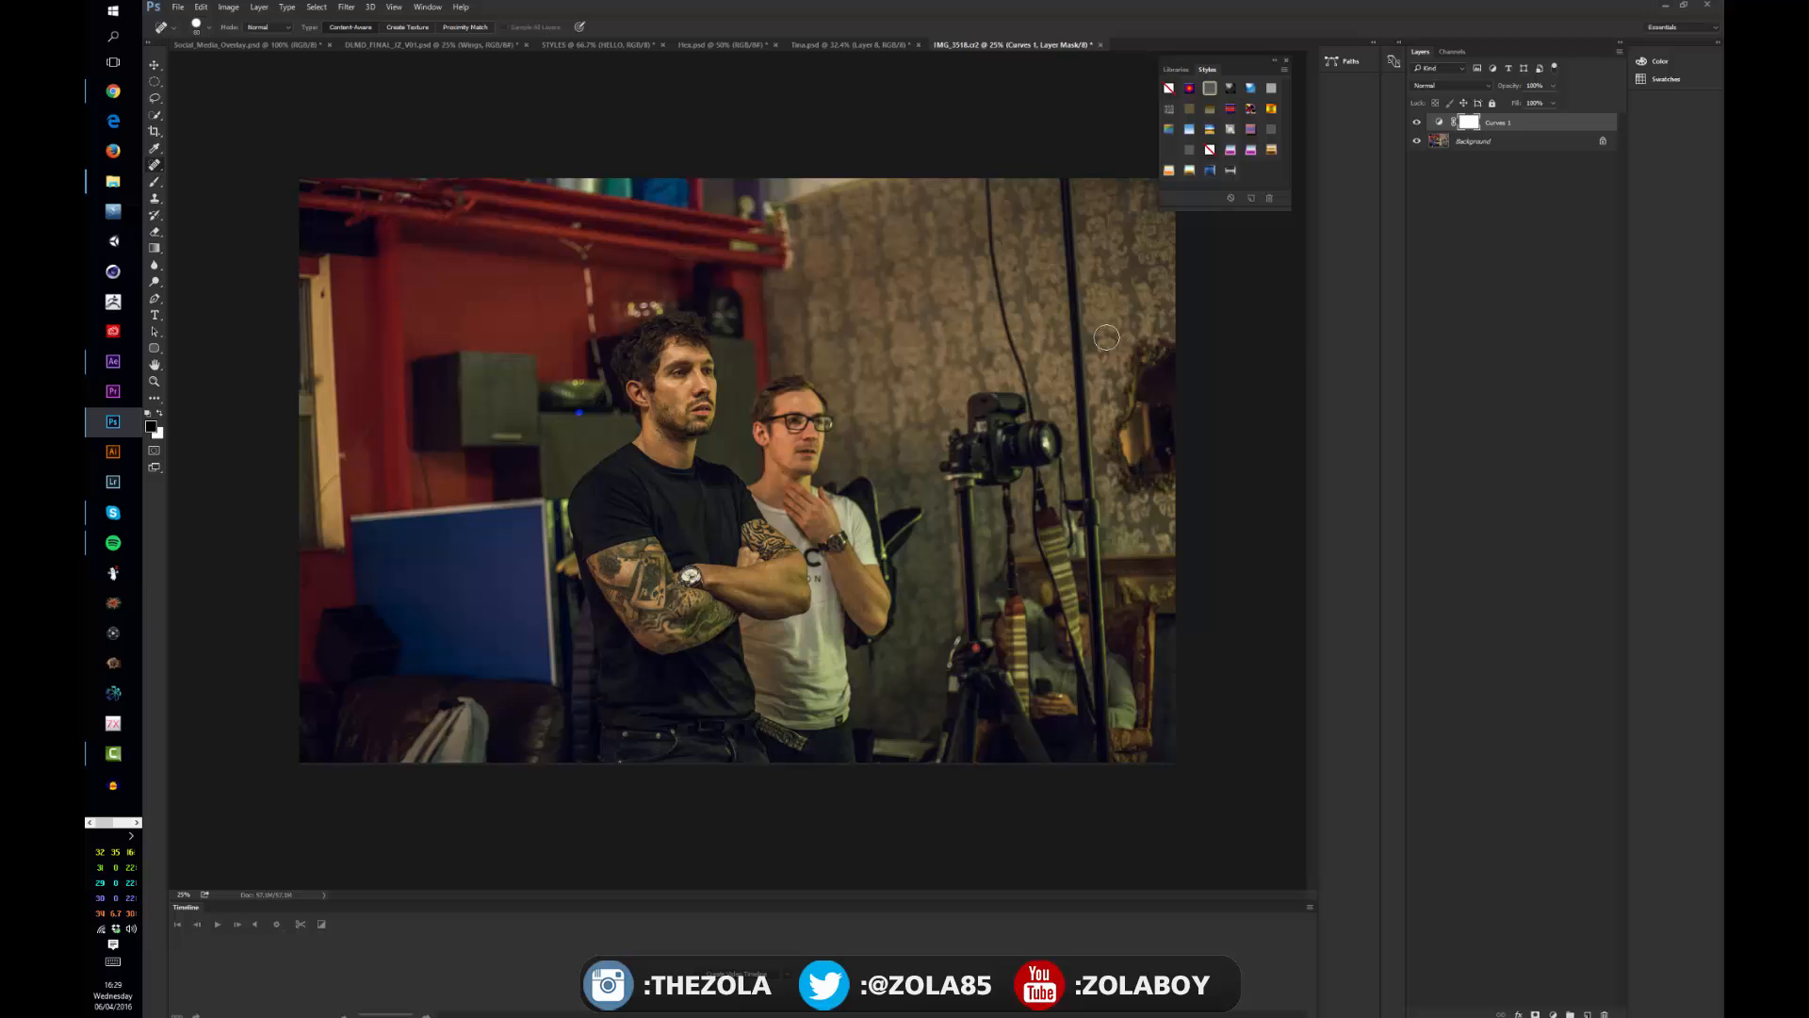
pyautogui.click(1417, 122)
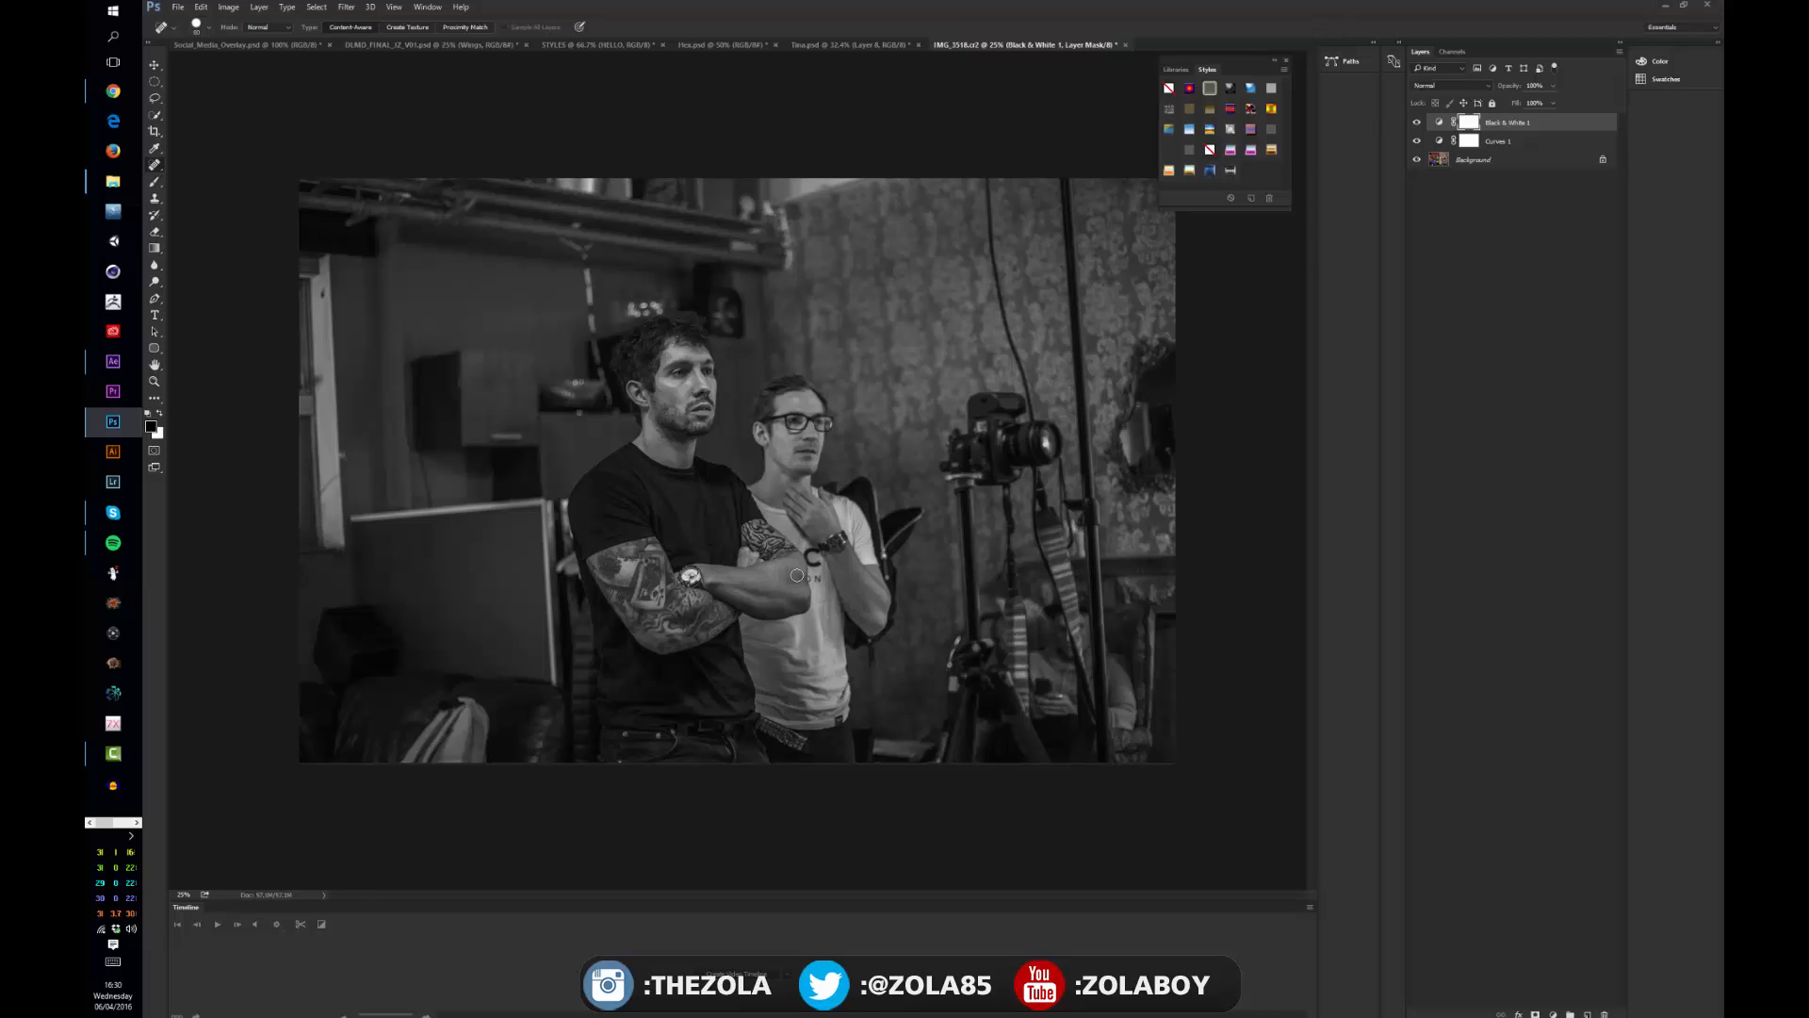
pyautogui.moveTo(281, 107)
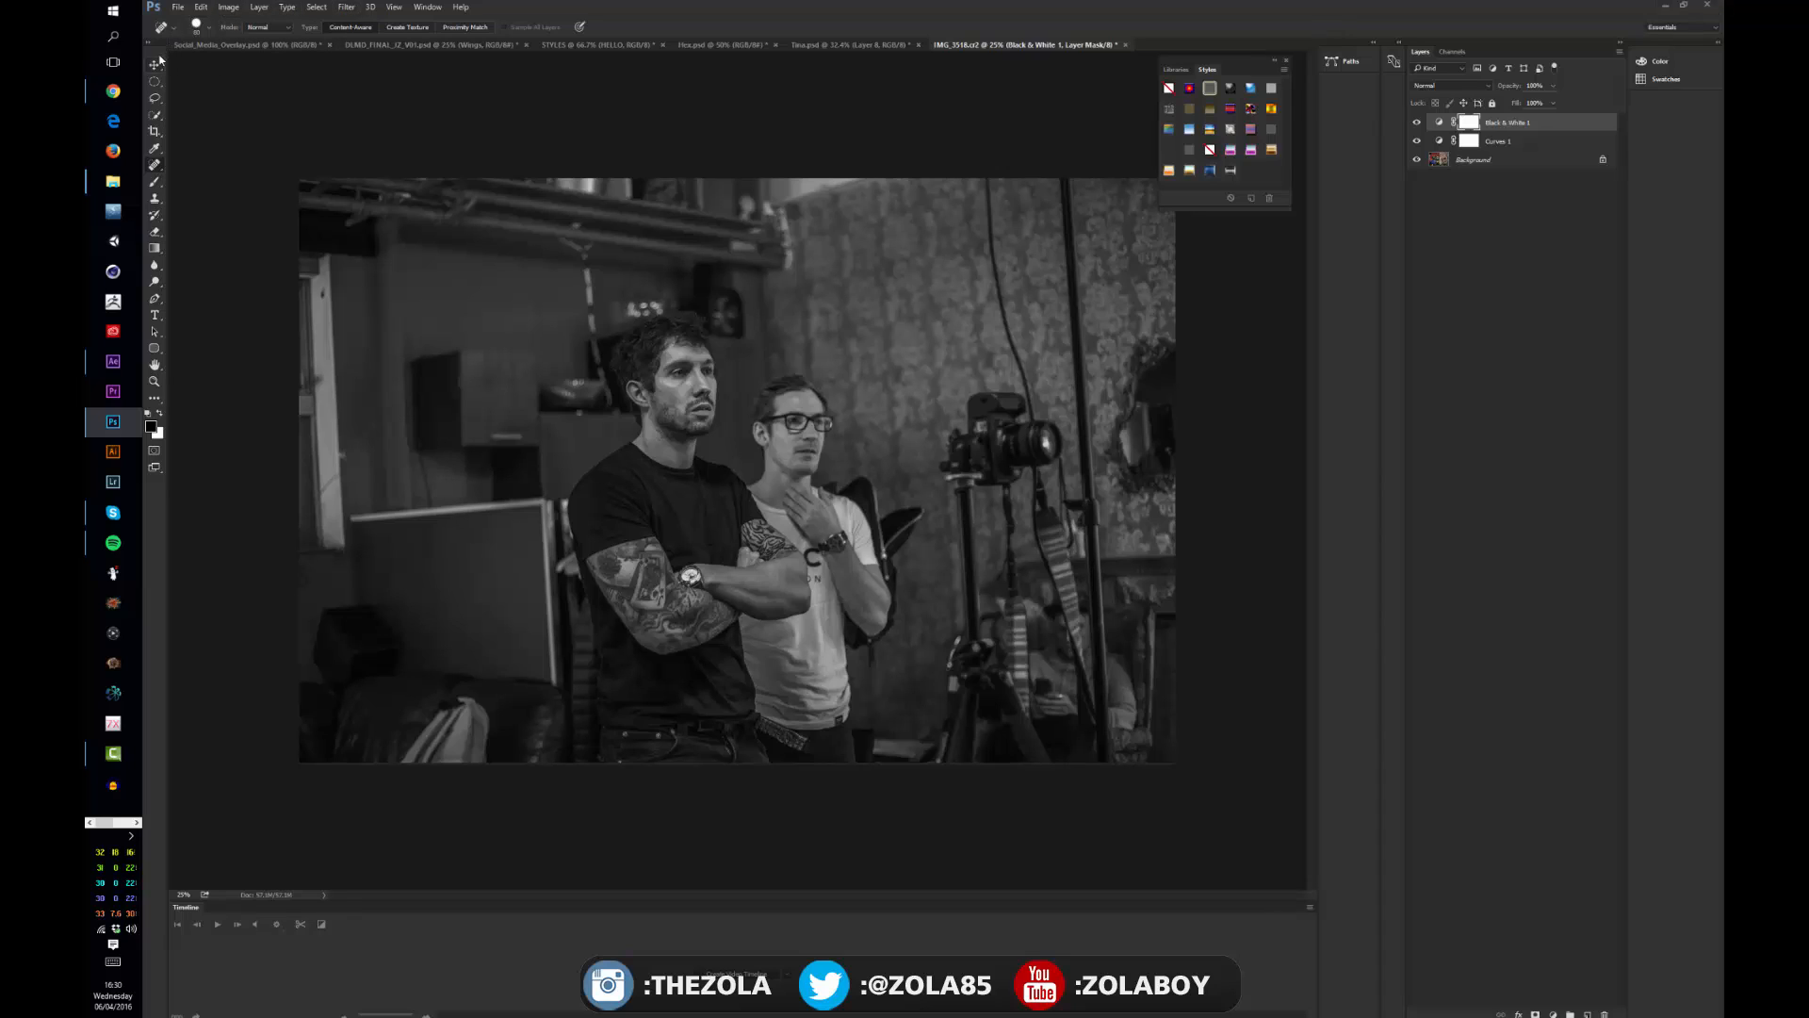
# Undock the Tina.psd painting tab and dock it back as the last document tab
pyautogui.click(154, 65)
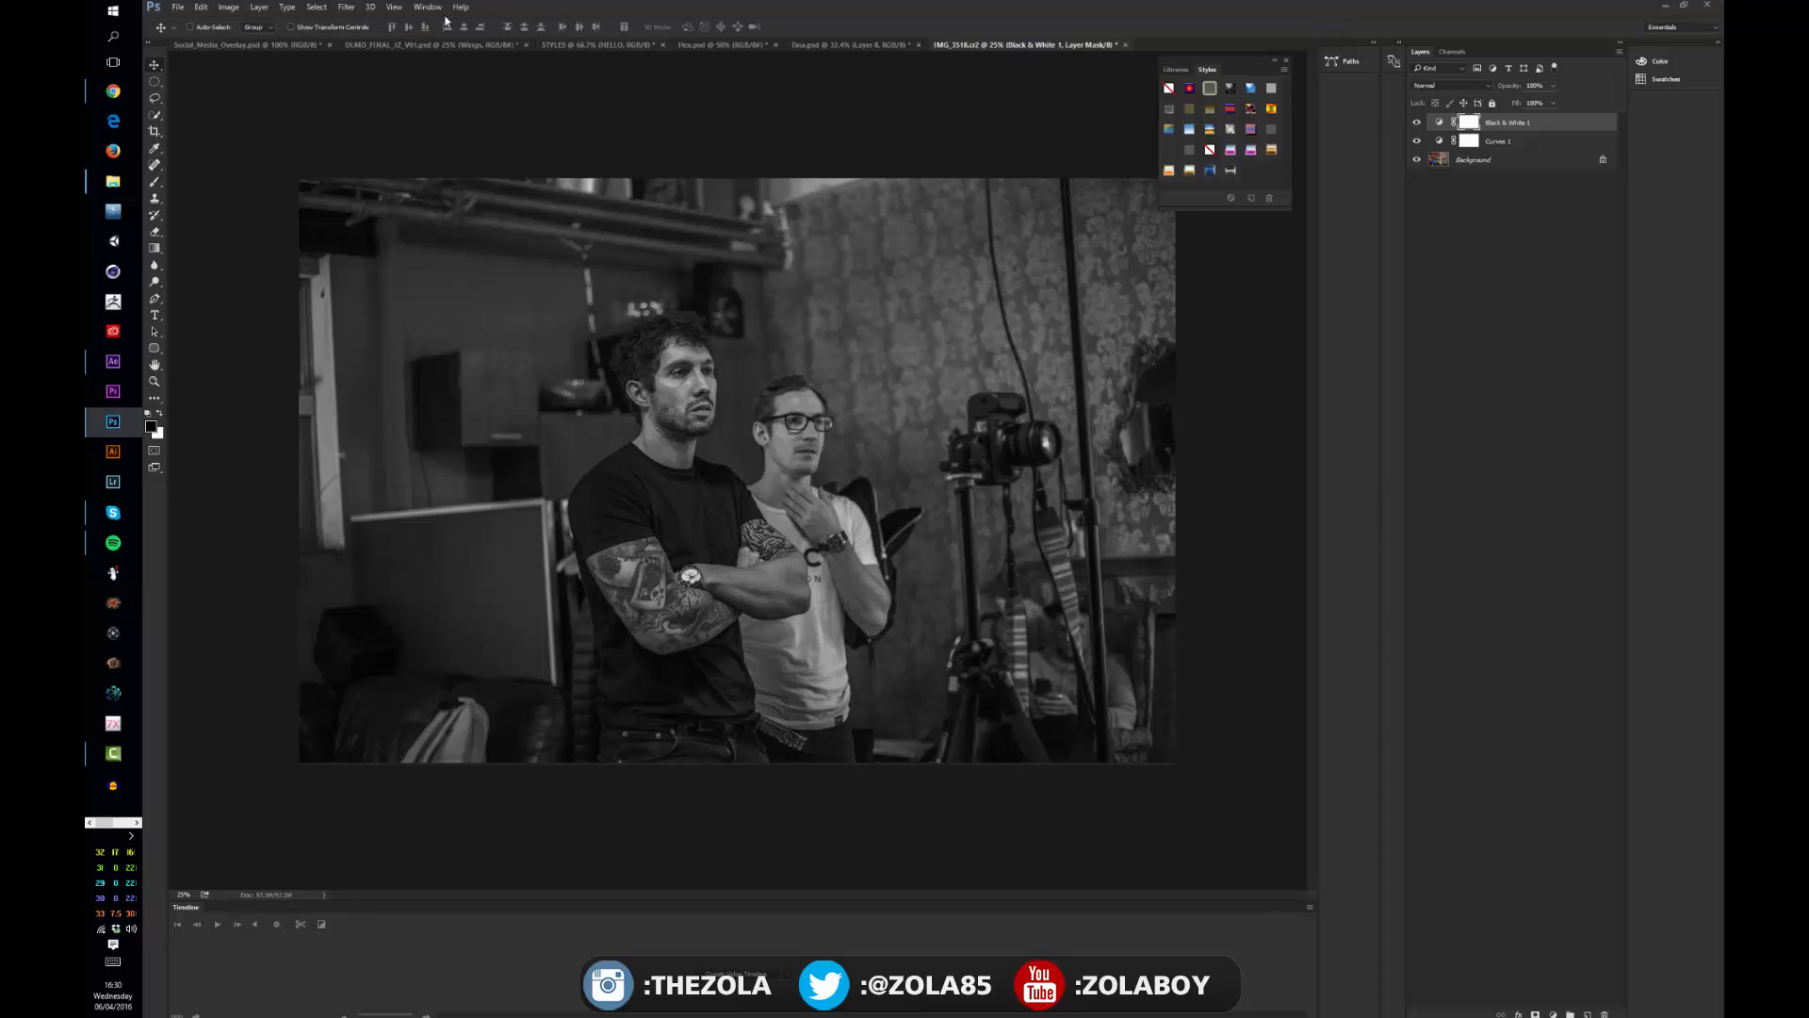
pyautogui.click(831, 45)
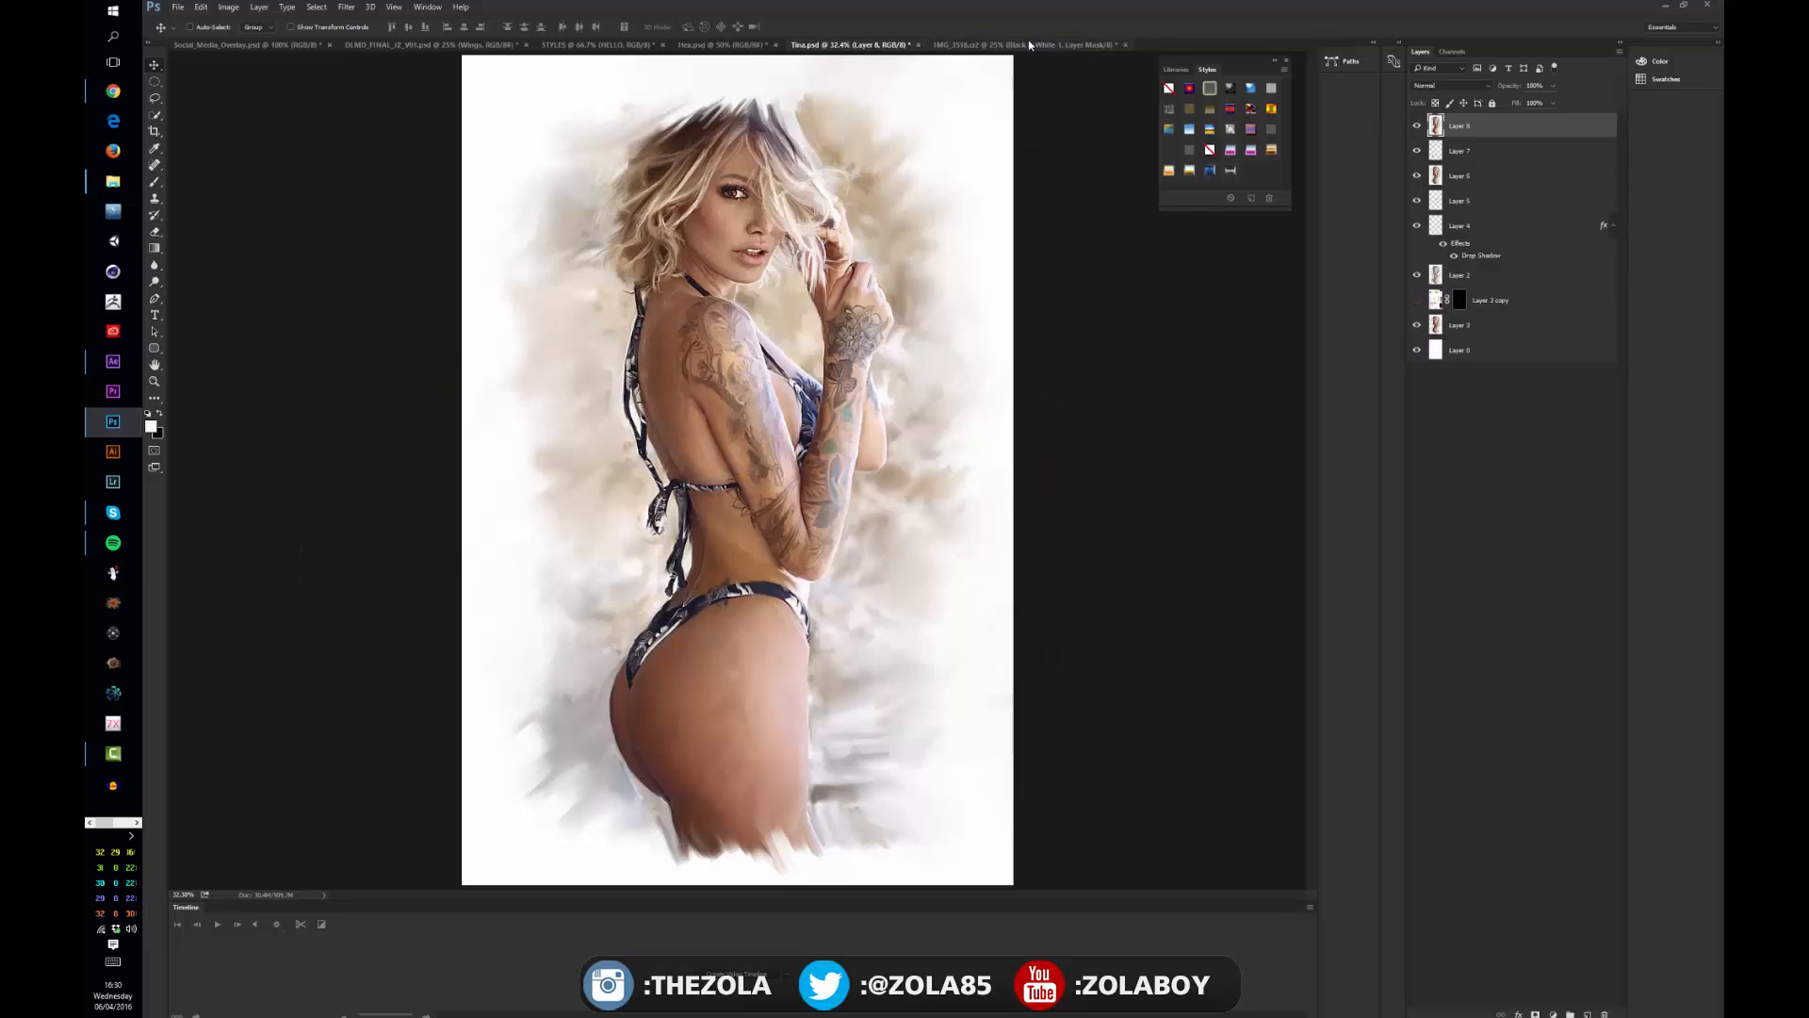
pyautogui.click(1016, 45)
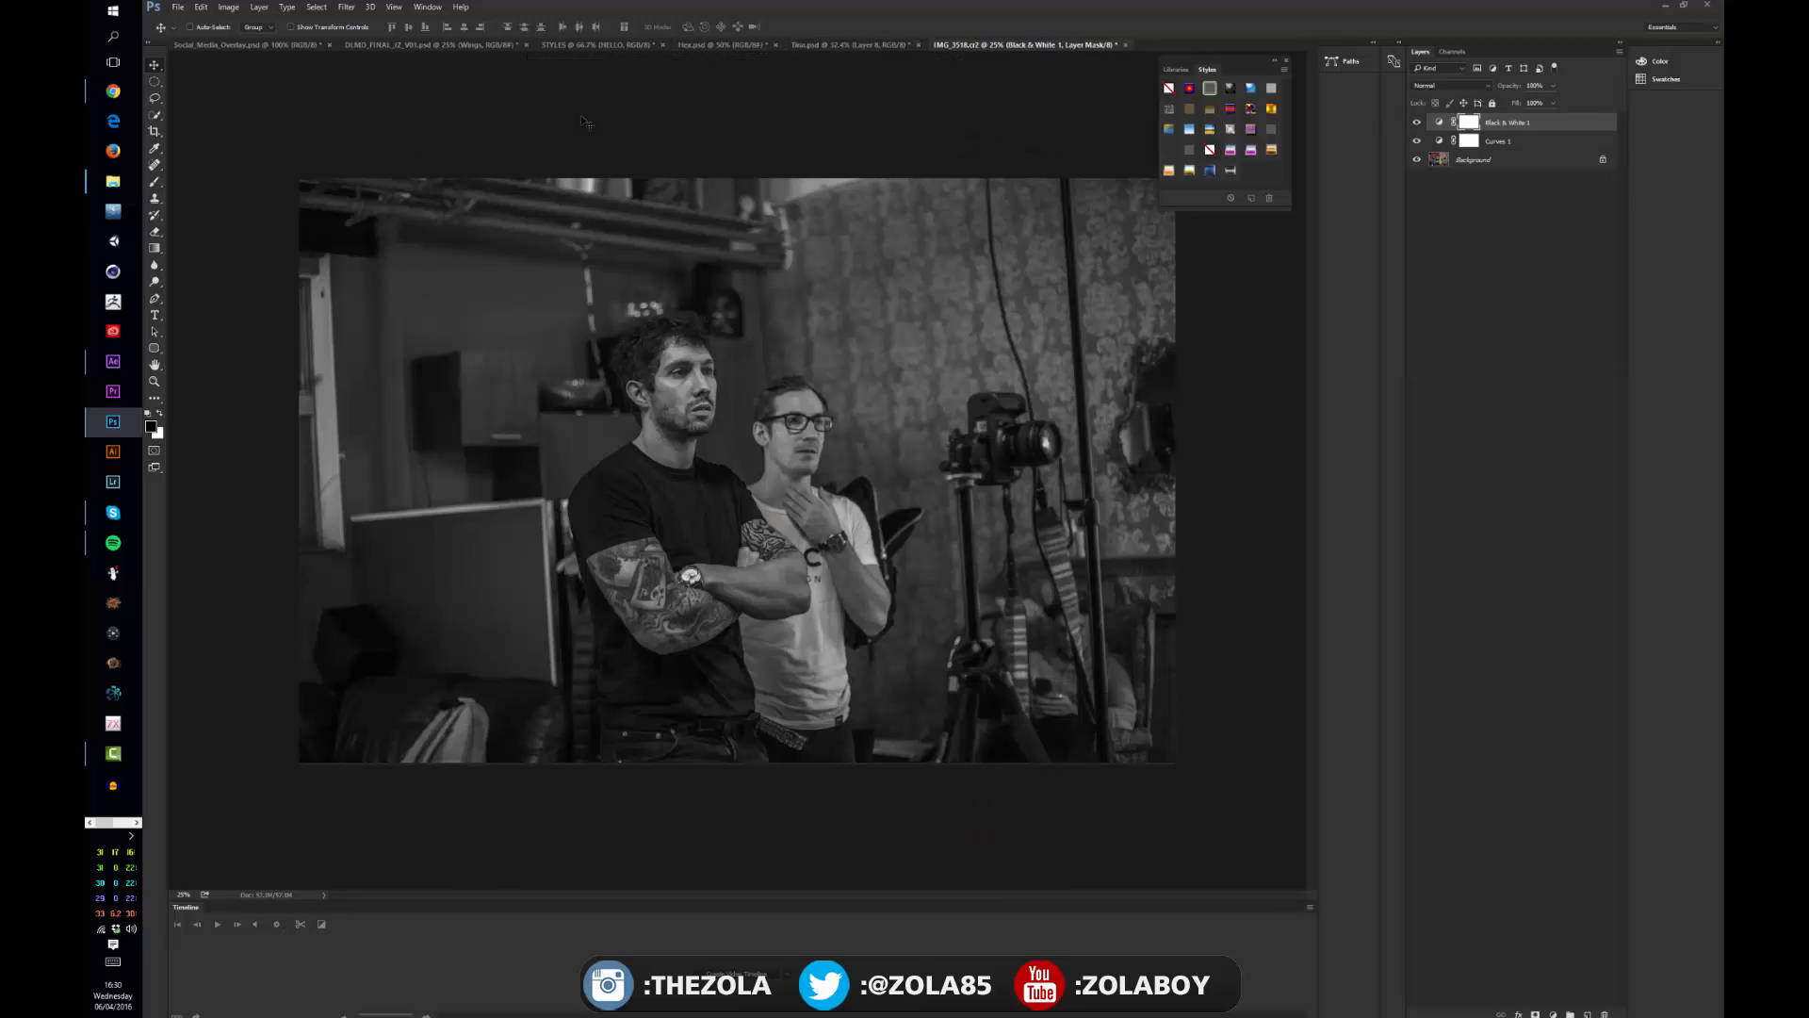
pyautogui.click(825, 44)
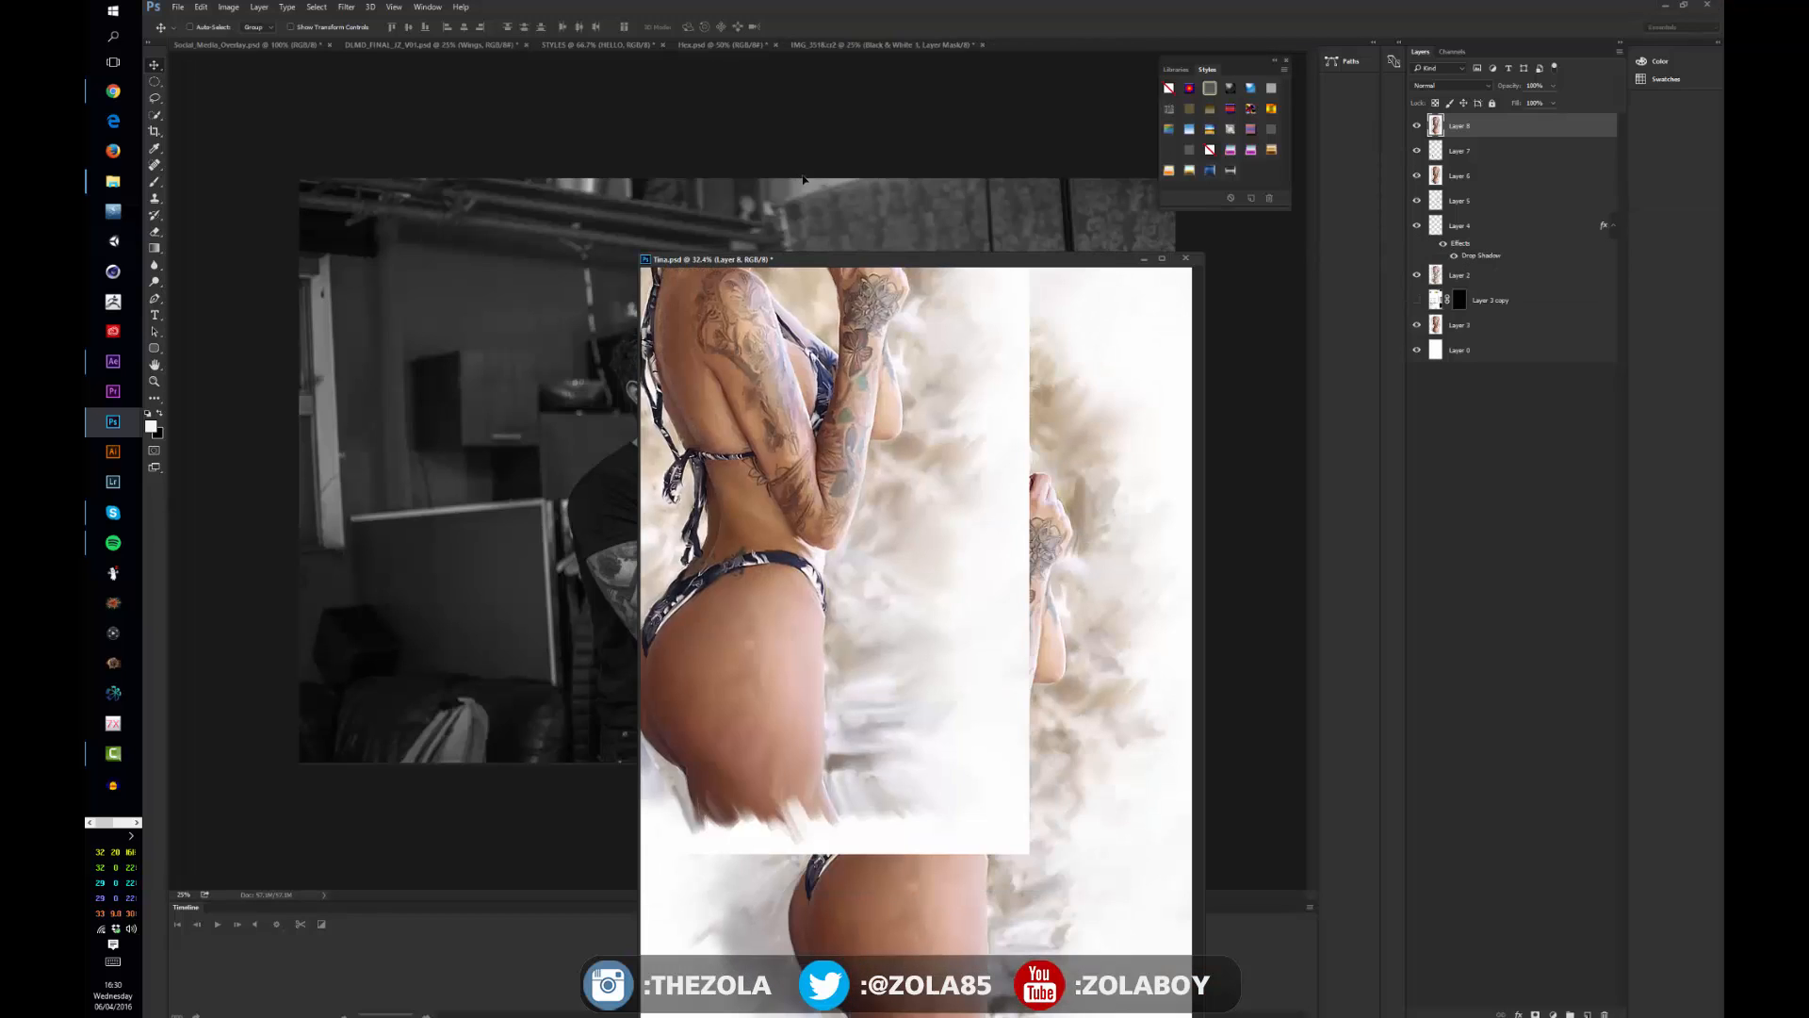
pyautogui.click(859, 45)
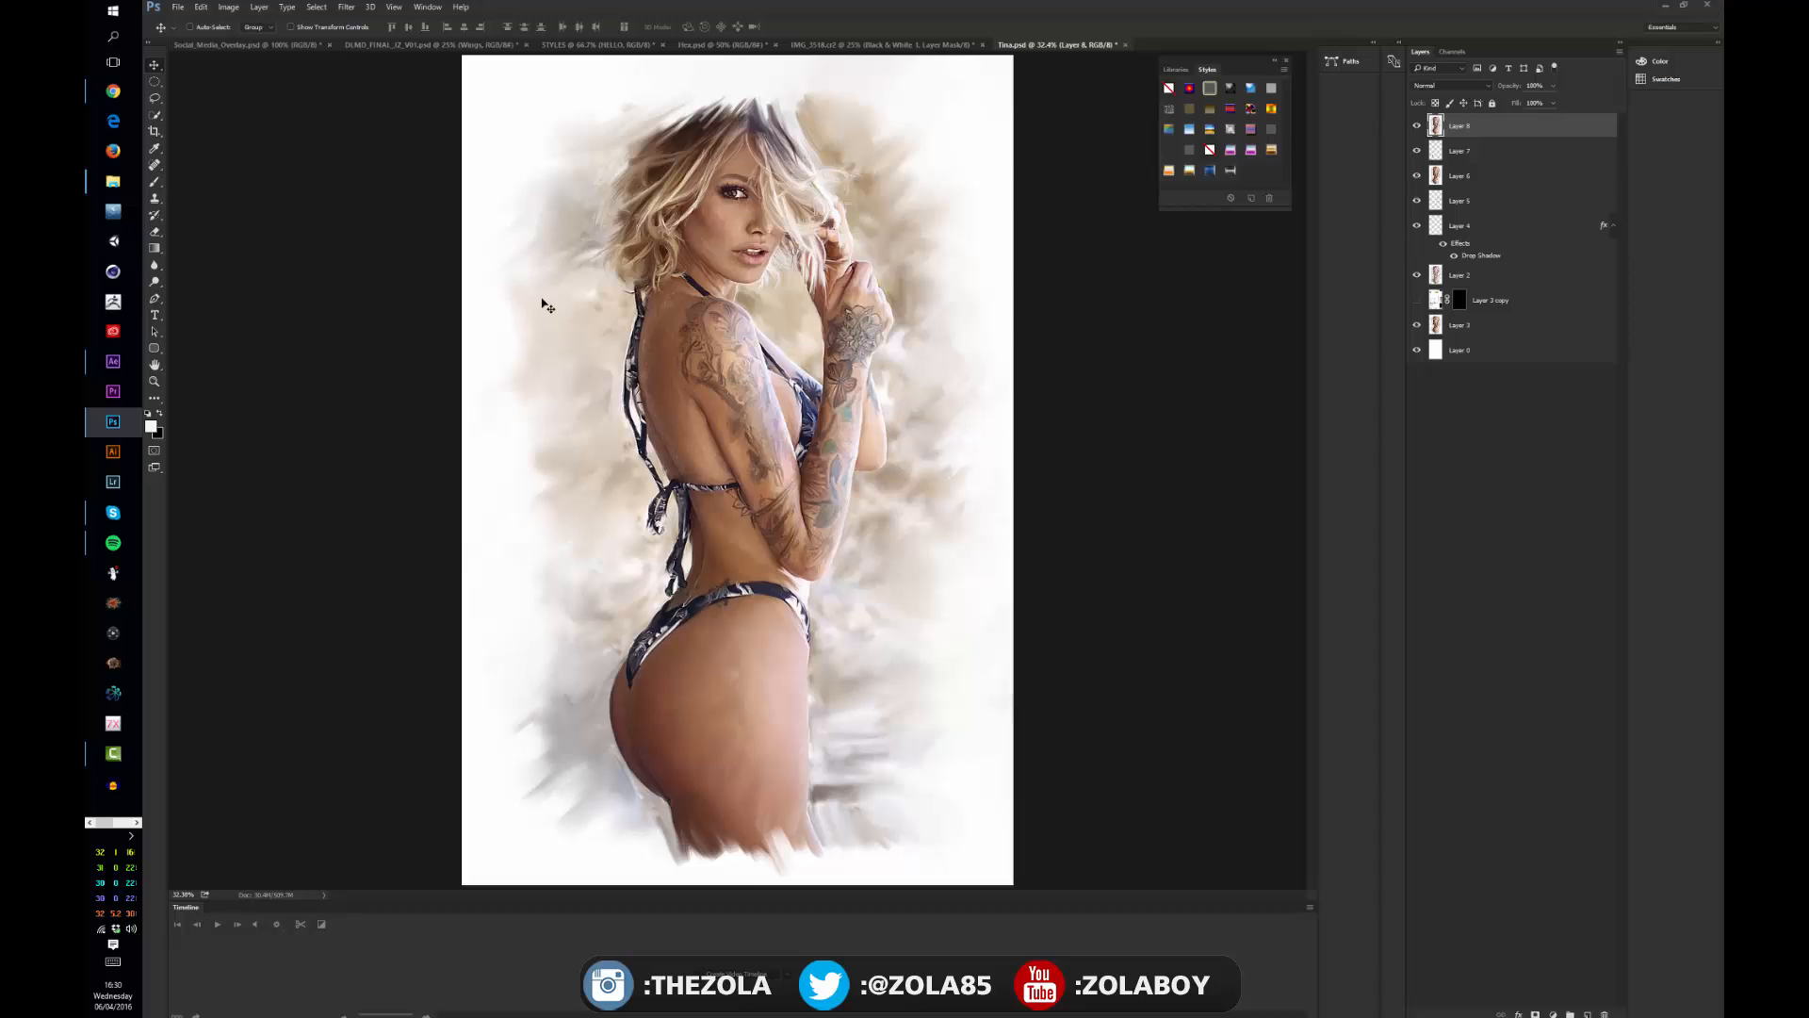
pyautogui.moveTo(935, 107)
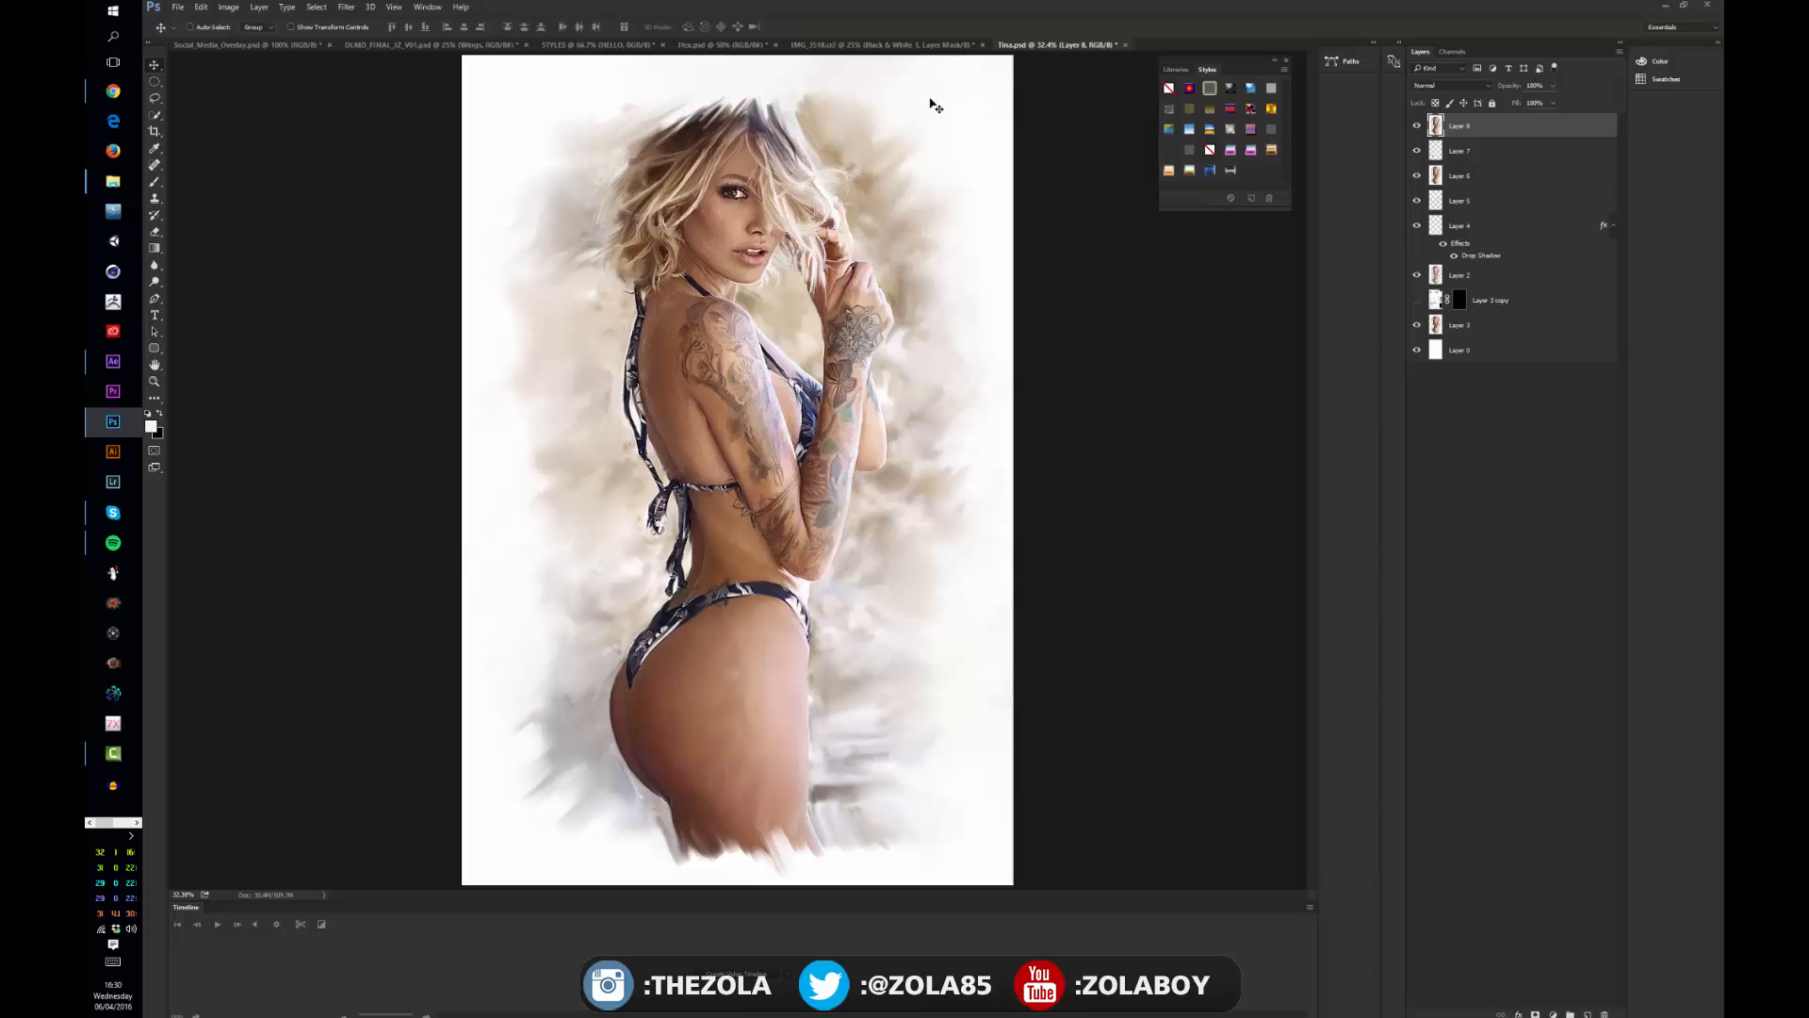